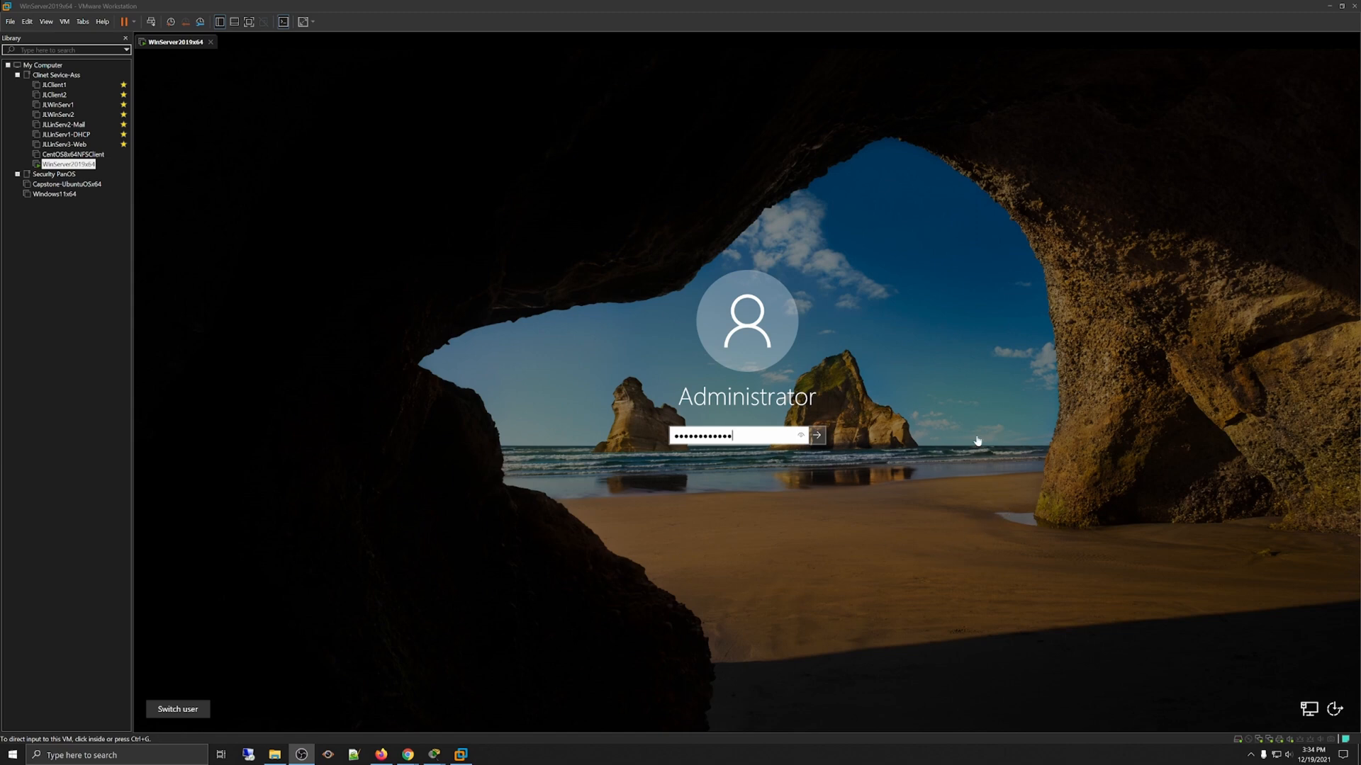
mouse_move(976, 378)
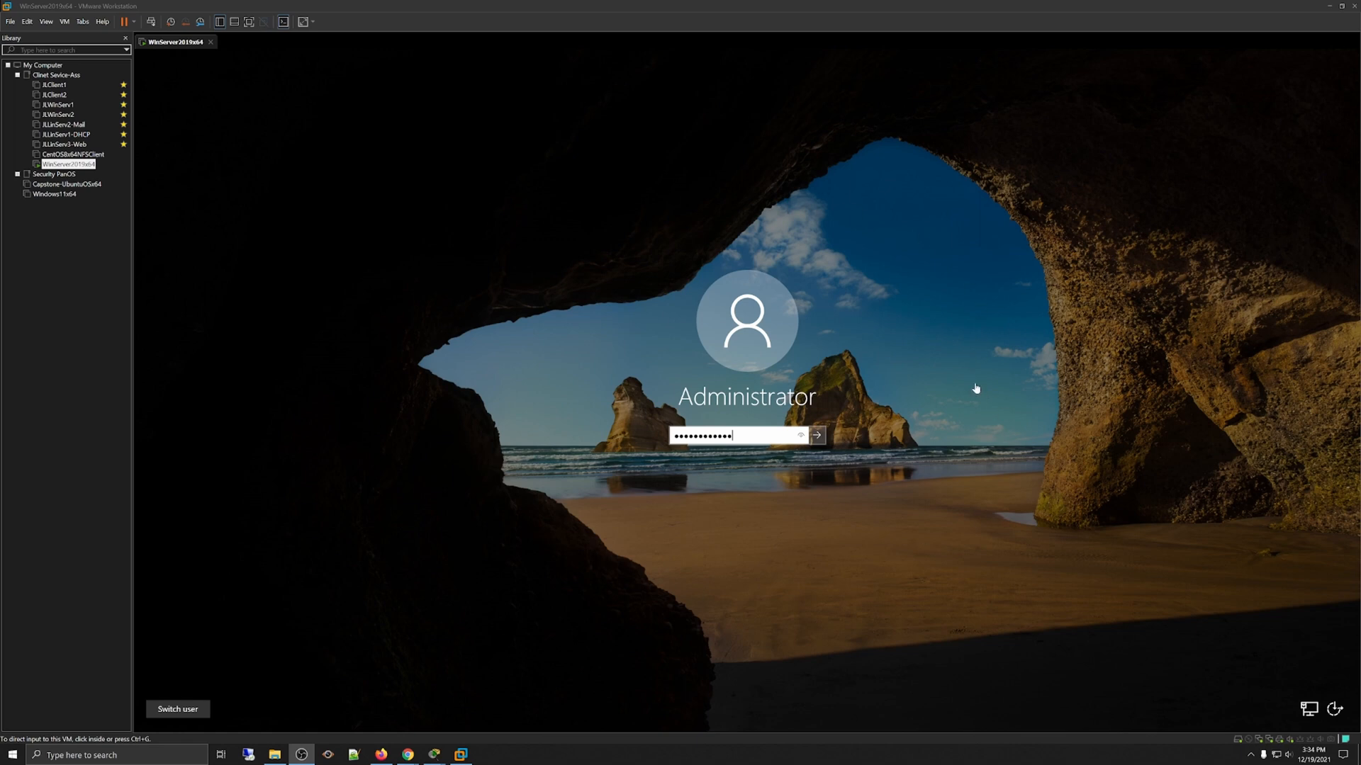
mouse_move(975, 490)
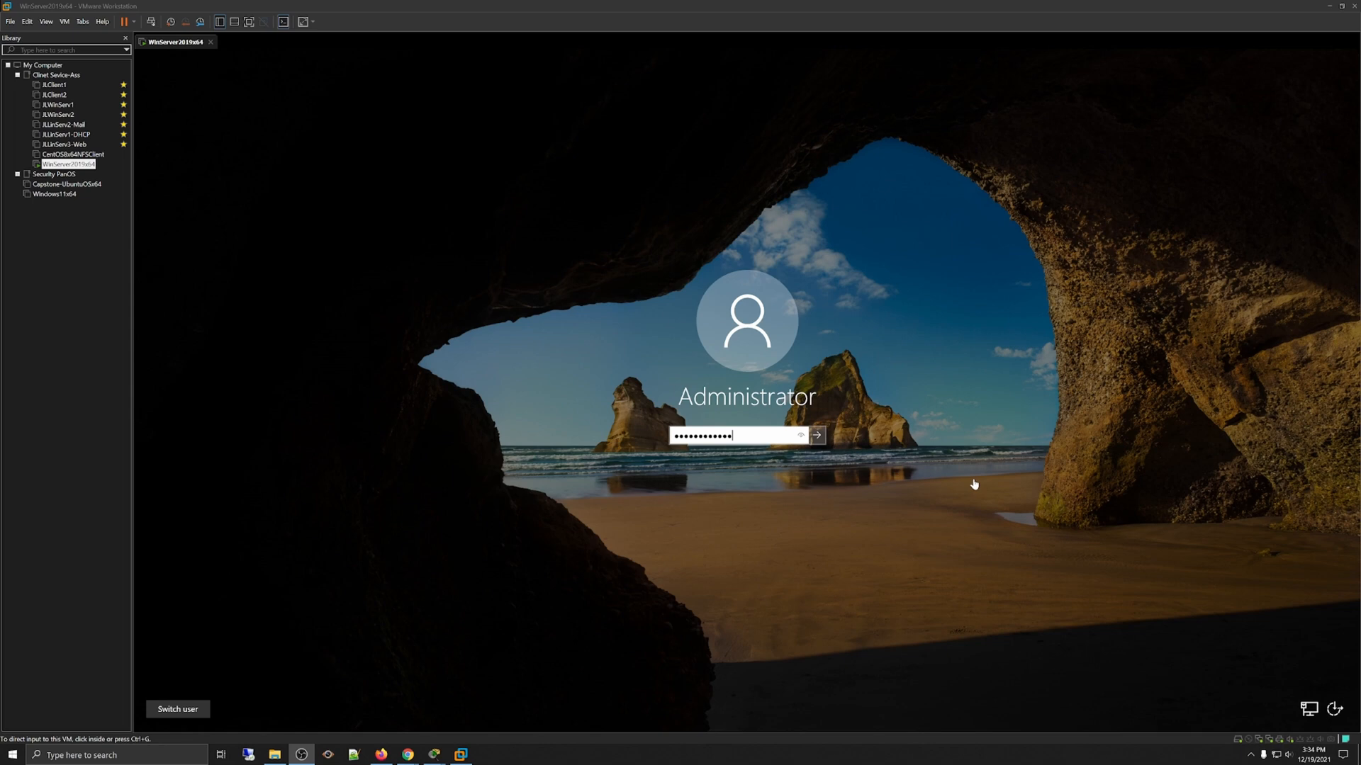
mouse_move(824, 539)
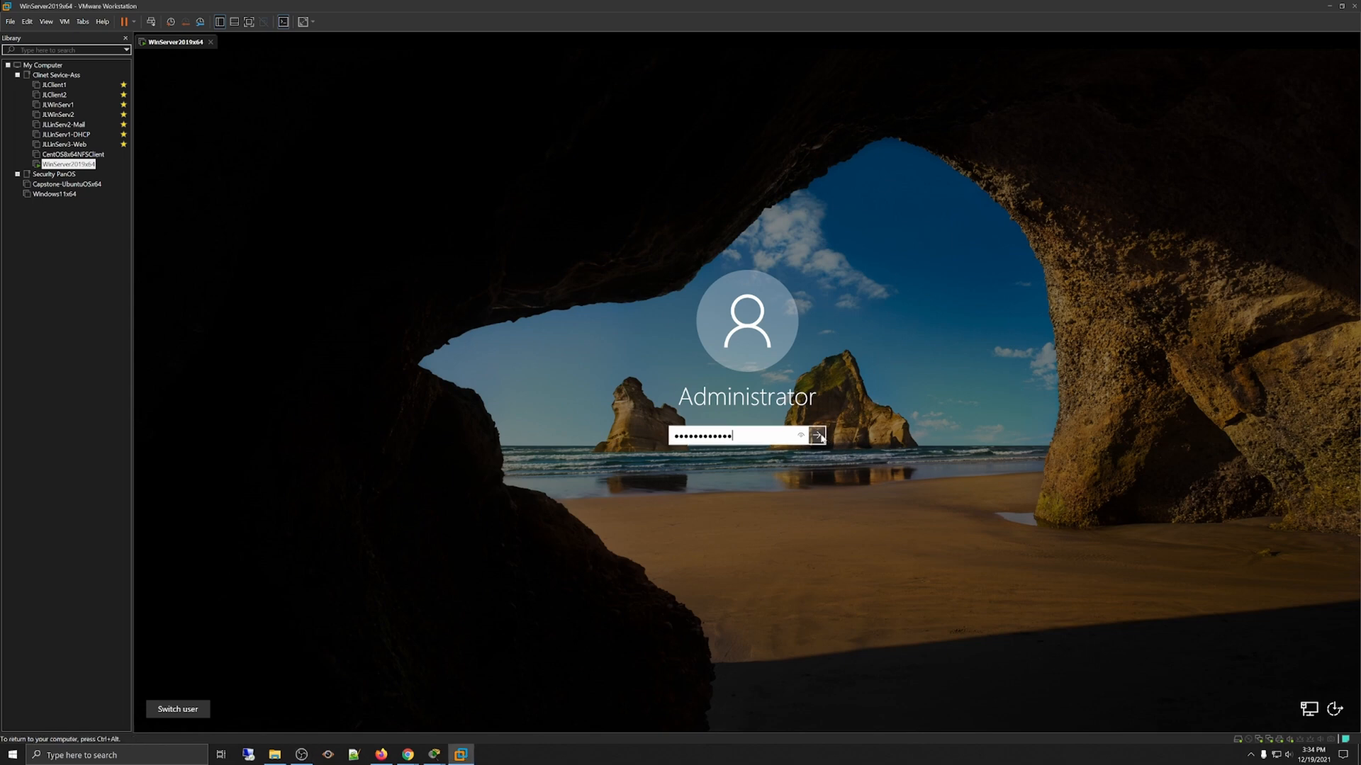
- Sign in as Administrator and open Server Manager on SSServ's Local Server page
click(815, 436)
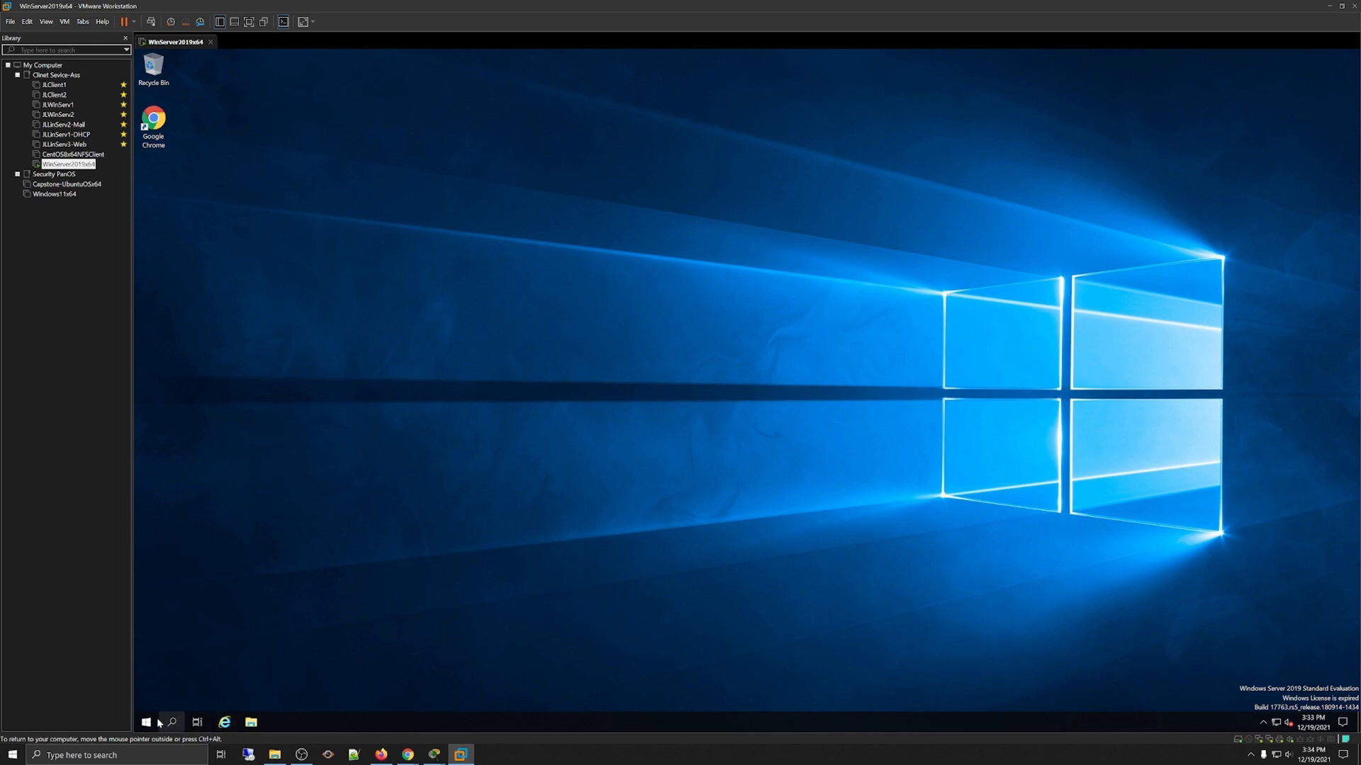
click(146, 722)
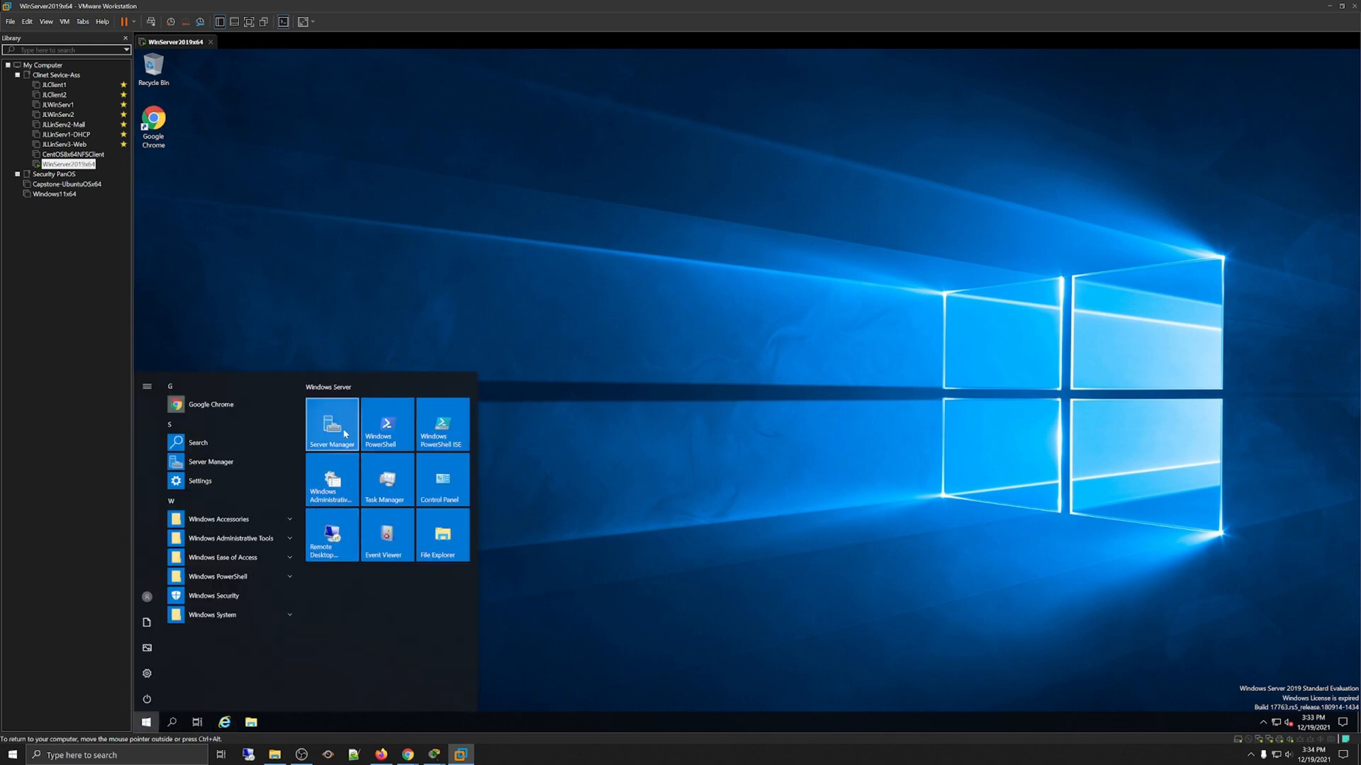
click(331, 425)
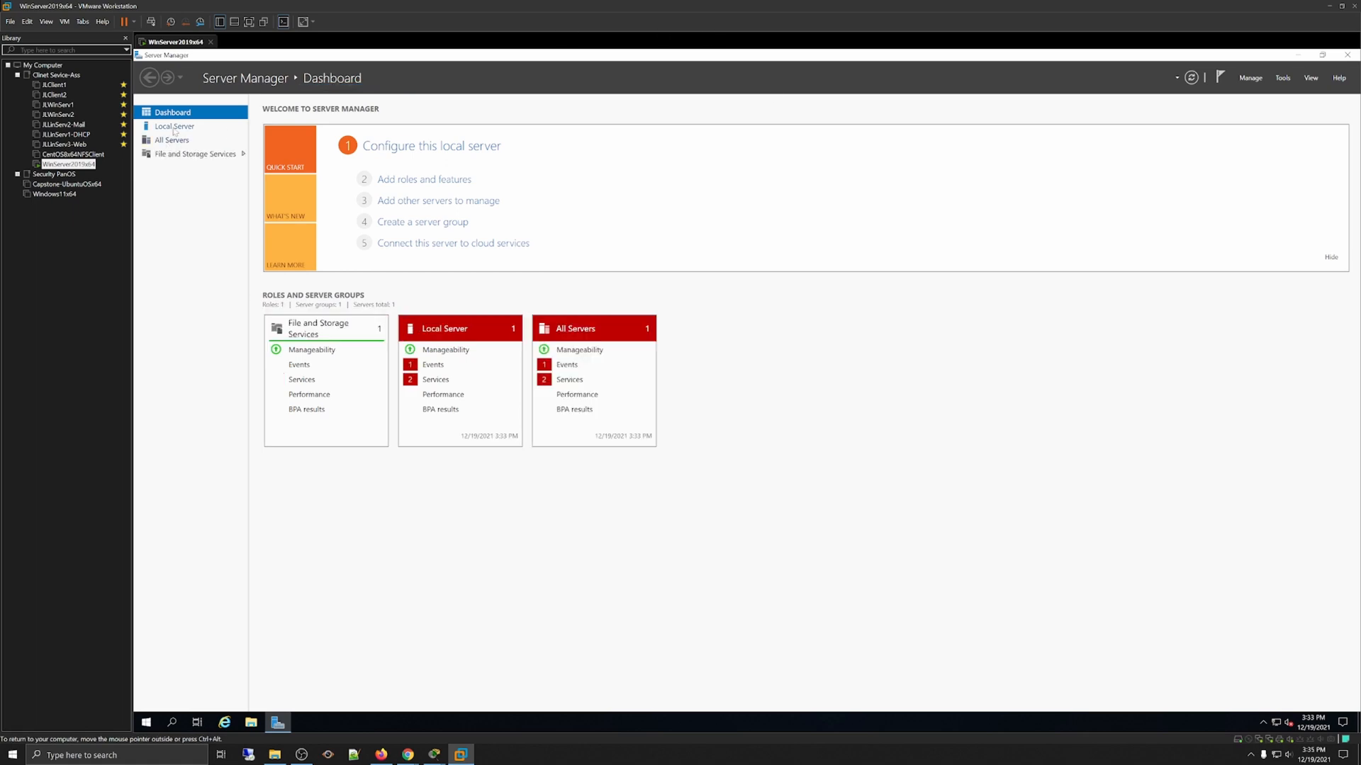
click(173, 127)
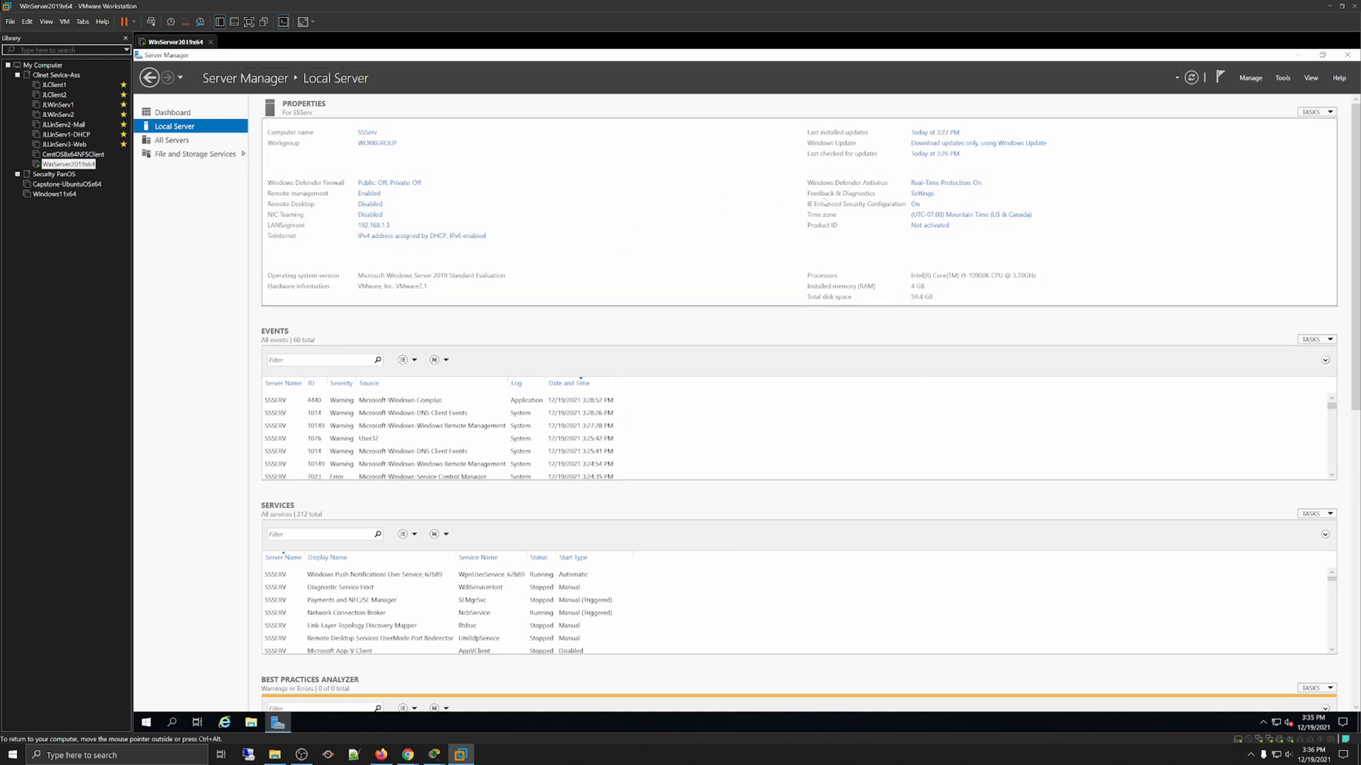
mouse_move(584, 225)
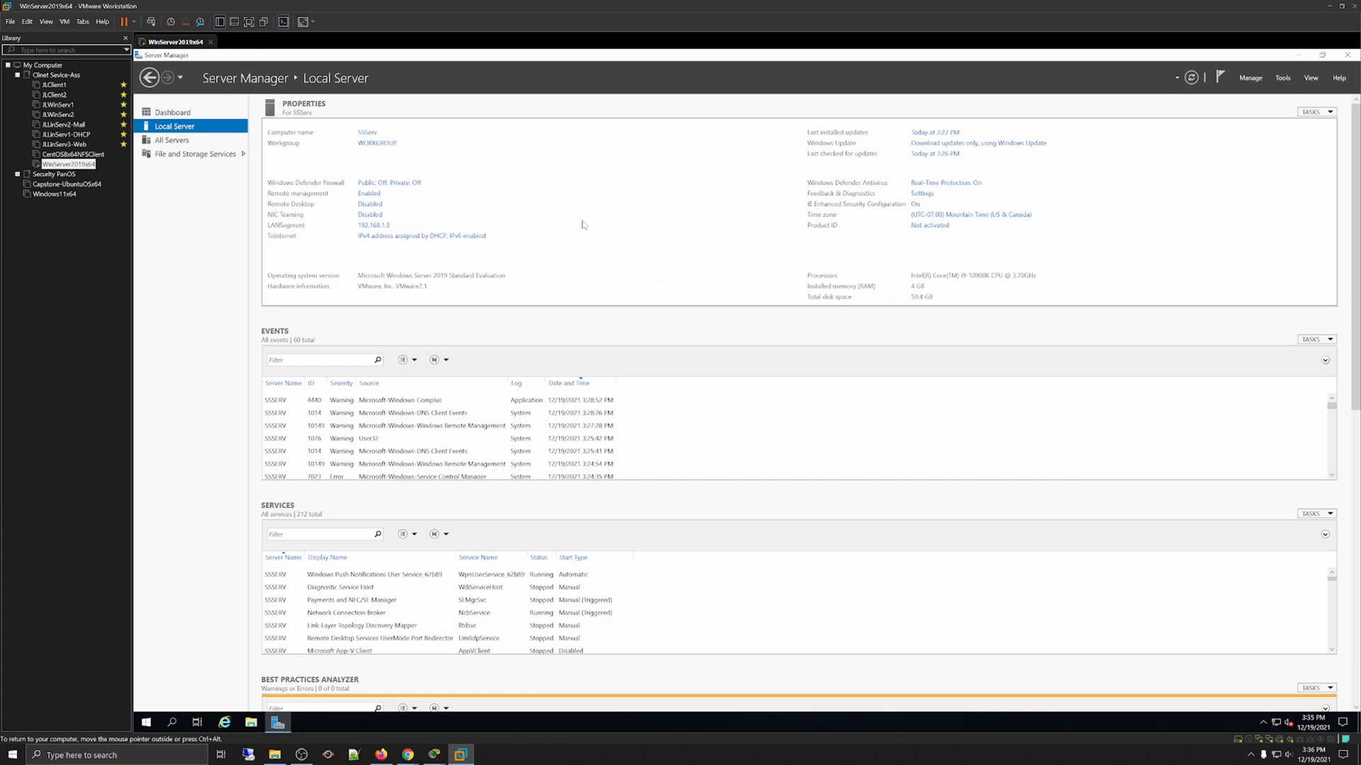
mouse_move(642, 182)
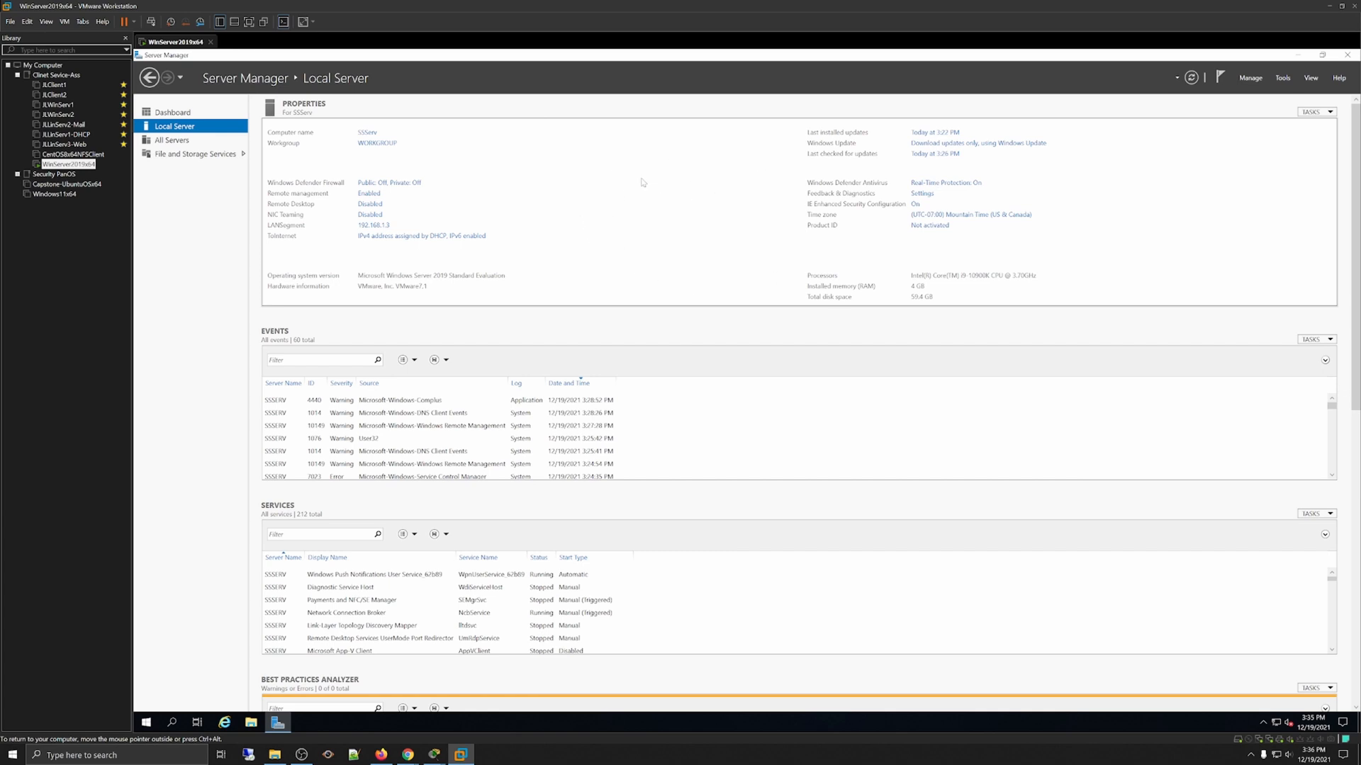
mouse_move(703, 231)
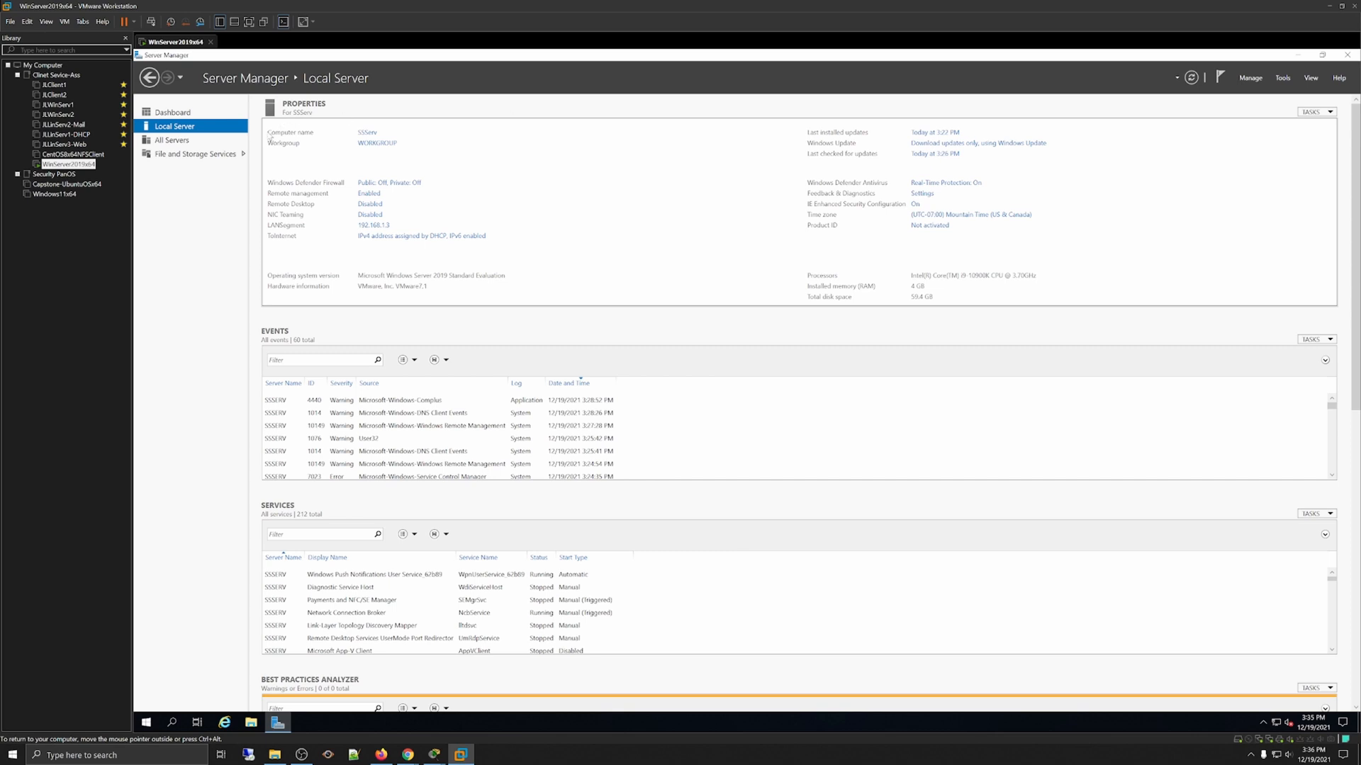
mouse_move(367, 139)
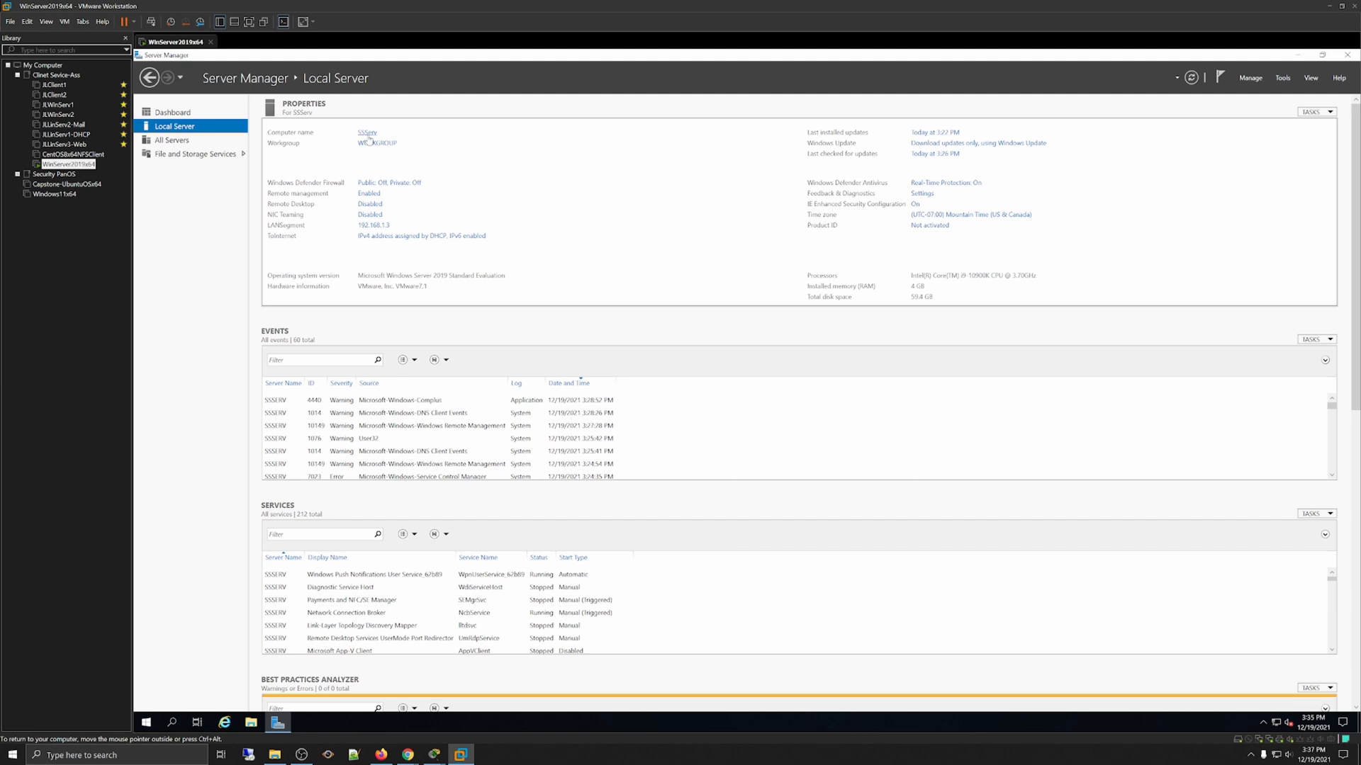
click(367, 133)
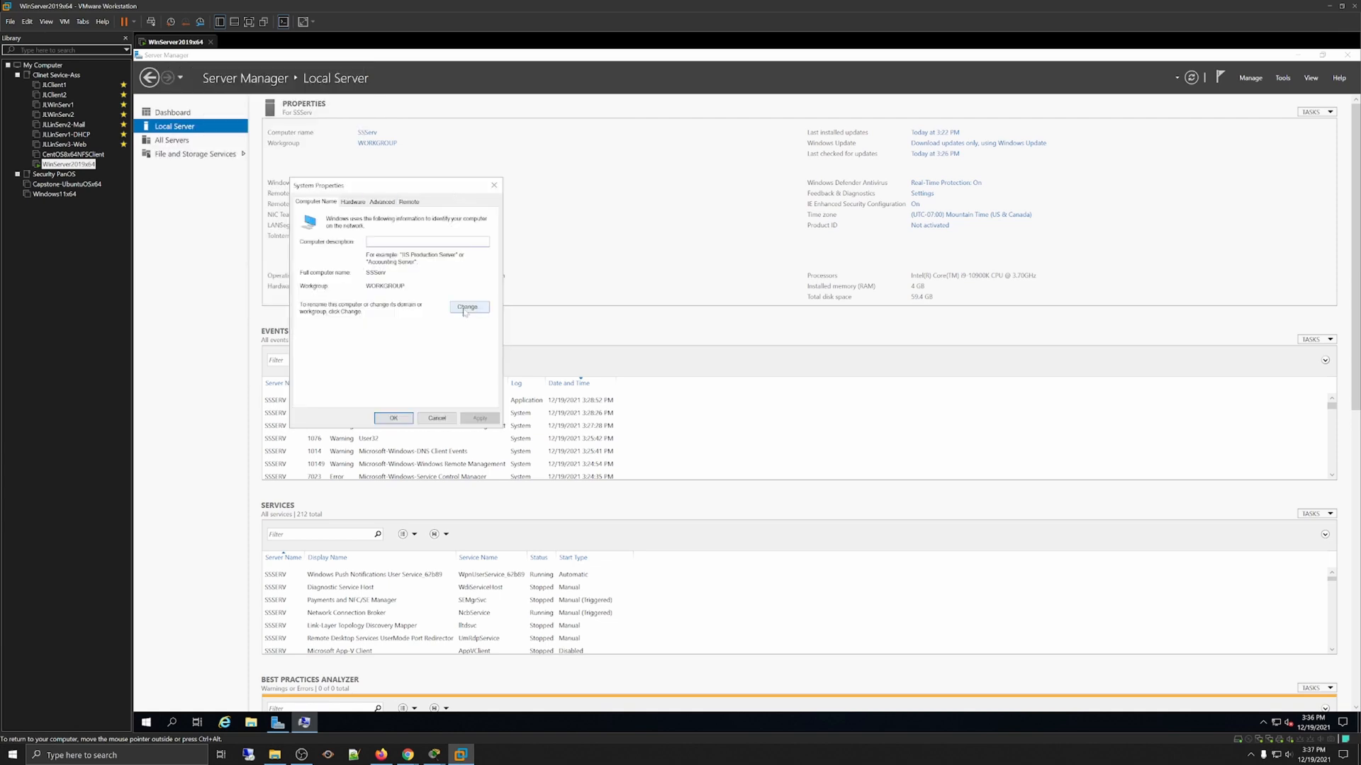
click(468, 307)
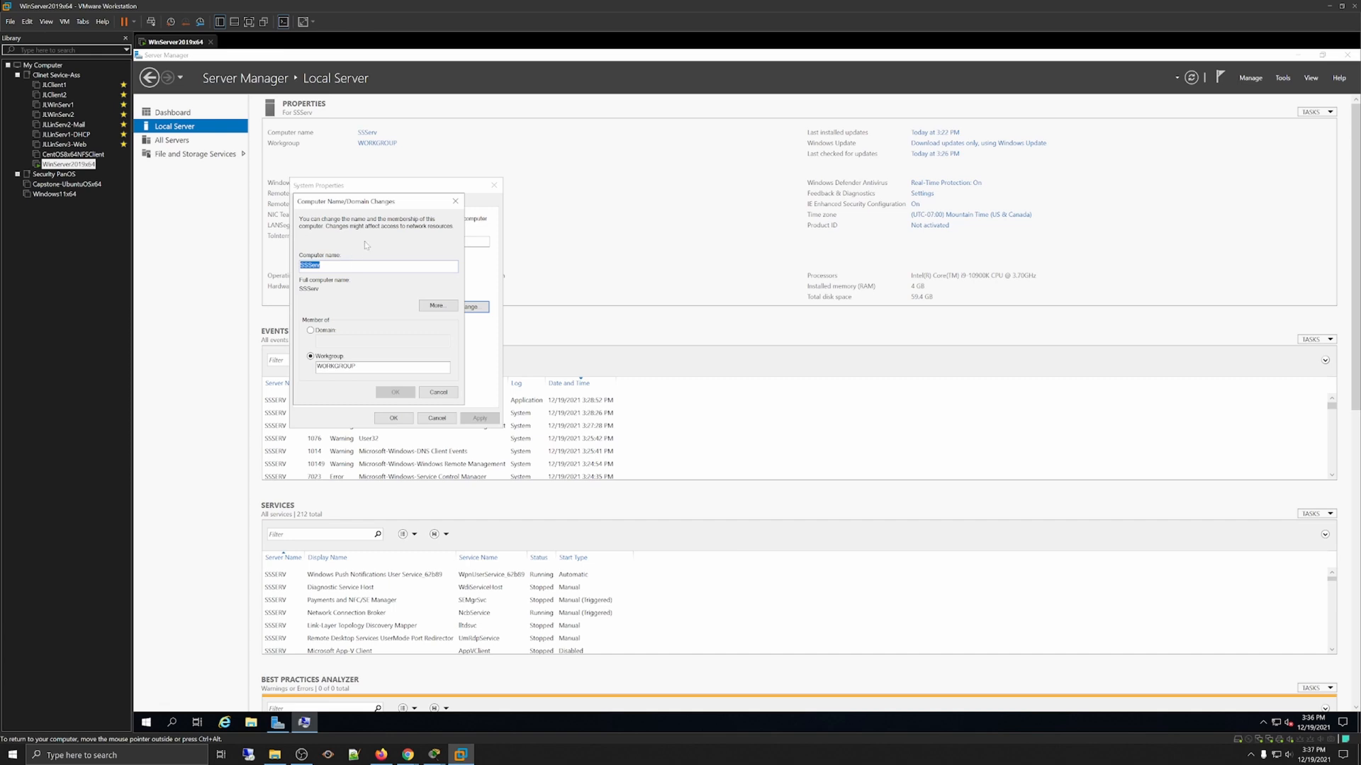
mouse_move(366, 246)
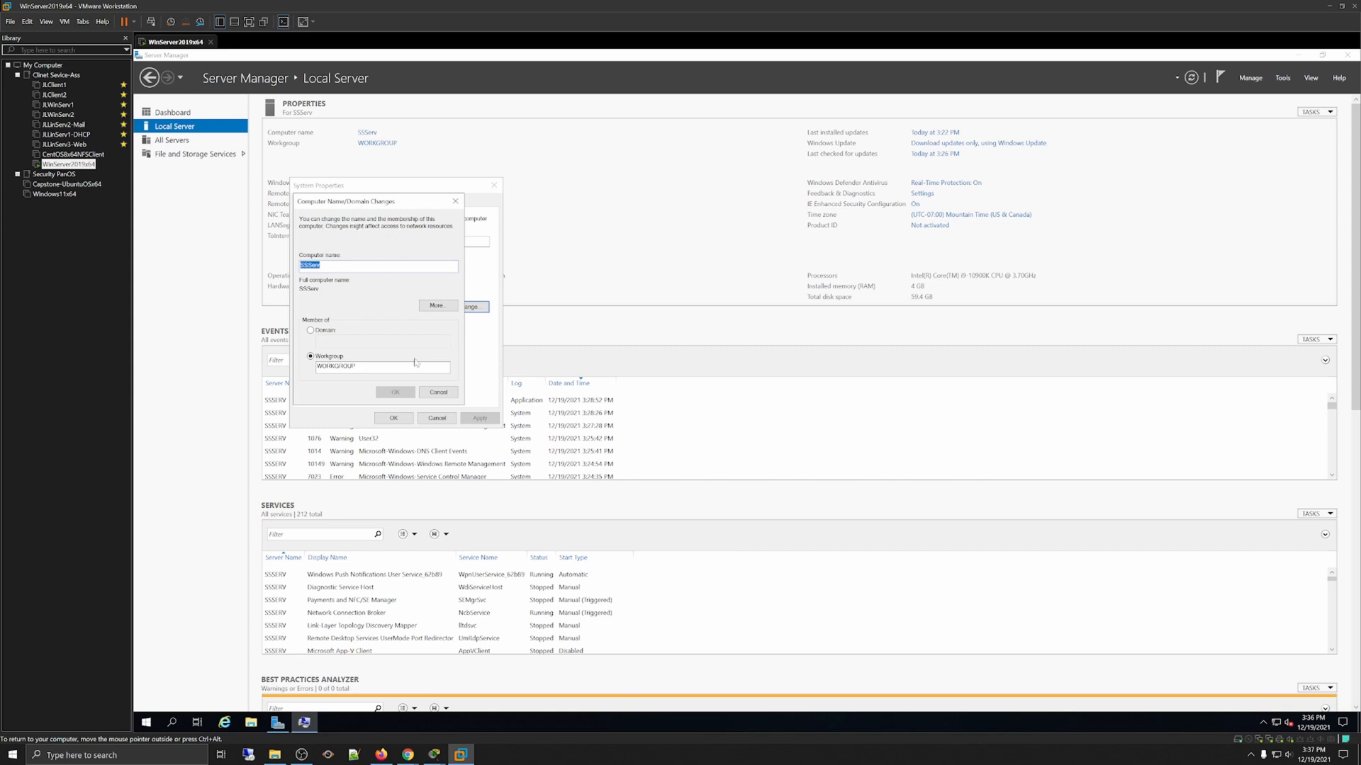
click(439, 392)
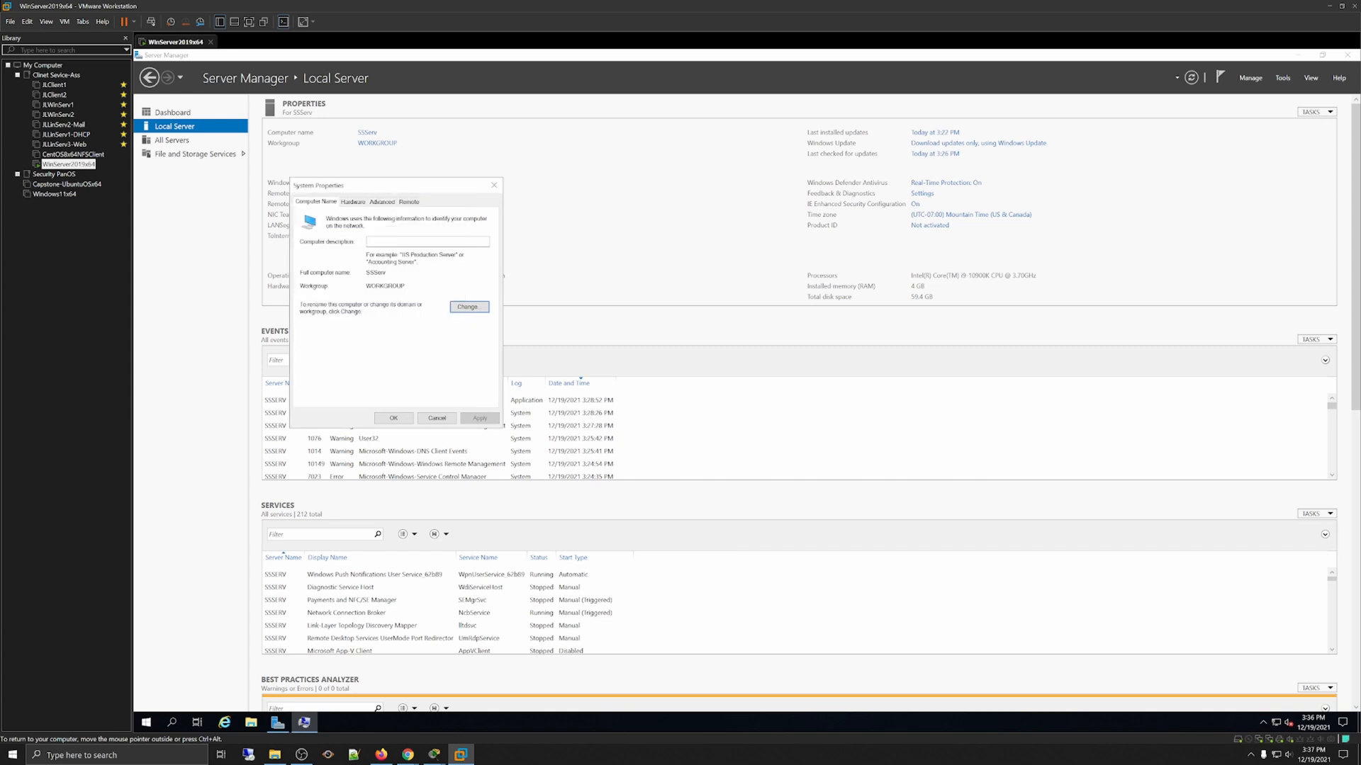
click(437, 417)
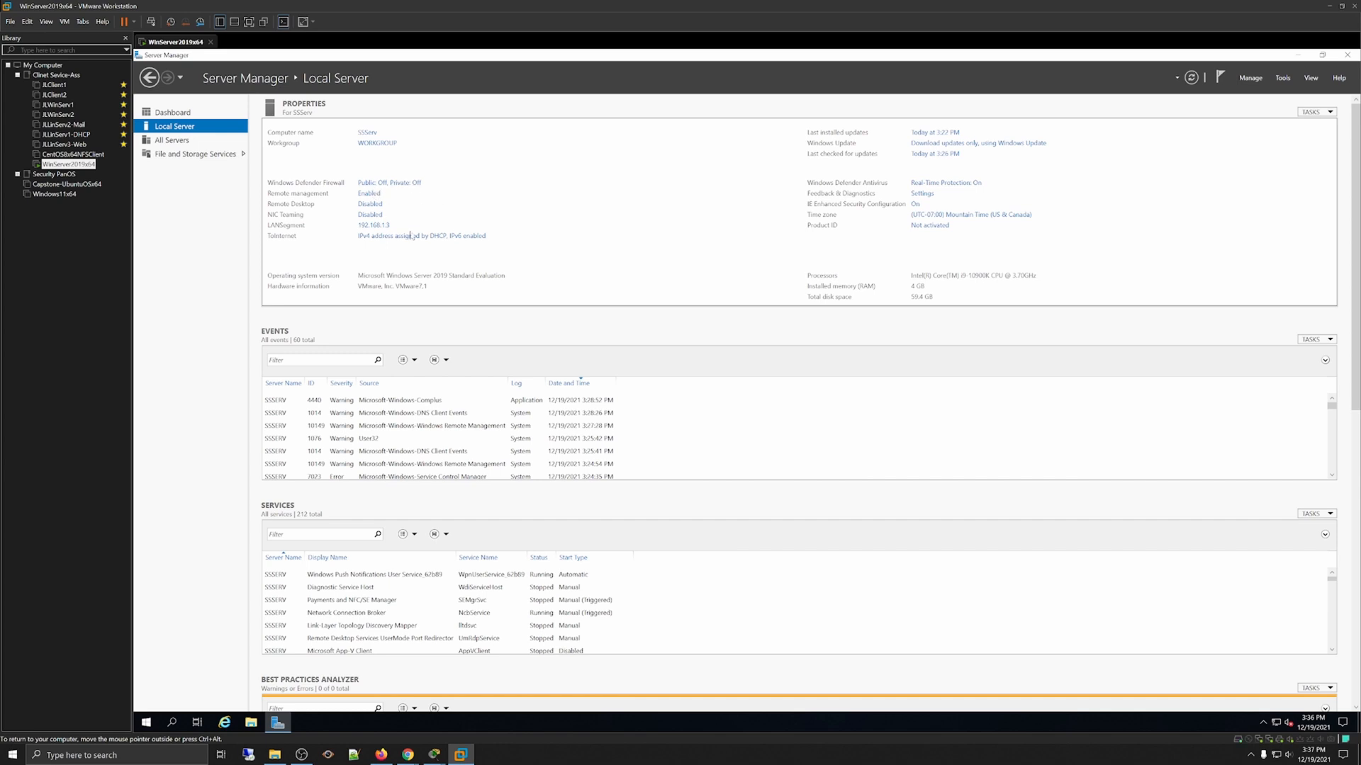
mouse_move(530, 214)
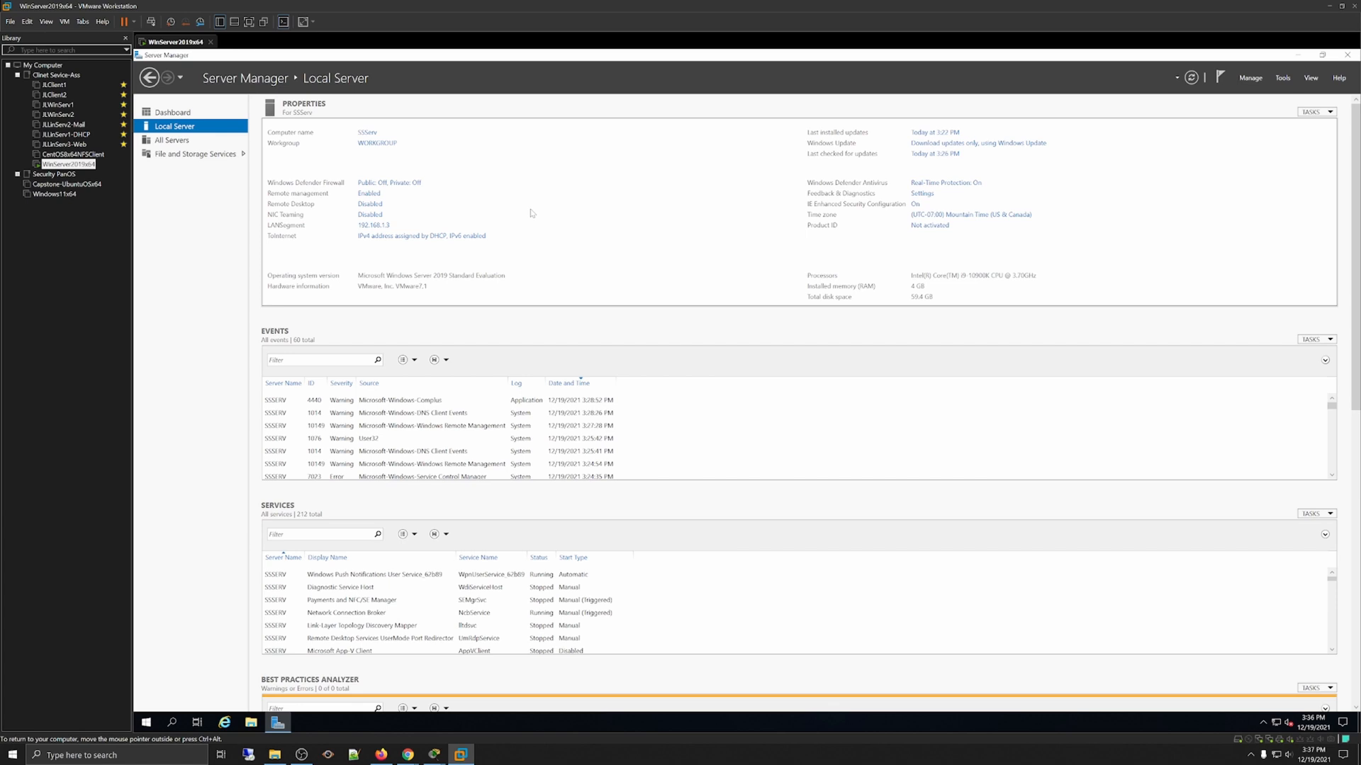
mouse_move(453, 274)
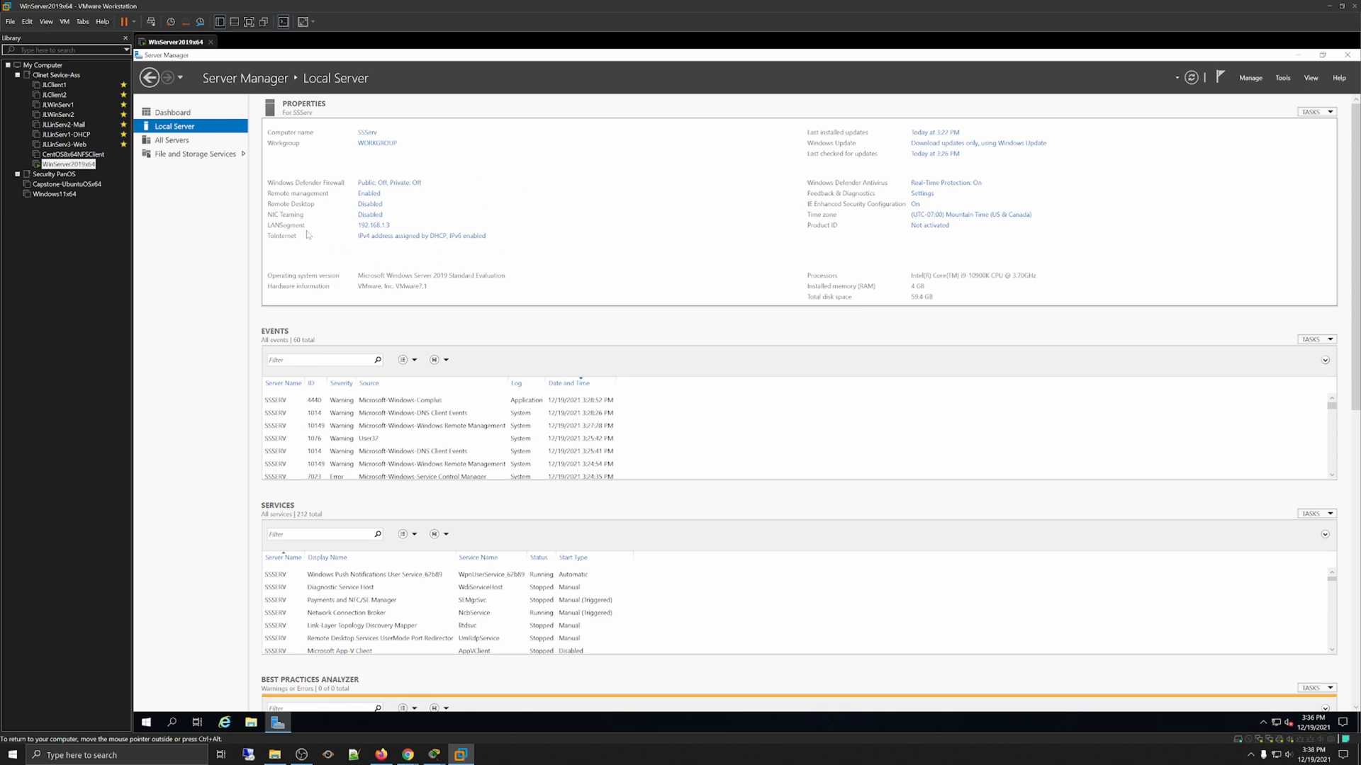
mouse_move(360, 236)
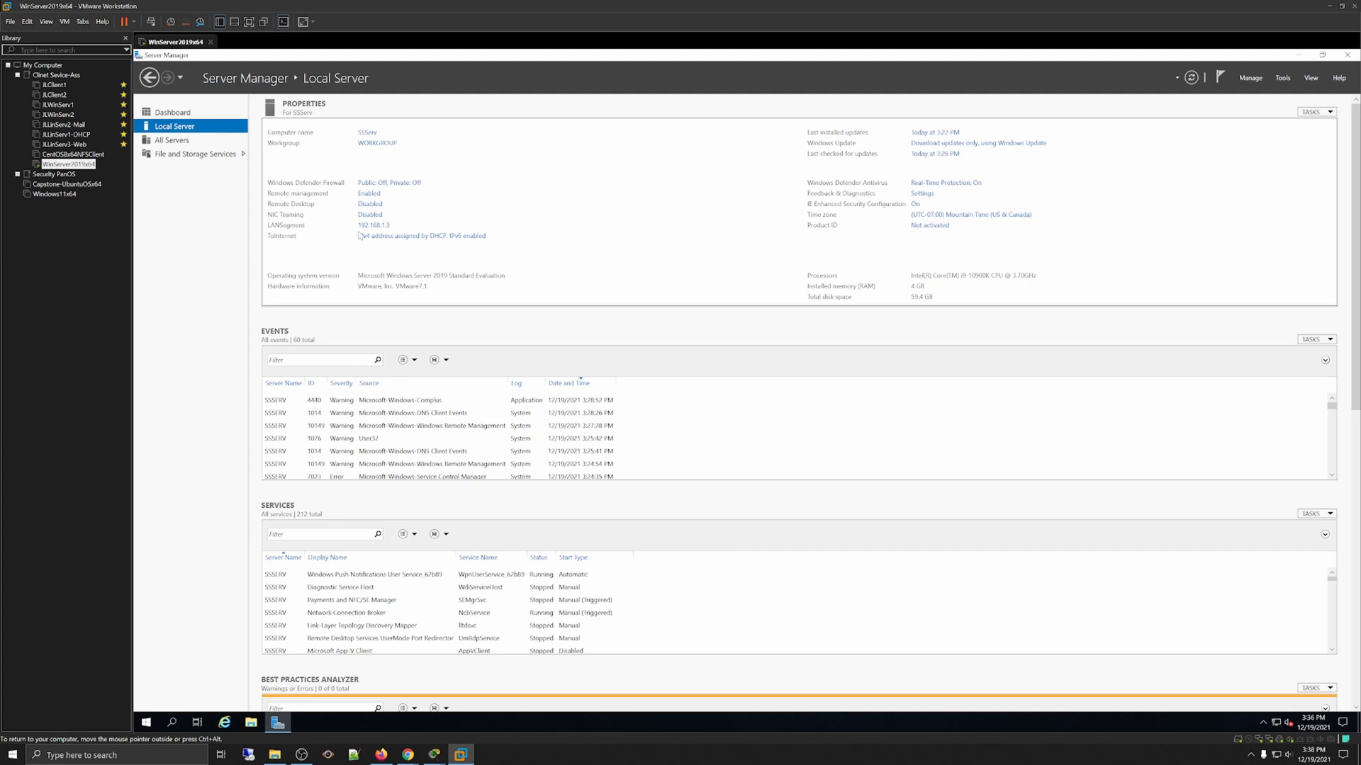
mouse_move(475, 201)
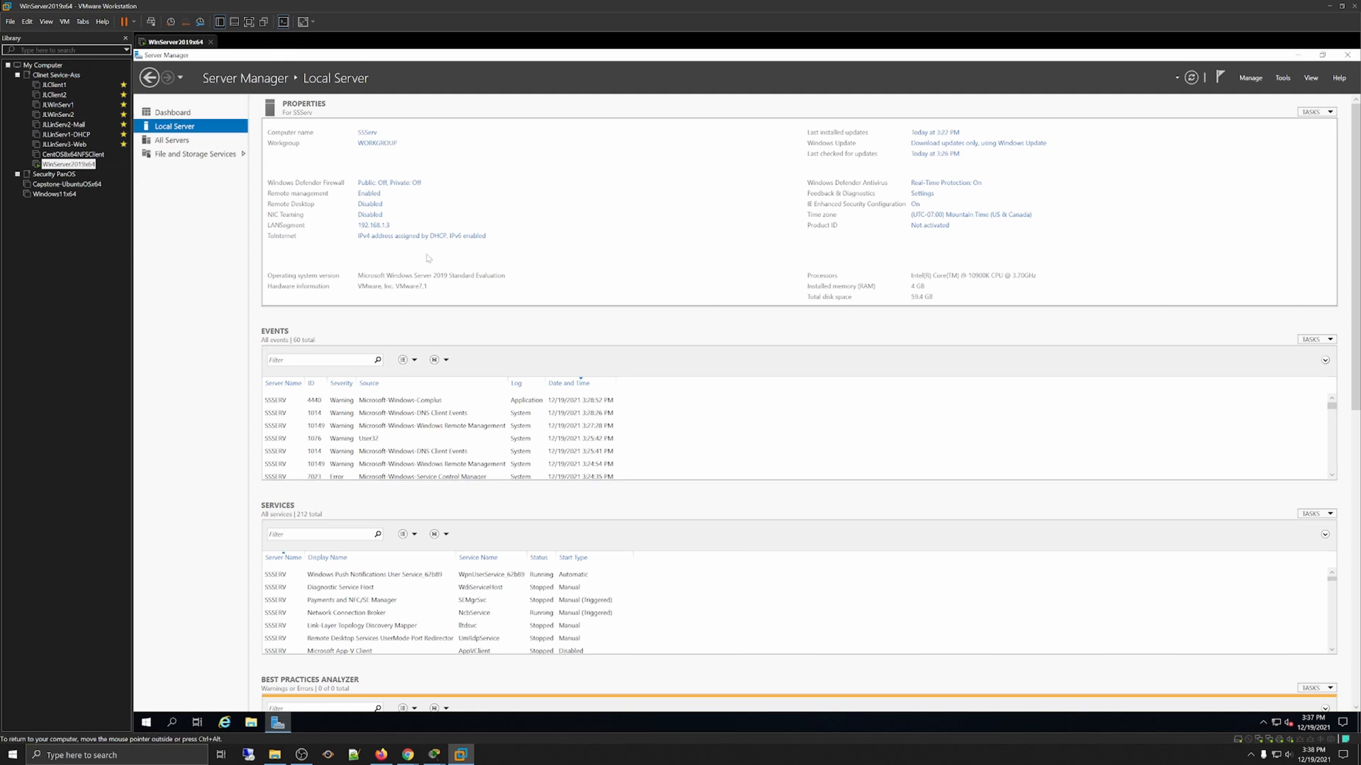
mouse_move(391, 212)
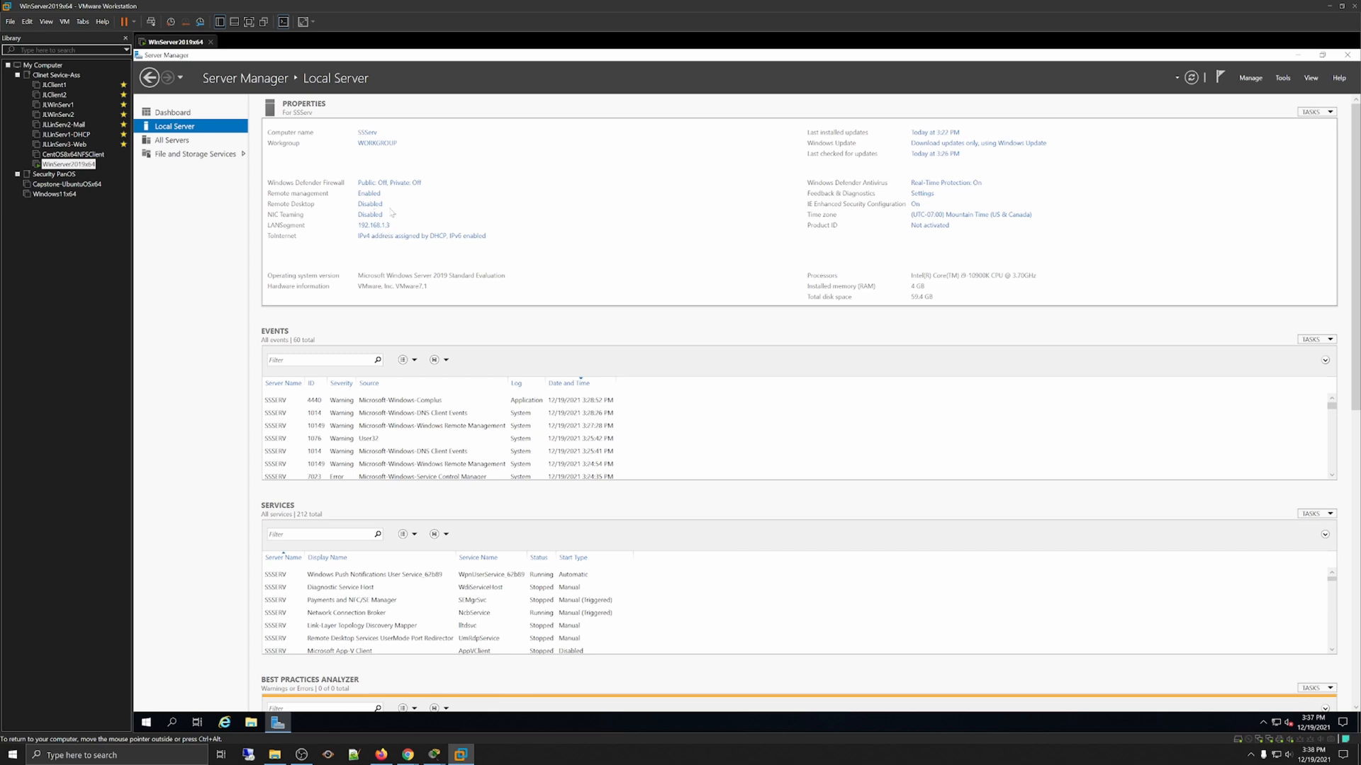
mouse_move(292, 228)
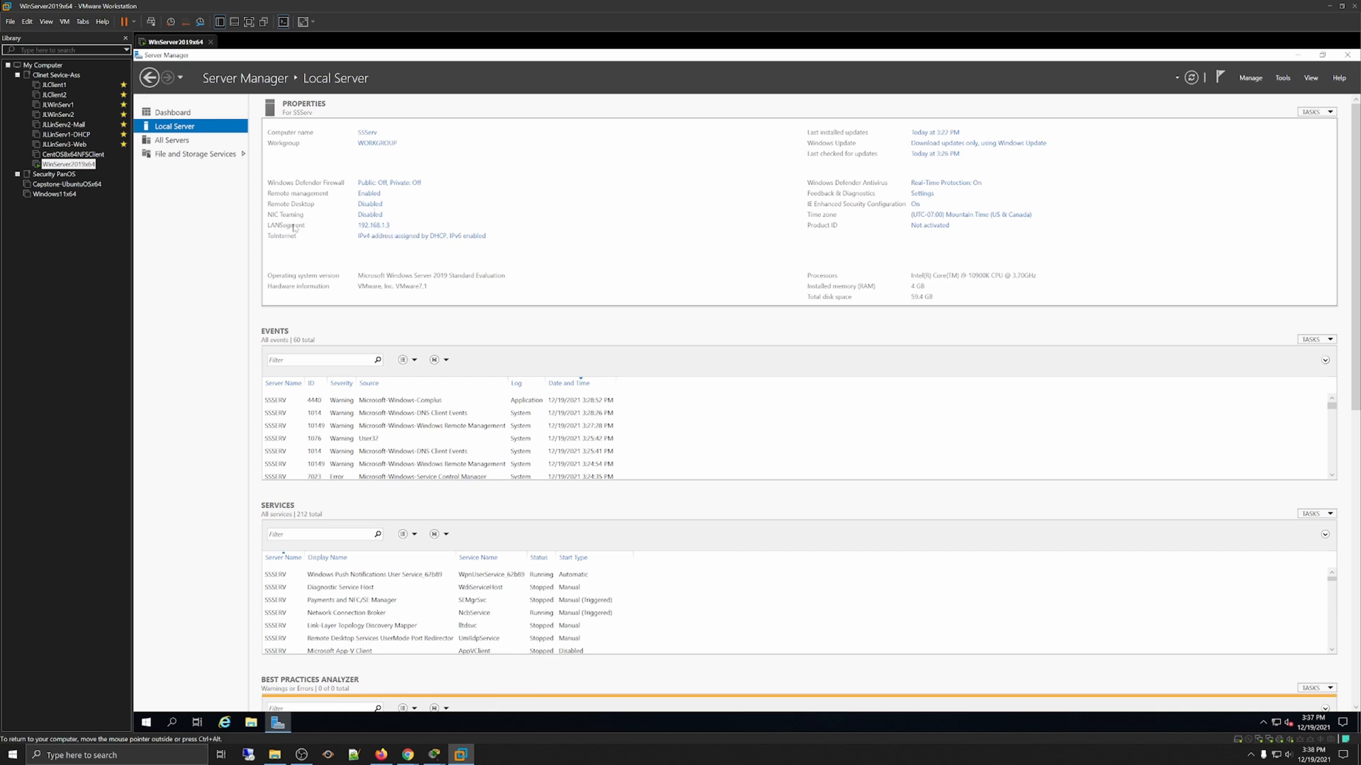
mouse_move(297, 227)
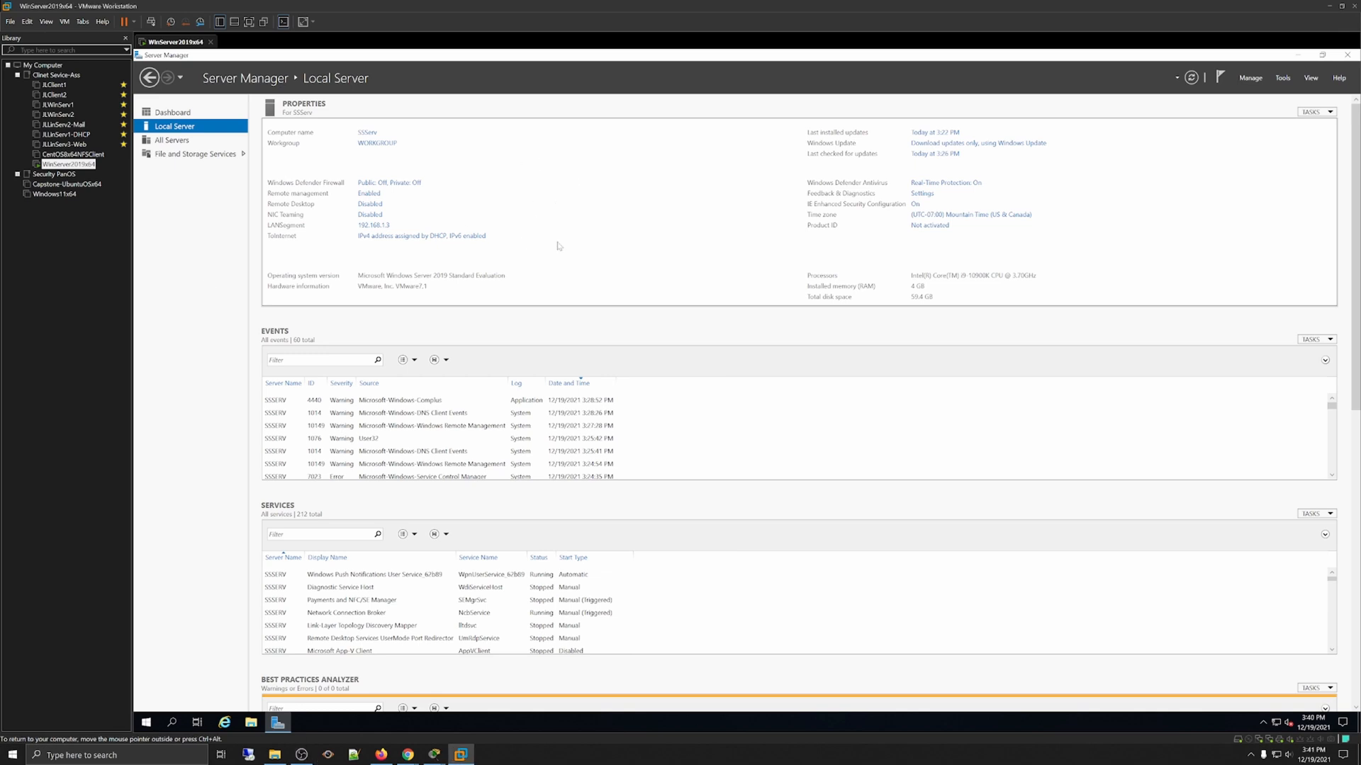
mouse_move(523, 198)
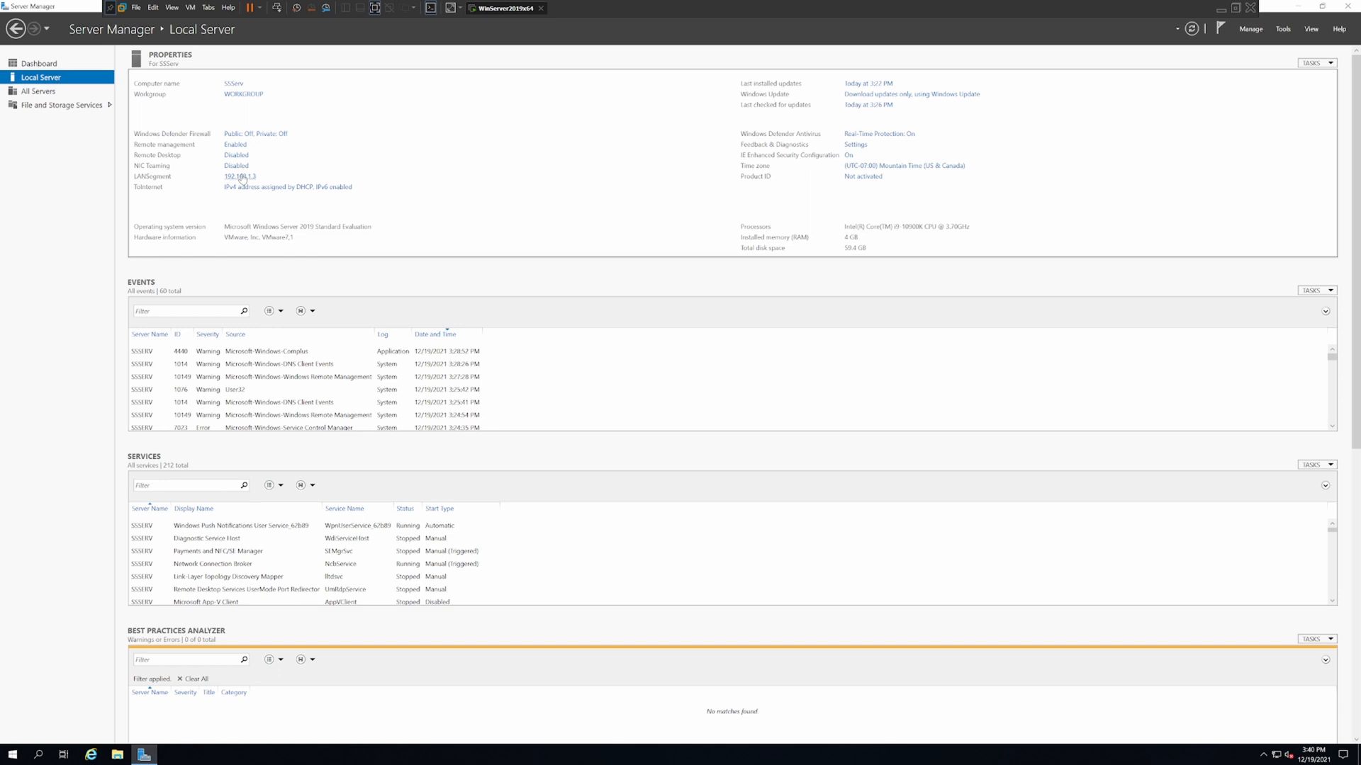
- Review and accept LANSegment's static IPv4 address 192.168.1.3, mask 255.255.255.0, DNS 8.8.8.8
click(243, 177)
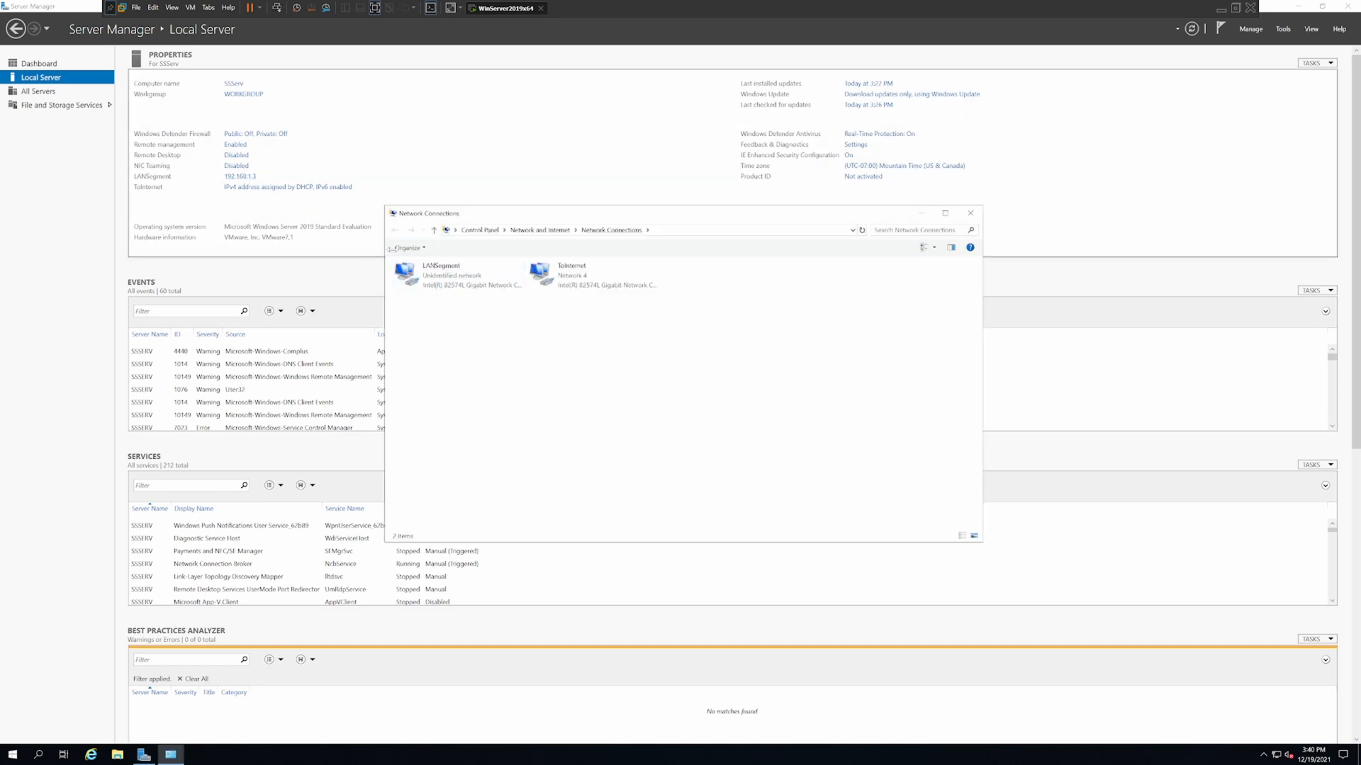
double_click(459, 274)
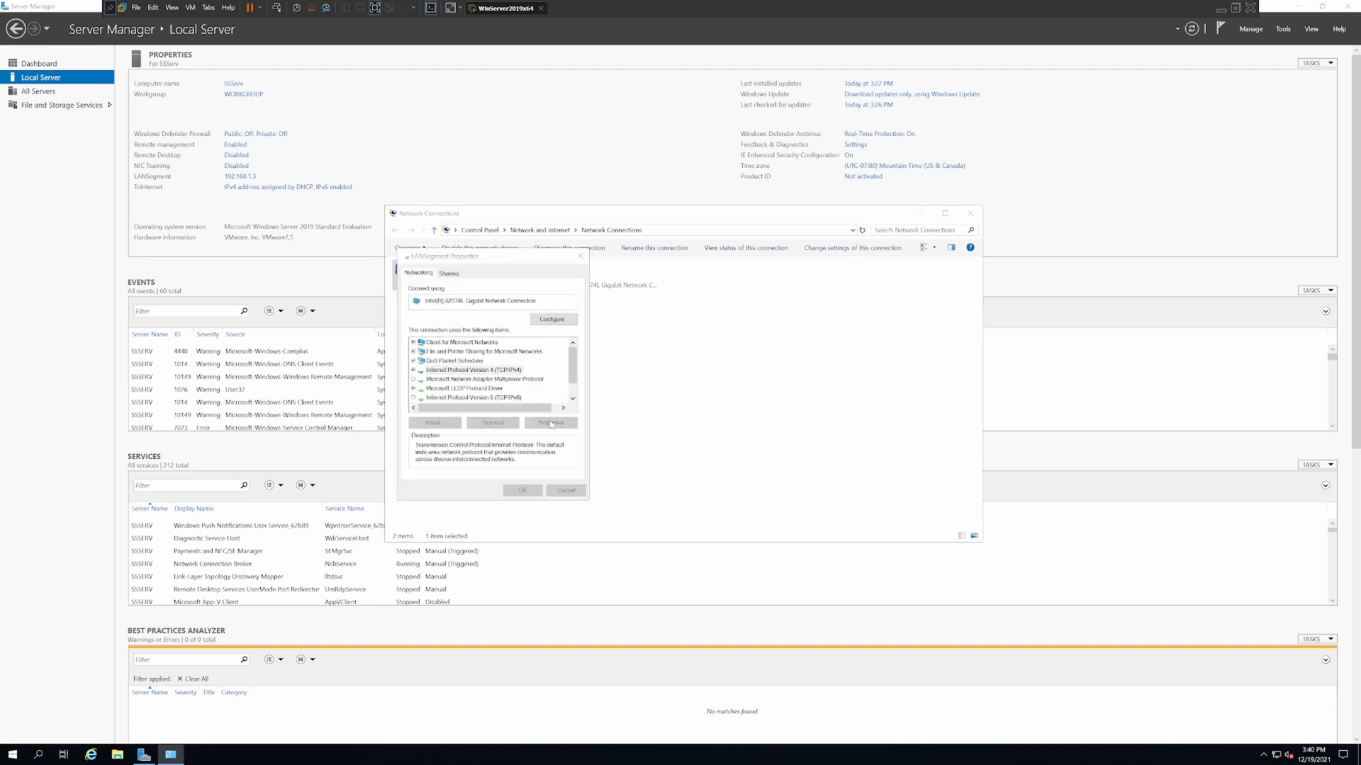
click(549, 422)
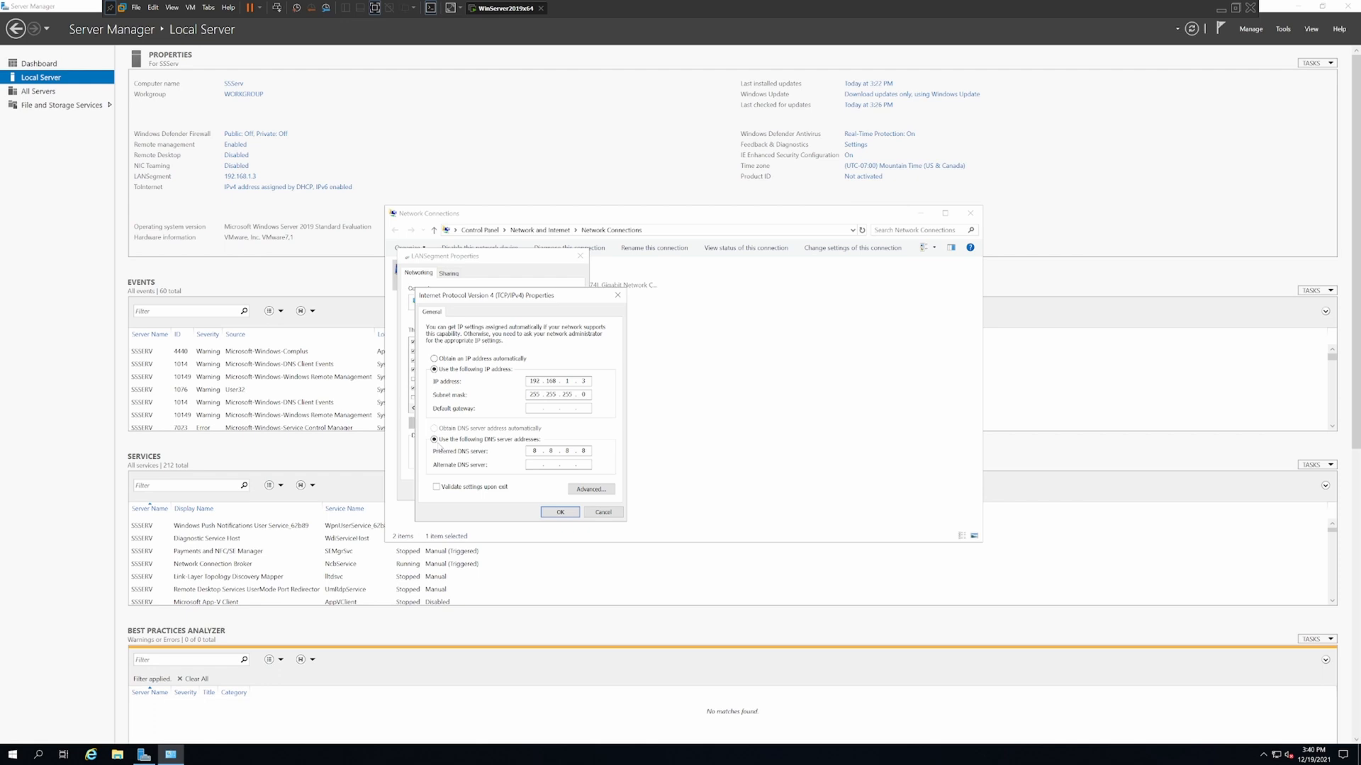
click(559, 511)
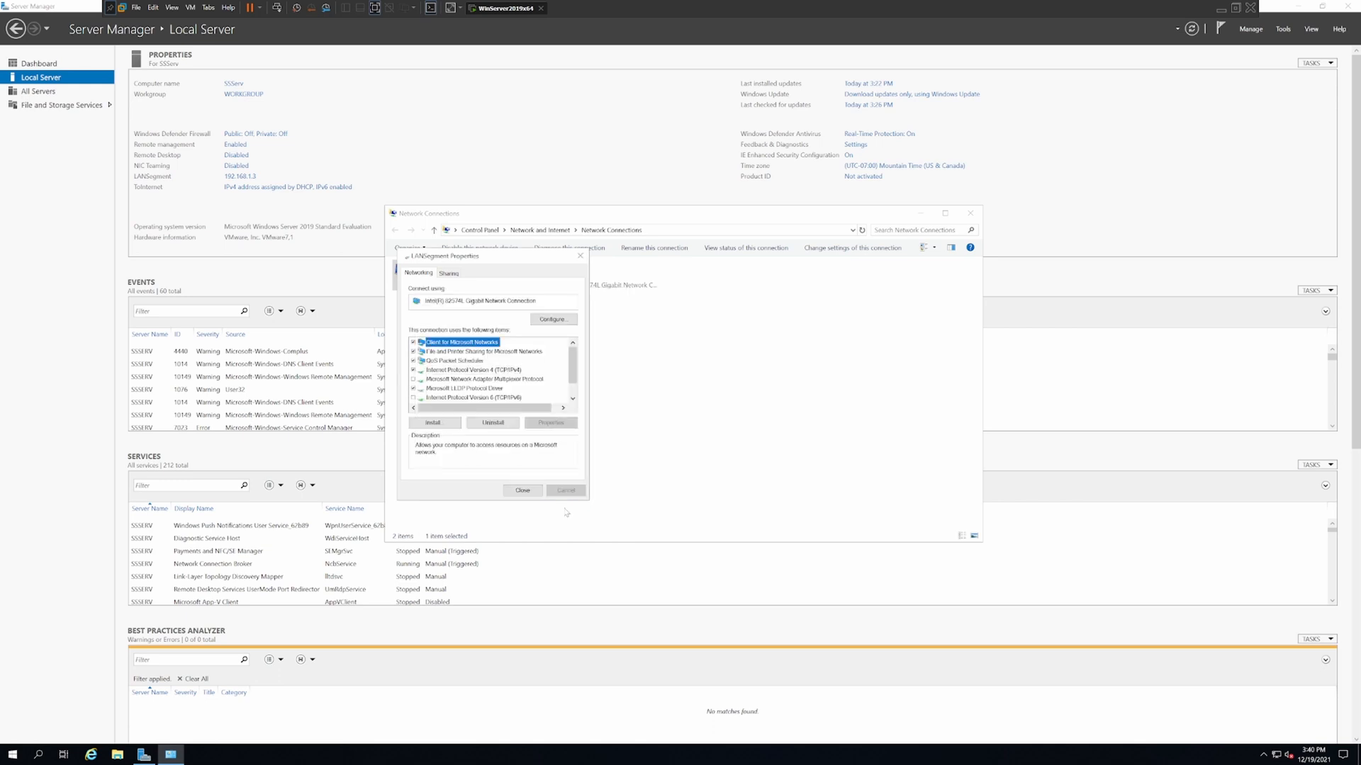
- Close LANSegment properties and keep the ToInternet adapter on automatic IP and DNS
click(522, 491)
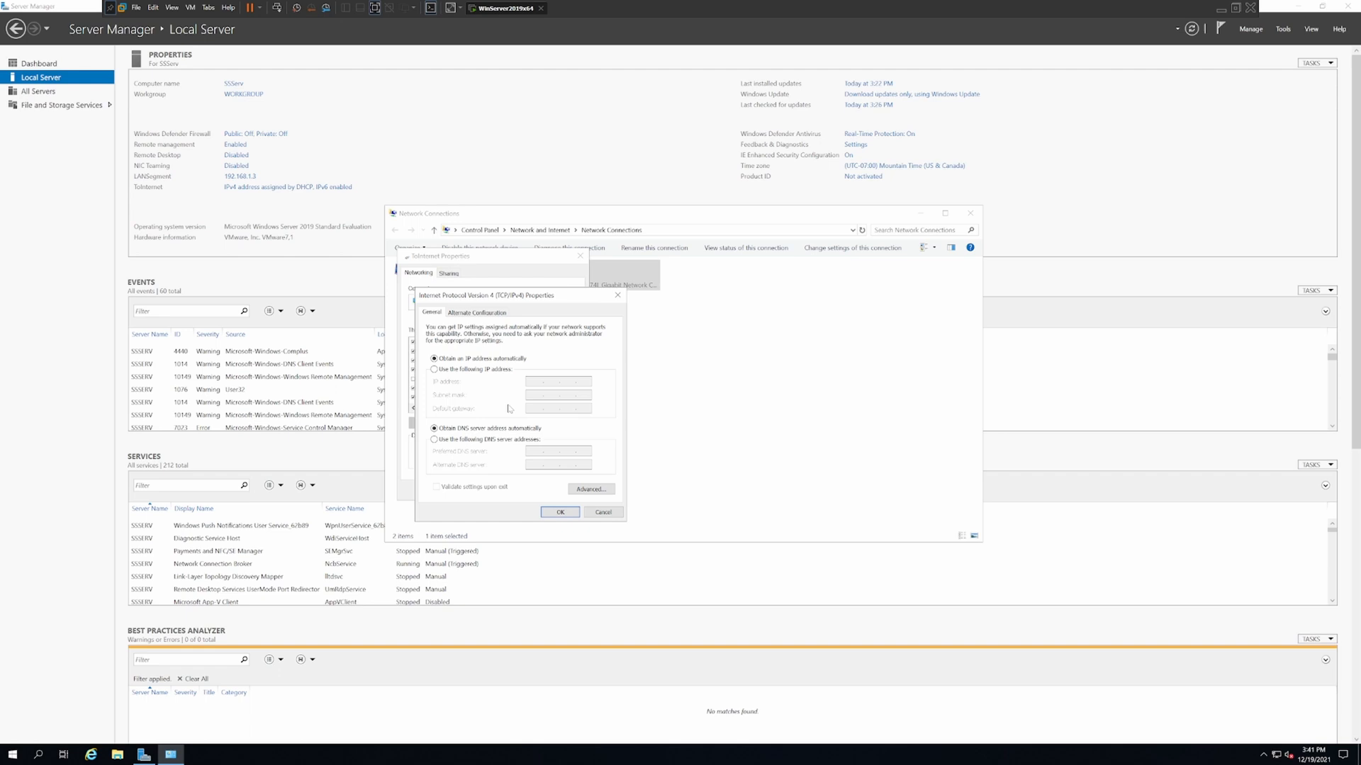
click(559, 511)
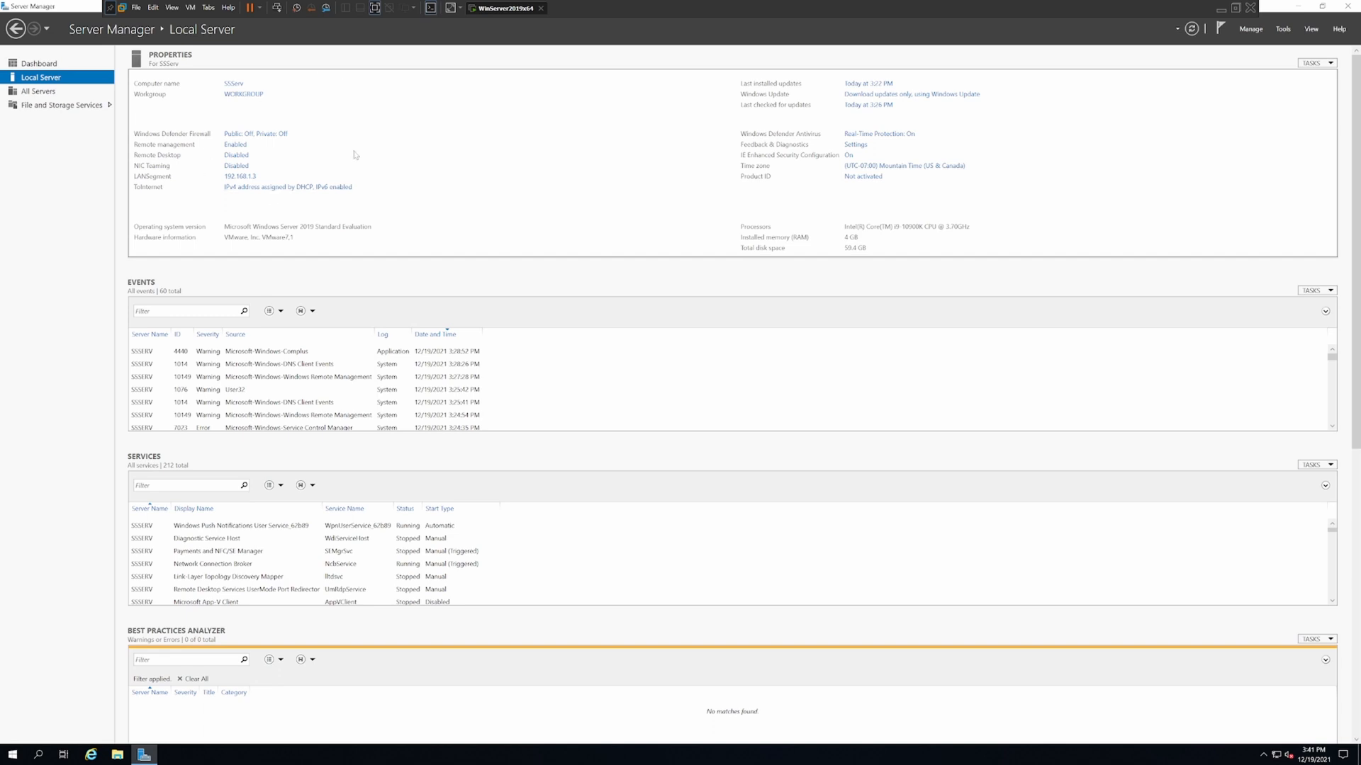
mouse_move(1155, 150)
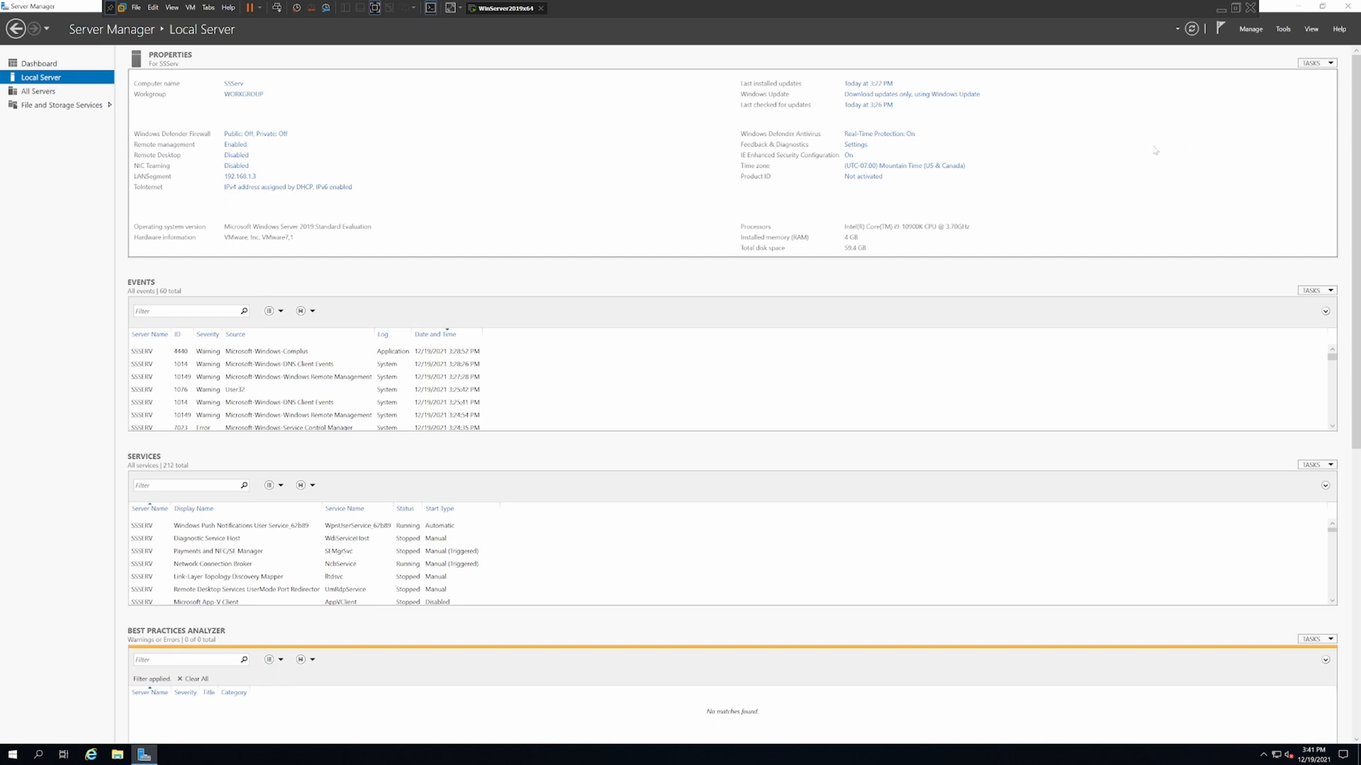
mouse_move(484, 191)
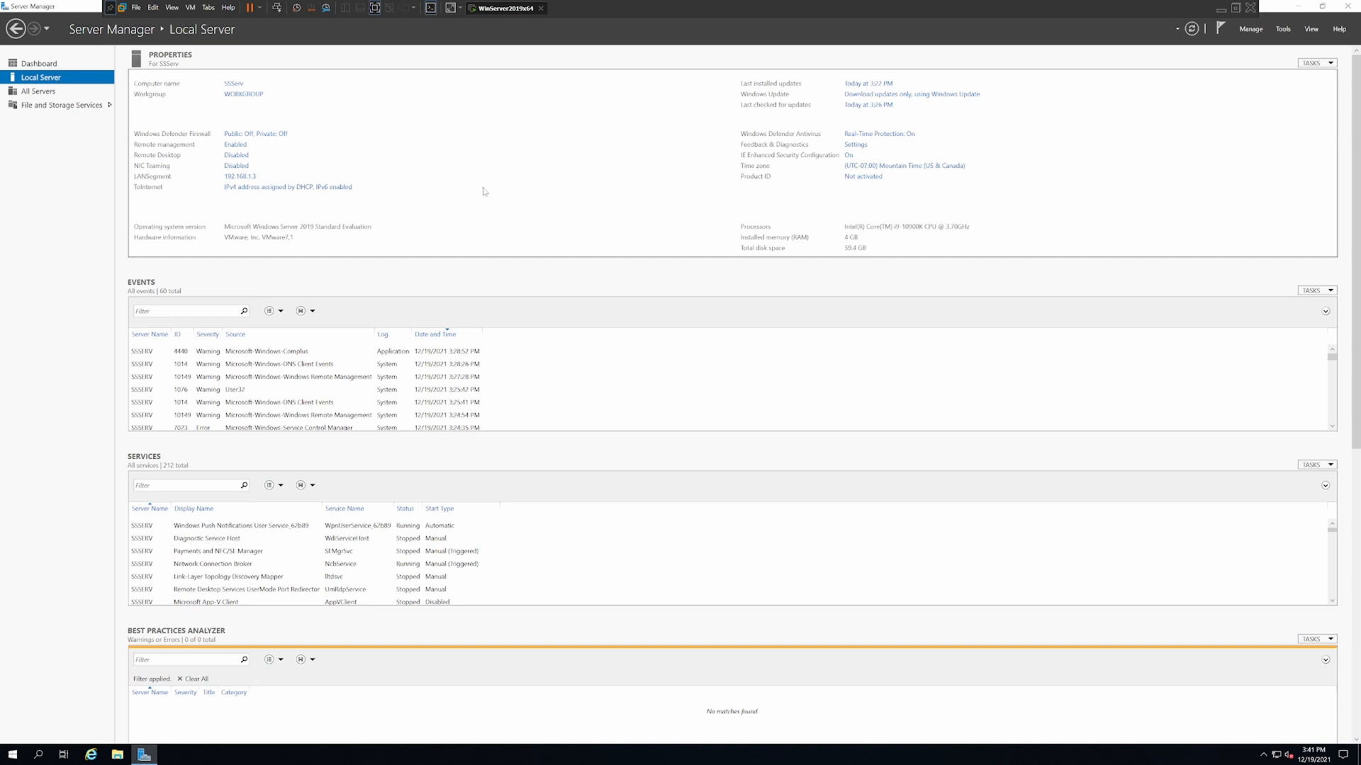
mouse_move(484, 171)
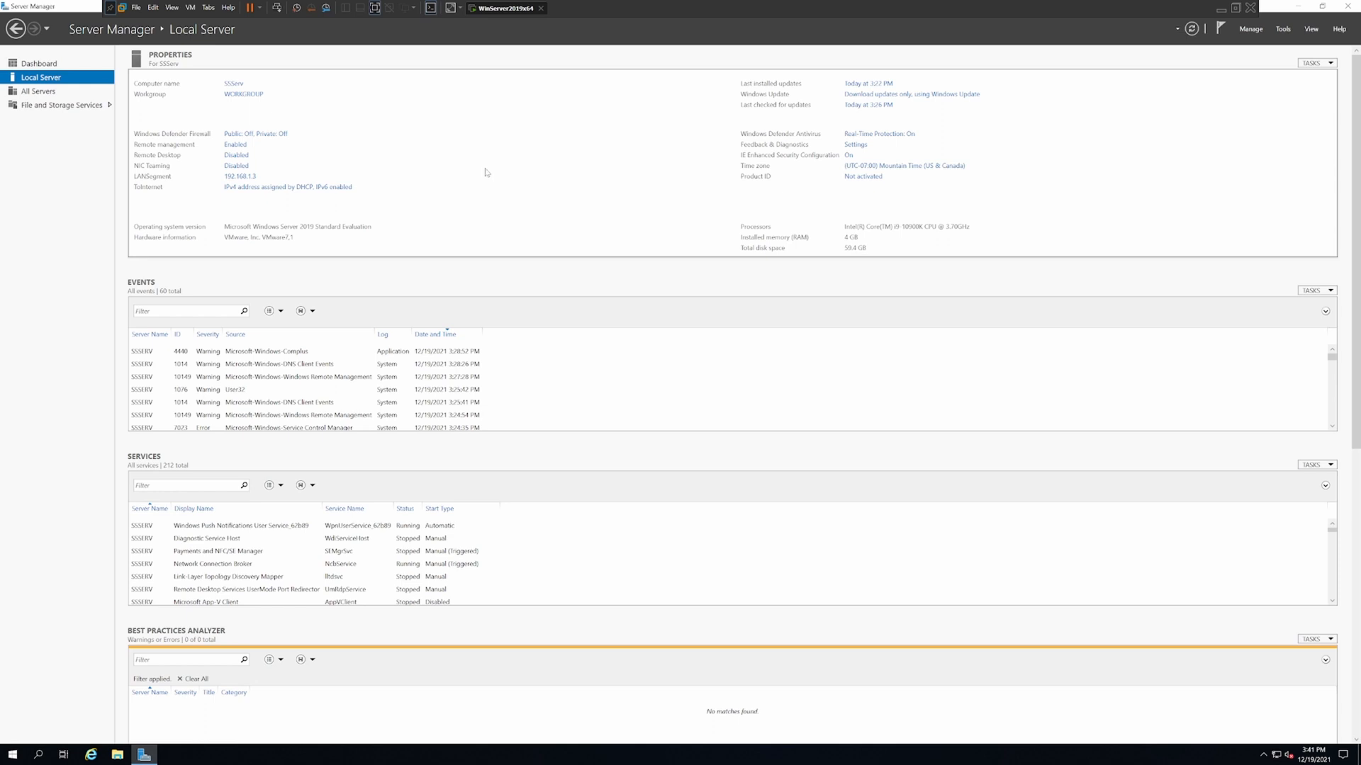
mouse_move(297, 135)
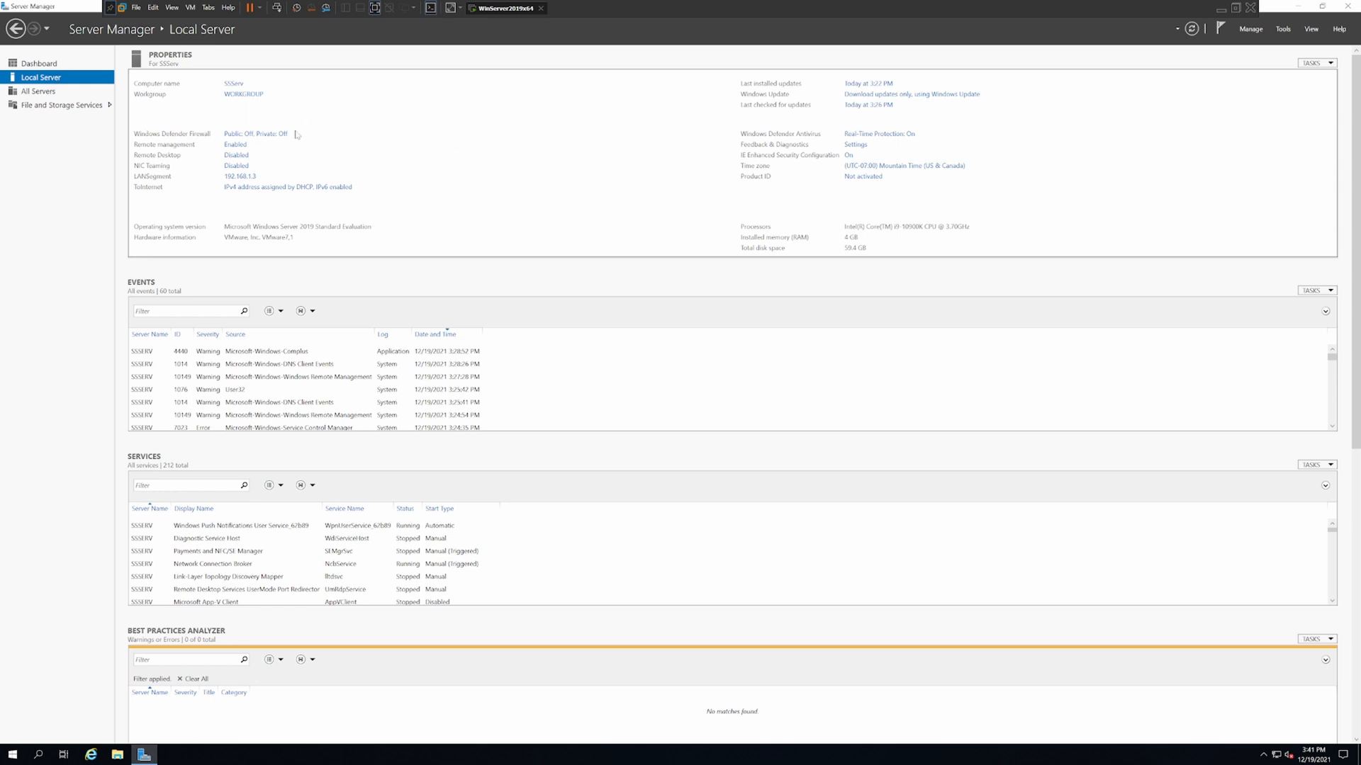
mouse_move(219, 76)
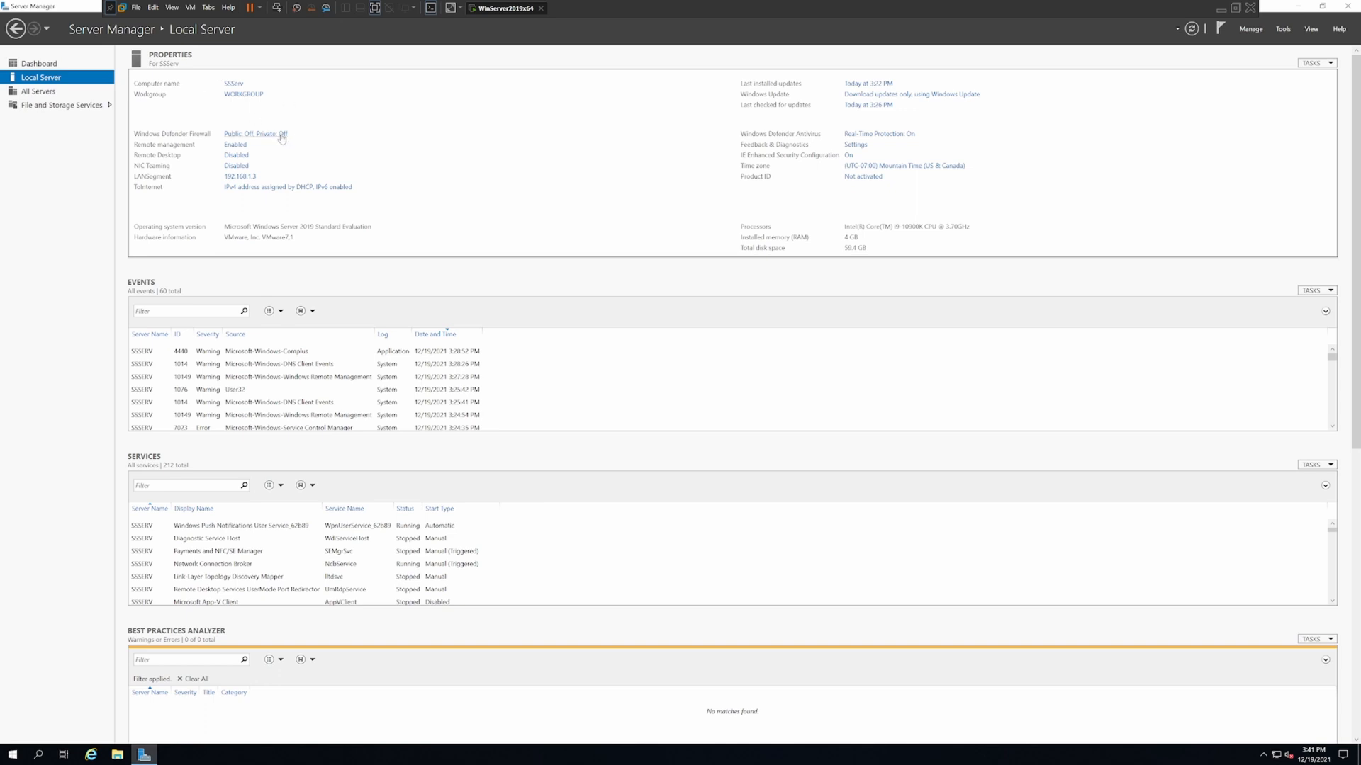
mouse_move(379, 124)
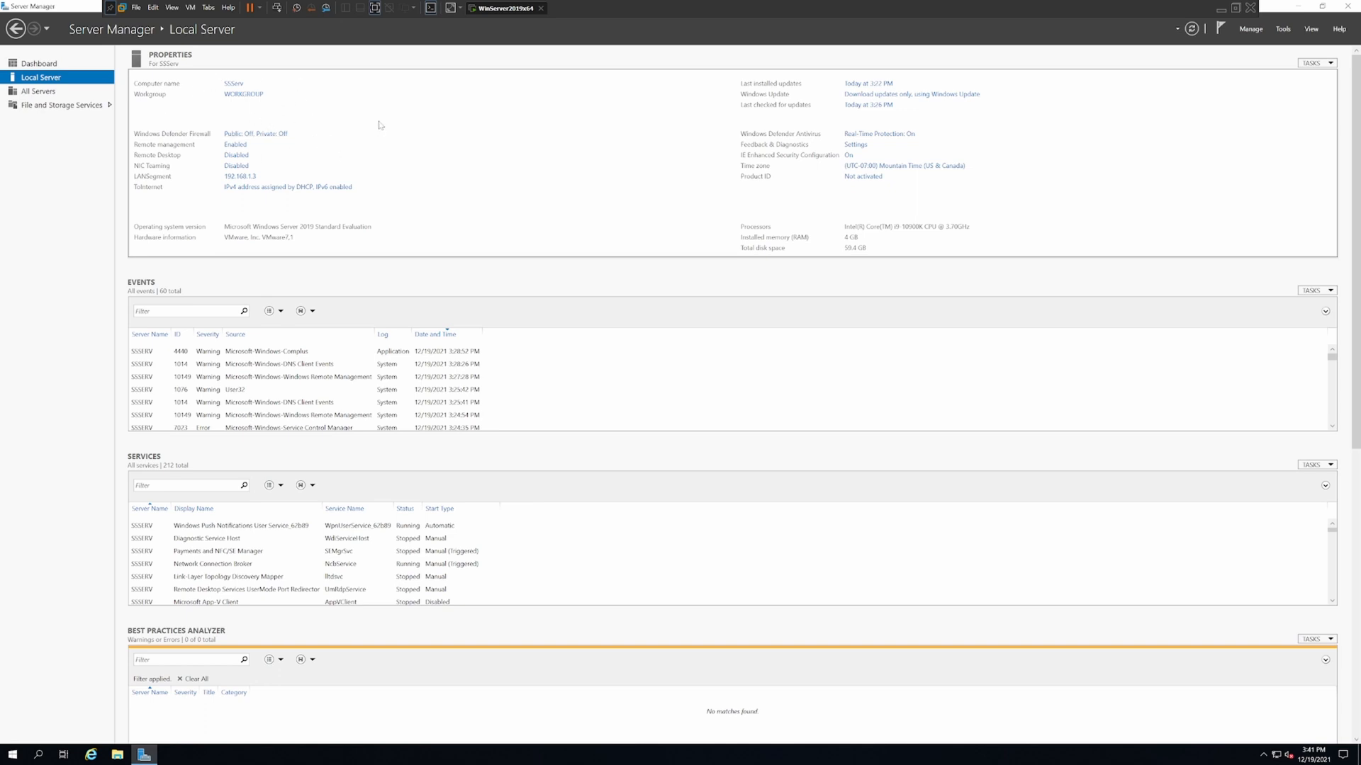
mouse_move(282, 127)
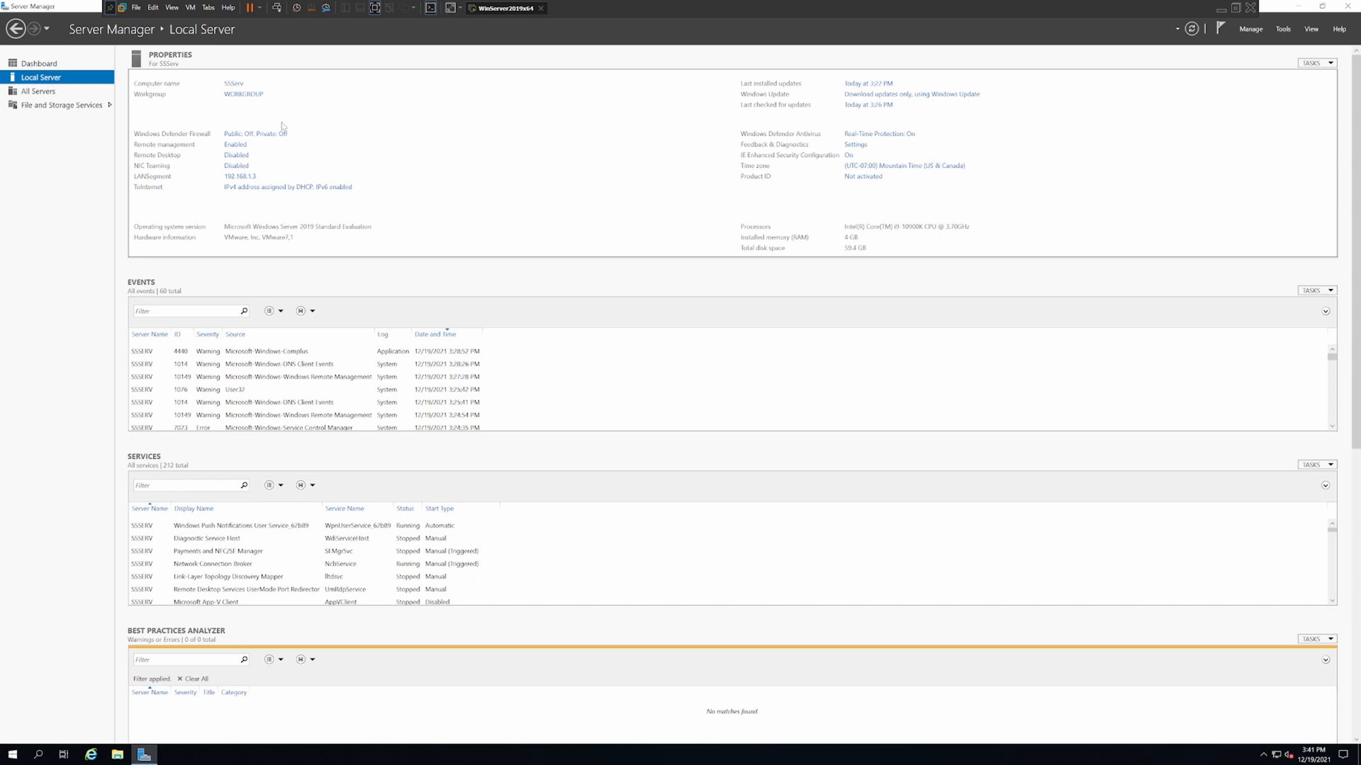
mouse_move(318, 119)
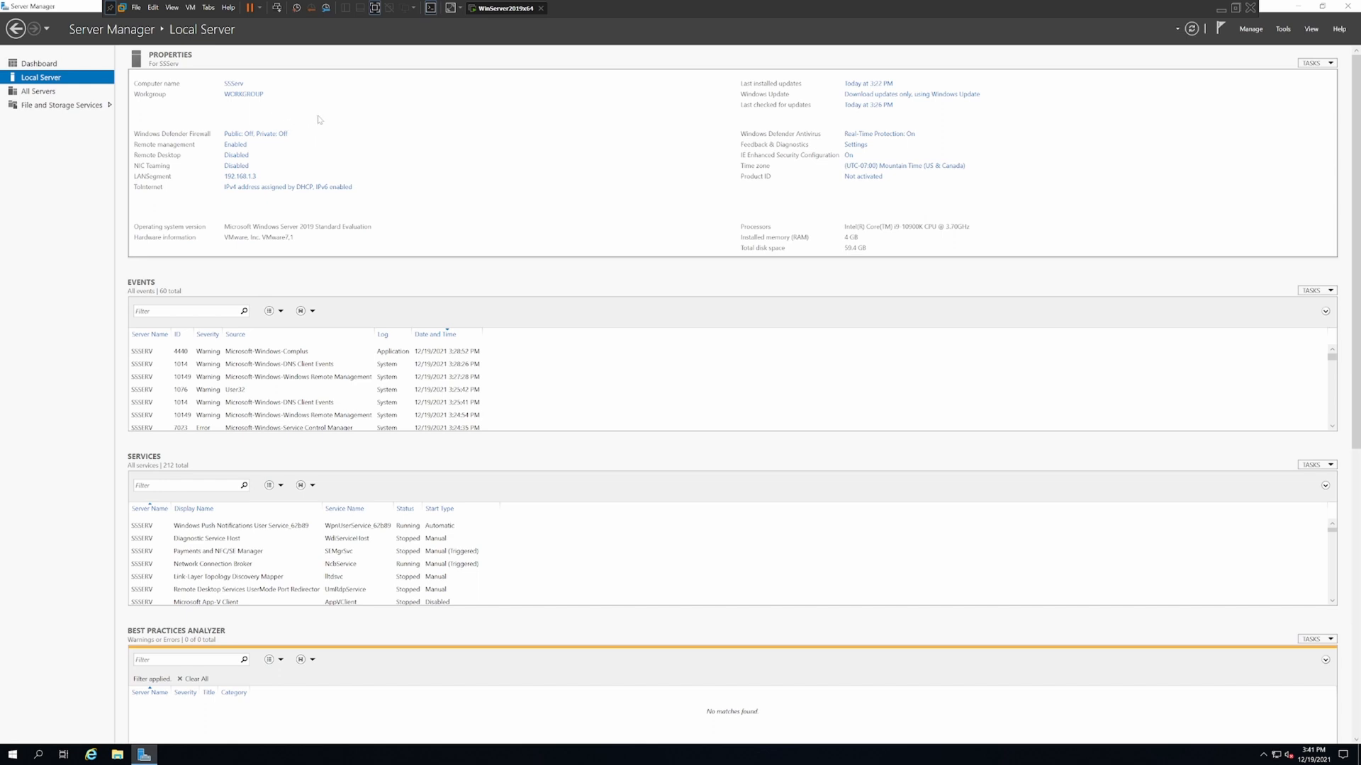
mouse_move(324, 117)
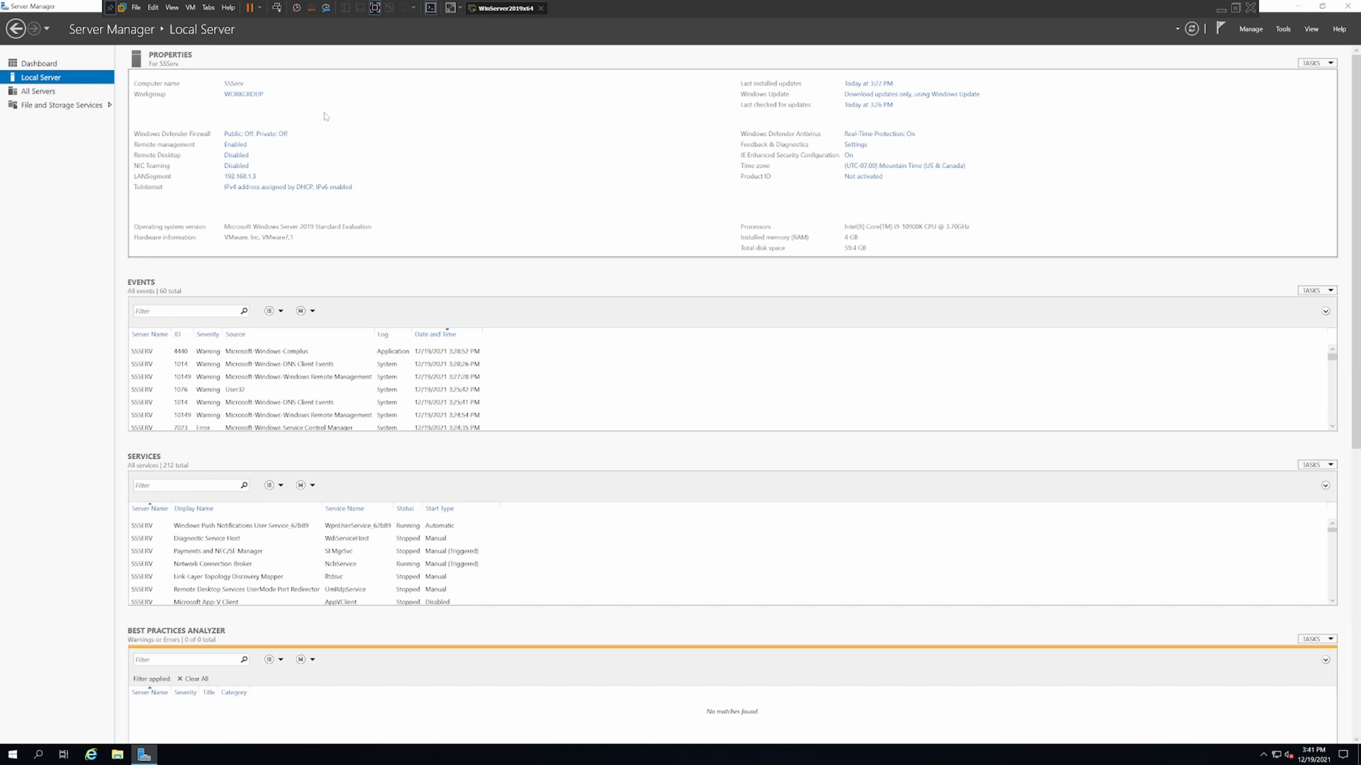
mouse_move(304, 121)
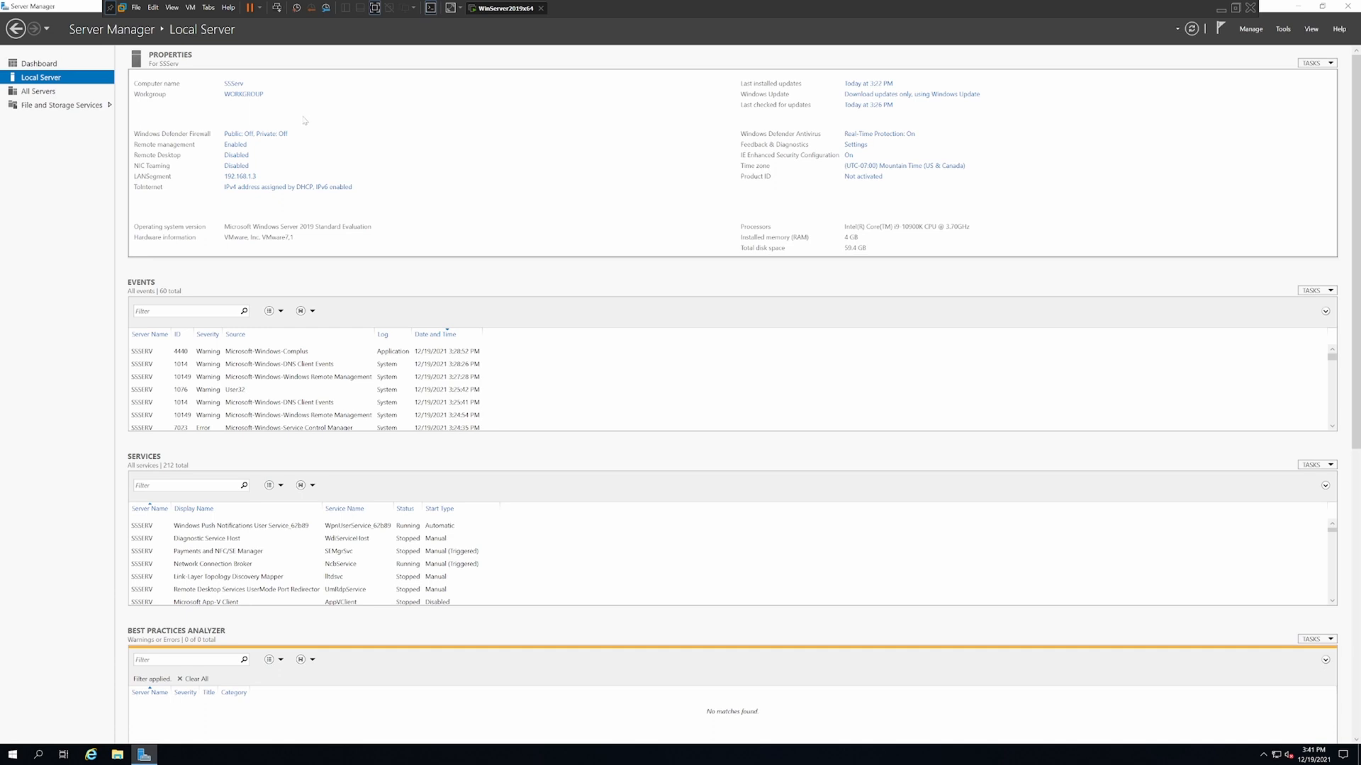
mouse_move(270, 141)
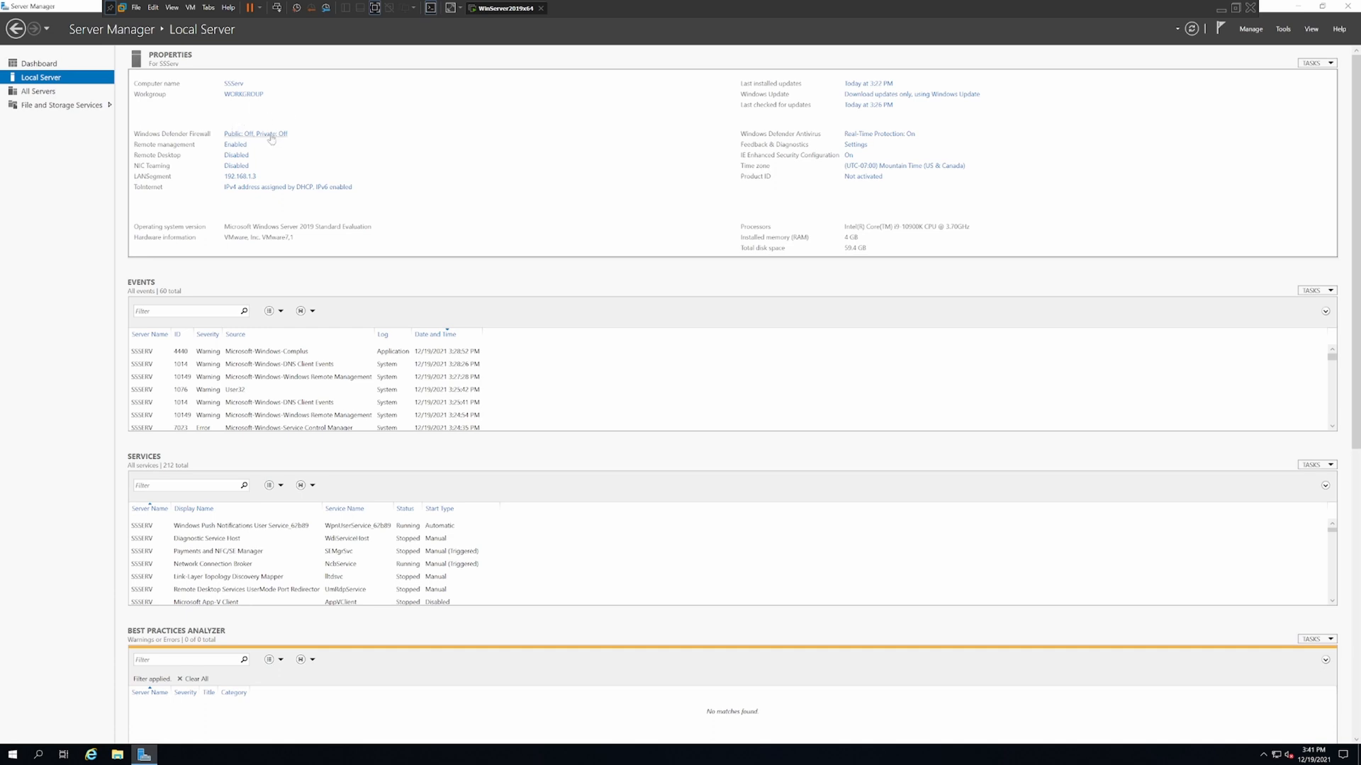
click(256, 133)
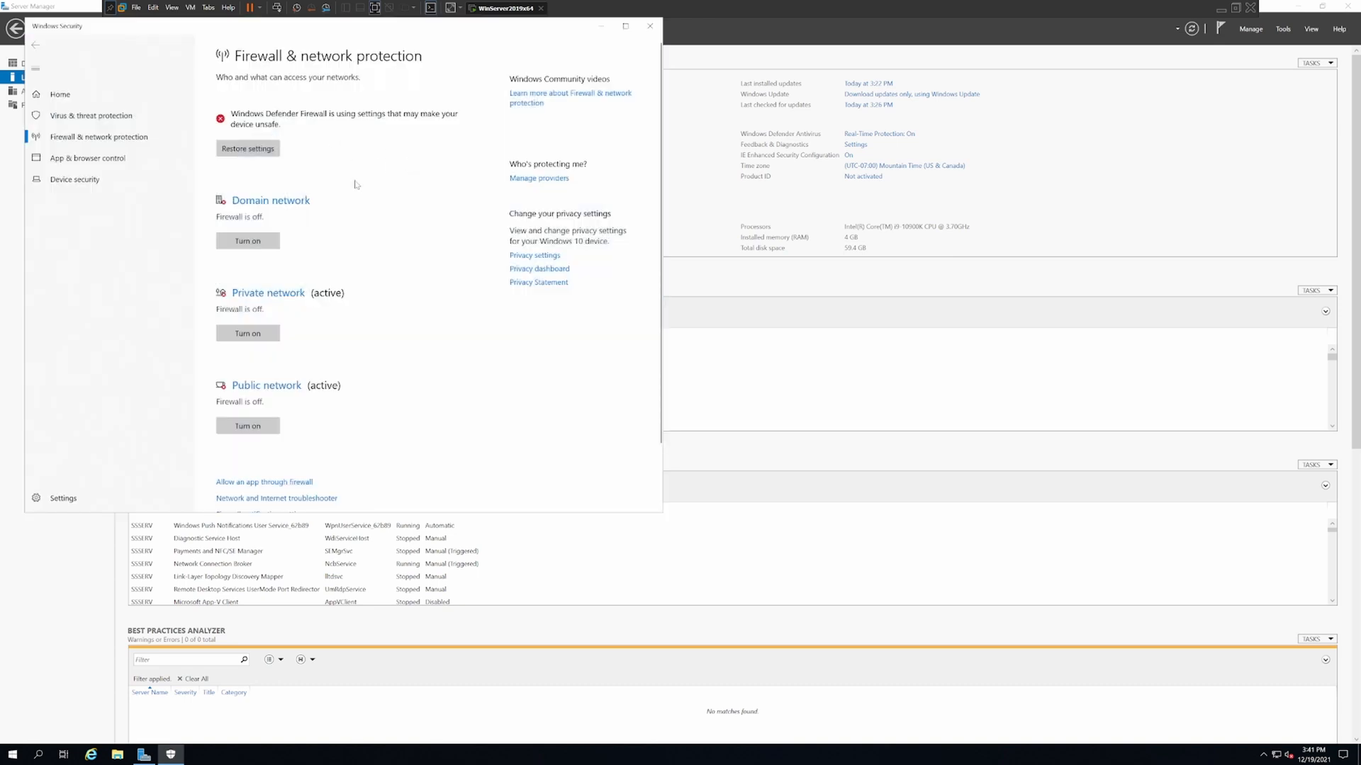
scroll(down, 3)
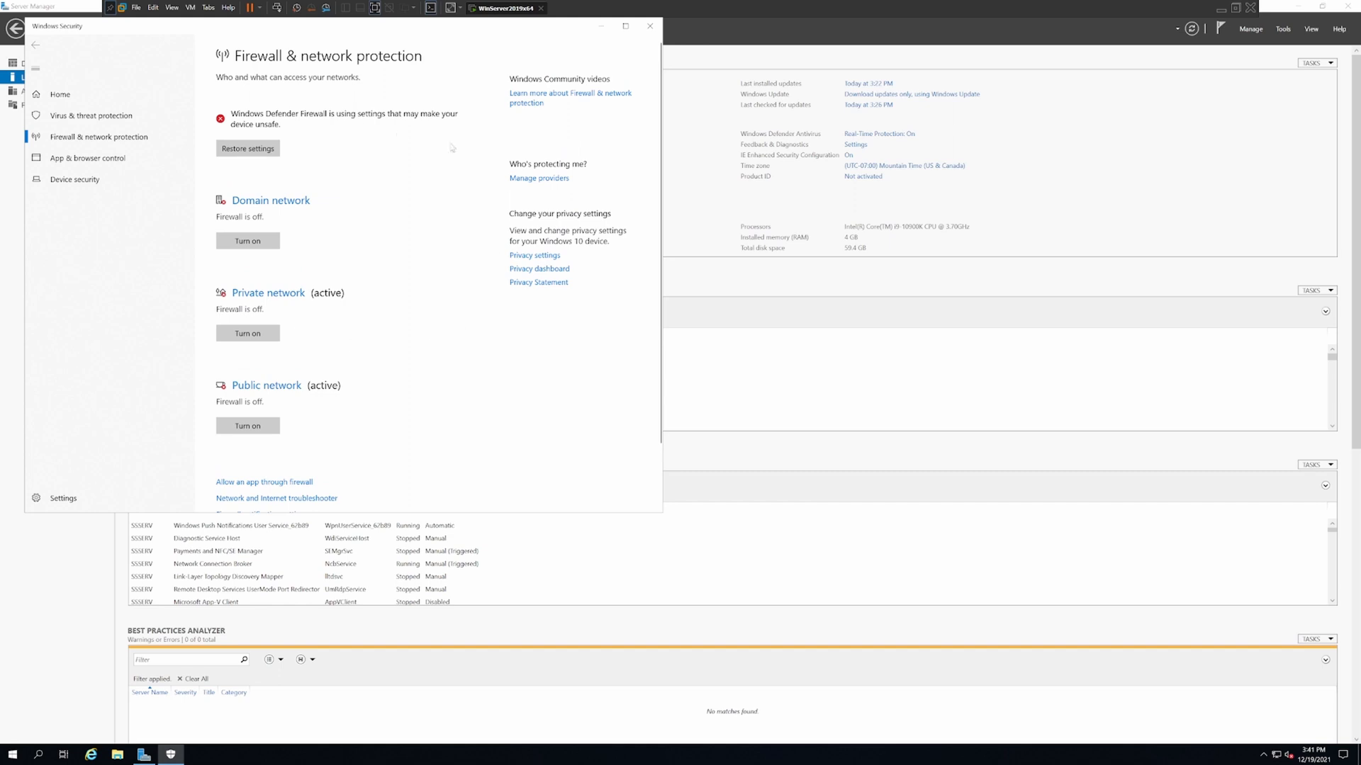
mouse_move(395, 212)
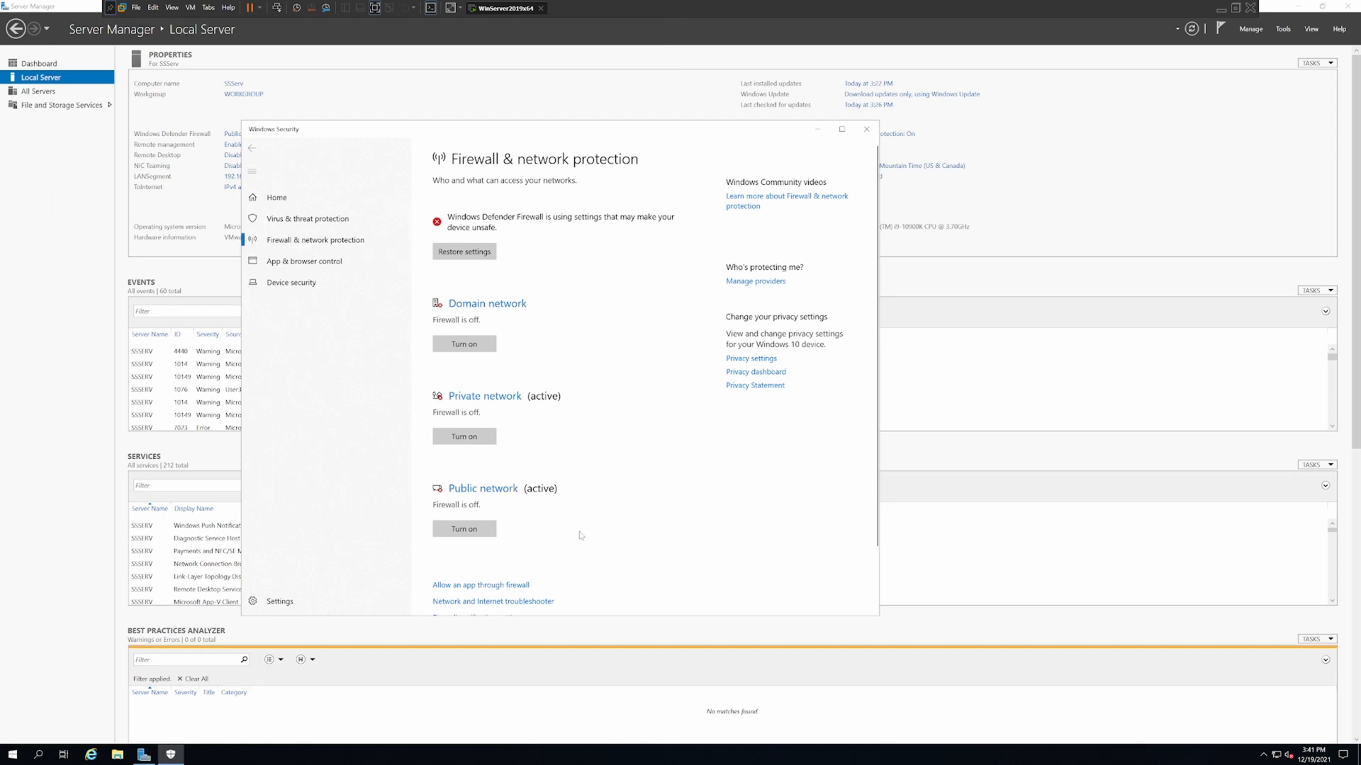
mouse_move(508, 351)
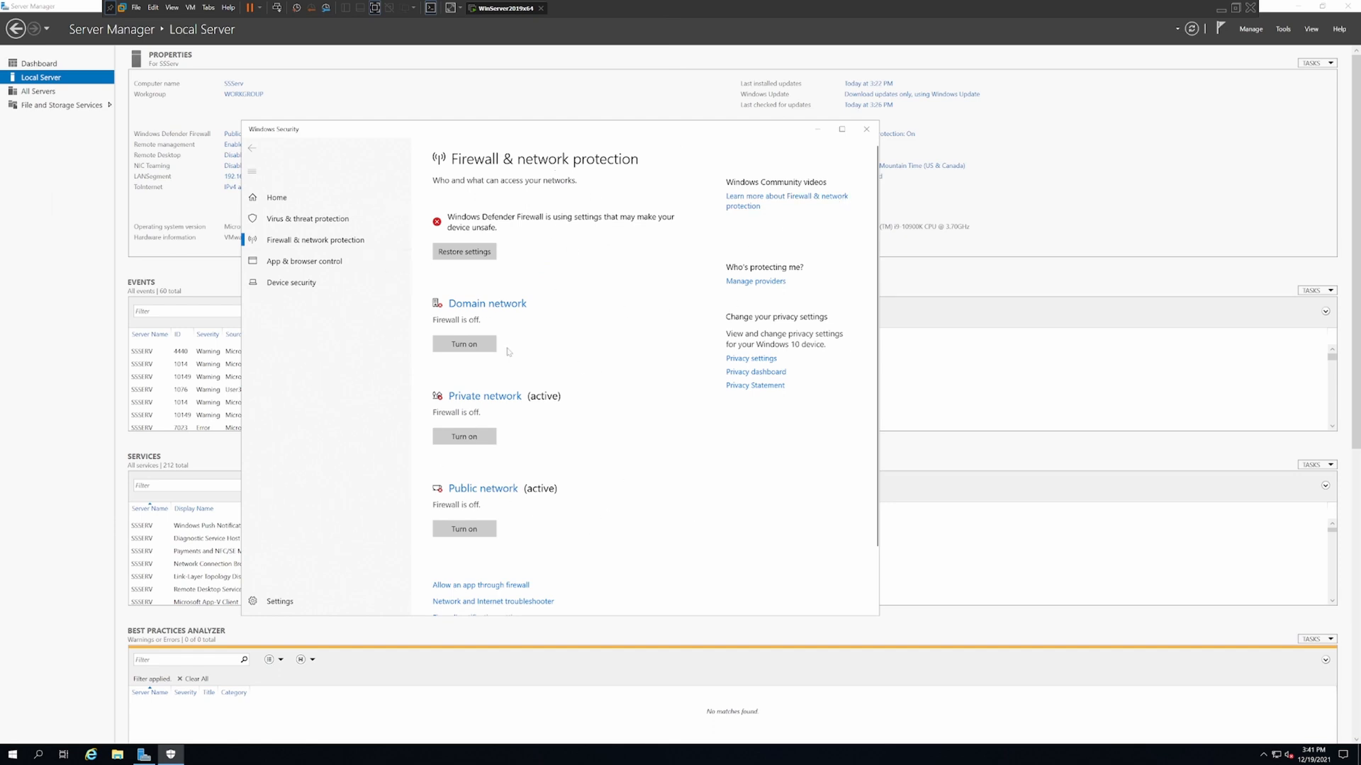
mouse_move(866, 129)
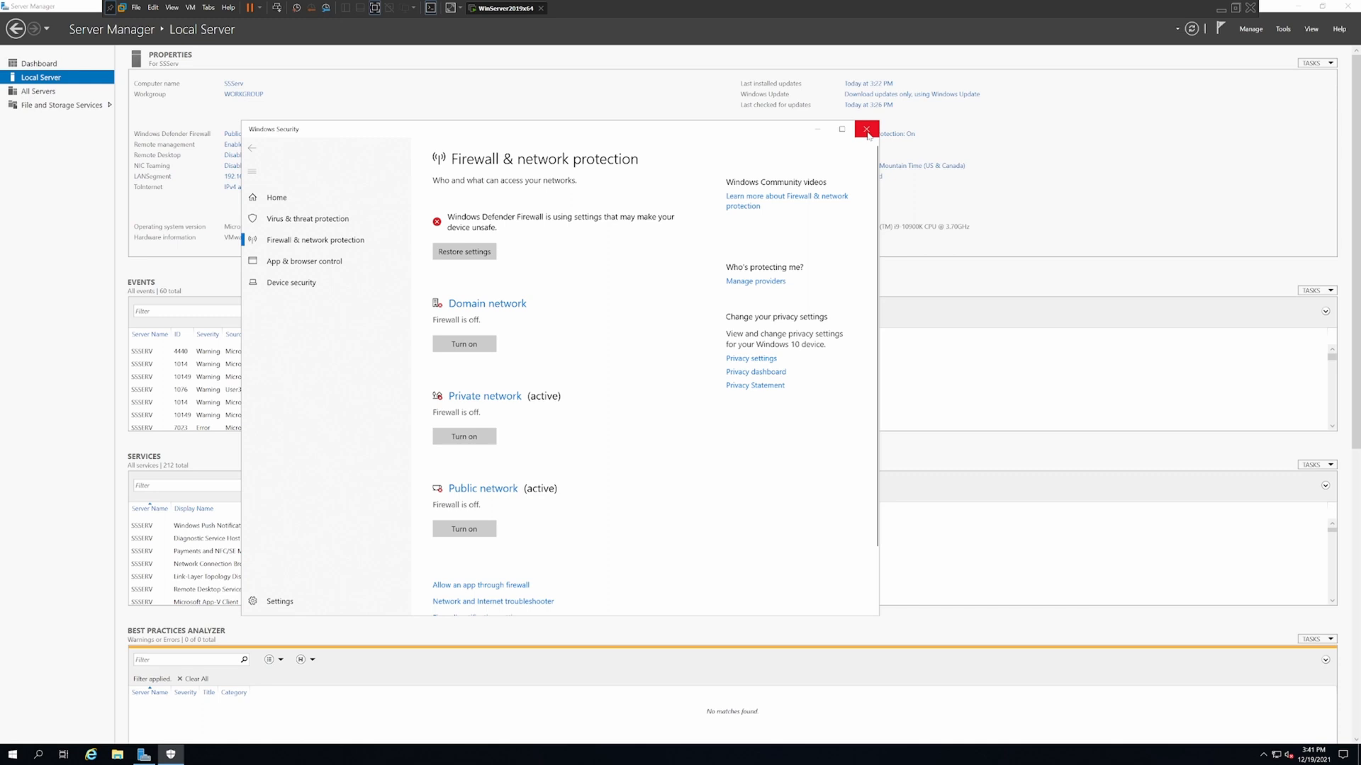
click(866, 129)
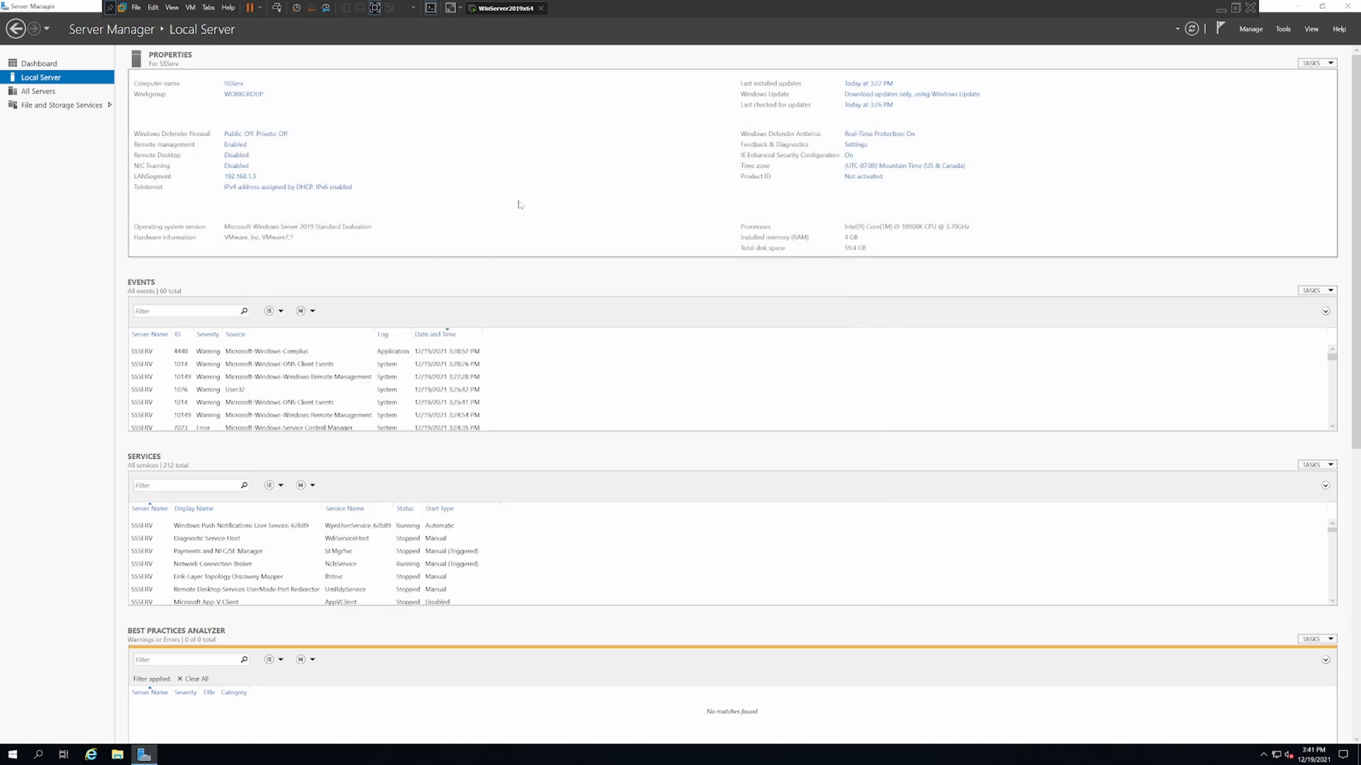
- Open Windows Update settings from the Last checked link and run a check for updates
click(911, 94)
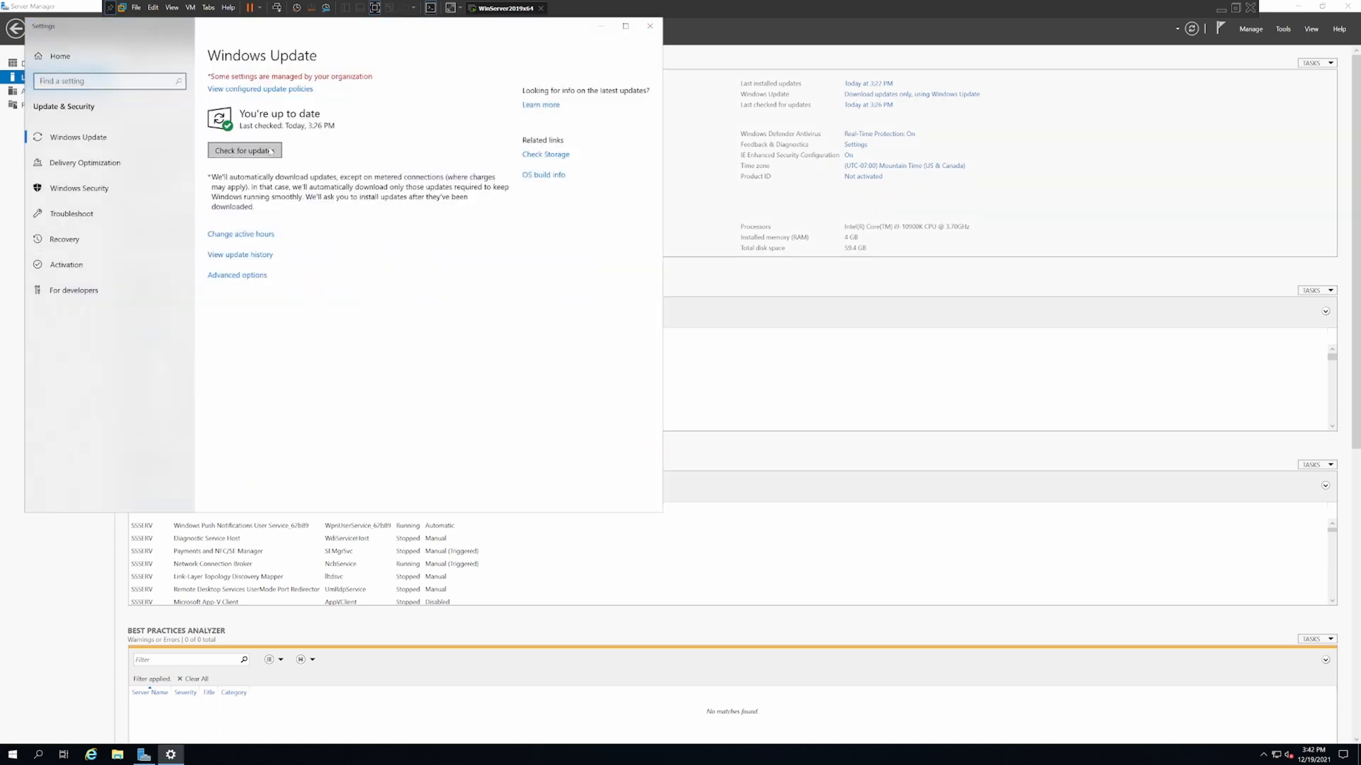
click(244, 150)
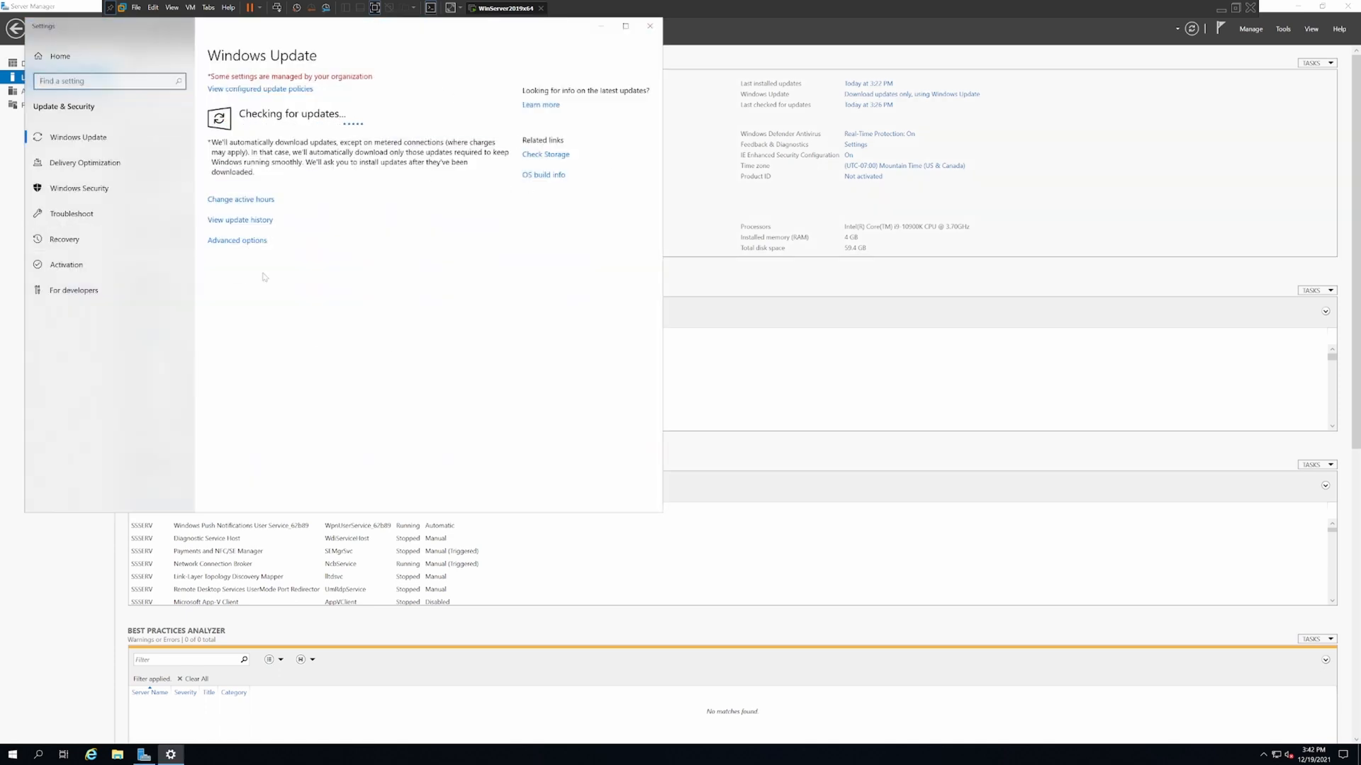
mouse_move(448, 265)
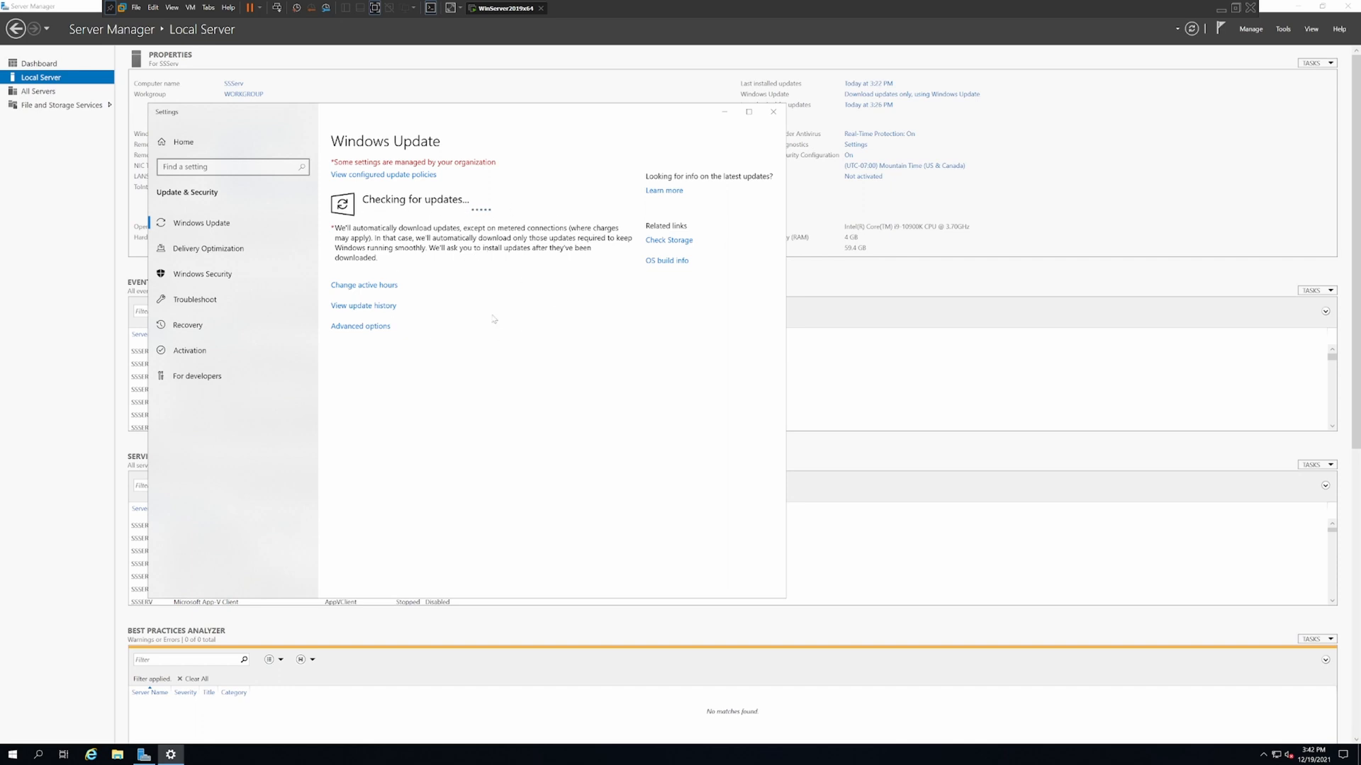
mouse_move(475, 290)
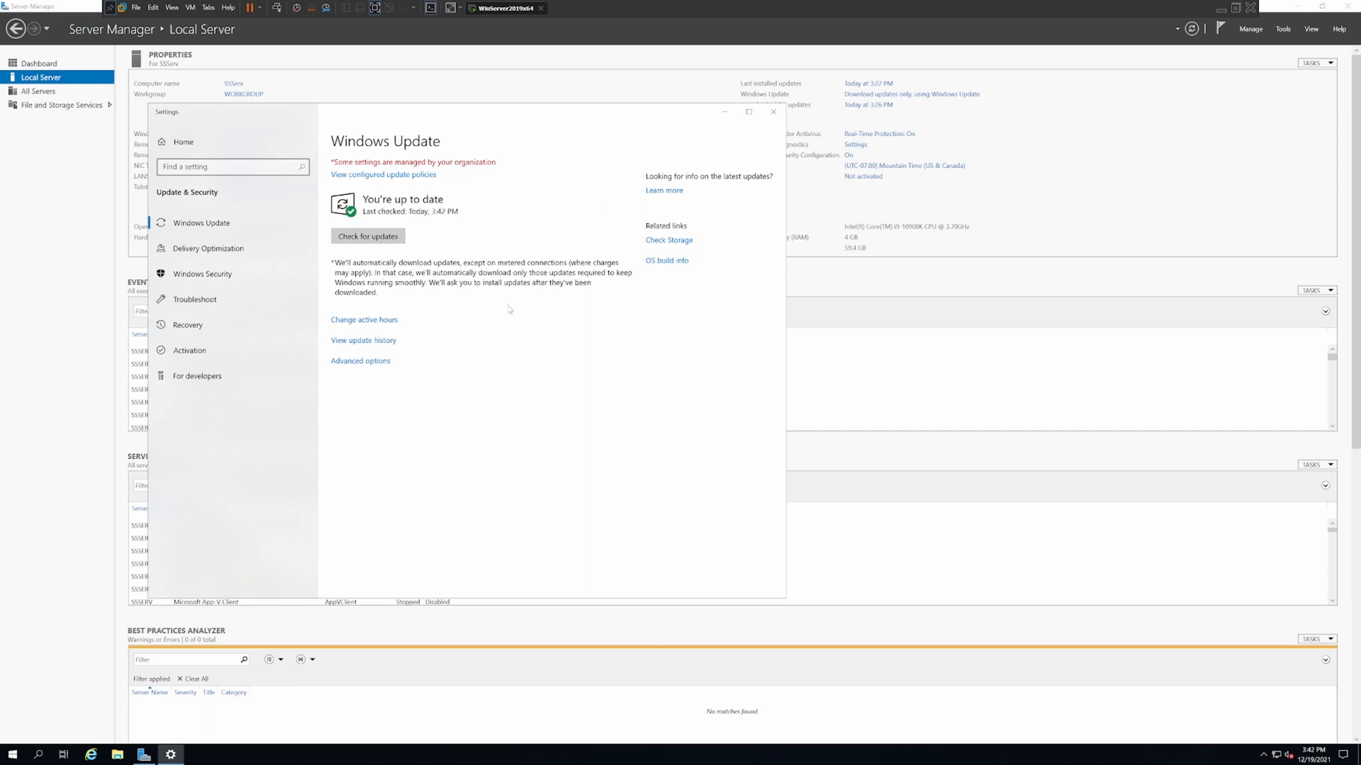
mouse_move(713, 170)
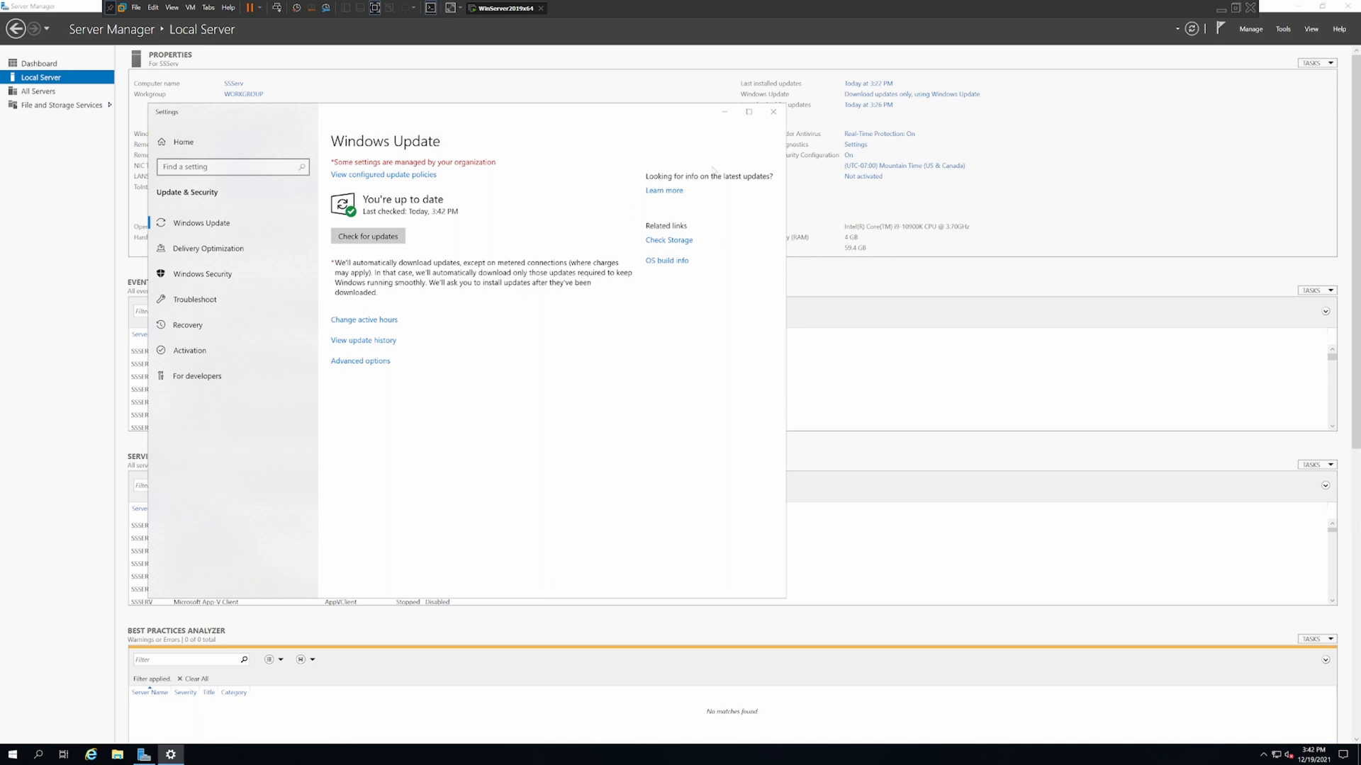
mouse_move(575, 203)
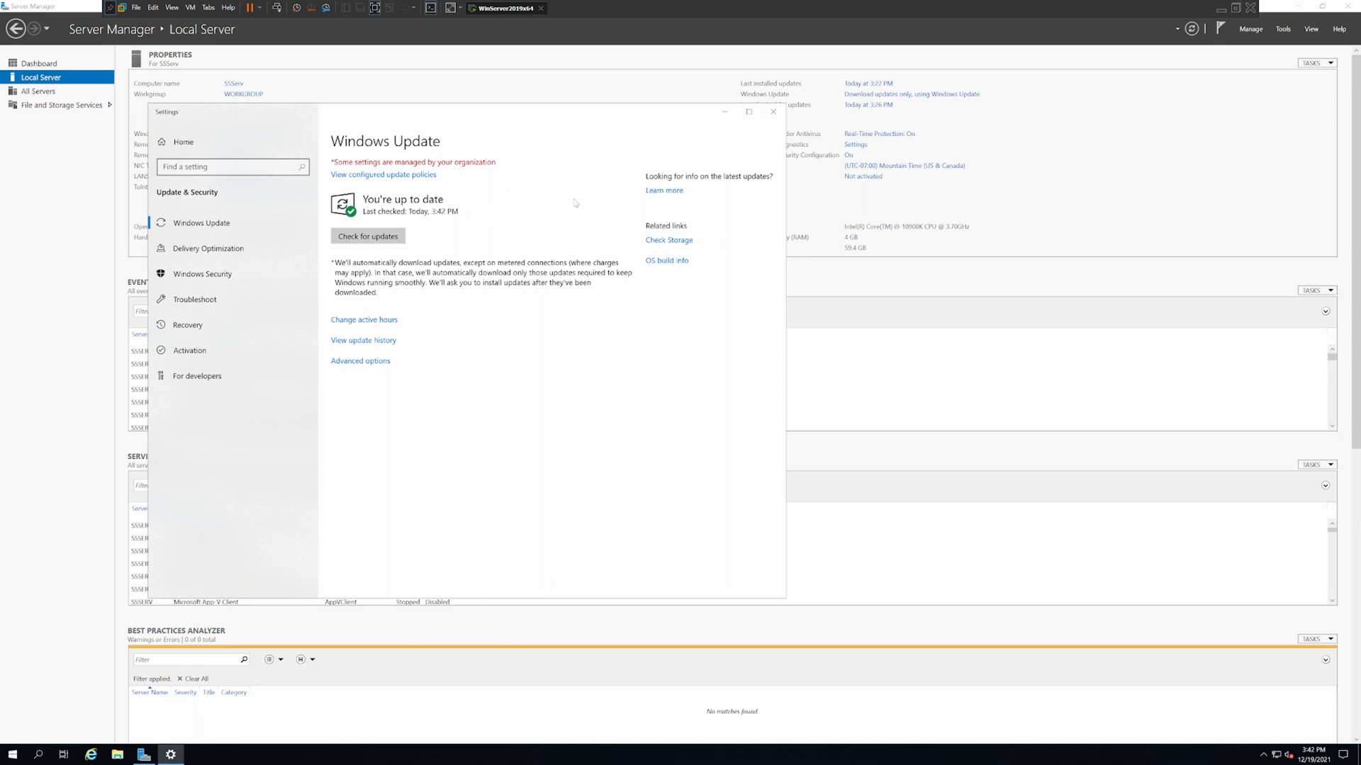
mouse_move(510, 169)
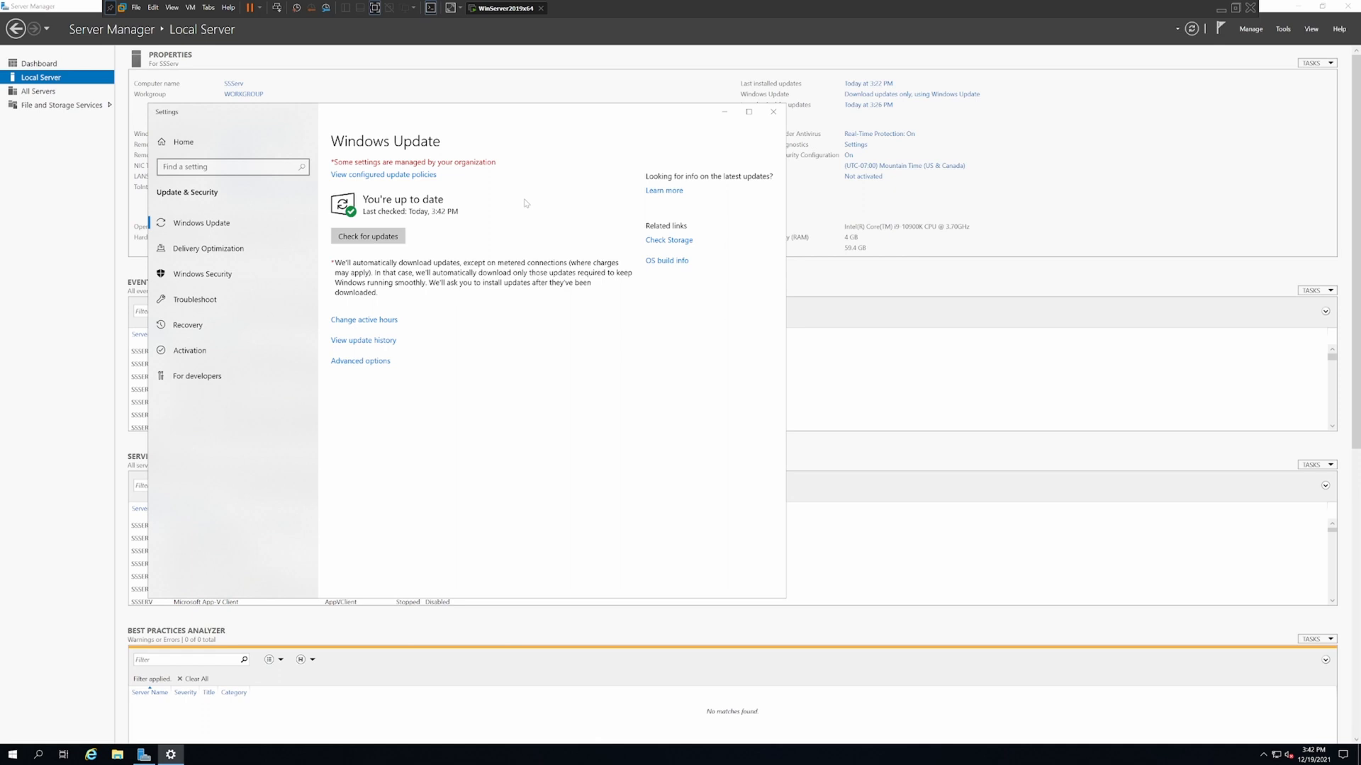
mouse_move(325, 198)
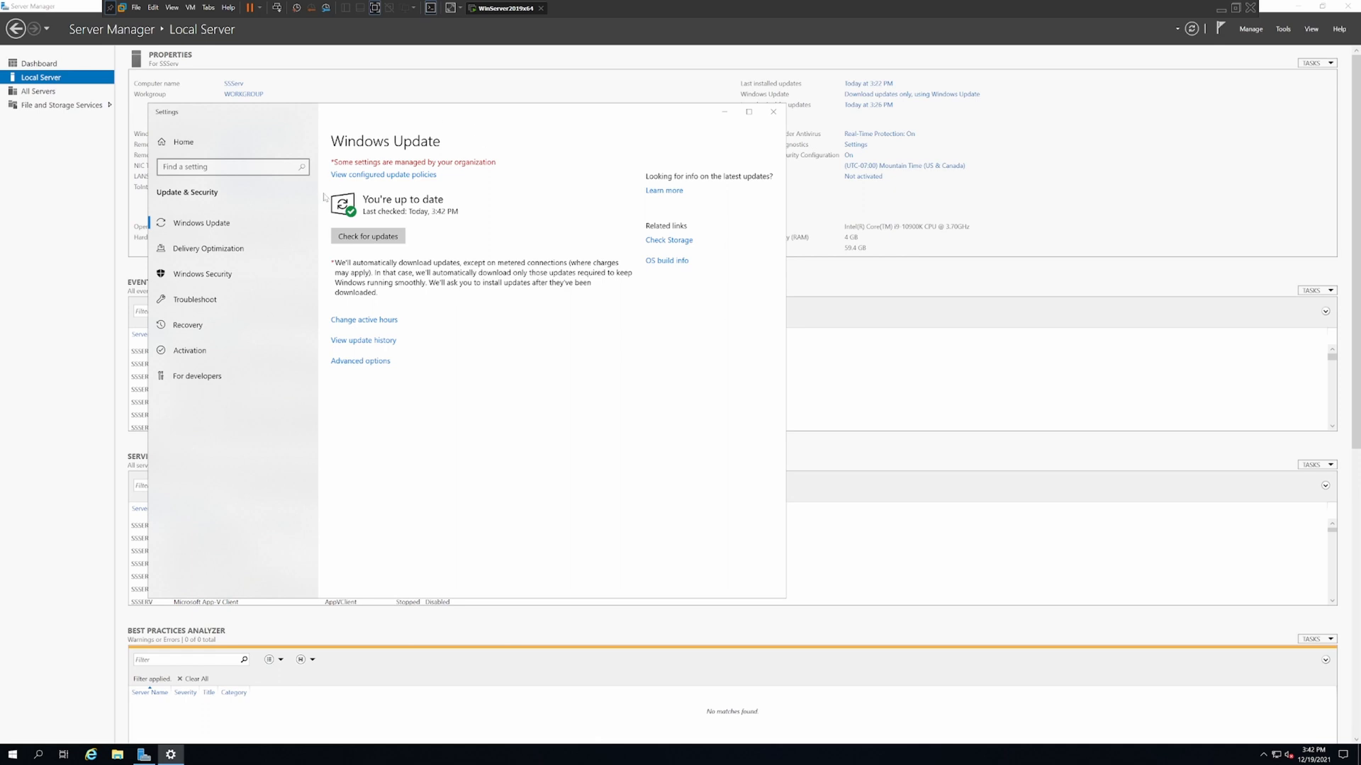
mouse_move(707, 134)
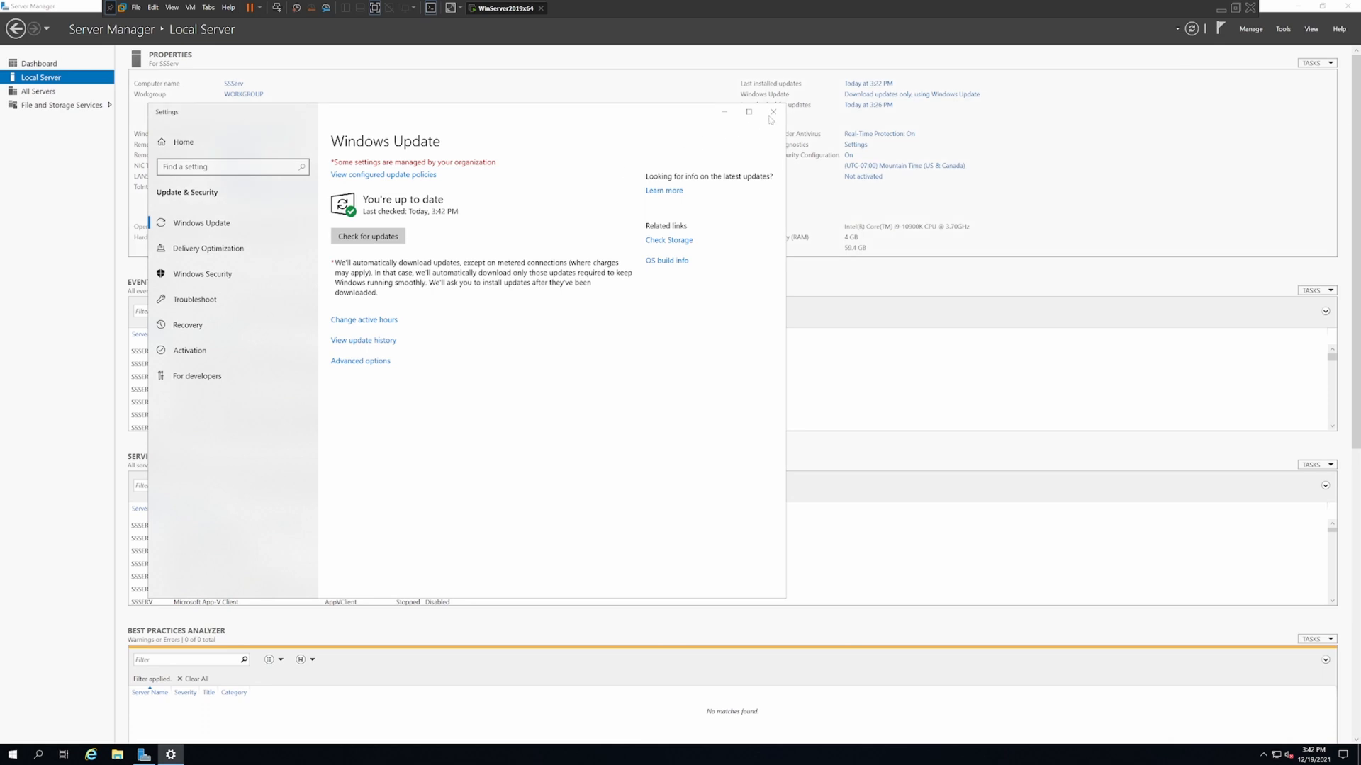
mouse_move(773, 119)
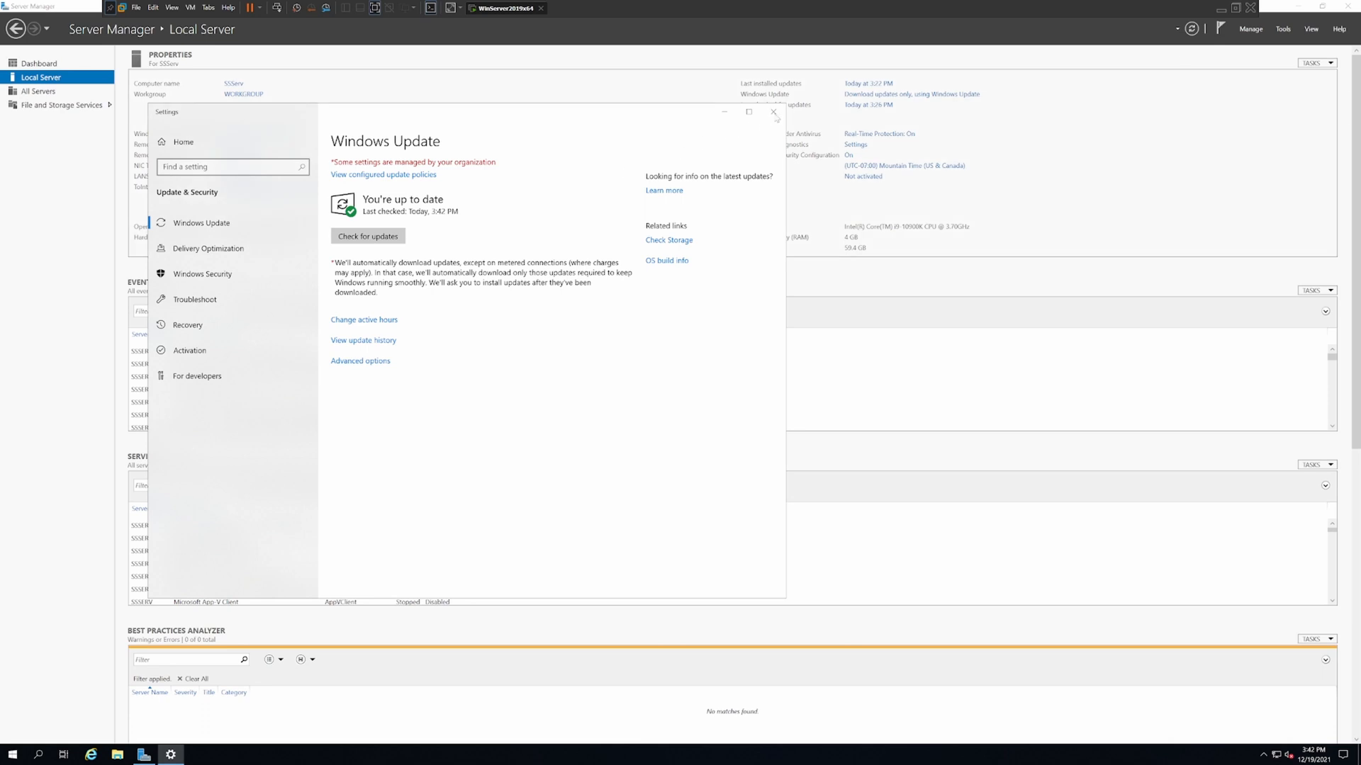
- Close Windows Update and launch Manage > Add Roles and Features in Server Manager
click(772, 112)
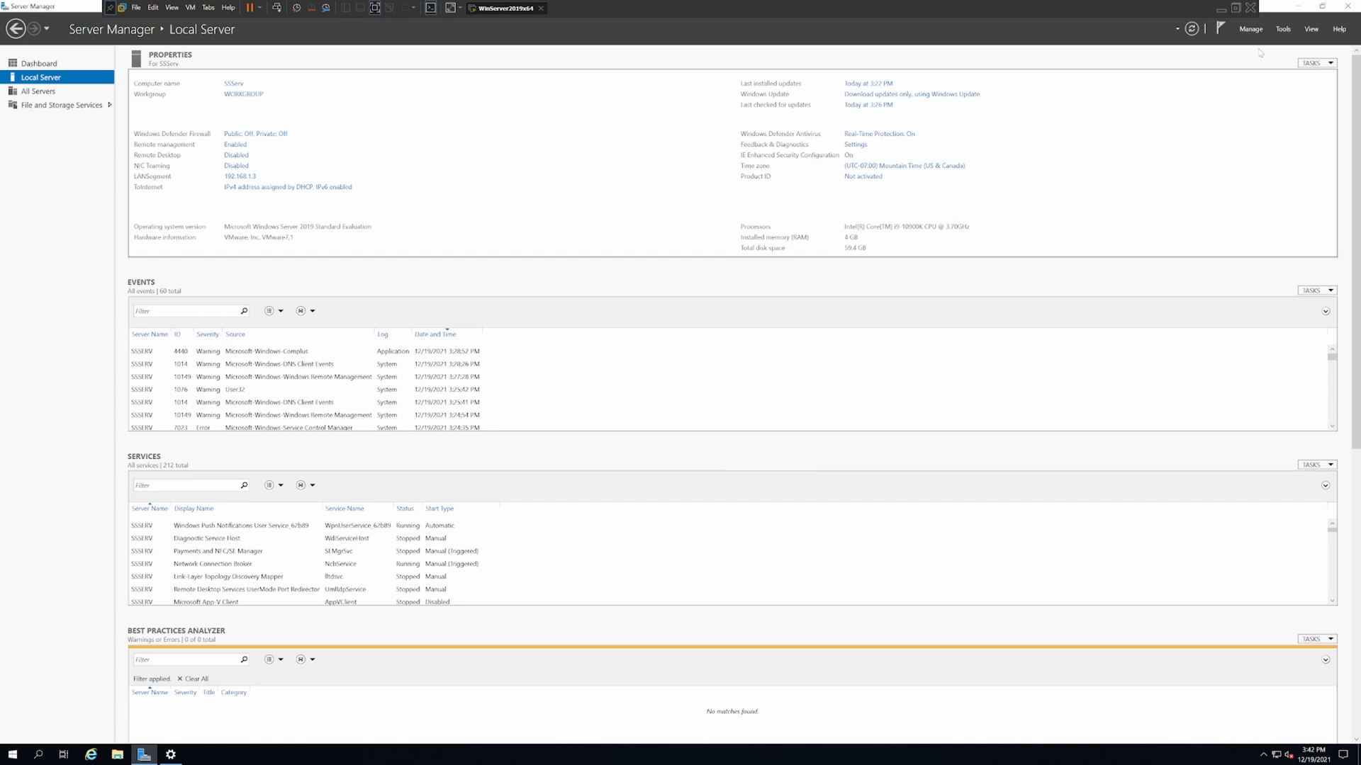
mouse_move(1206, 86)
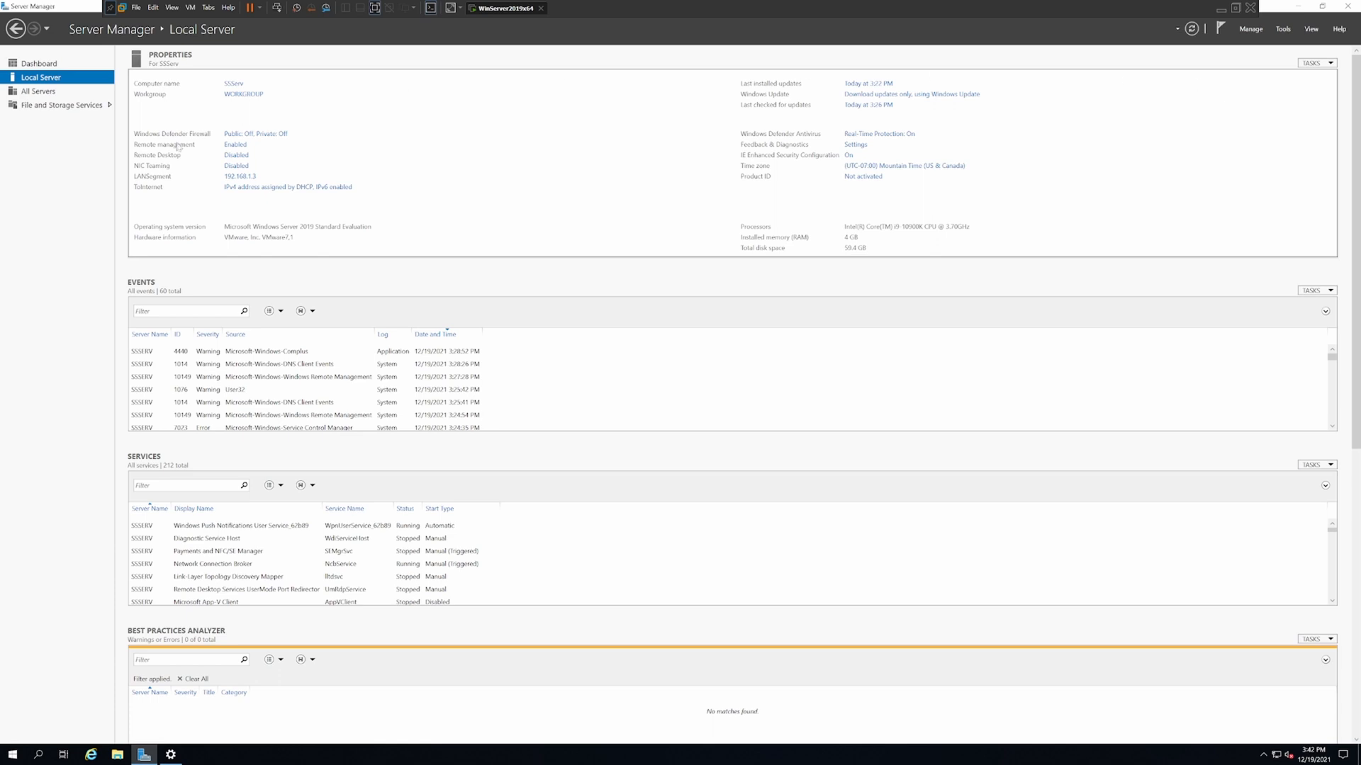
mouse_move(1202, 113)
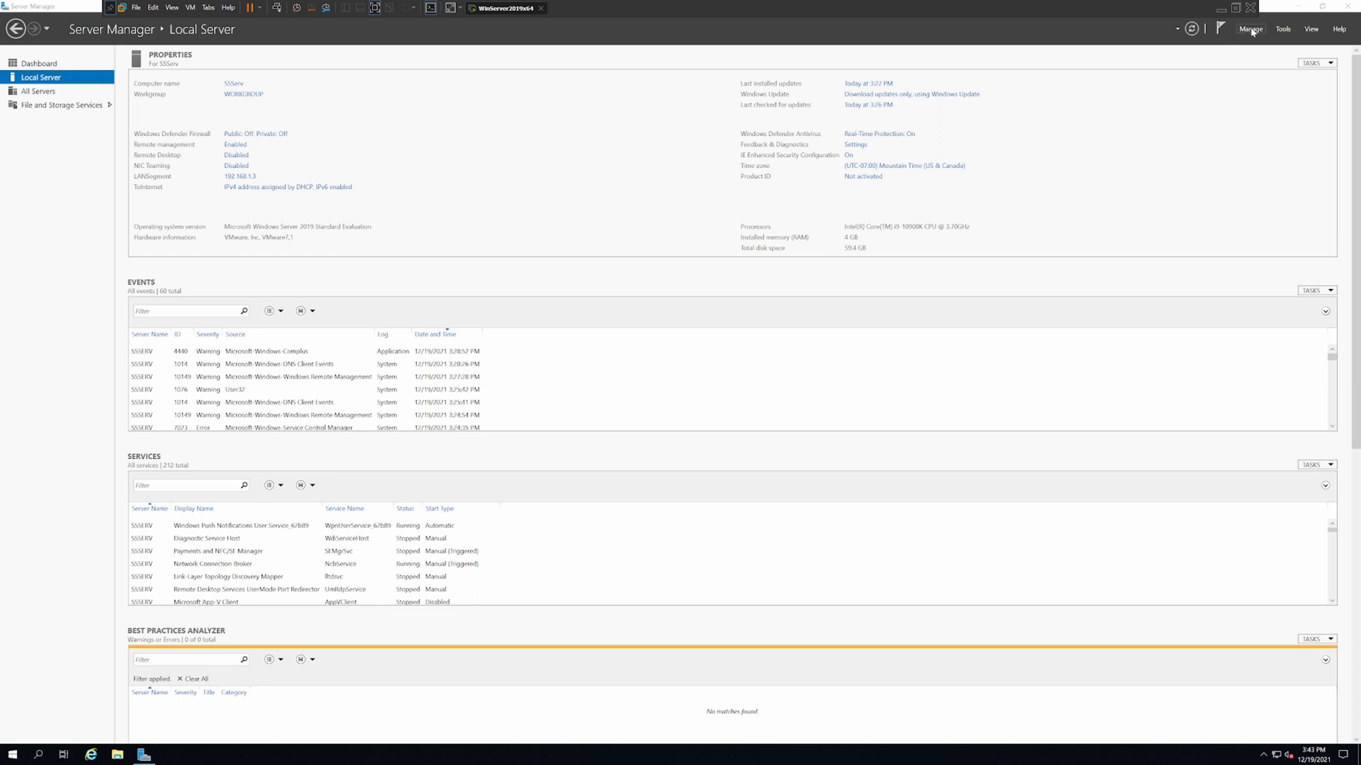
click(1250, 28)
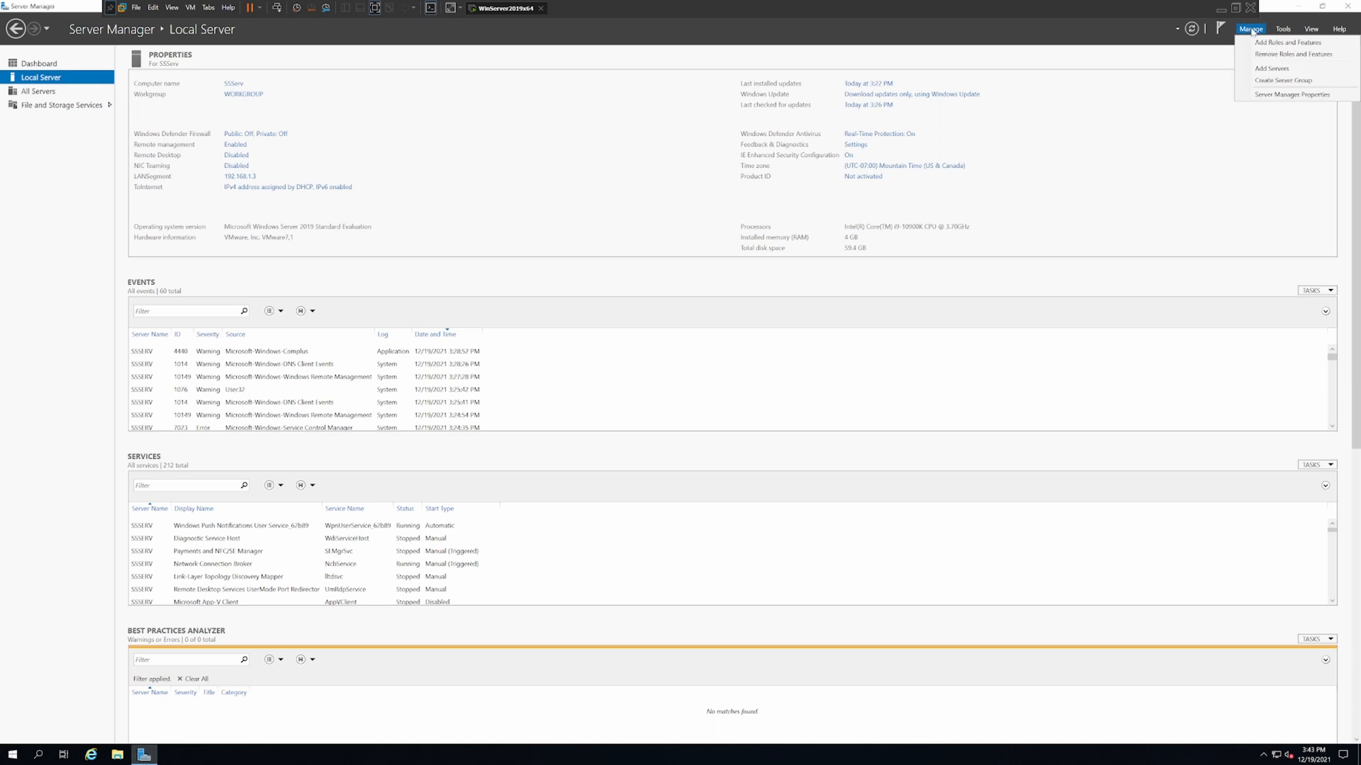
mouse_move(1290, 41)
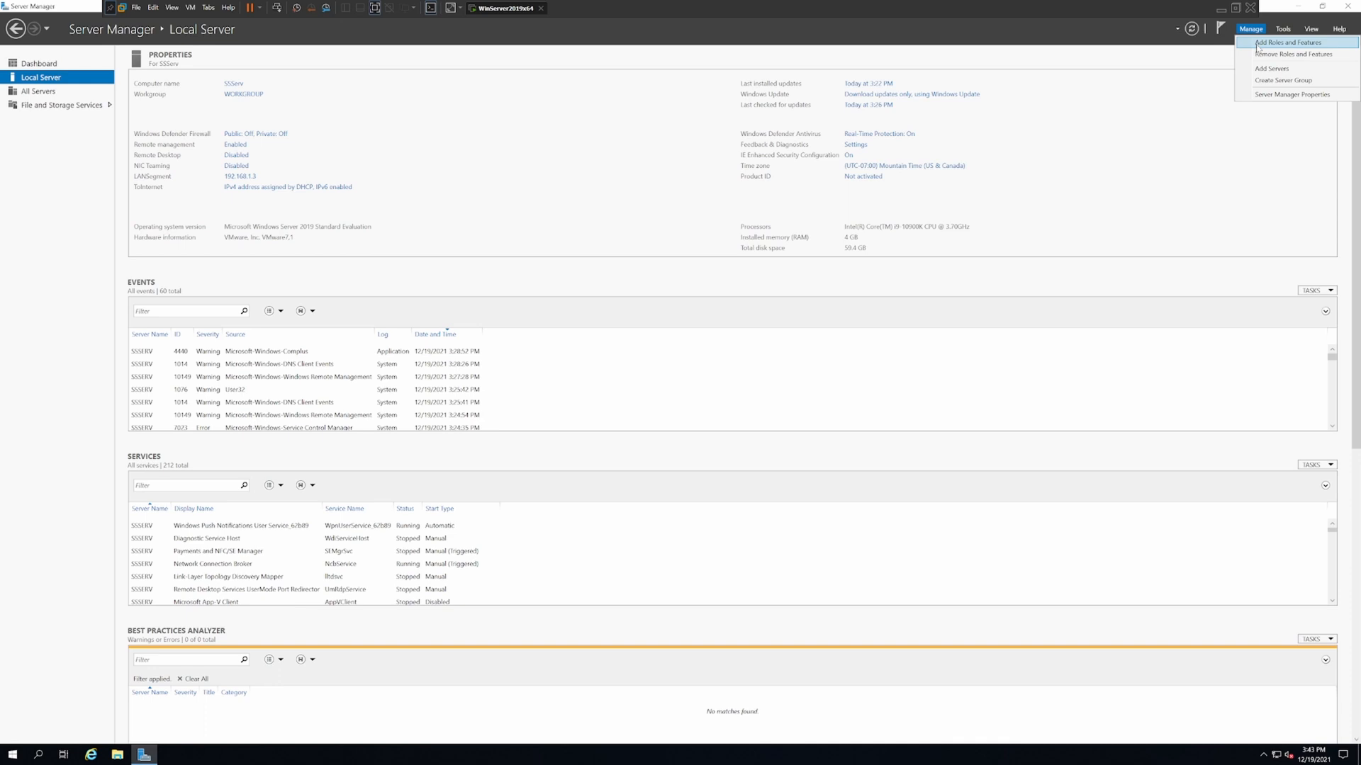
click(1288, 42)
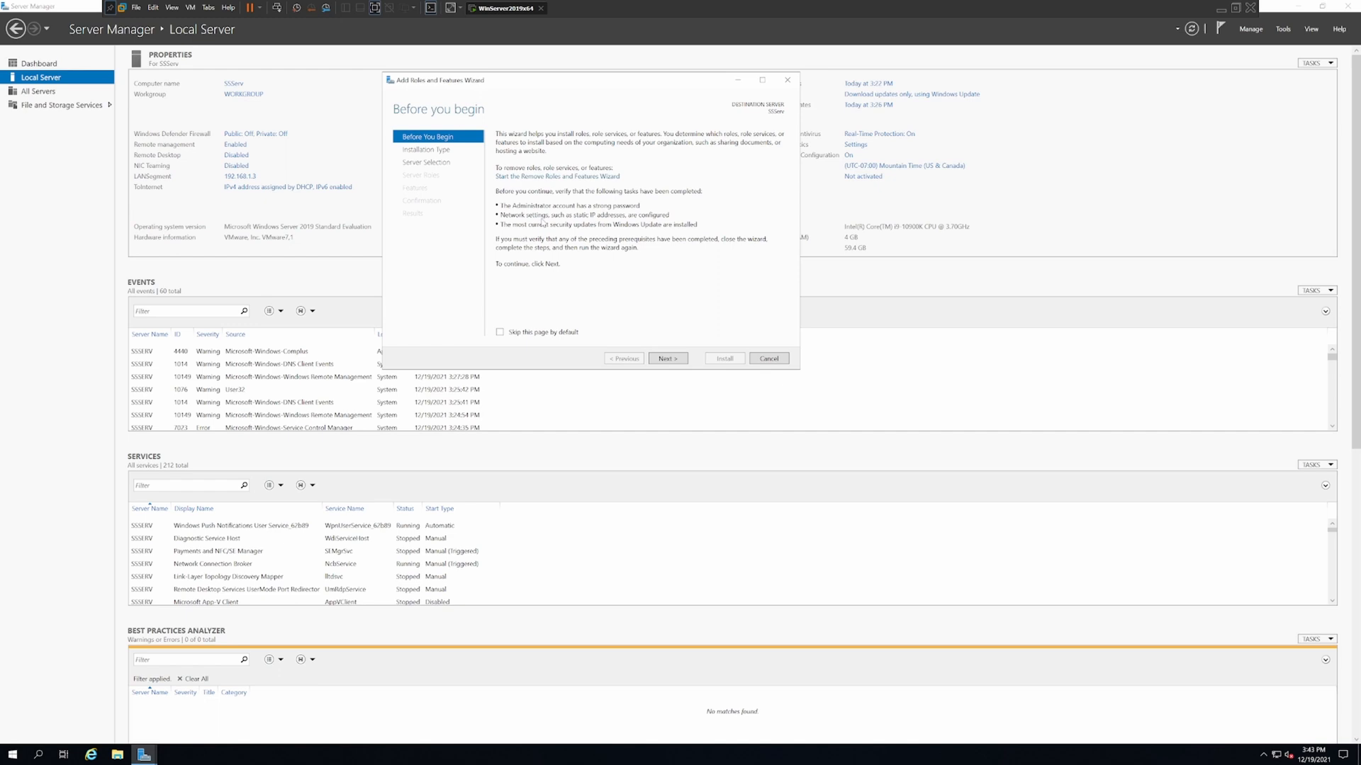
mouse_move(668, 278)
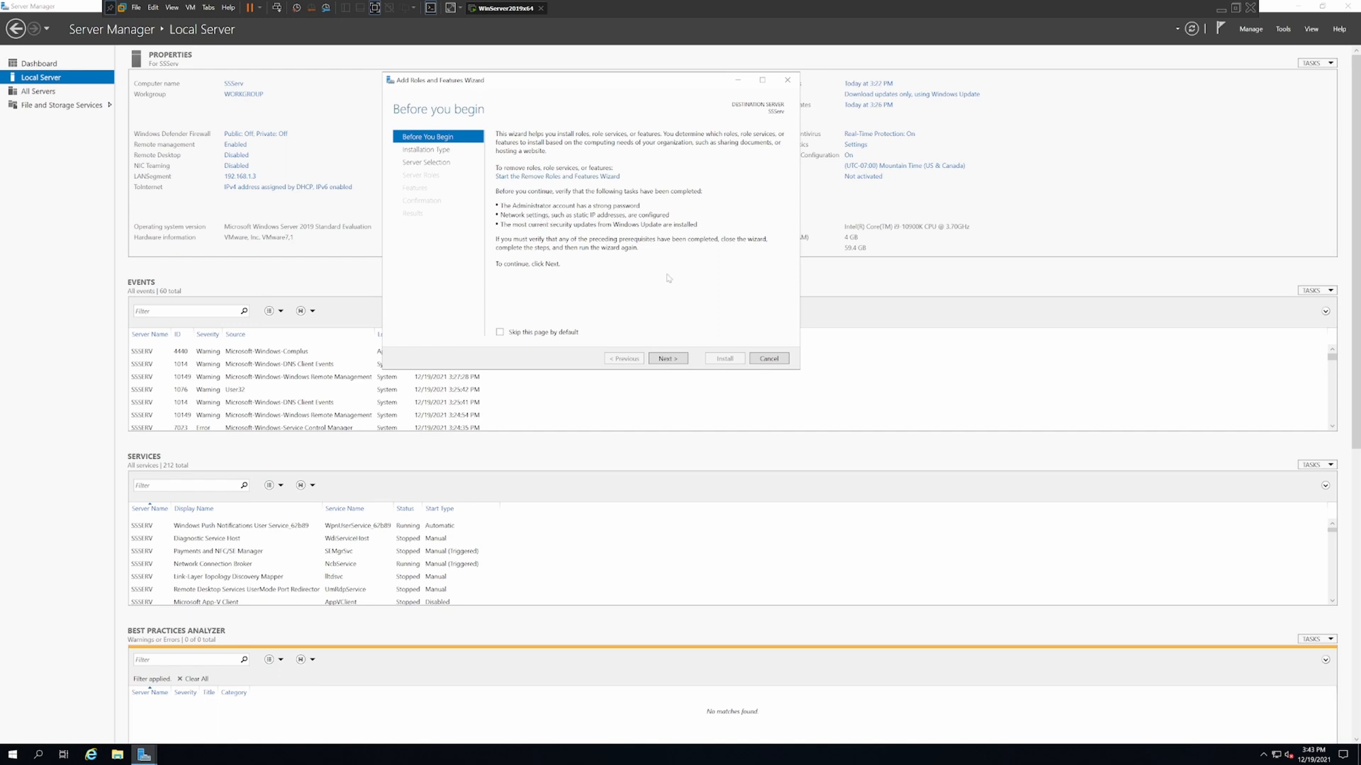
- Advance past Before You Begin to the Select Installation Type page
click(667, 358)
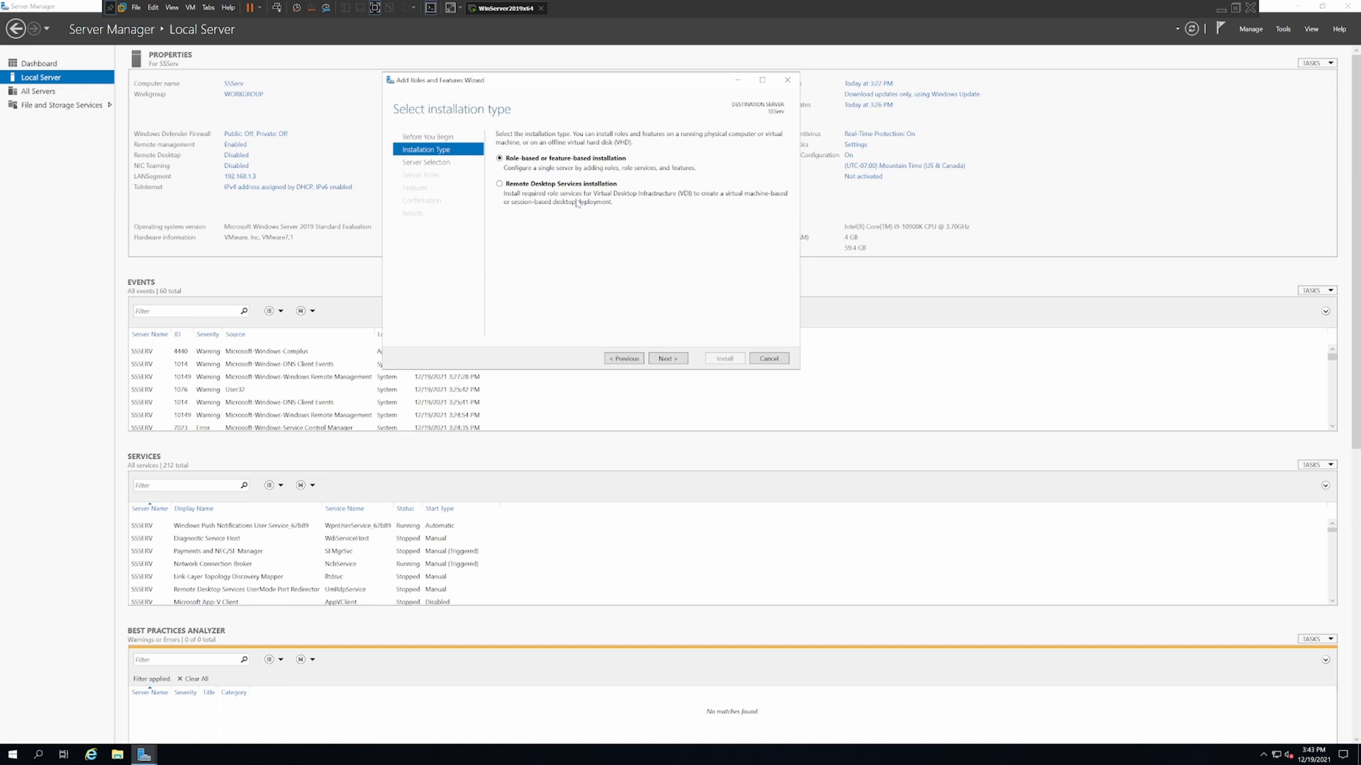
mouse_move(623, 201)
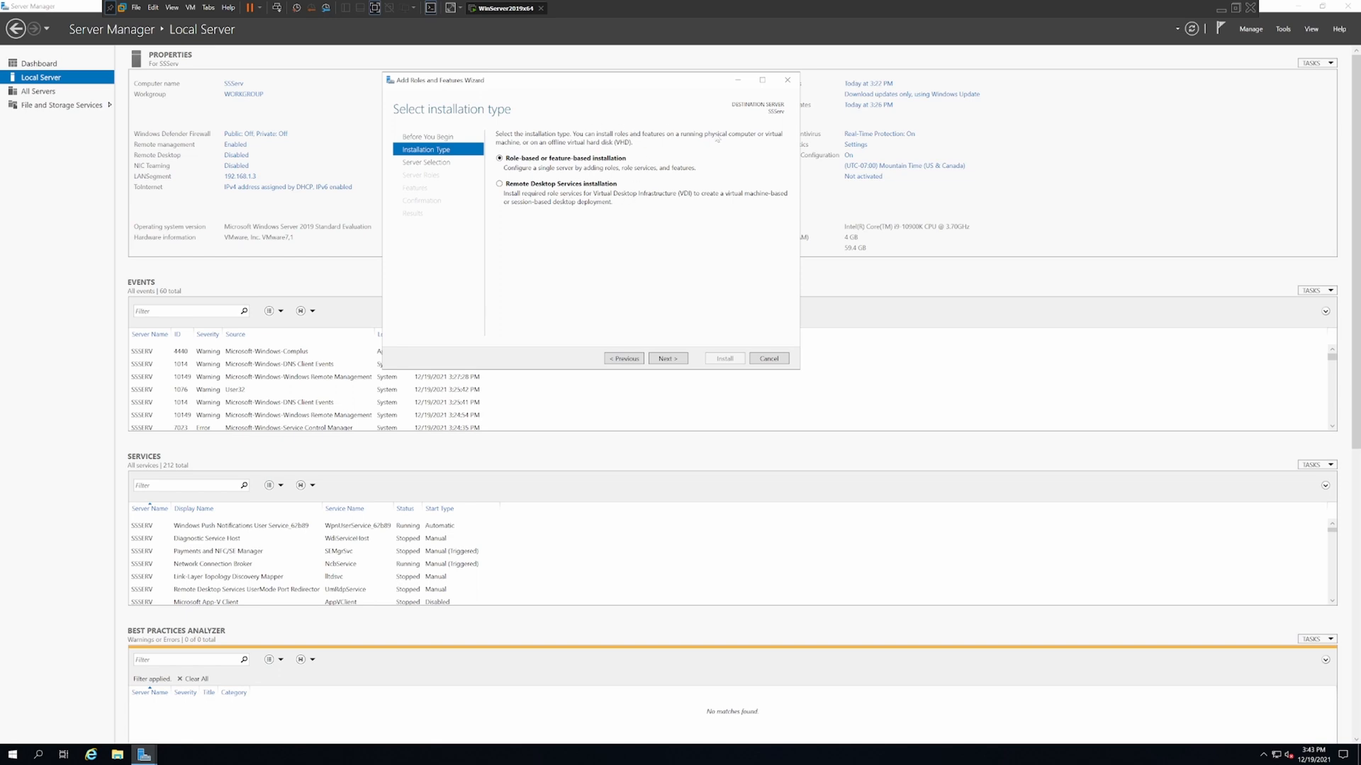
mouse_move(734, 167)
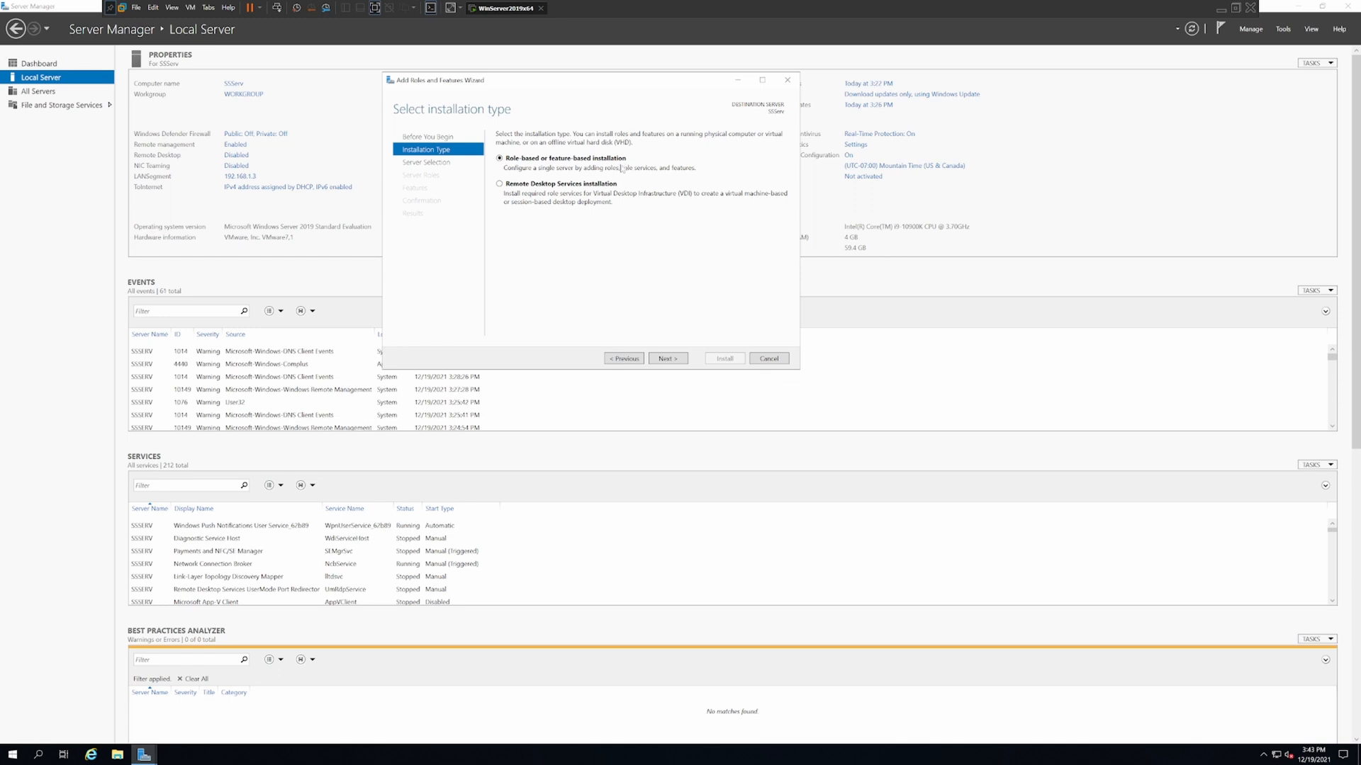
mouse_move(668, 358)
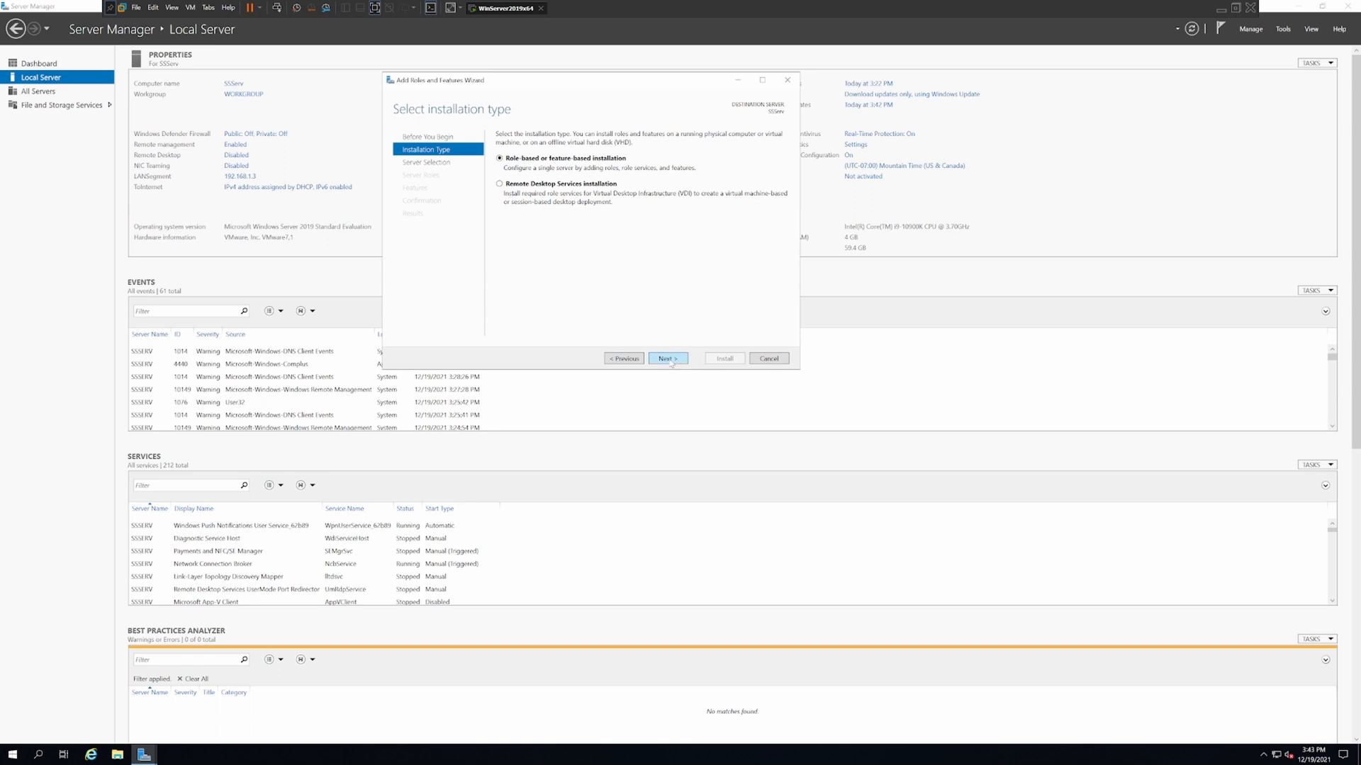
- Keep role-based installation with SSServ as destination, reaching Select Server Roles
click(668, 359)
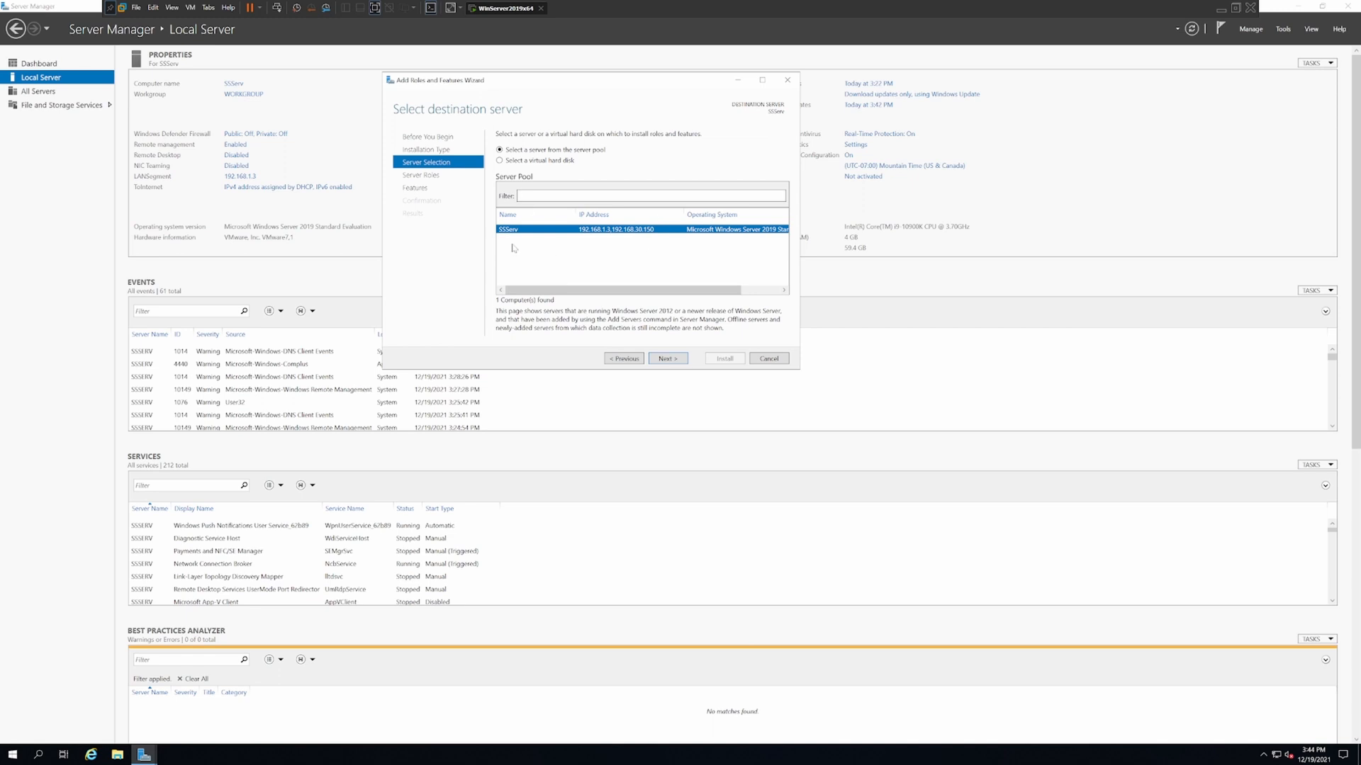
mouse_move(612, 240)
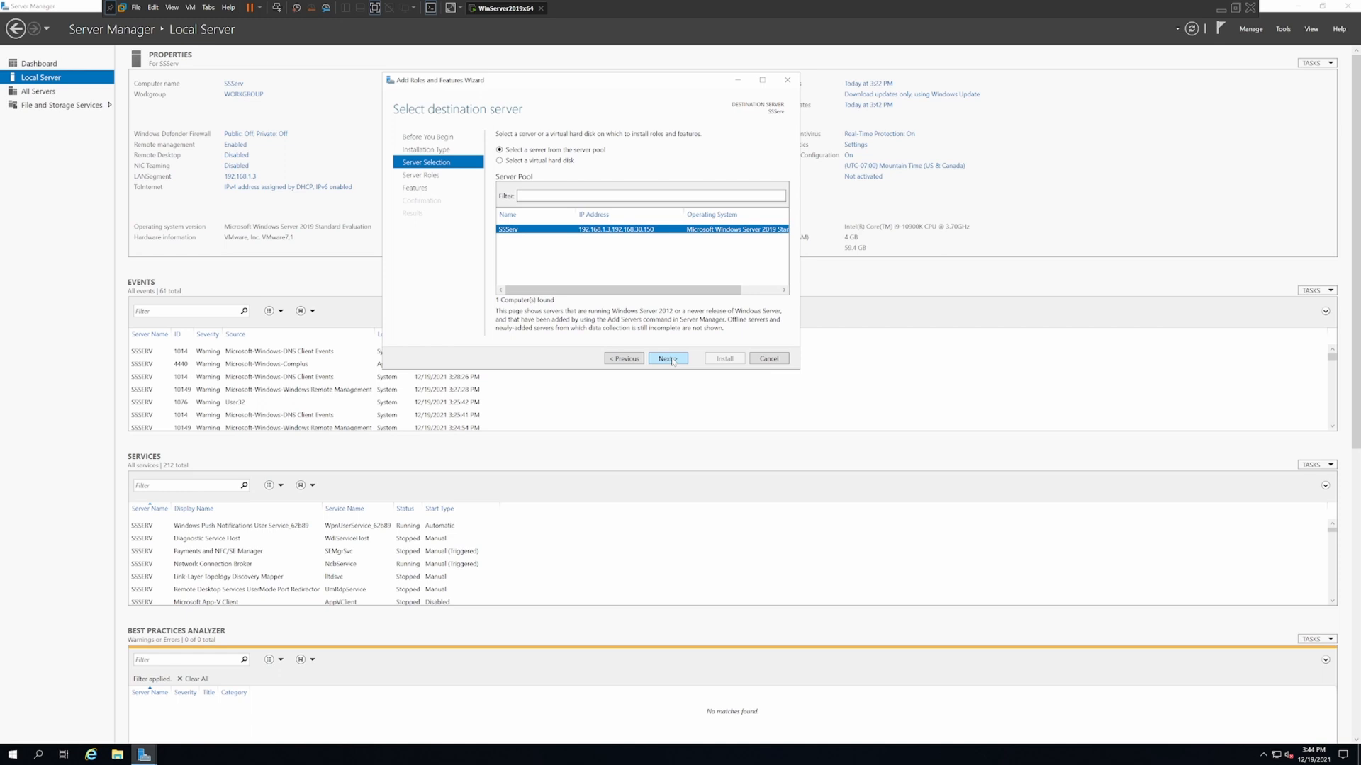
click(667, 359)
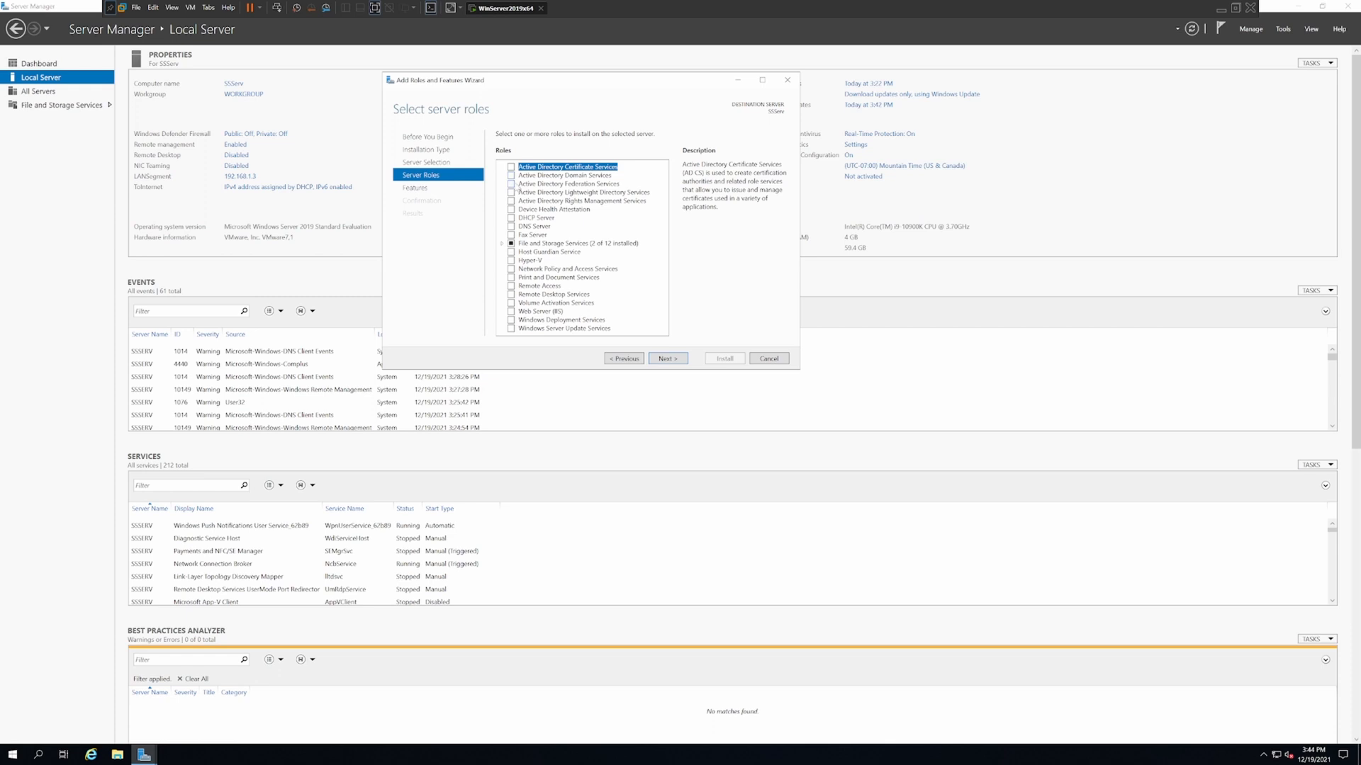
- Select Active Directory Domain Services plus its management tools and advance to confirmation
click(511, 175)
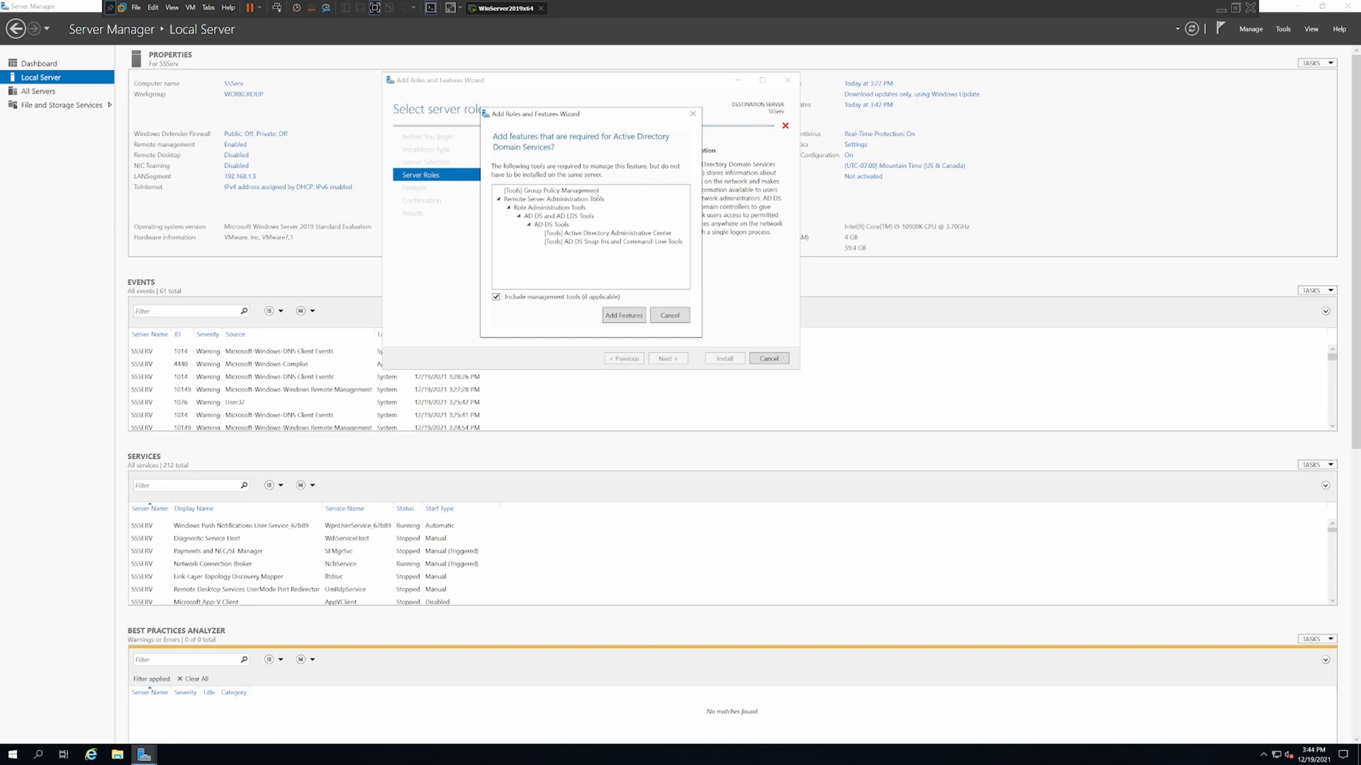
mouse_move(584, 247)
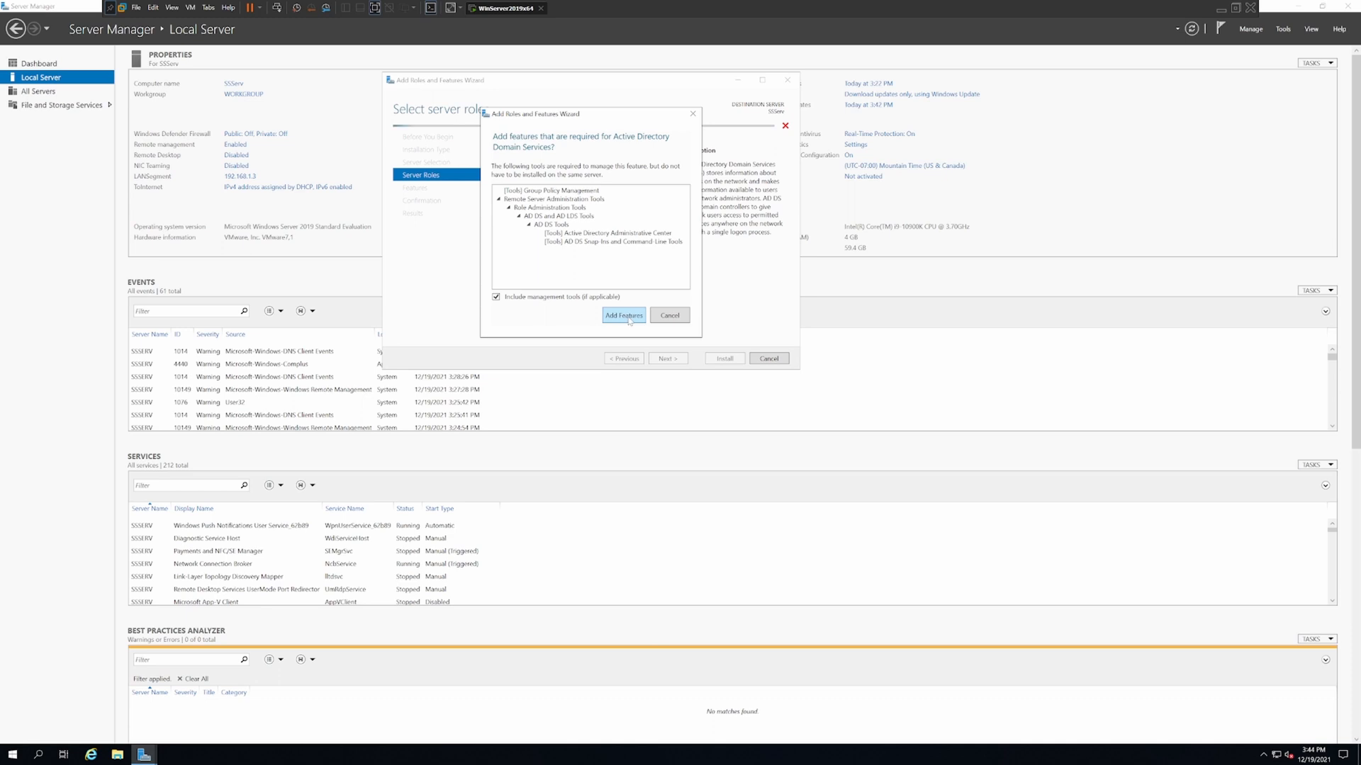
click(623, 314)
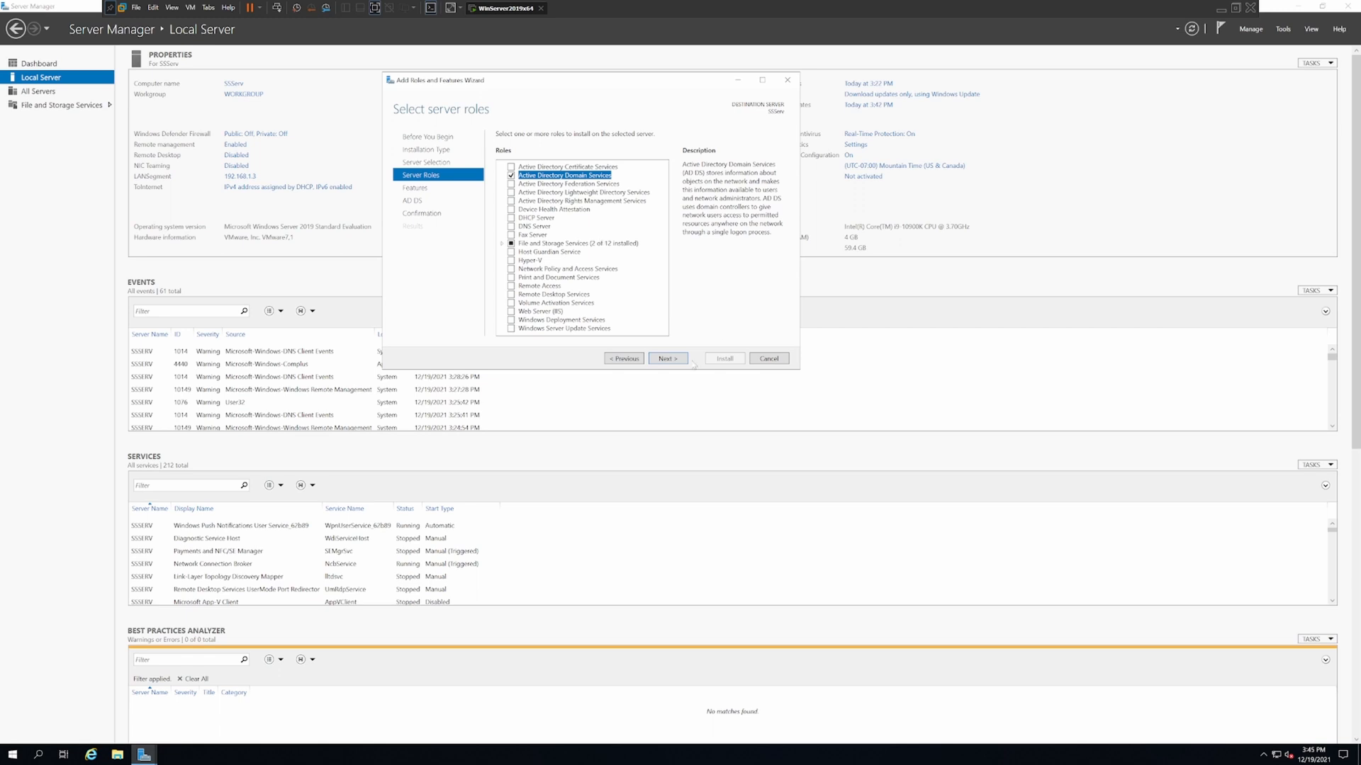
click(667, 358)
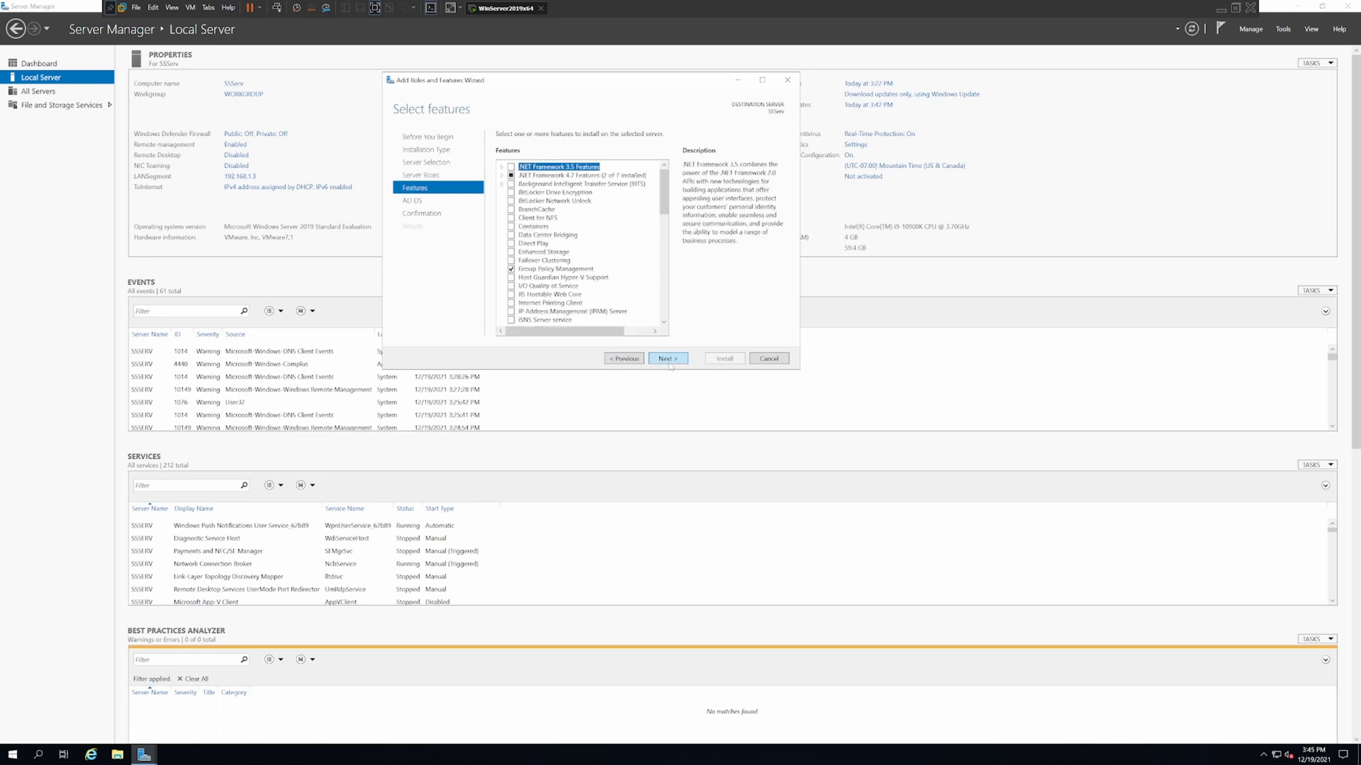
click(668, 358)
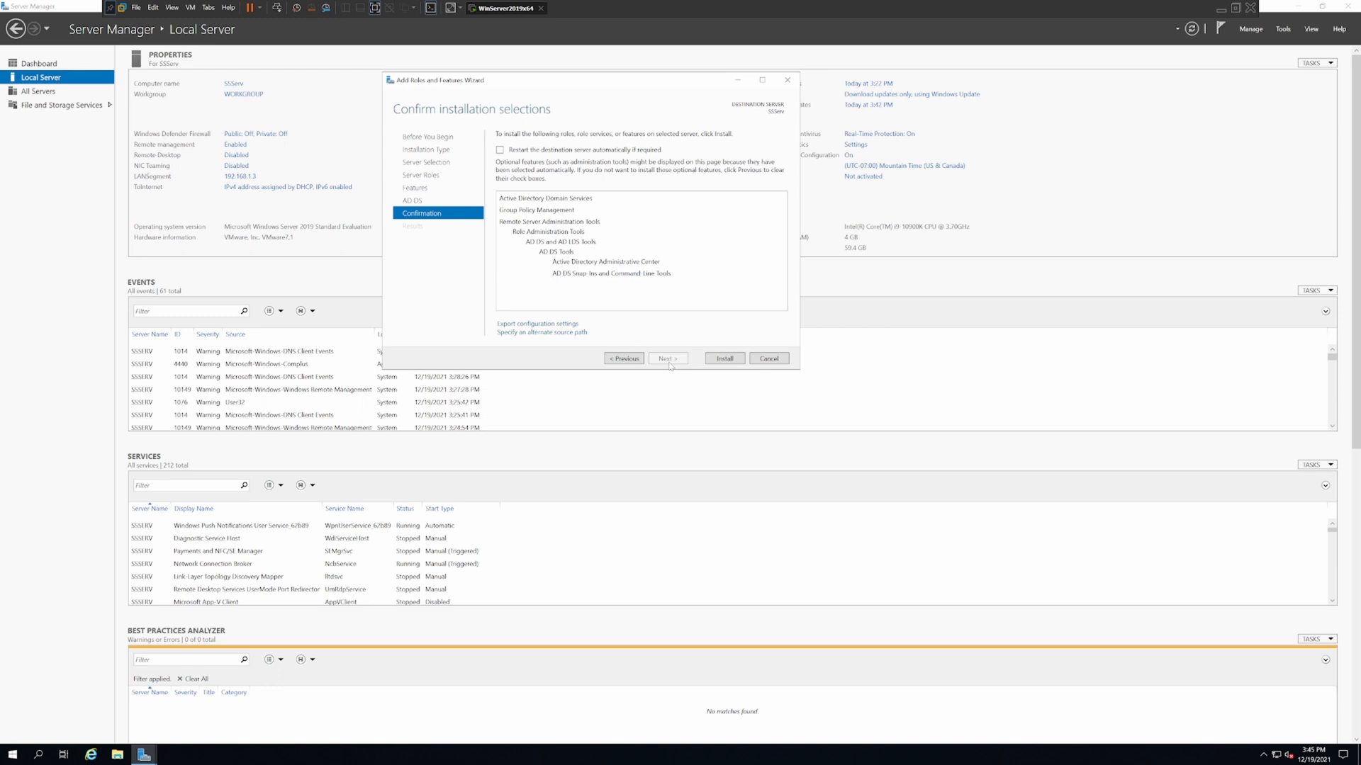
- Allow automatic restarts and install the AD DS role on SSServ
click(499, 150)
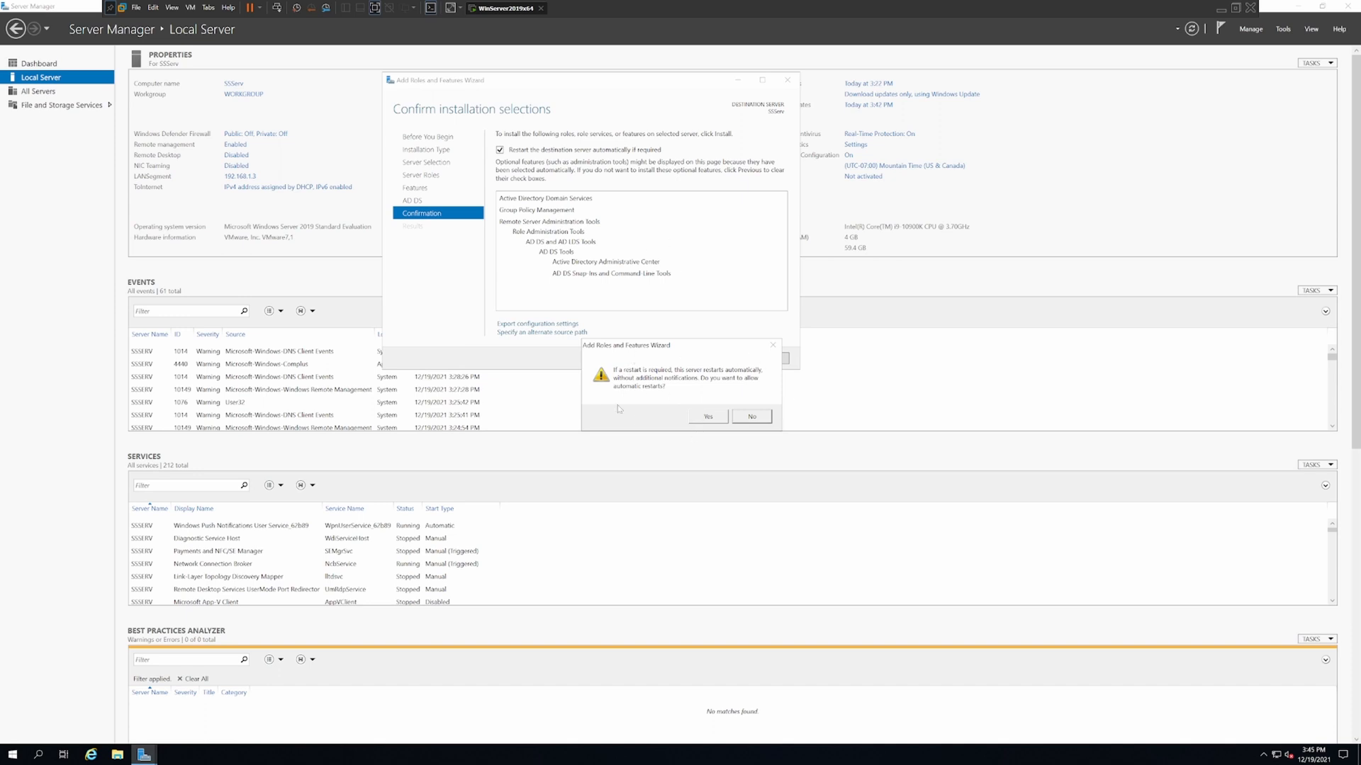
mouse_move(683, 419)
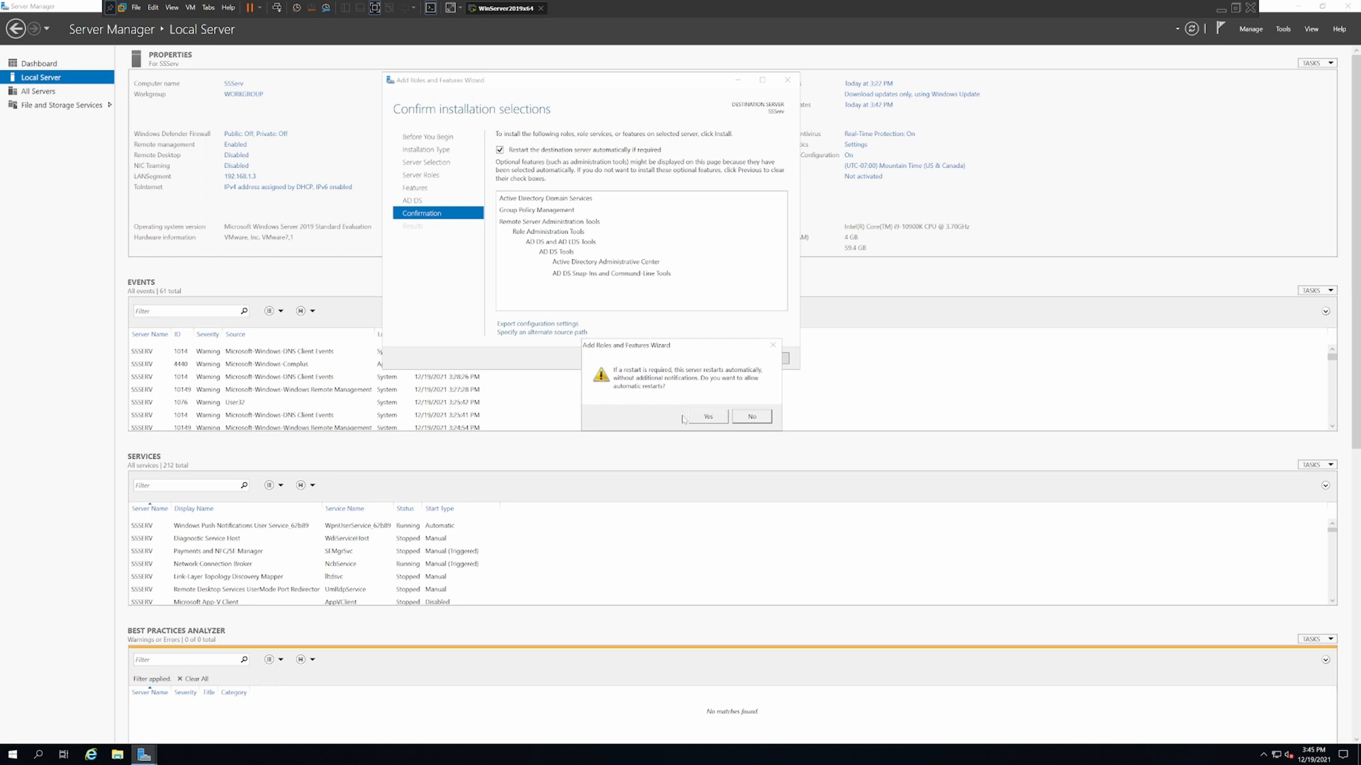
click(706, 417)
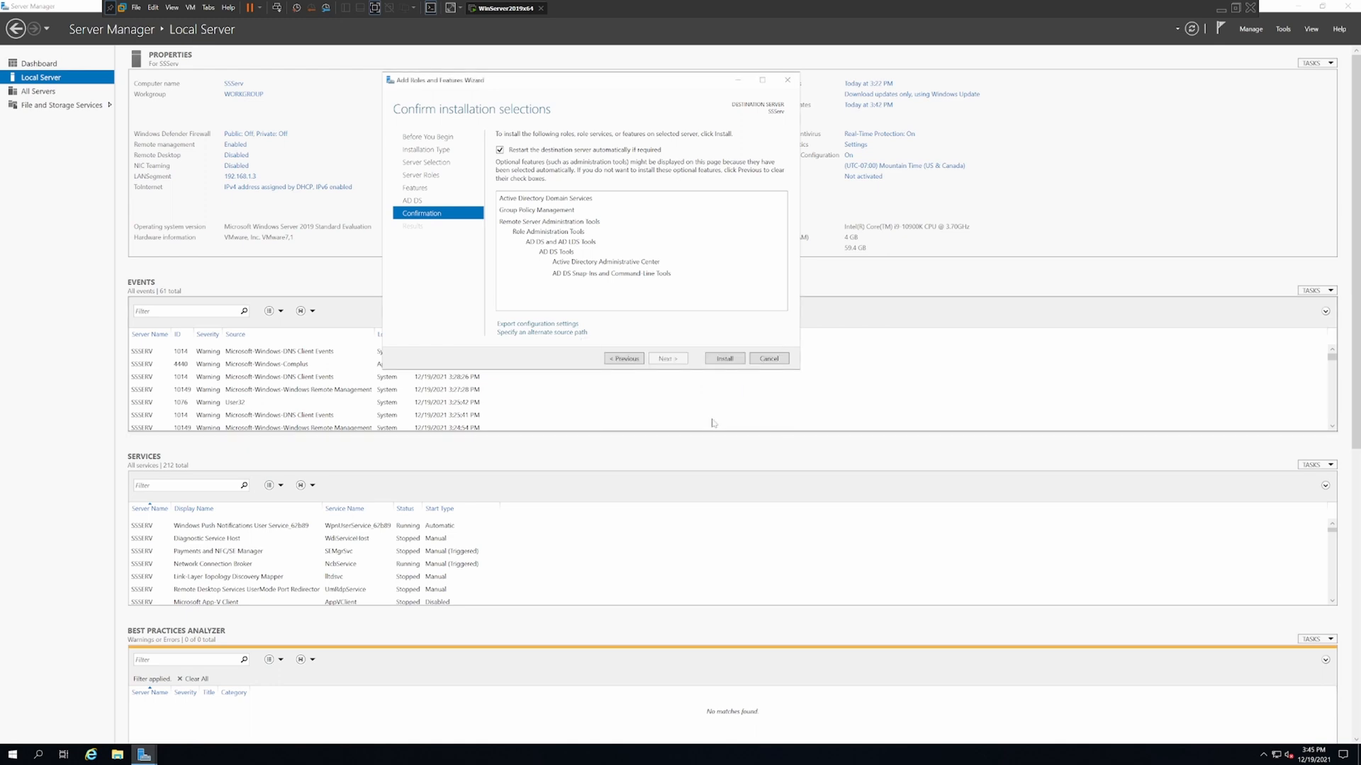
click(724, 358)
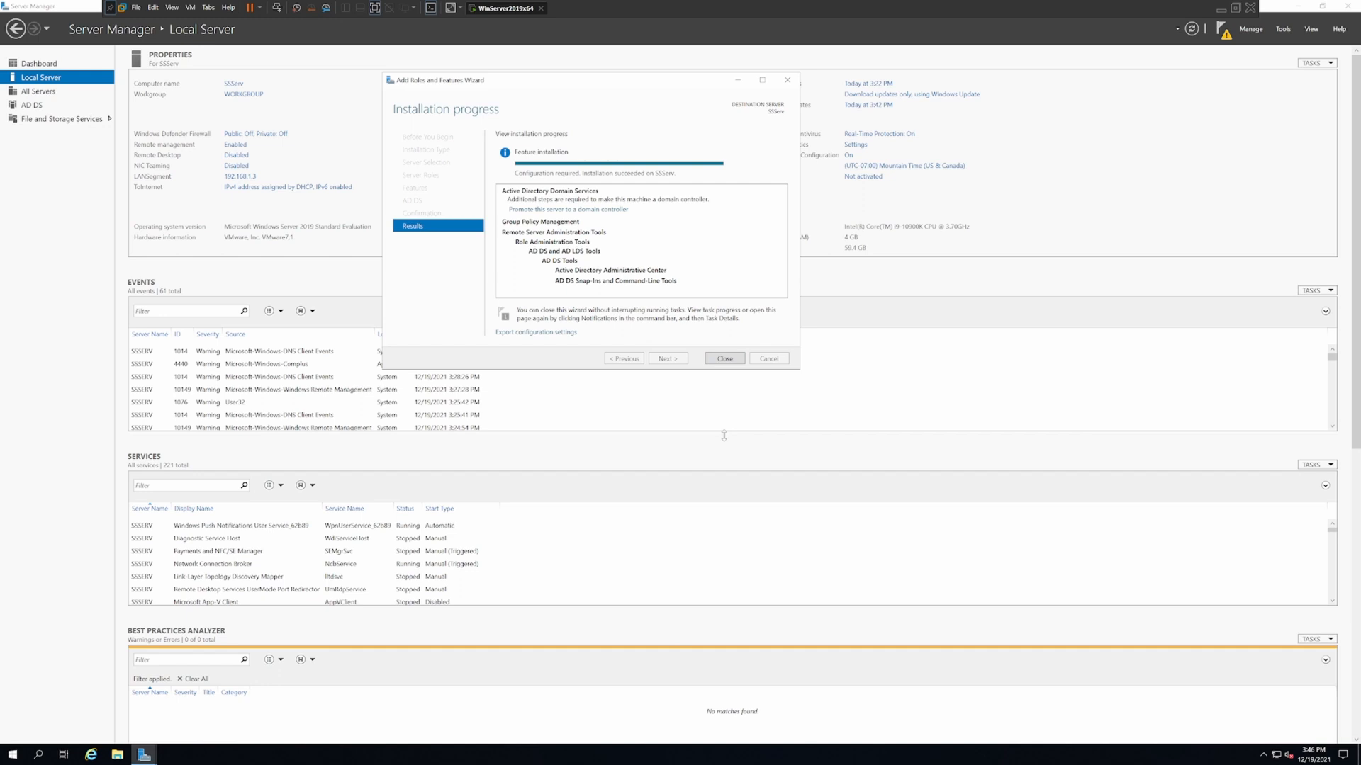
mouse_move(656, 298)
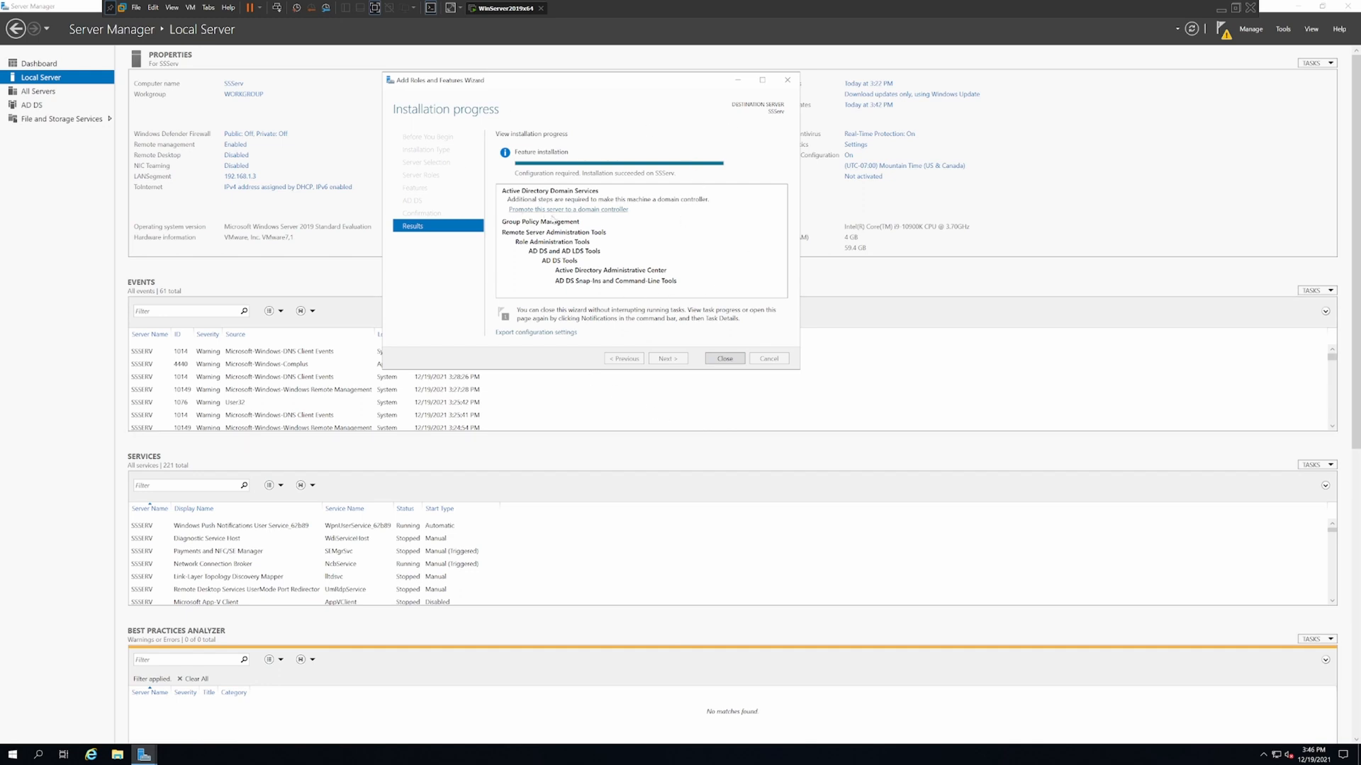
mouse_move(617, 217)
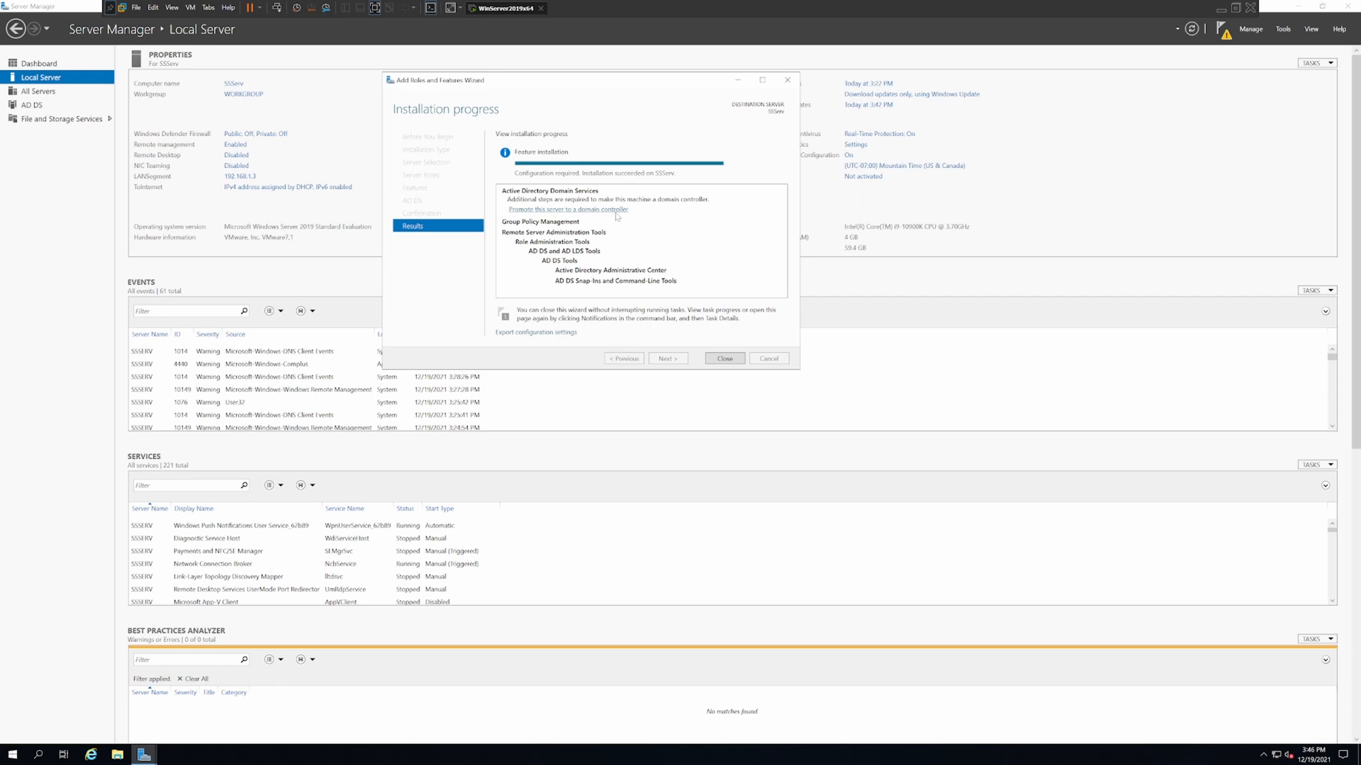
- Launch the domain controller promotion wizard, then cancel it and confirm
click(568, 209)
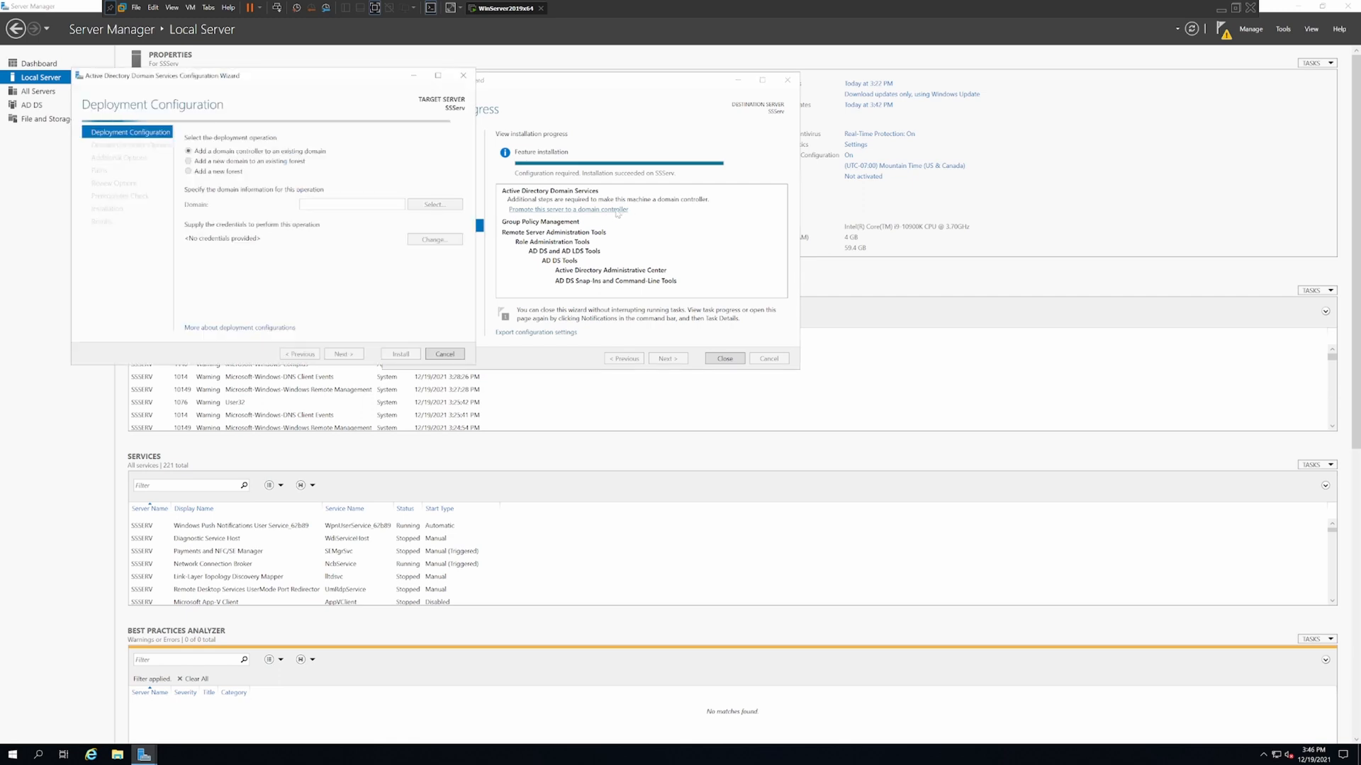
click(351, 204)
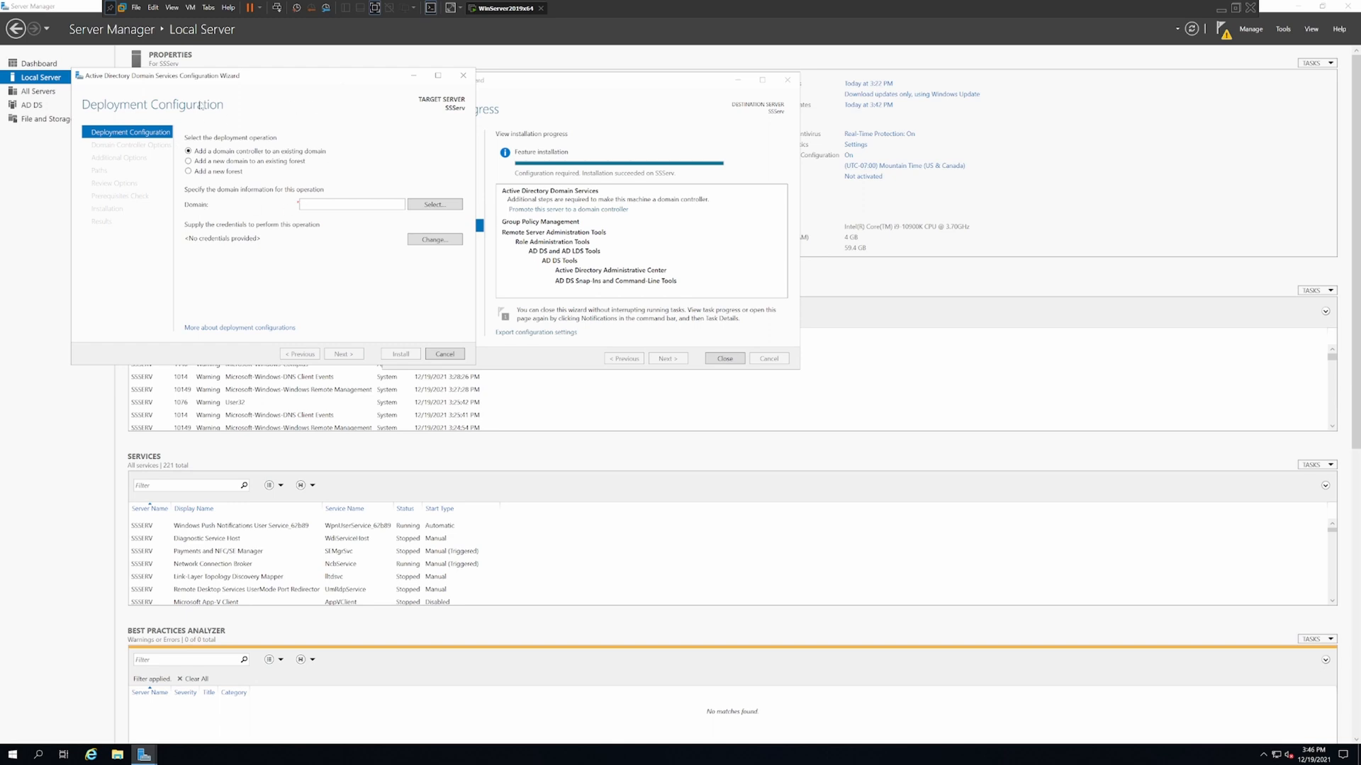
mouse_move(396, 301)
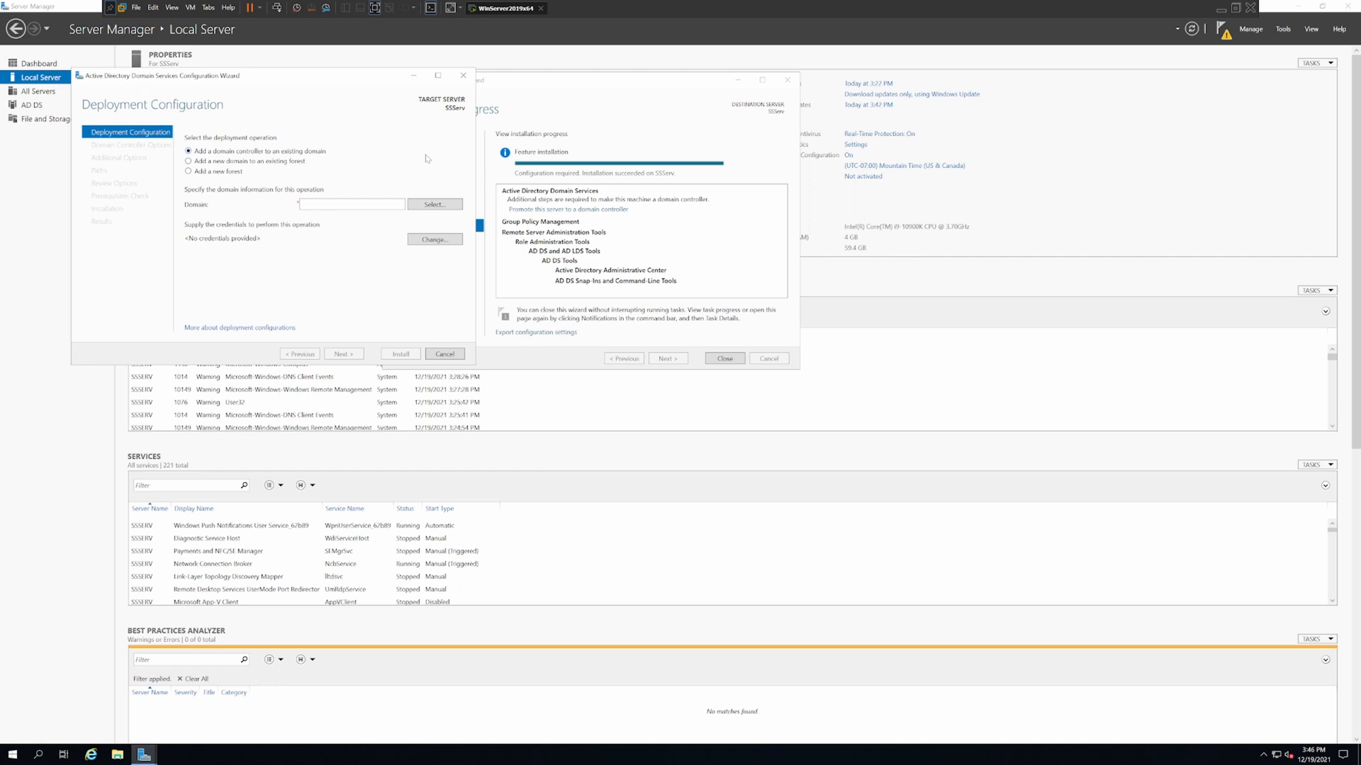
mouse_move(386, 135)
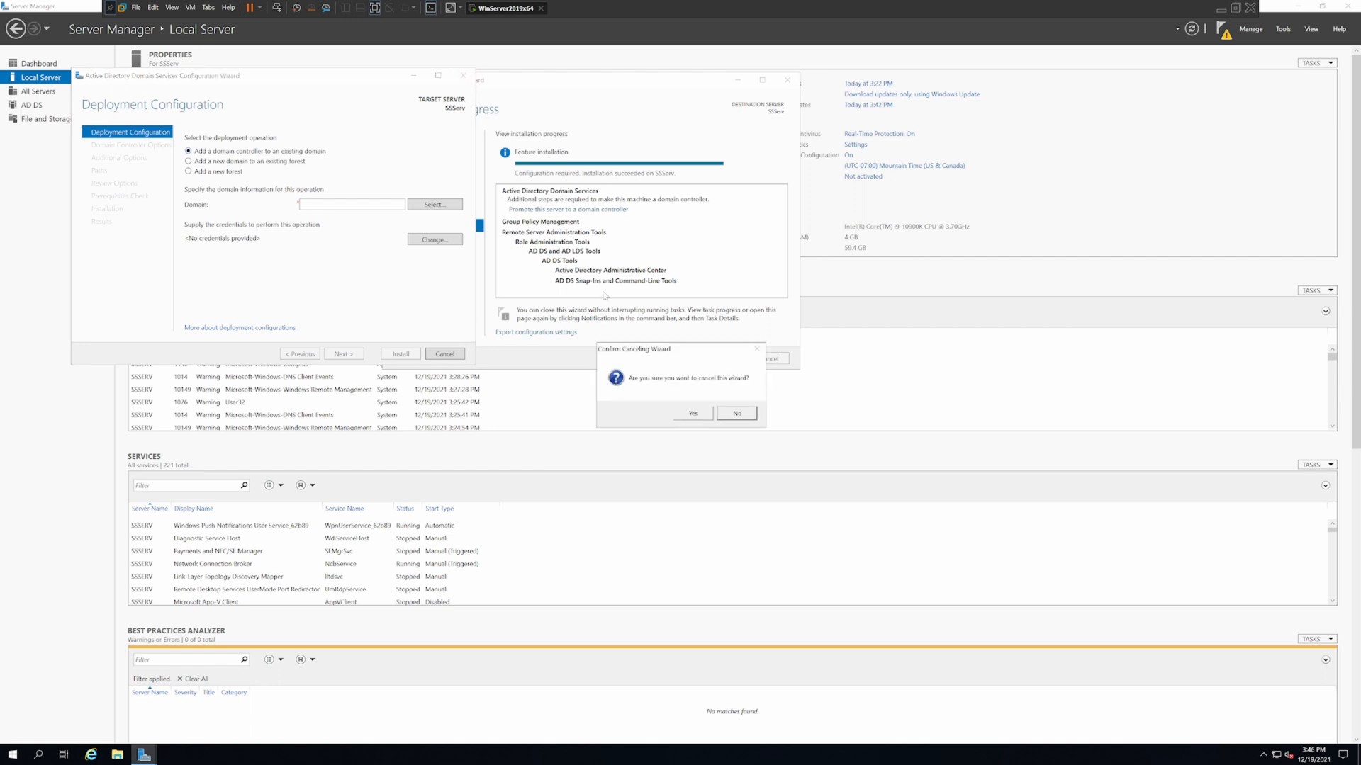
click(691, 413)
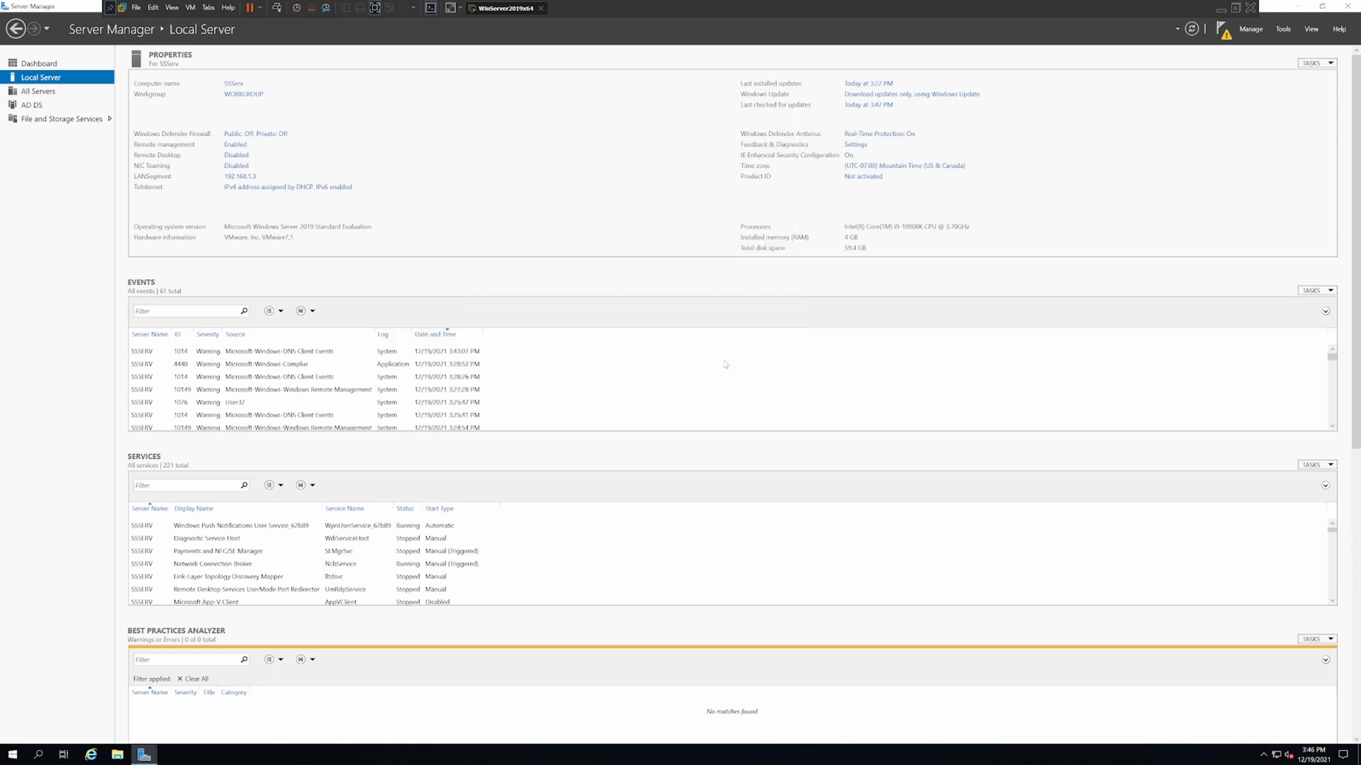
mouse_move(1218, 68)
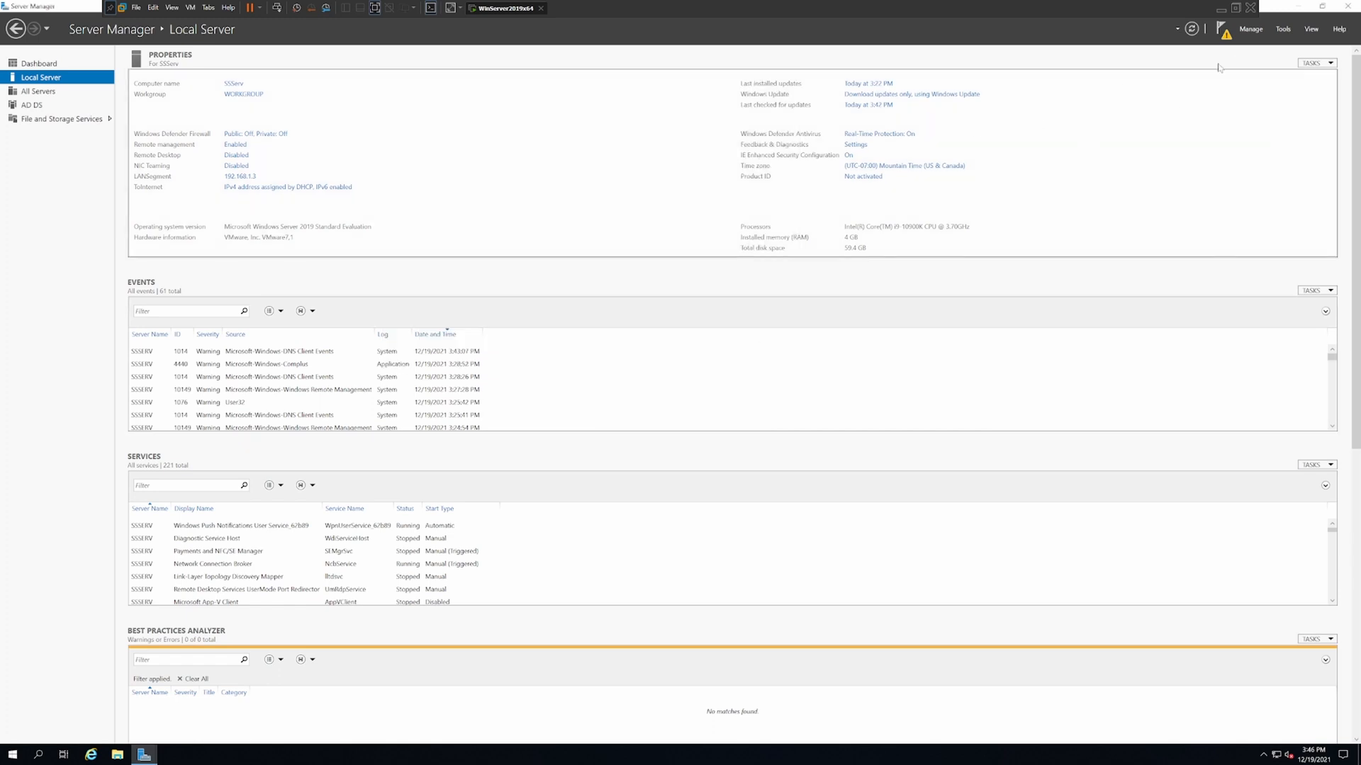
- Reopen the domain controller promotion from notifications and centre the AD DS configuration wizard
click(1226, 28)
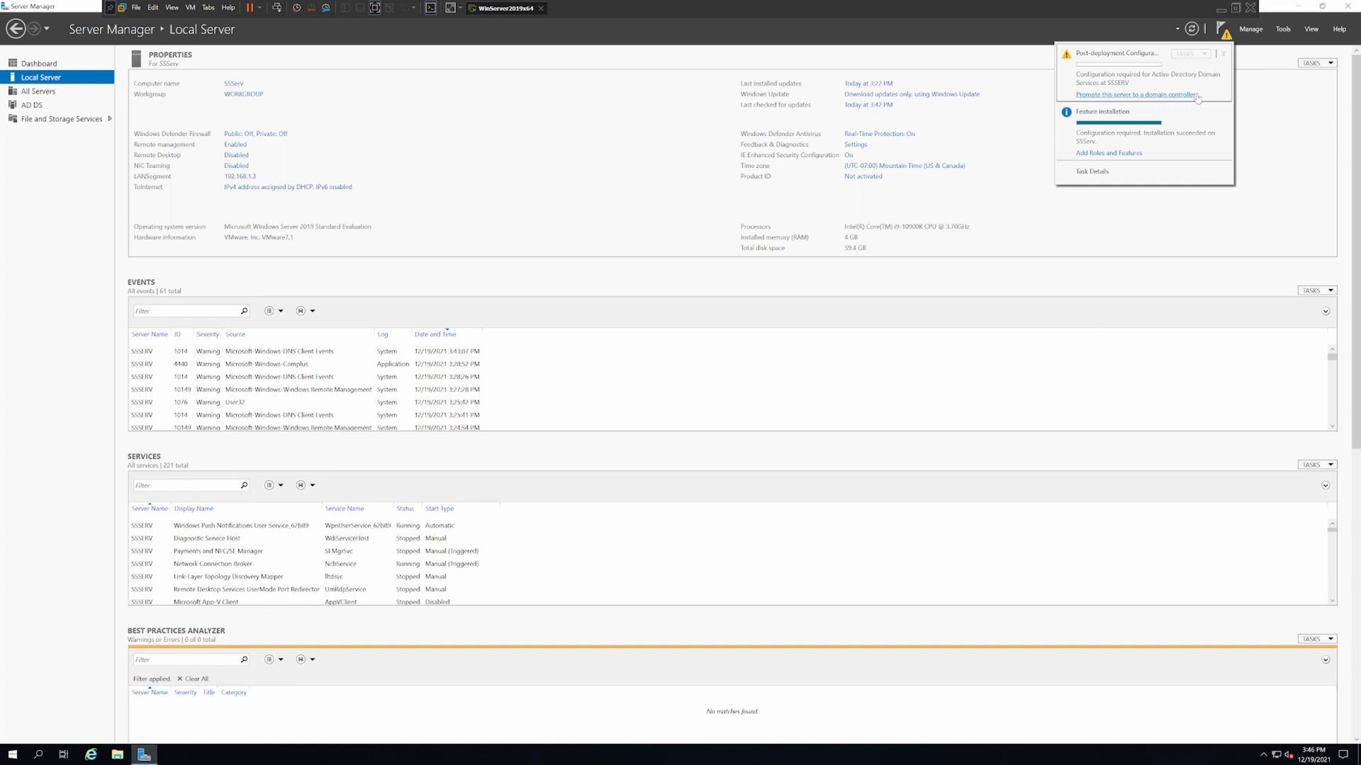
mouse_move(1136, 86)
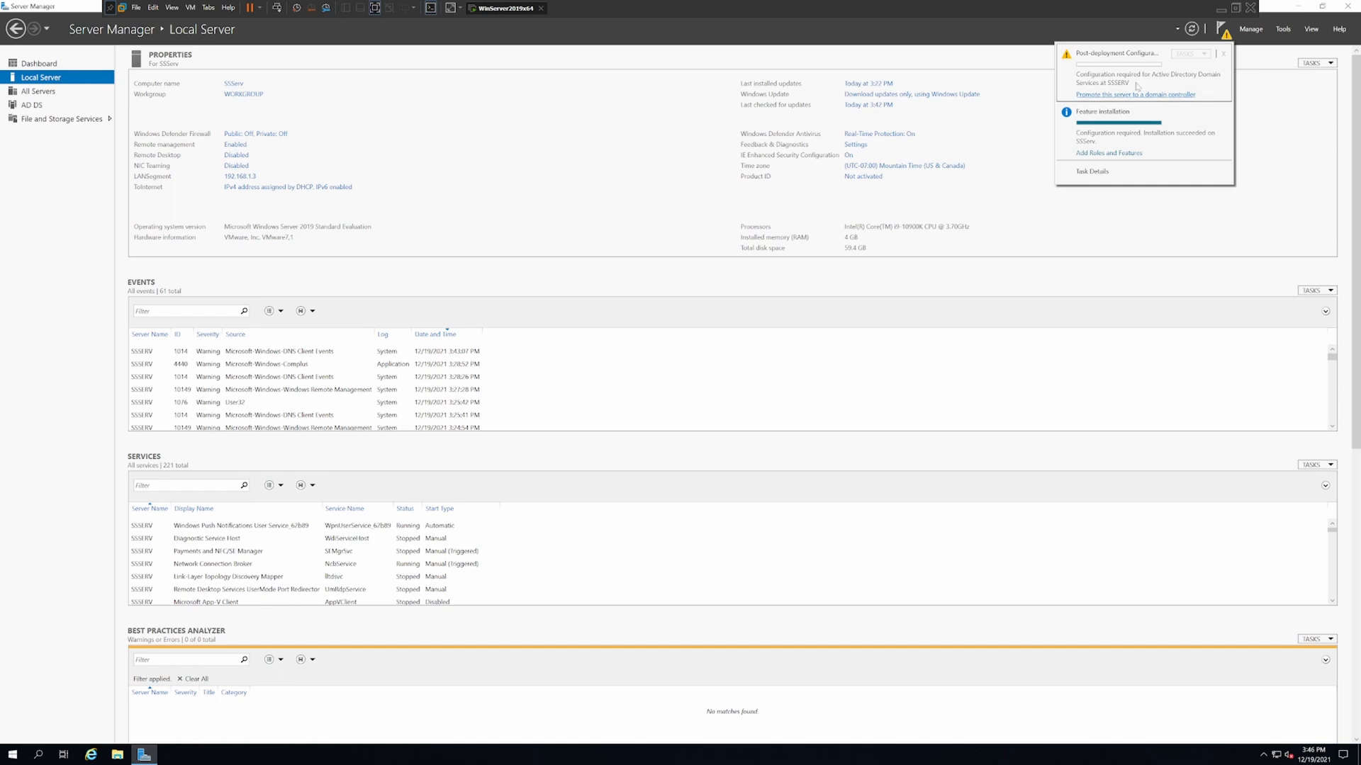
mouse_move(1175, 102)
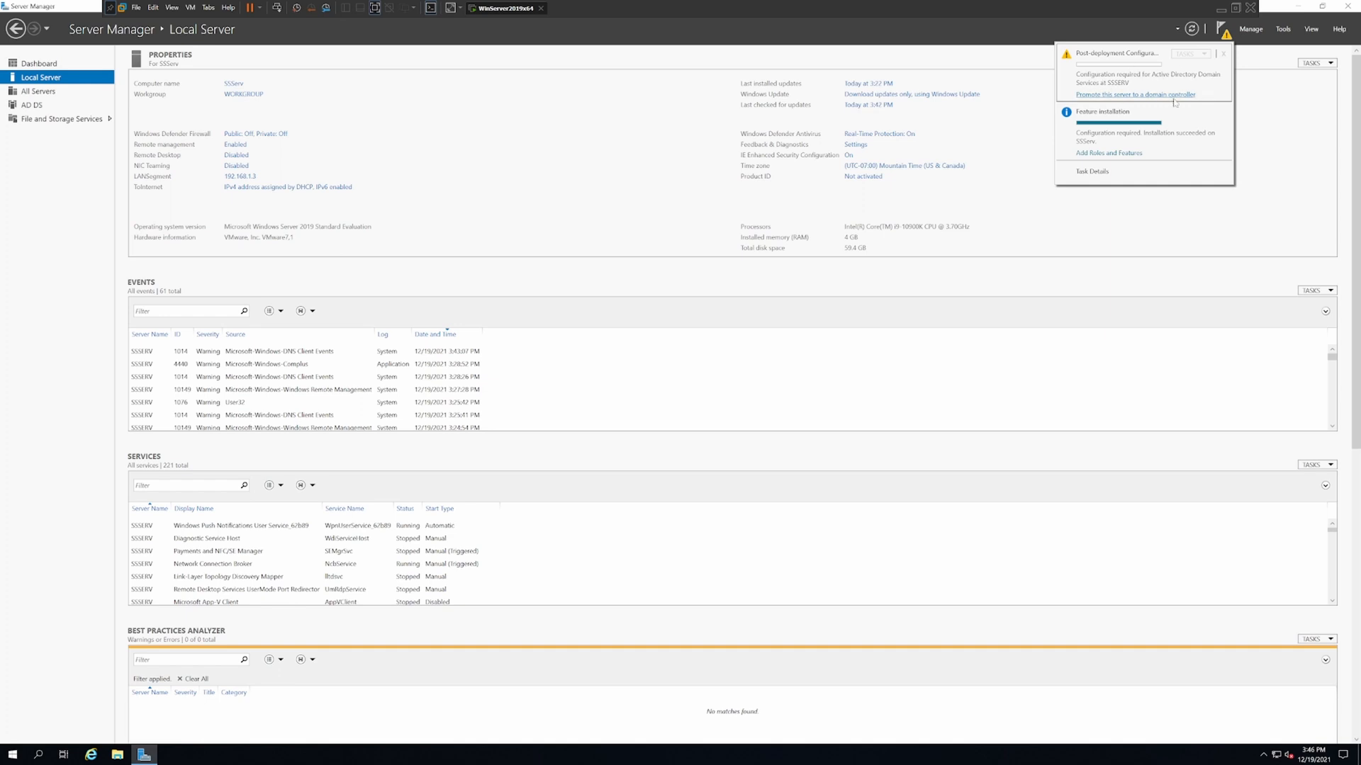
click(1135, 94)
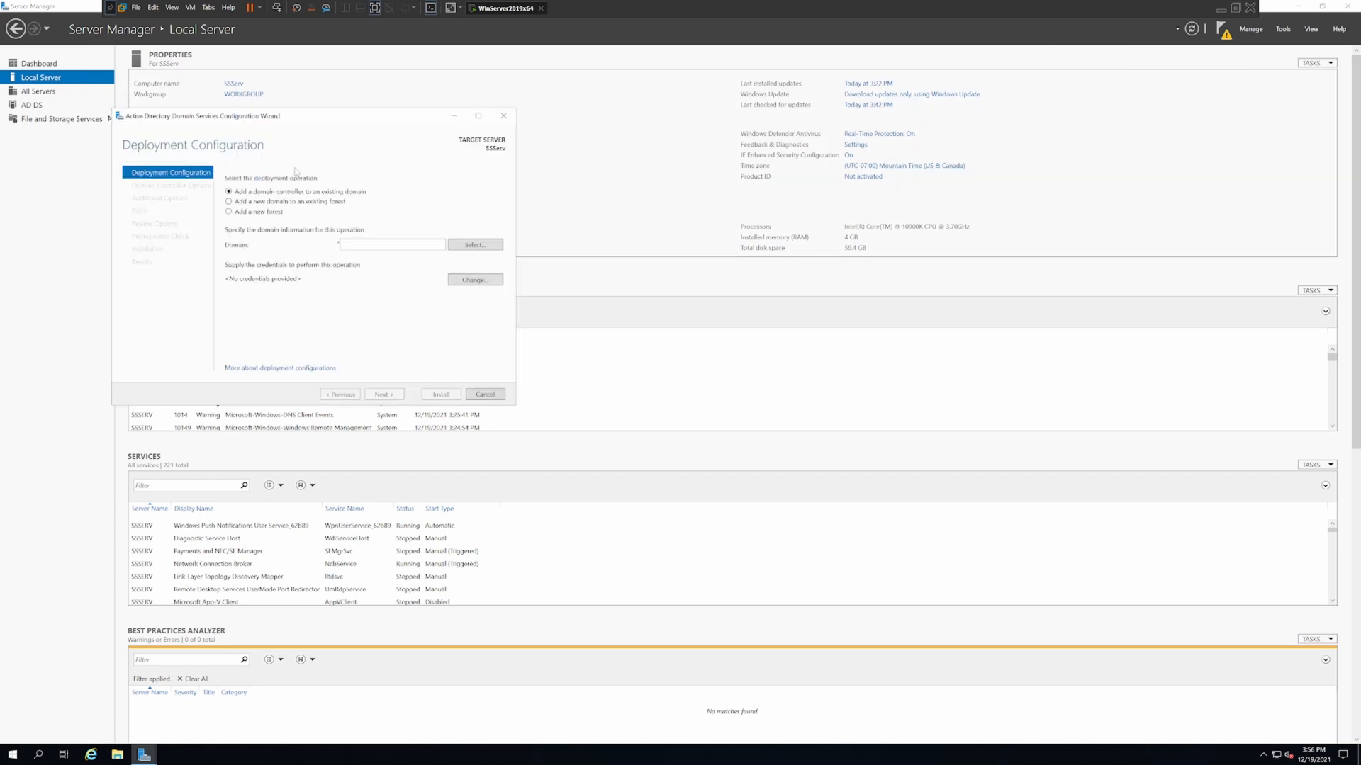
mouse_move(452, 181)
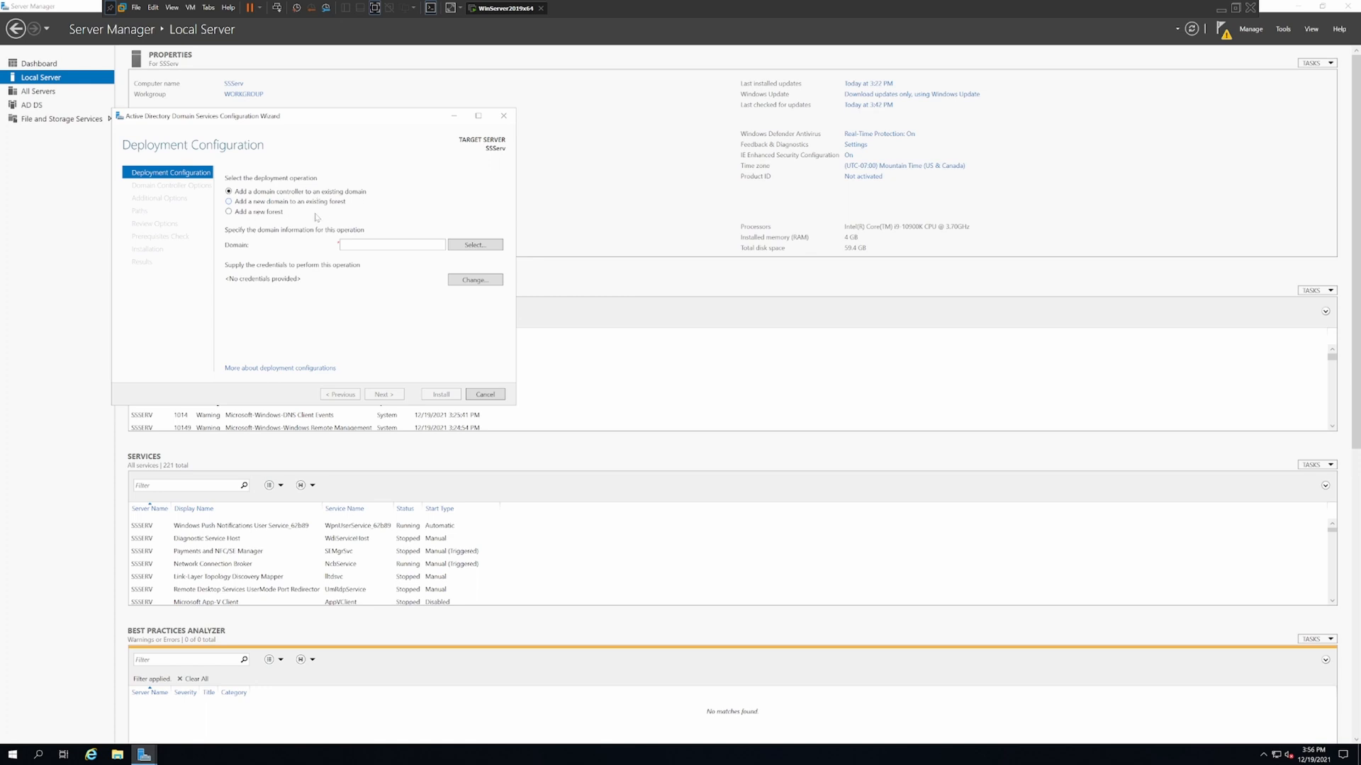
mouse_move(345, 124)
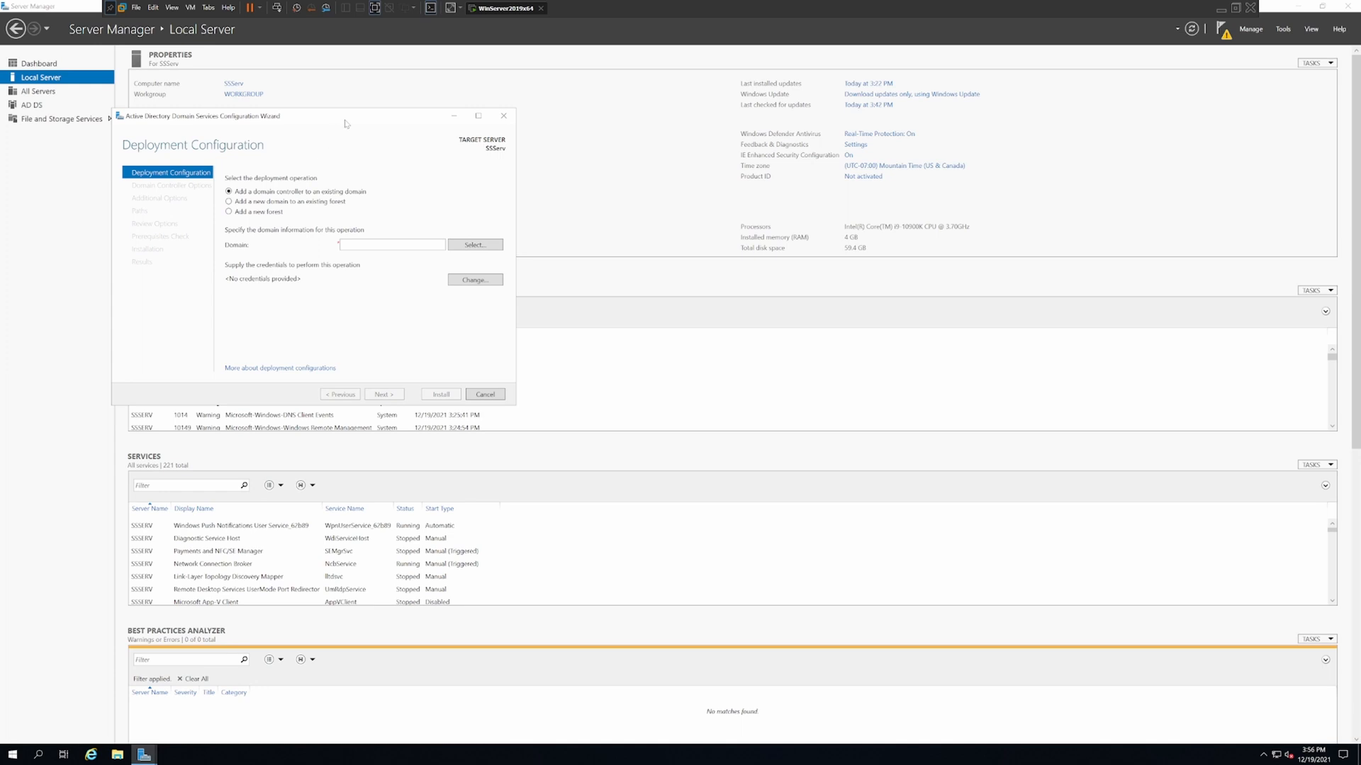
drag(313, 115, 664, 156)
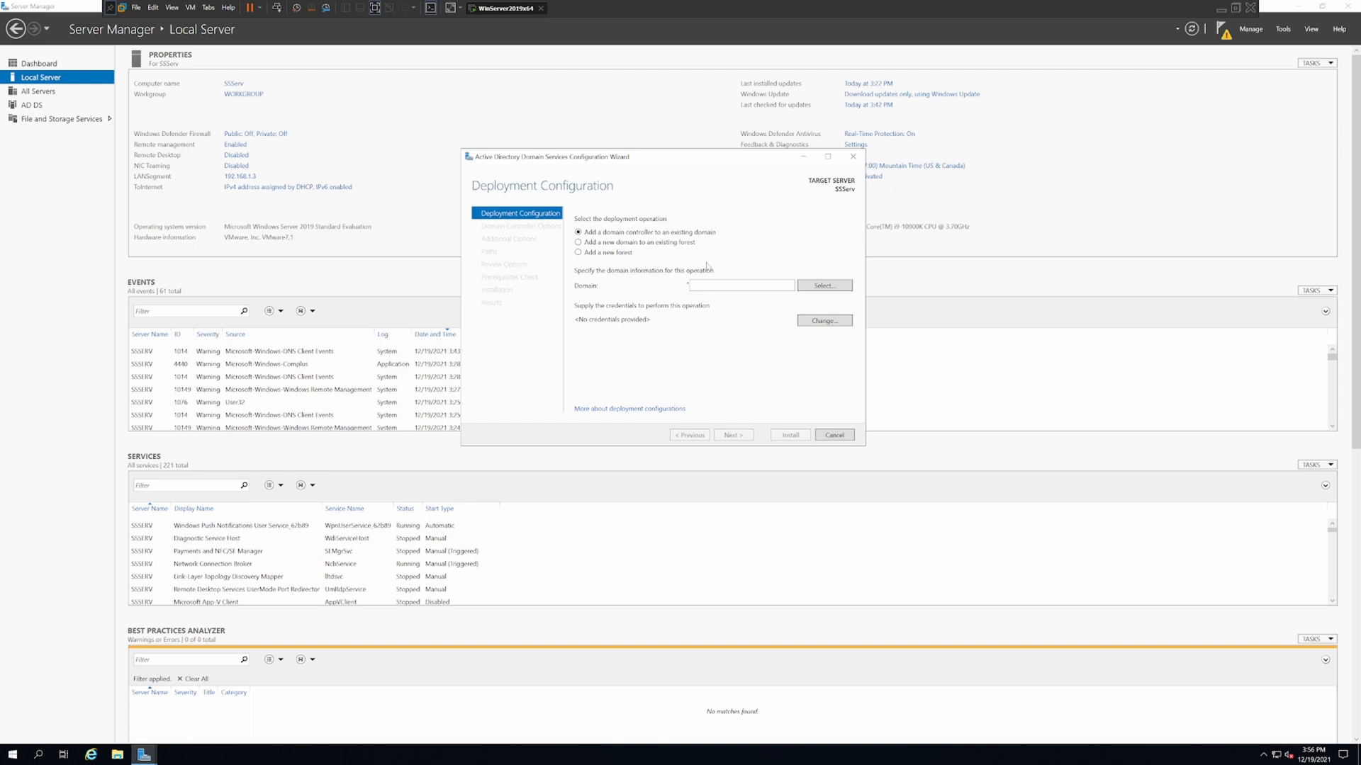
- Choose 'Add a new forest' with root domain name sanuja.local and proceed to Domain Controller Options
click(578, 252)
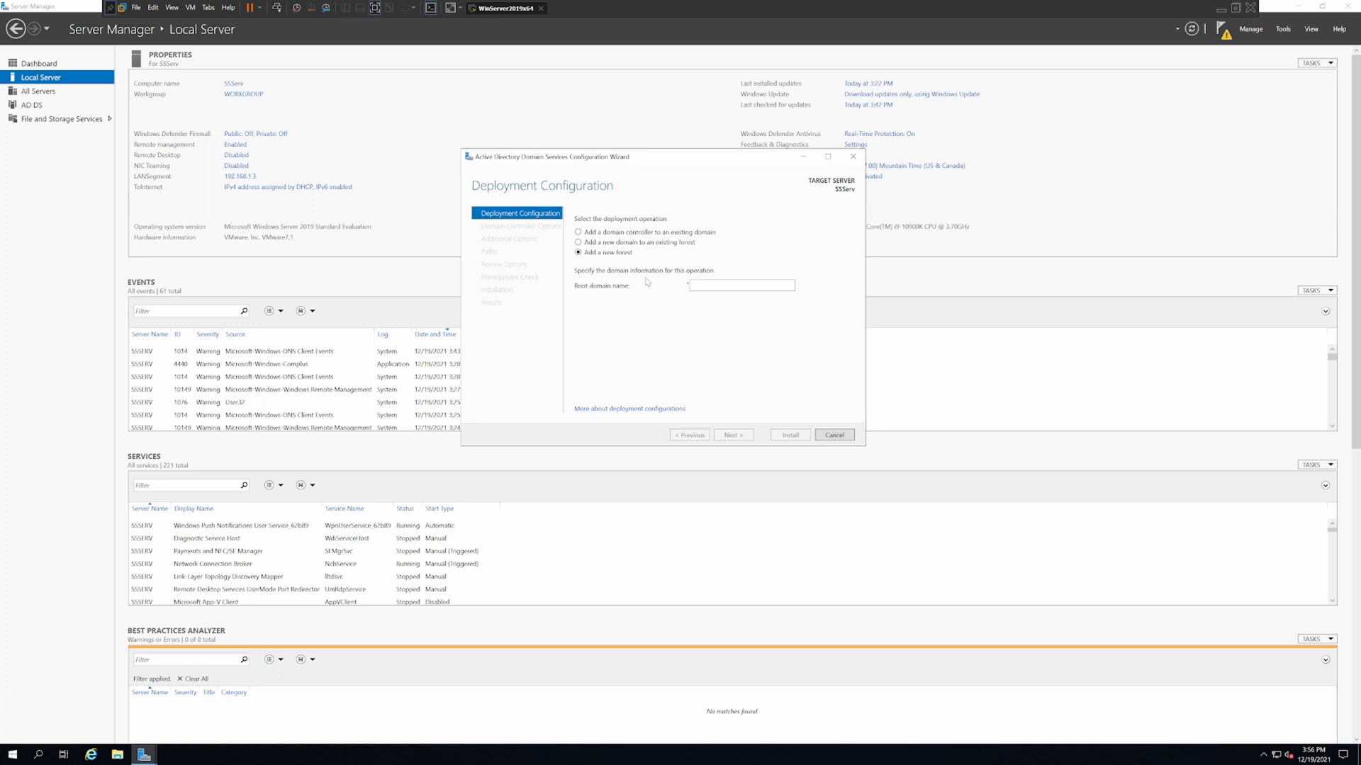
click(740, 286)
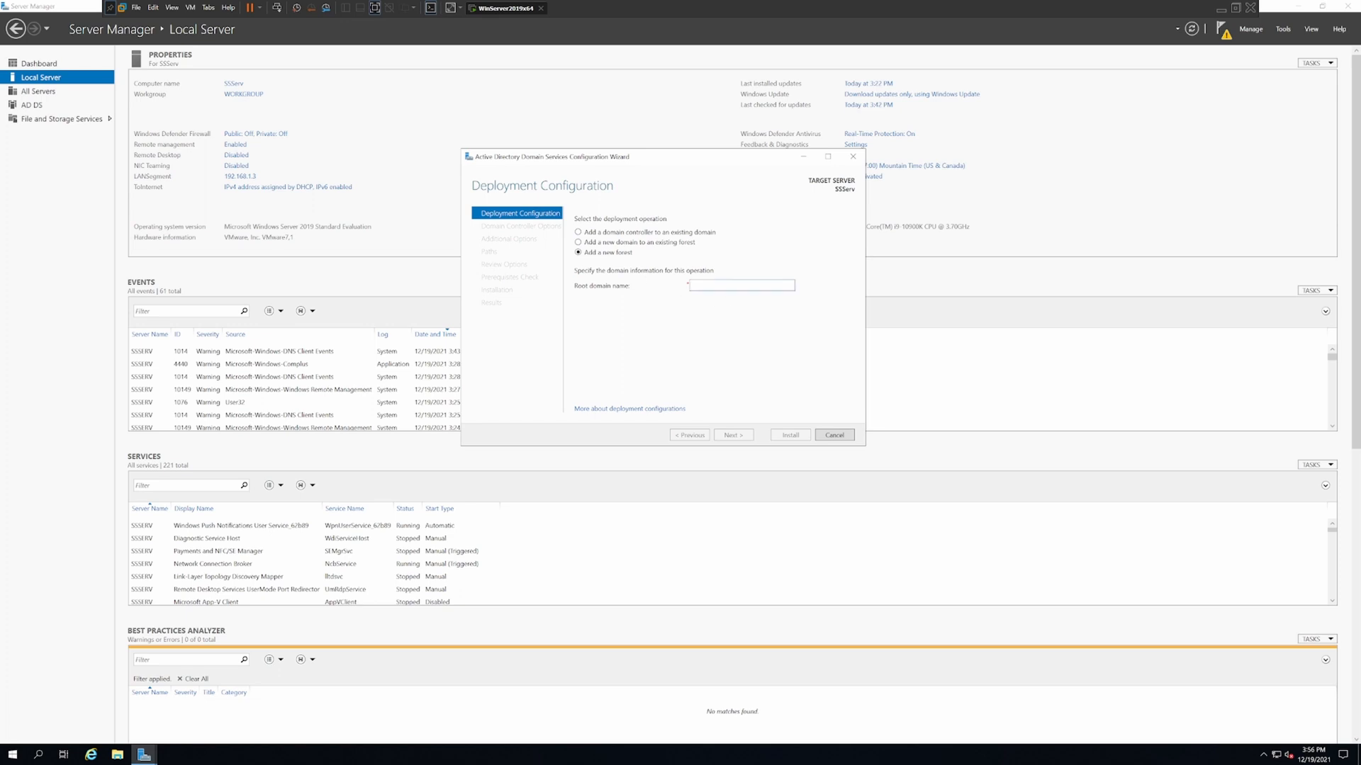
text(saruja.)
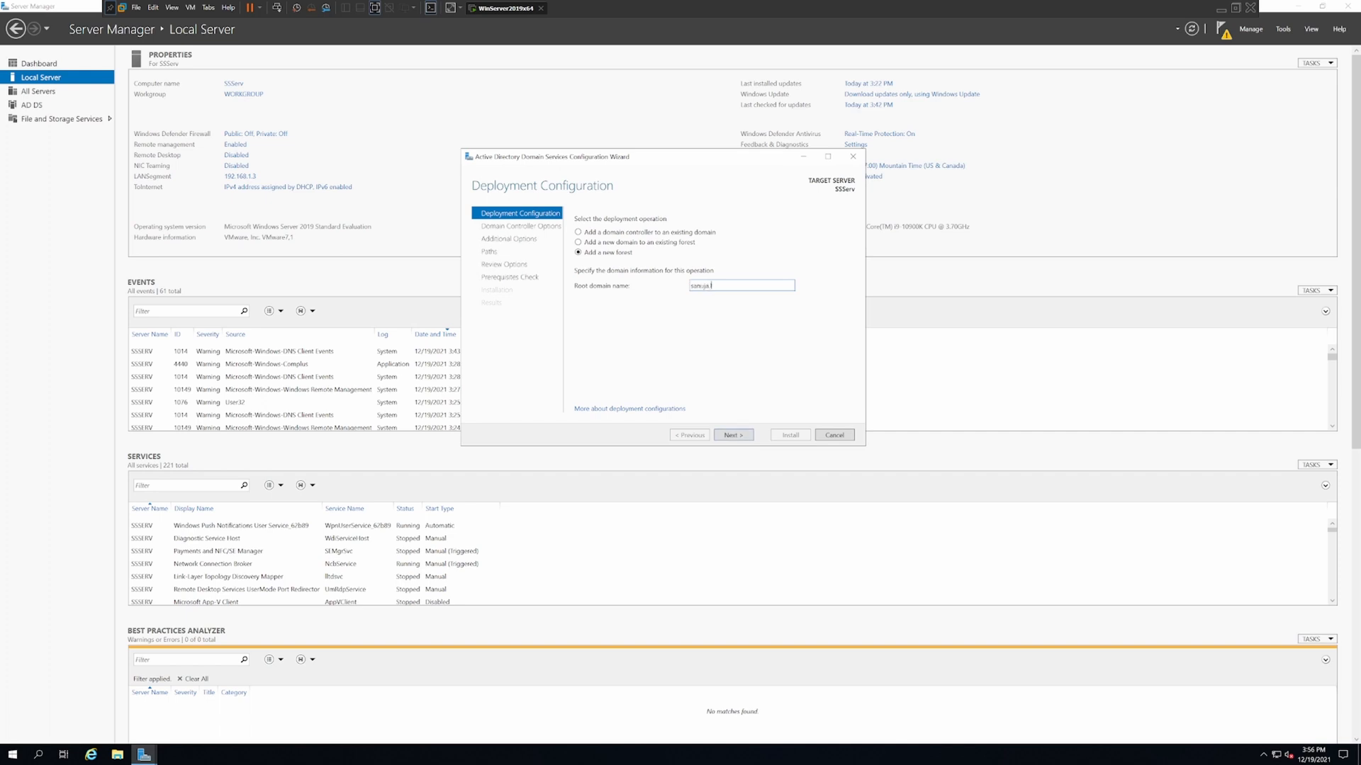
text(local)
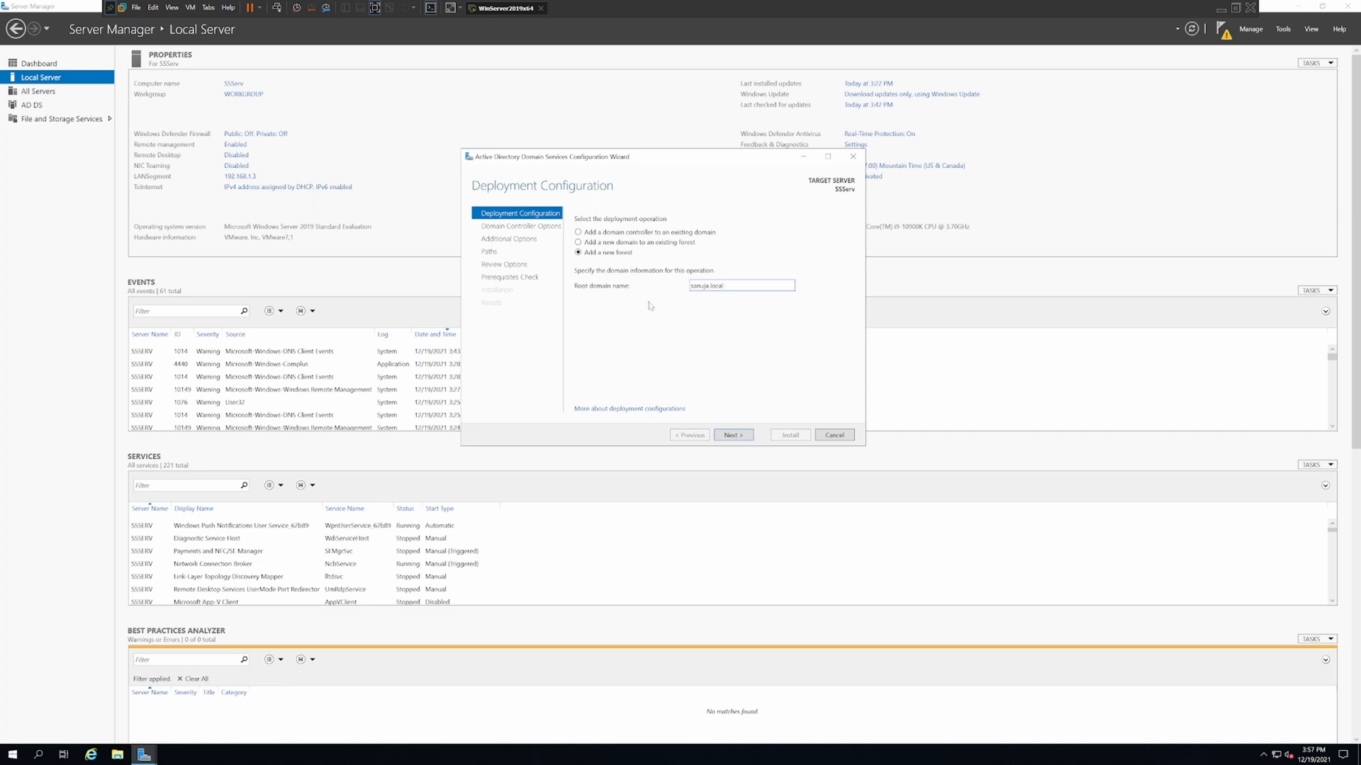
mouse_move(746, 274)
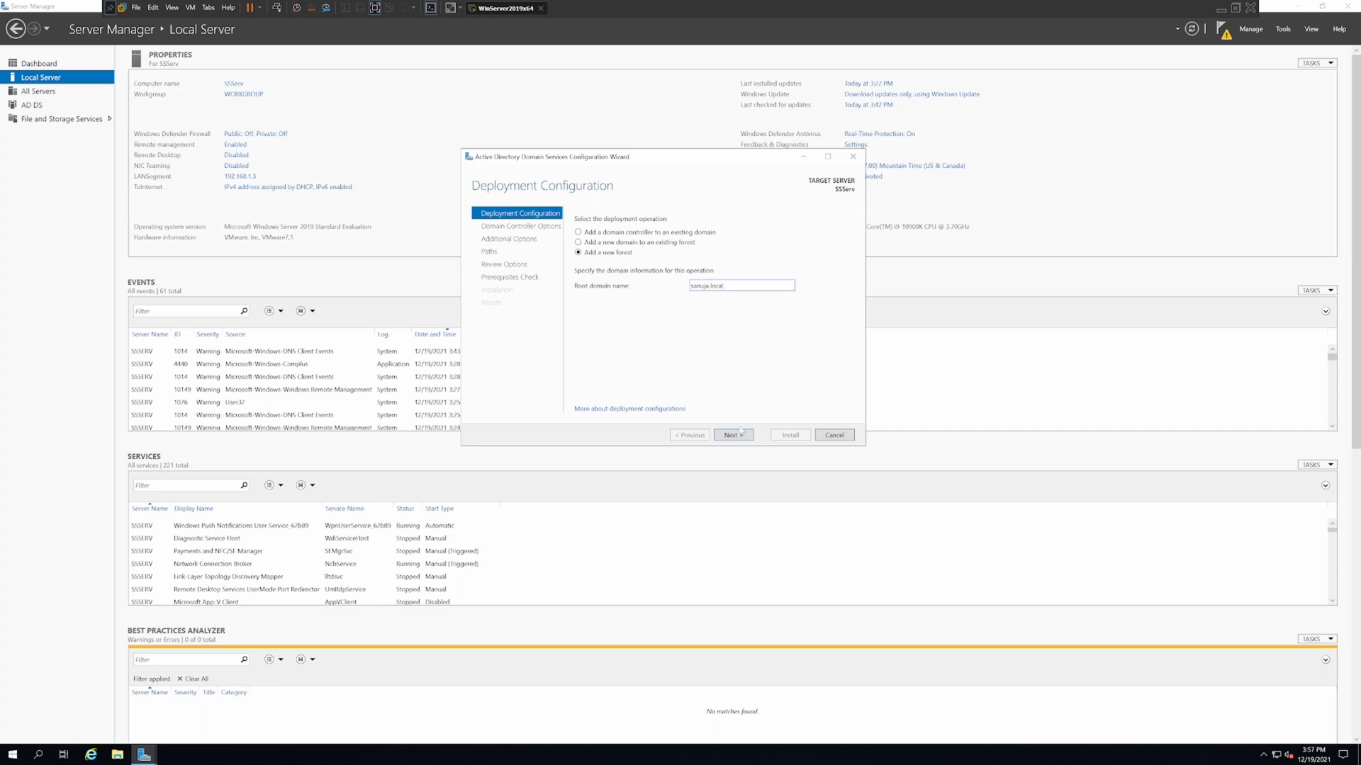
click(732, 435)
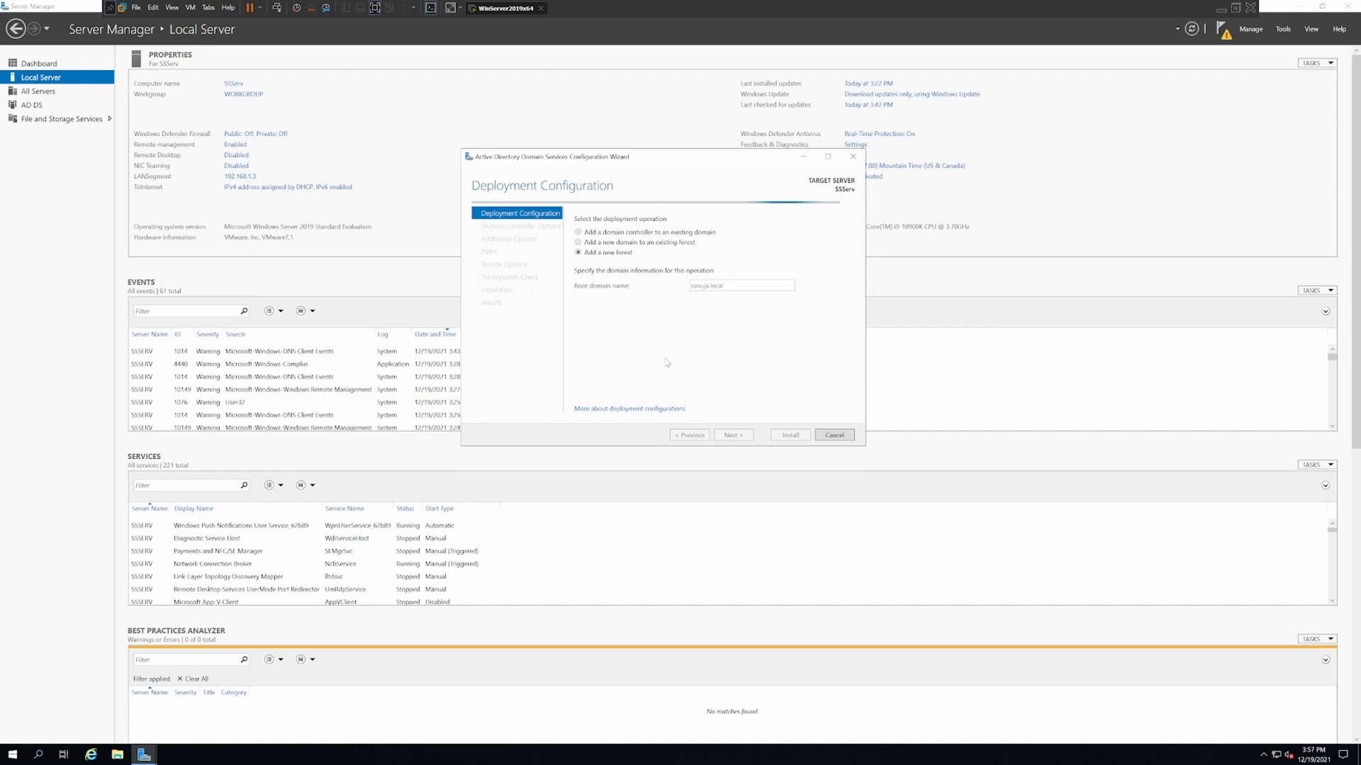
click(732, 434)
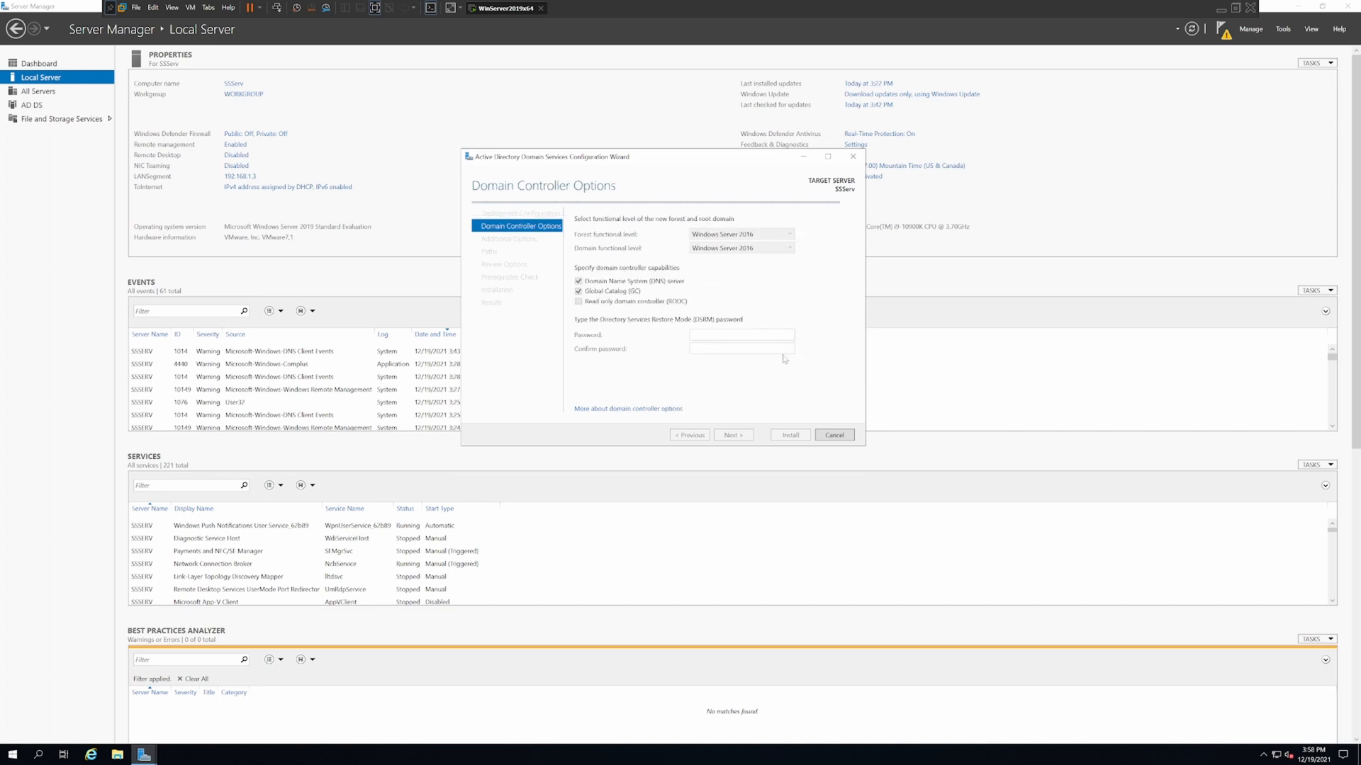
mouse_move(749, 323)
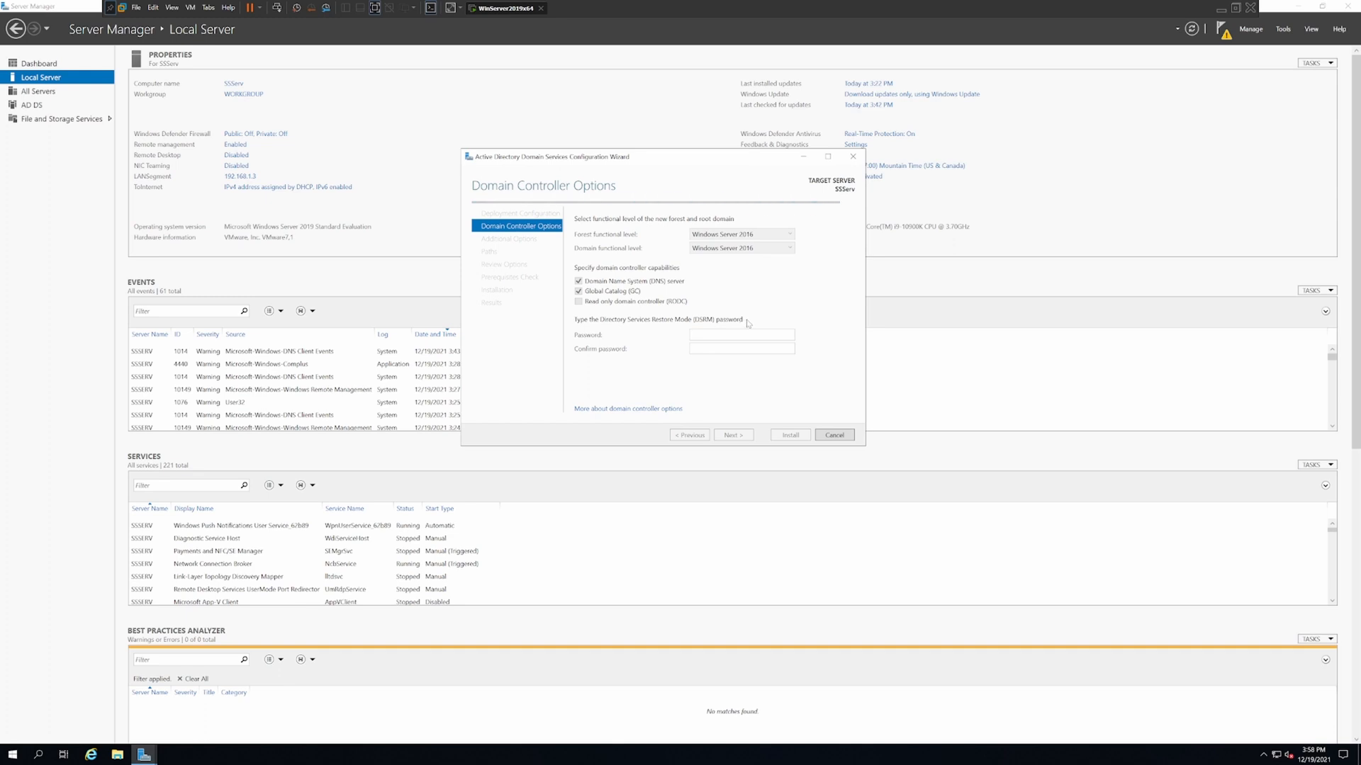
mouse_move(761, 318)
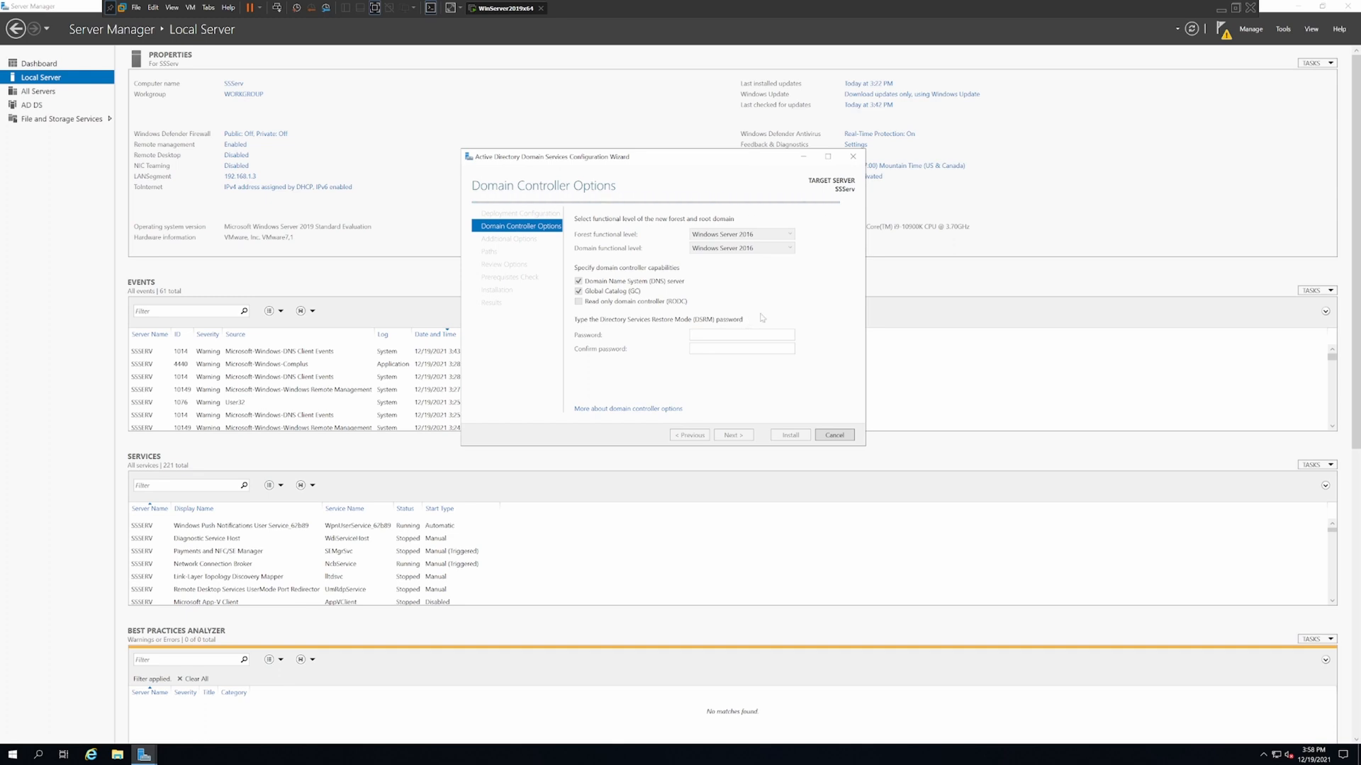
mouse_move(809, 297)
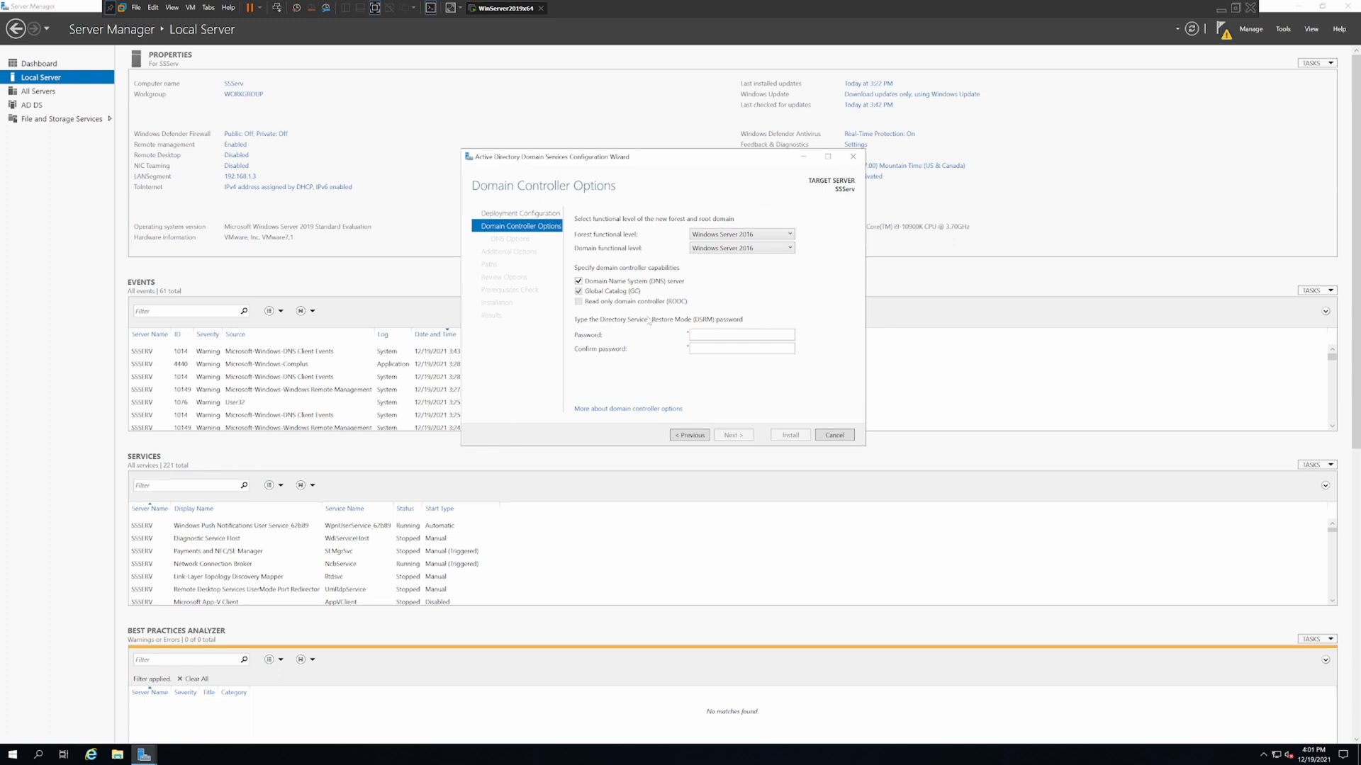
mouse_move(621, 246)
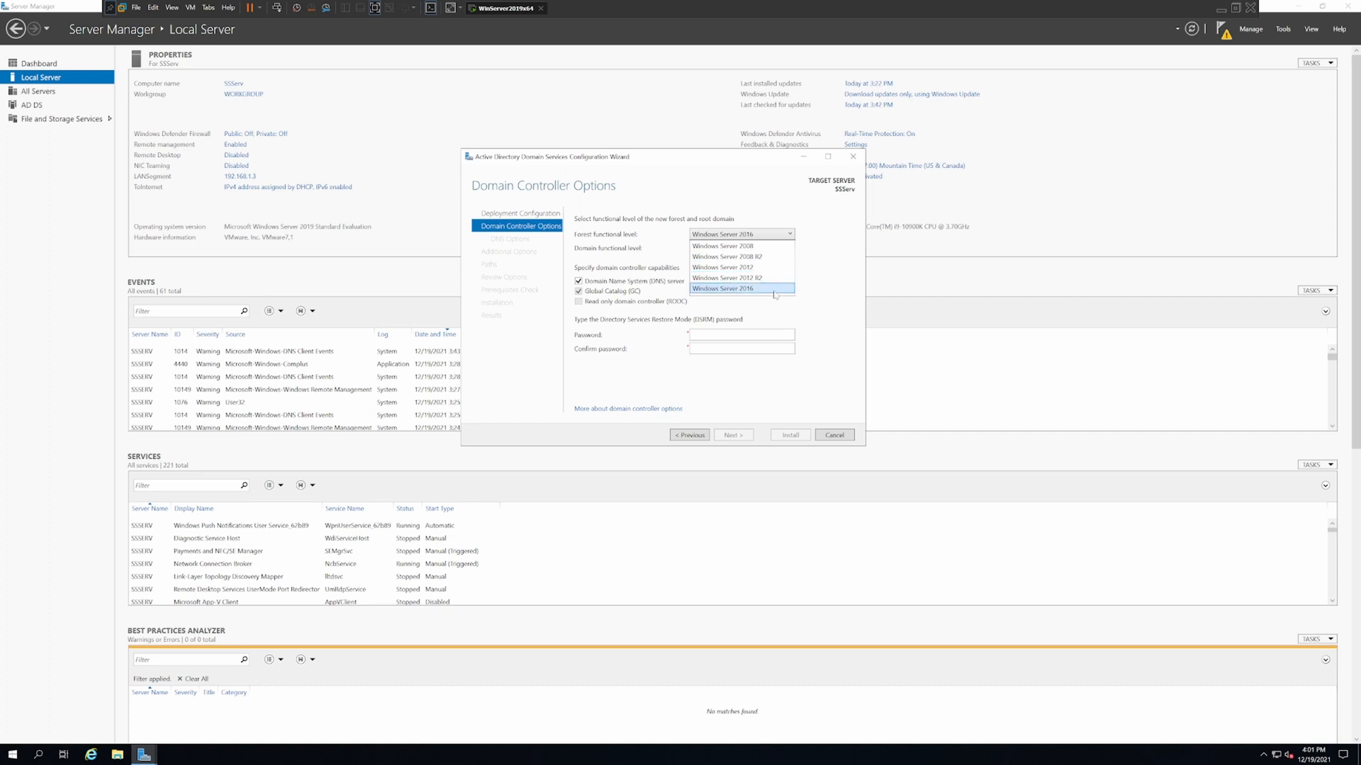
- Keep Windows Server 2016 as the forest functional level and enter the DSRM password
click(723, 288)
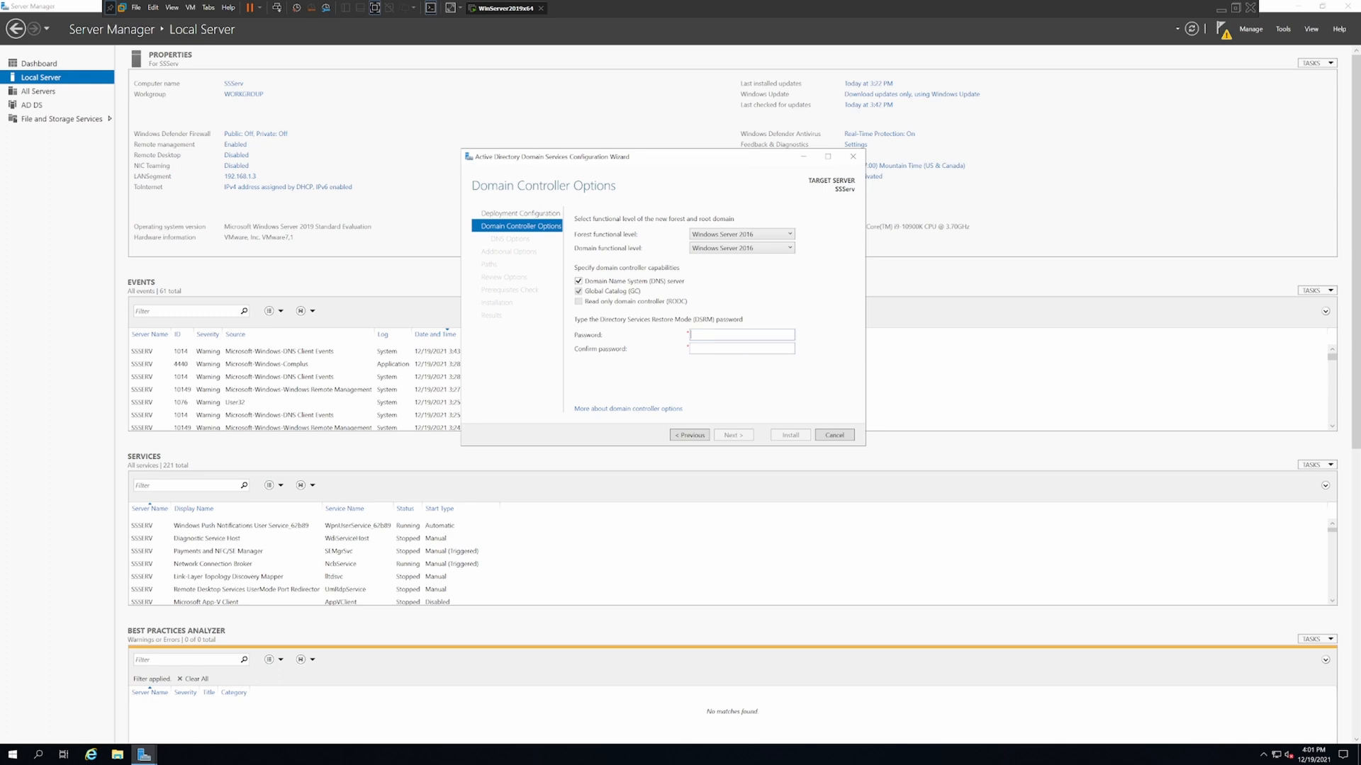
click(741, 335)
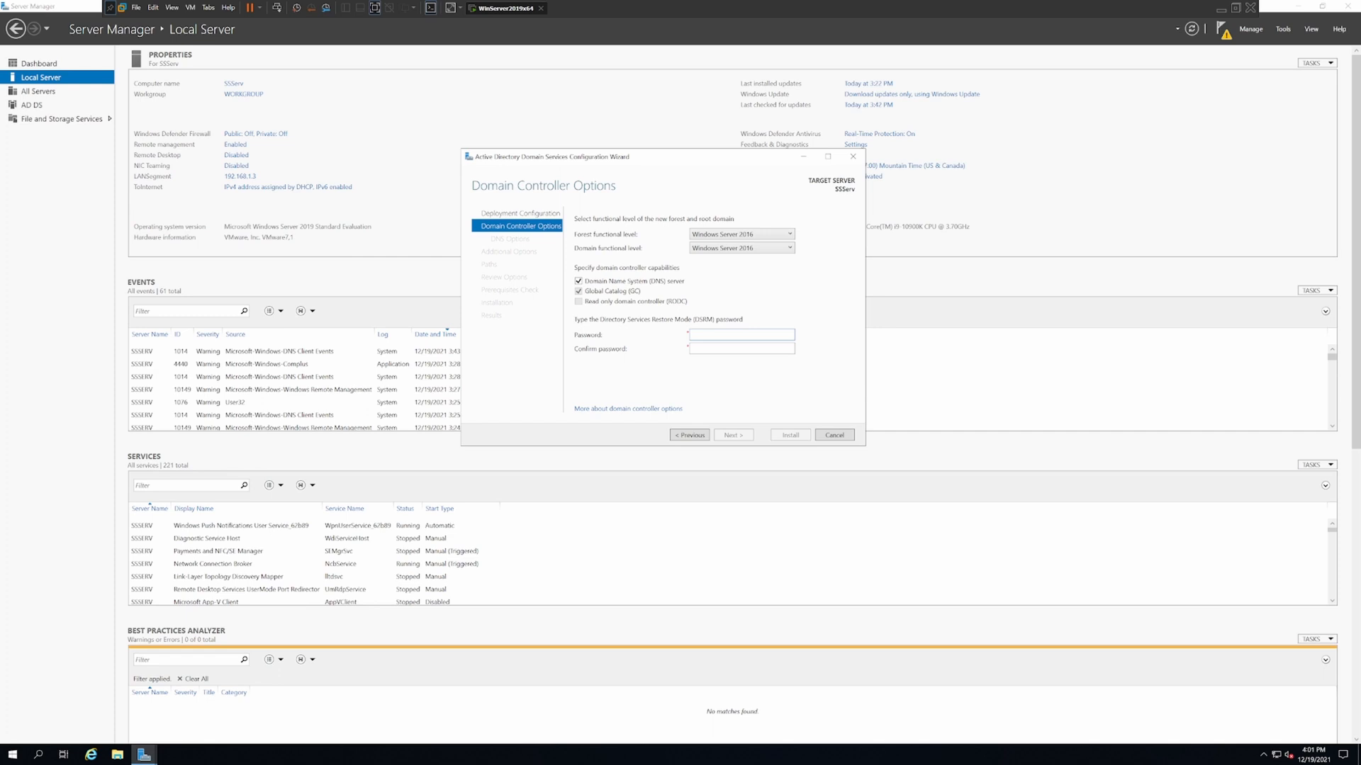
text(•••)
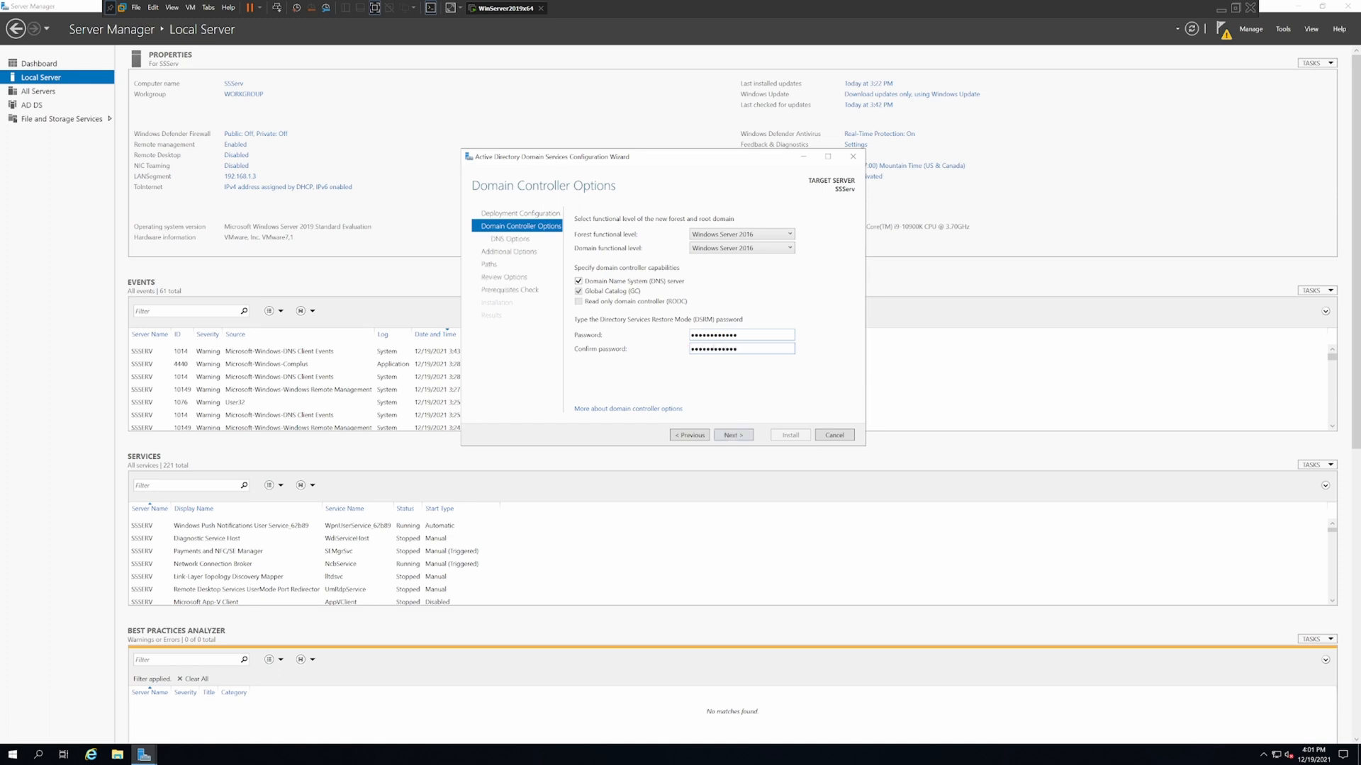
- Advance through DNS Options with delegation off and accept NetBIOS domain name SANUJA
click(733, 434)
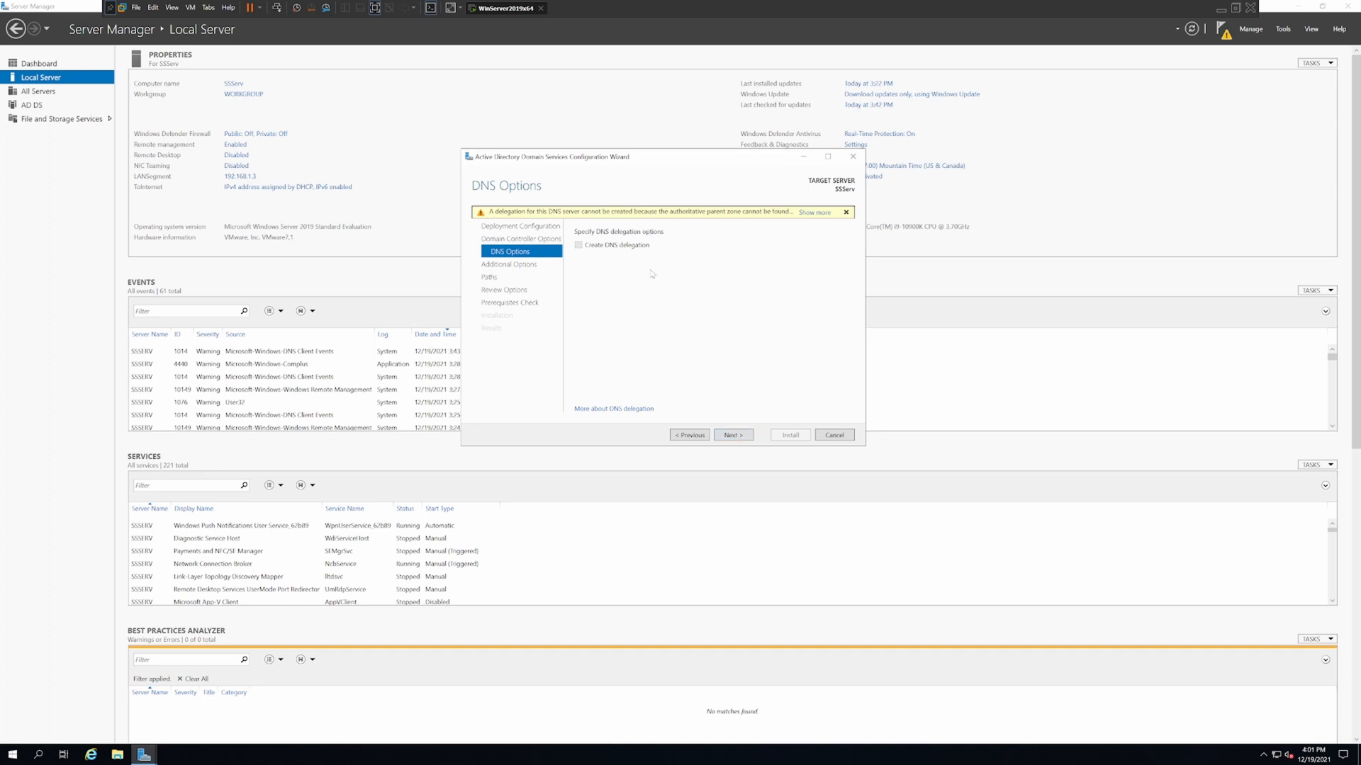
mouse_move(626, 271)
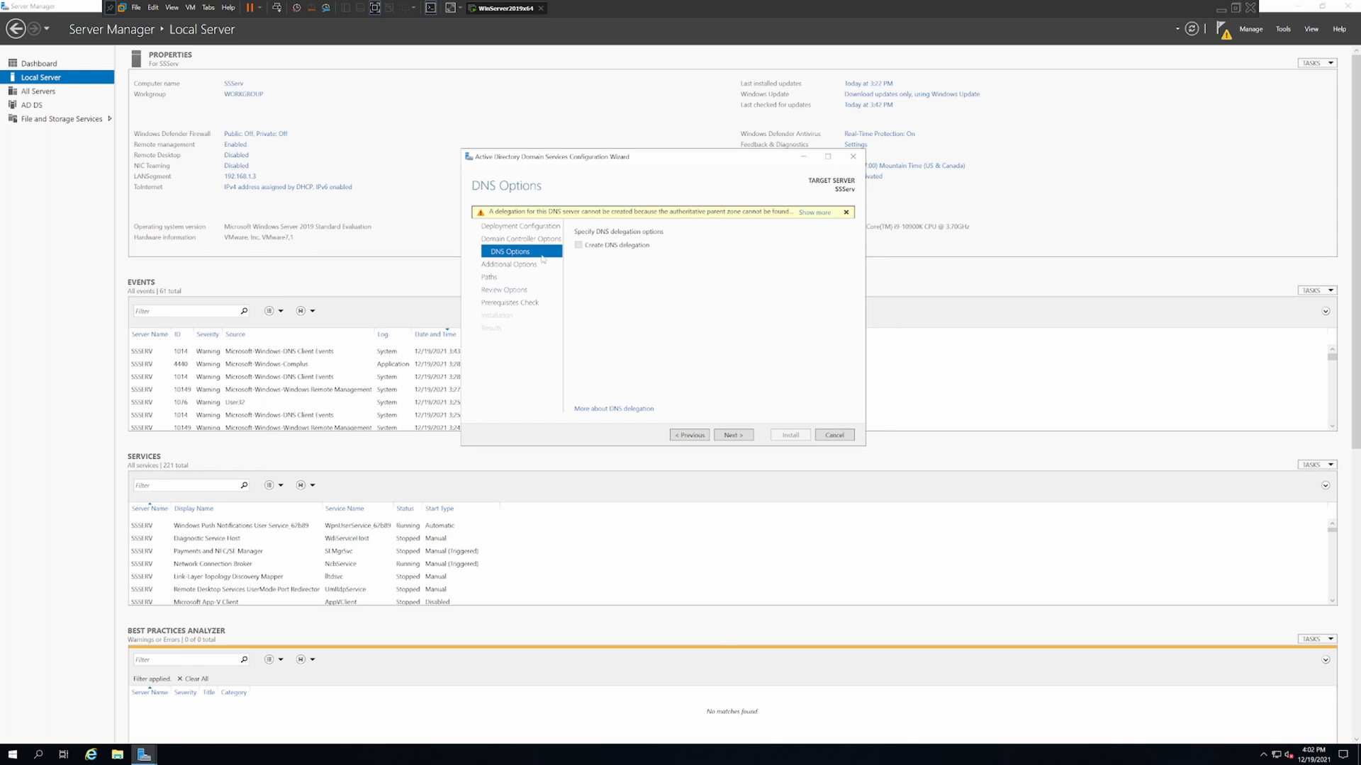
click(731, 434)
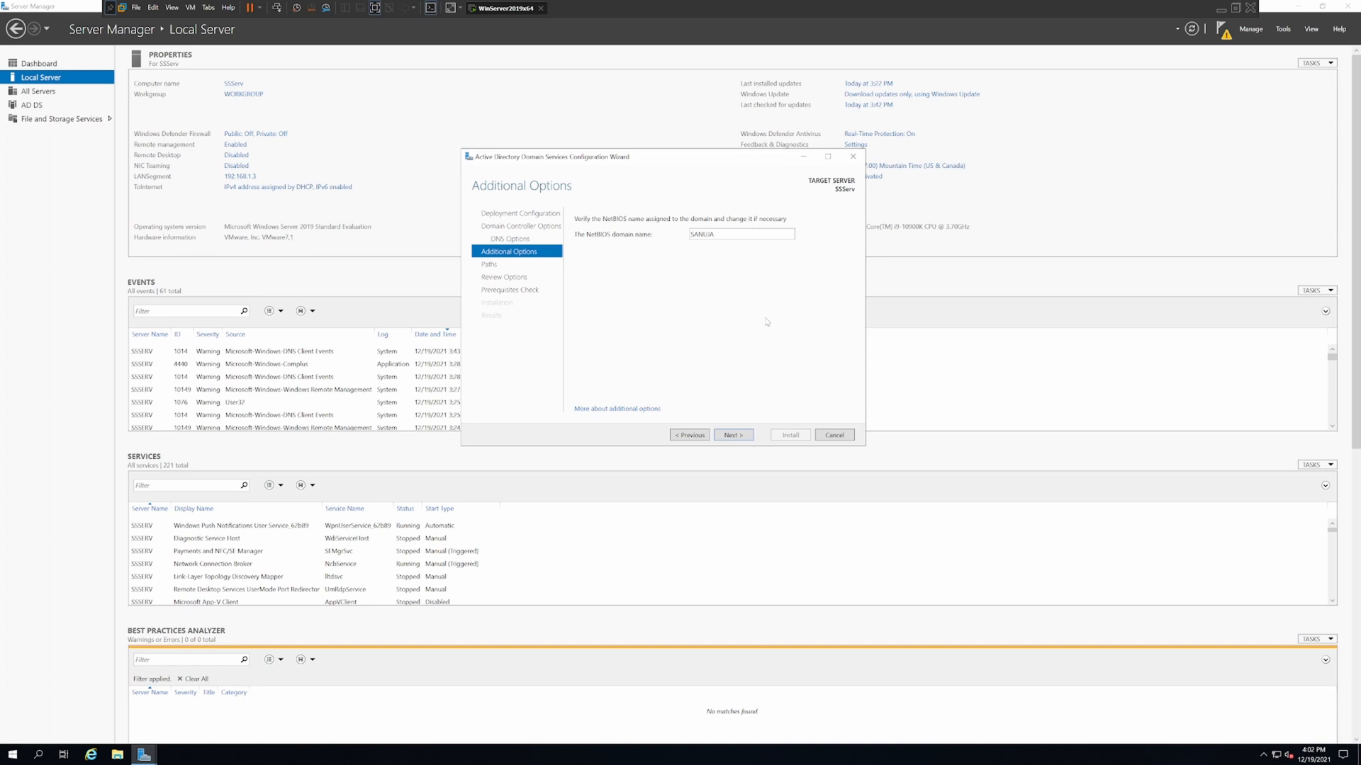
mouse_move(679, 243)
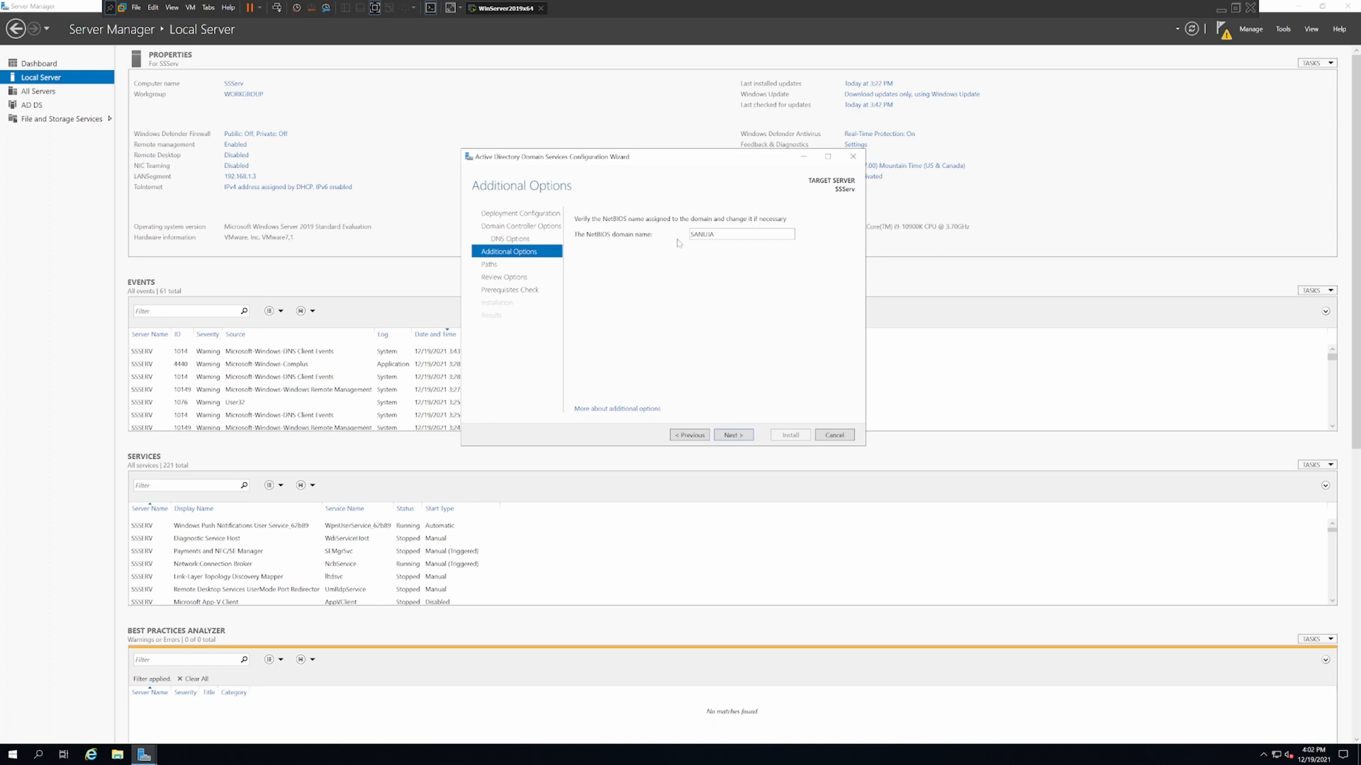
mouse_move(689, 249)
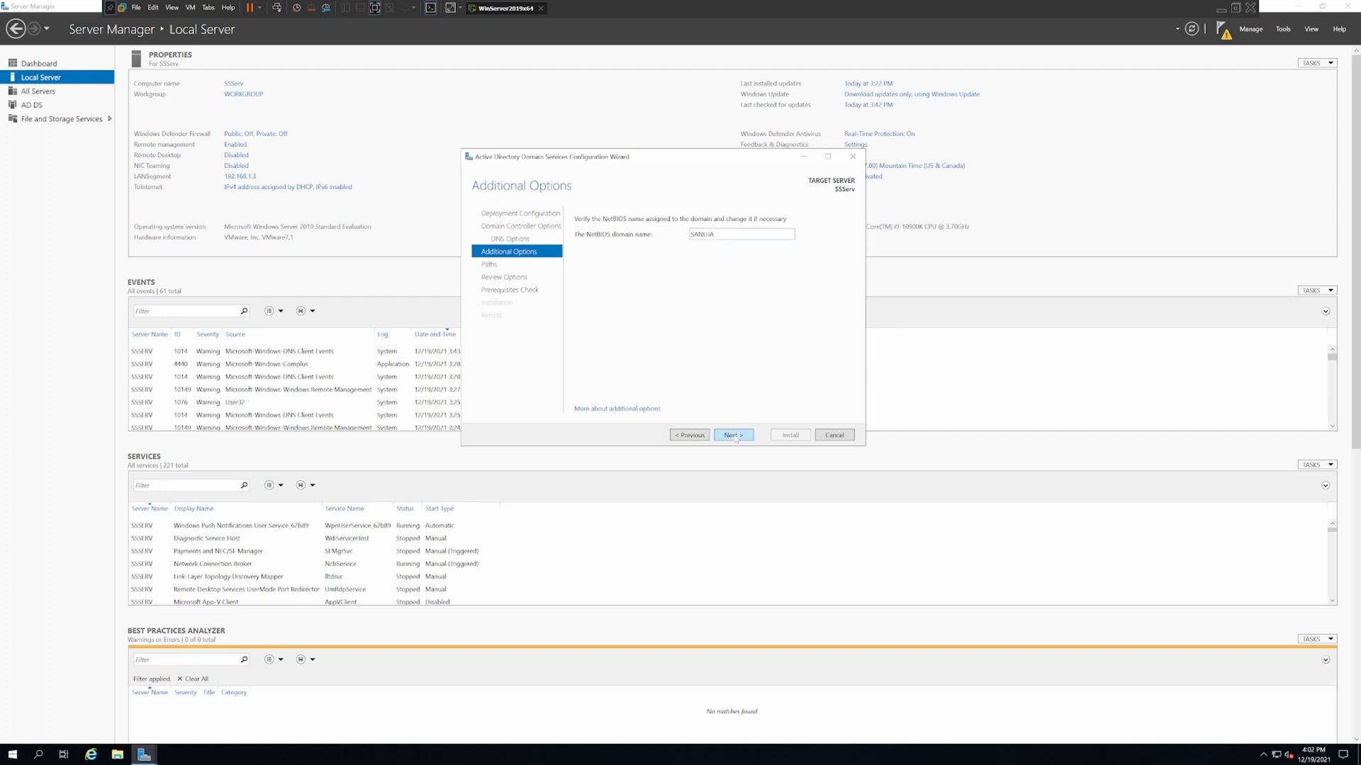
click(731, 434)
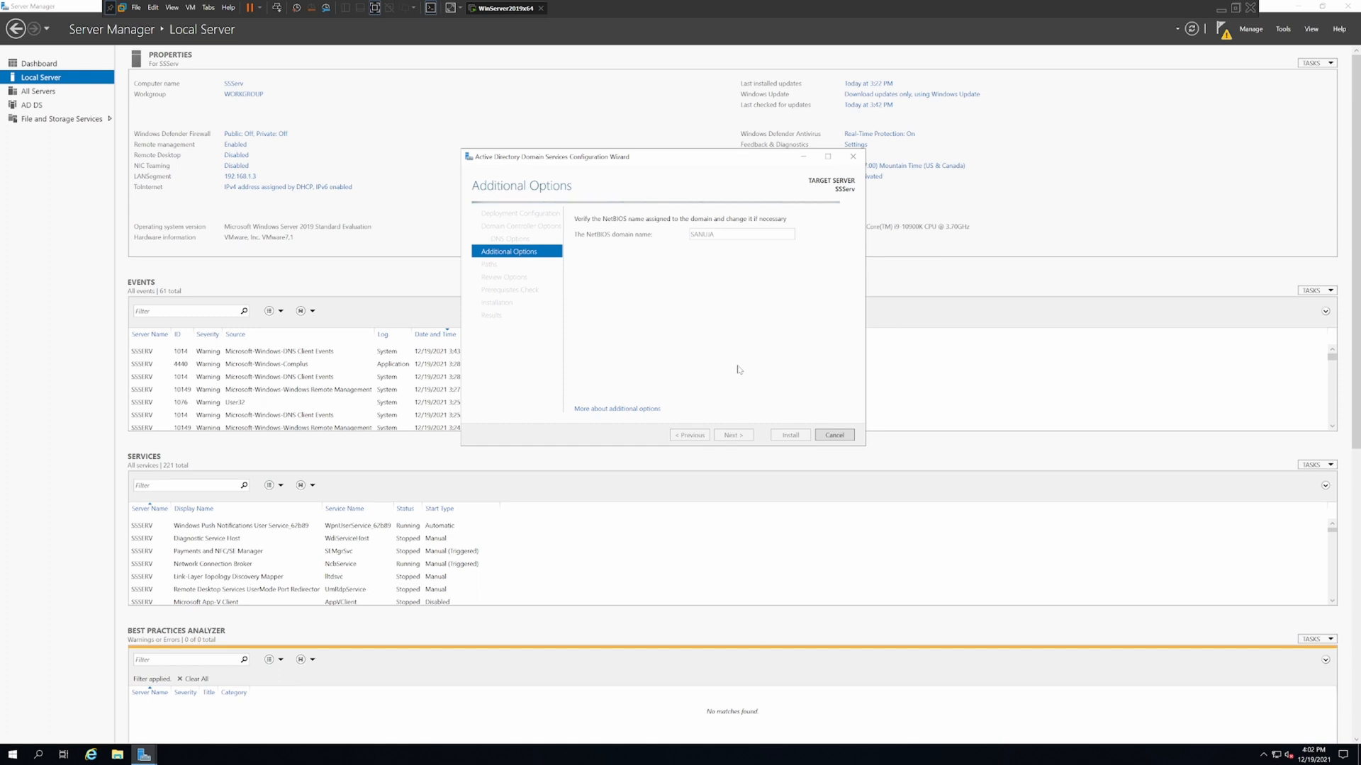
- Advance to the Paths page with NTDS and SYSVOL folders under C:\Windows
click(732, 435)
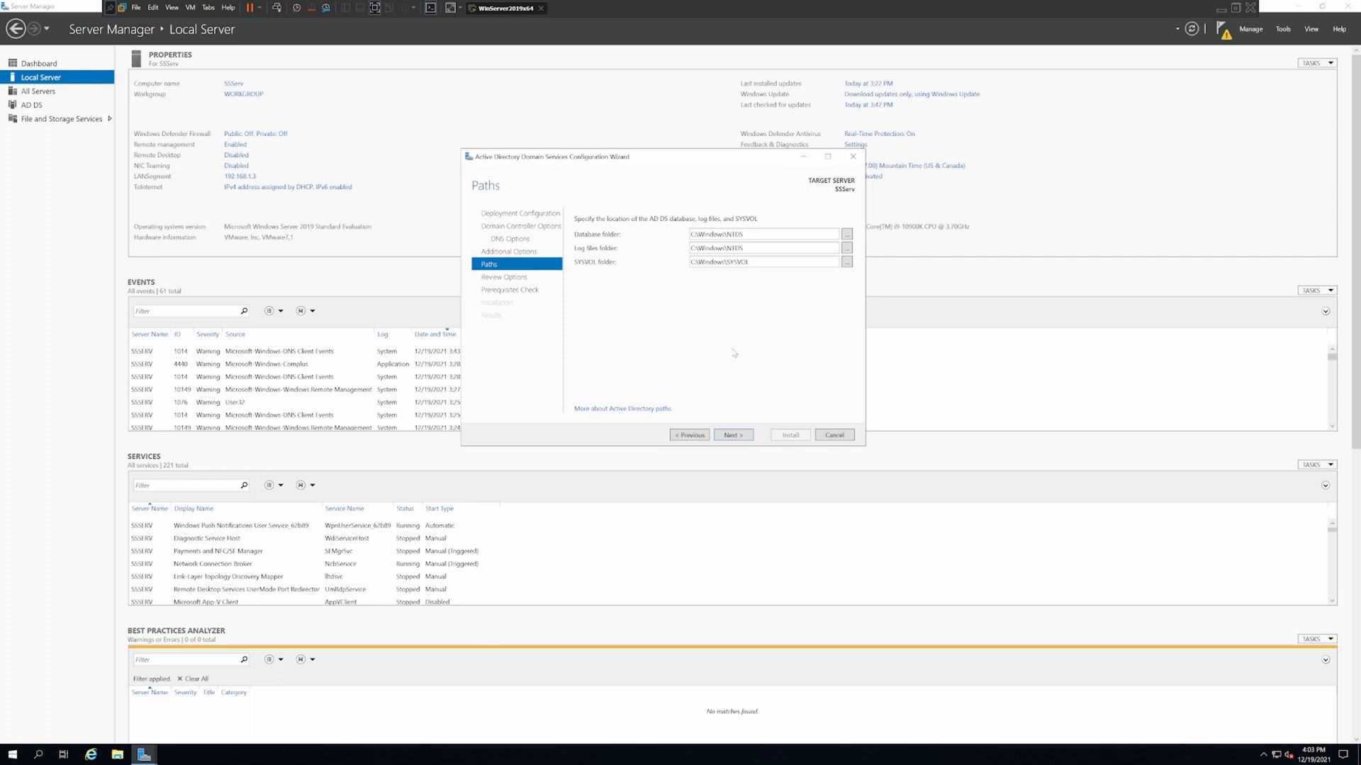
mouse_move(758, 336)
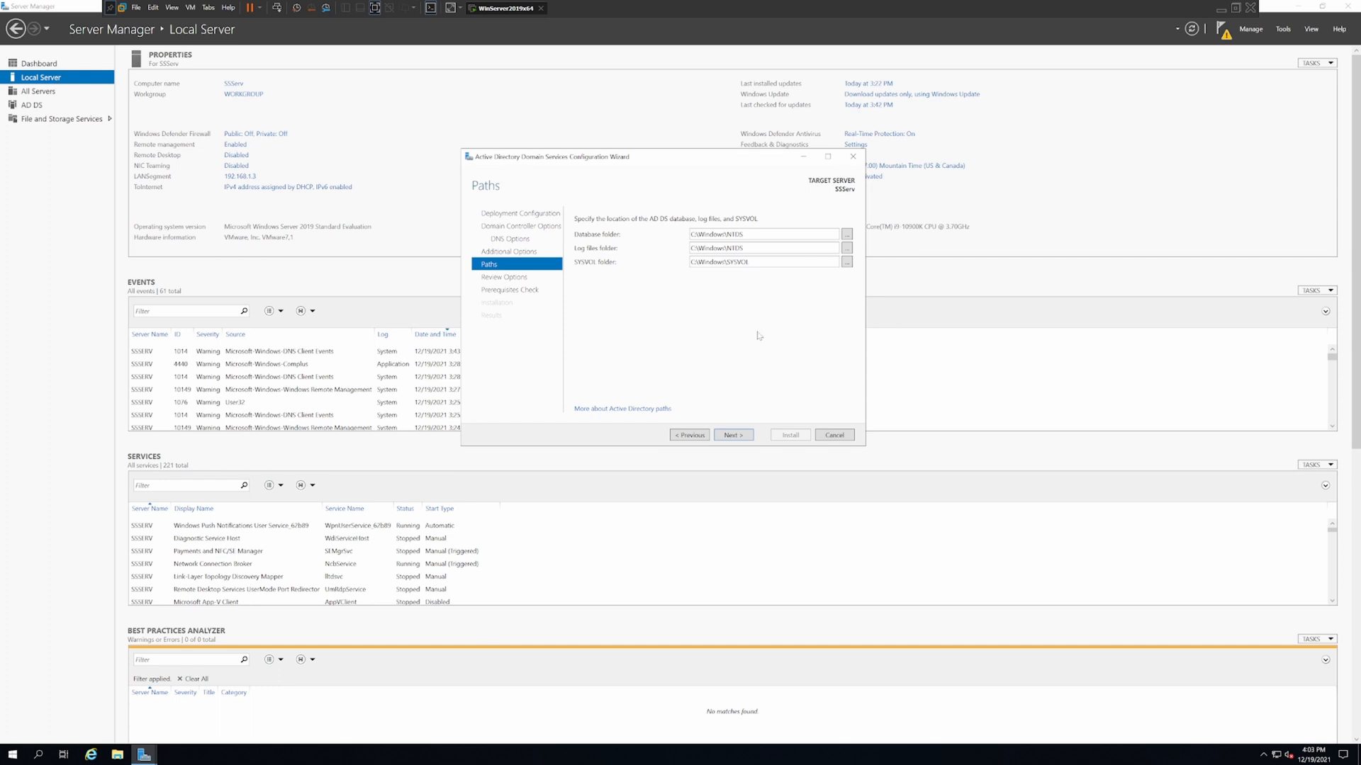
mouse_move(723, 336)
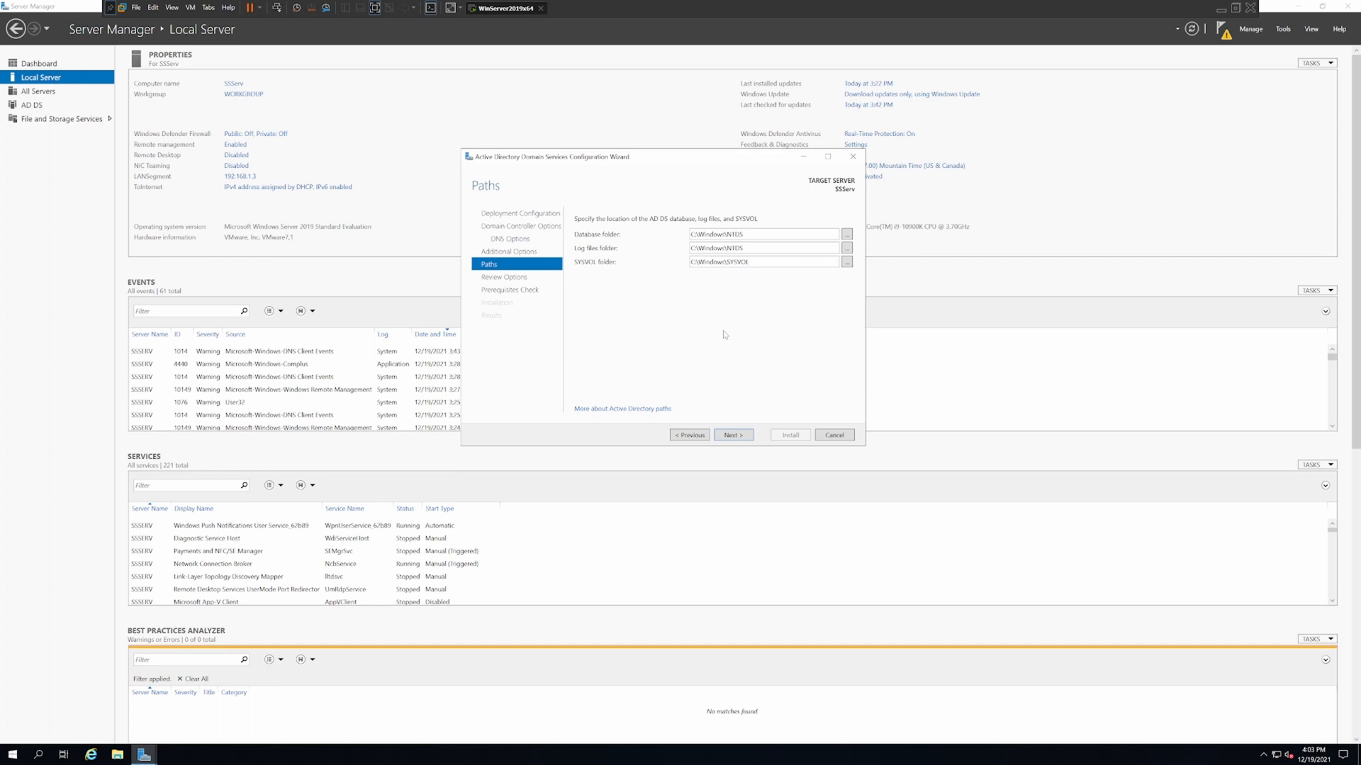
mouse_move(727, 321)
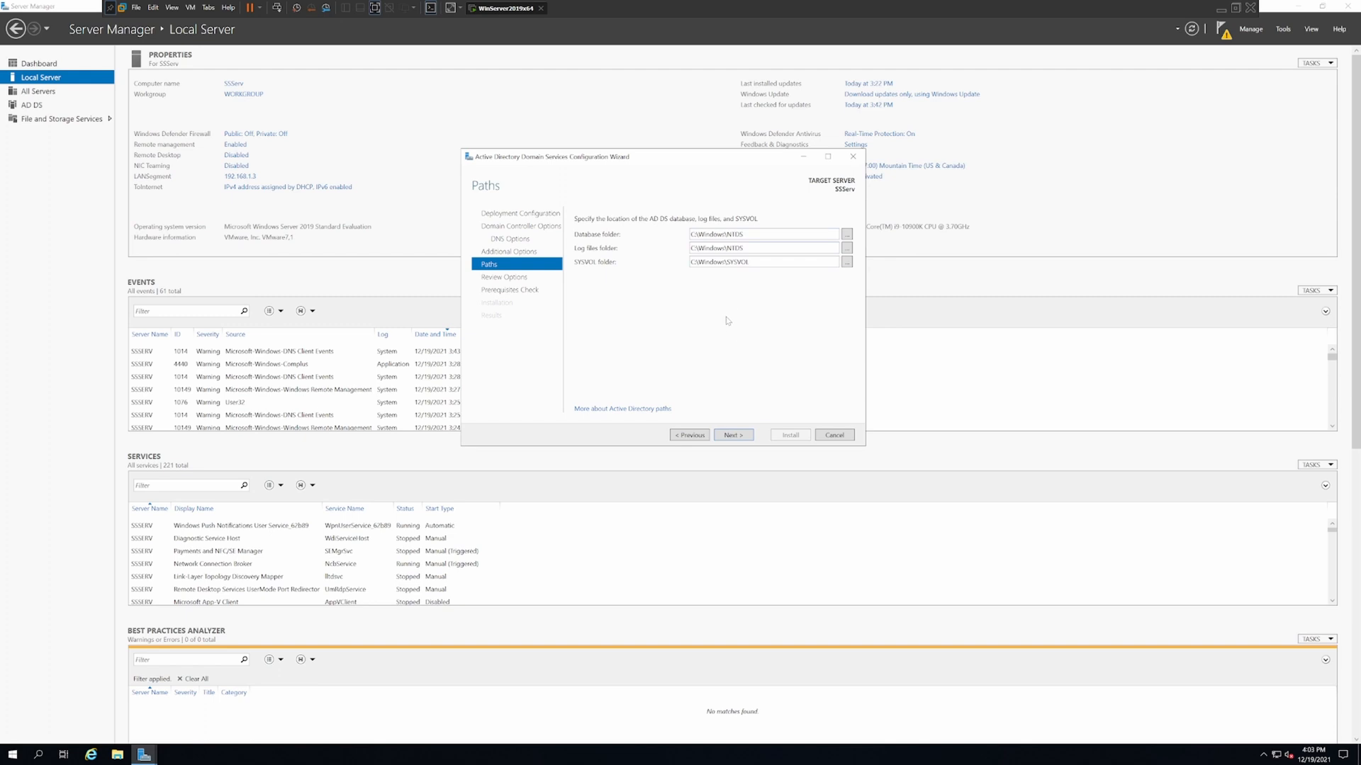
mouse_move(734, 299)
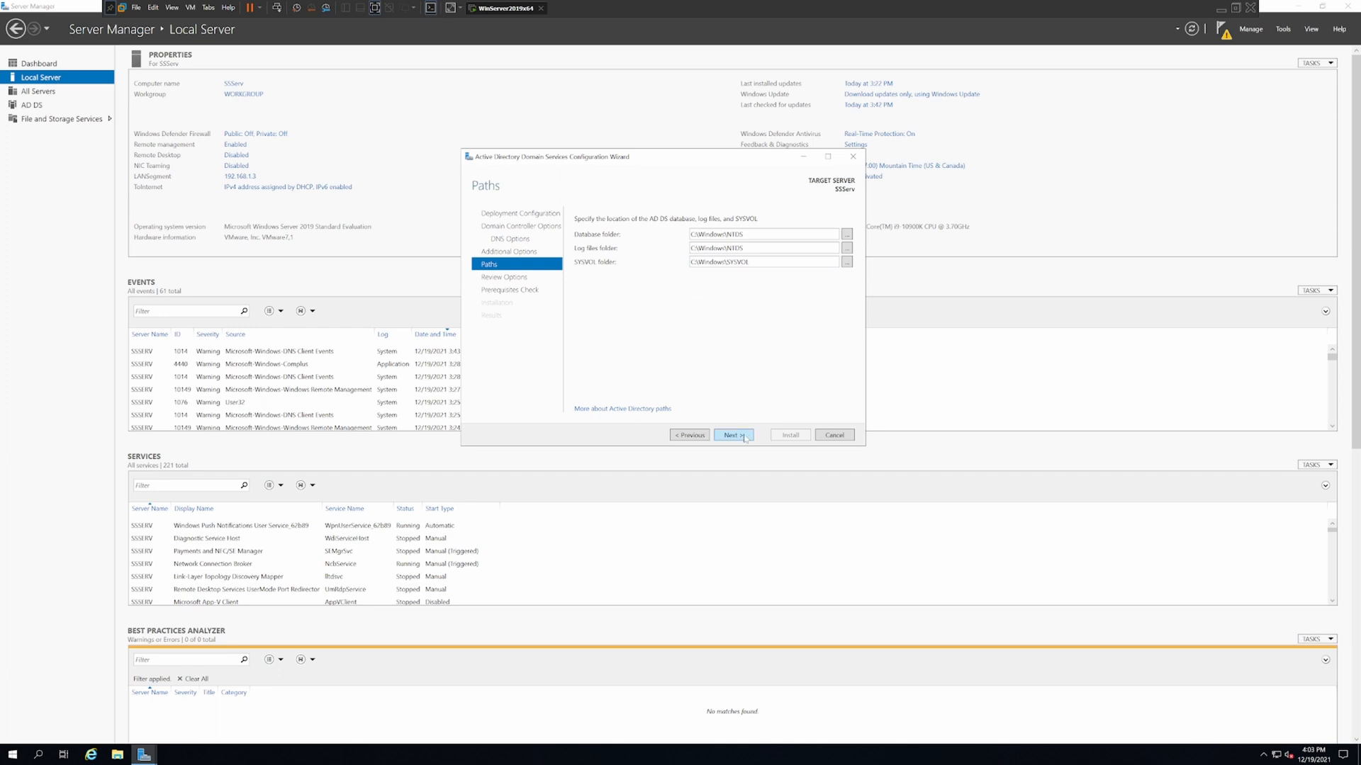
- Accept the default paths and scroll through the Review Options summary for sanuja.local
click(732, 435)
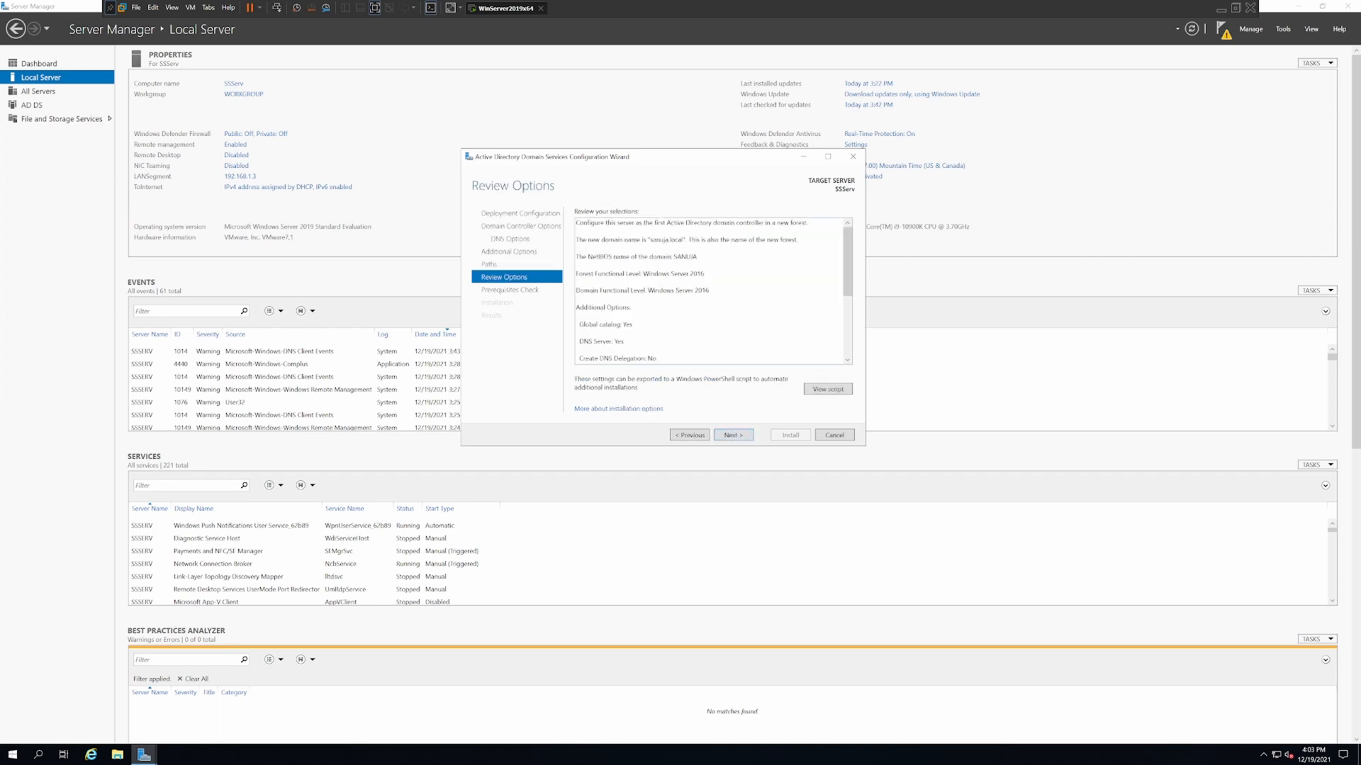
scroll(down, 3)
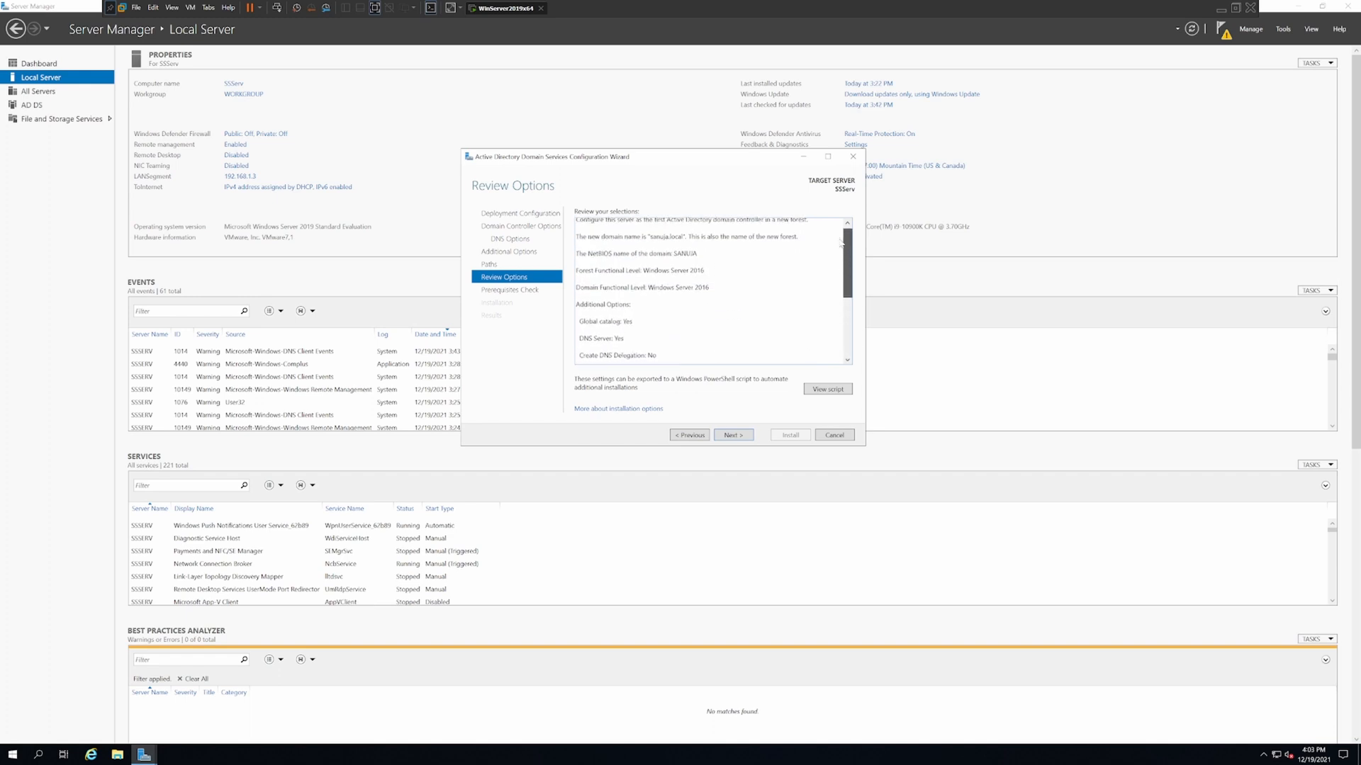
drag(577, 222, 659, 357)
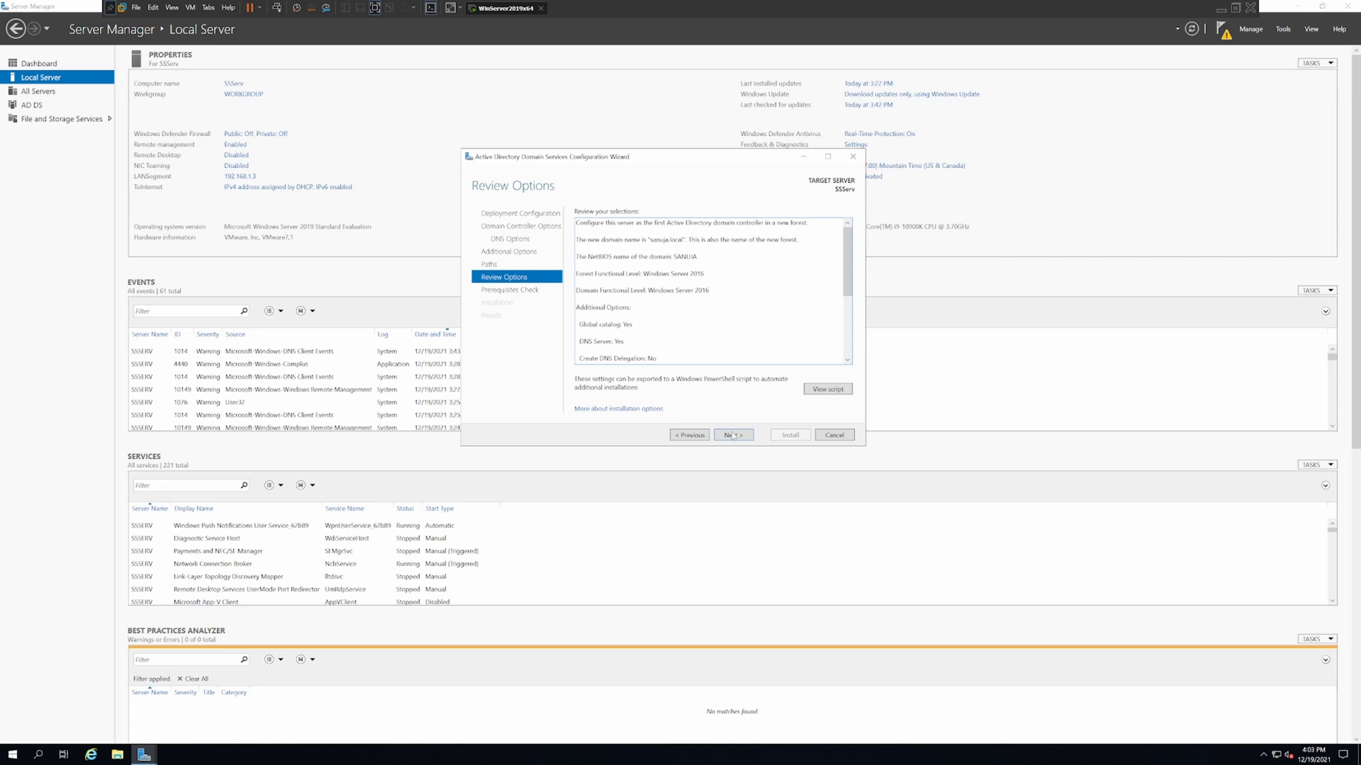
- Move past Review Options to the Prerequisites Check page and let verification run
click(733, 434)
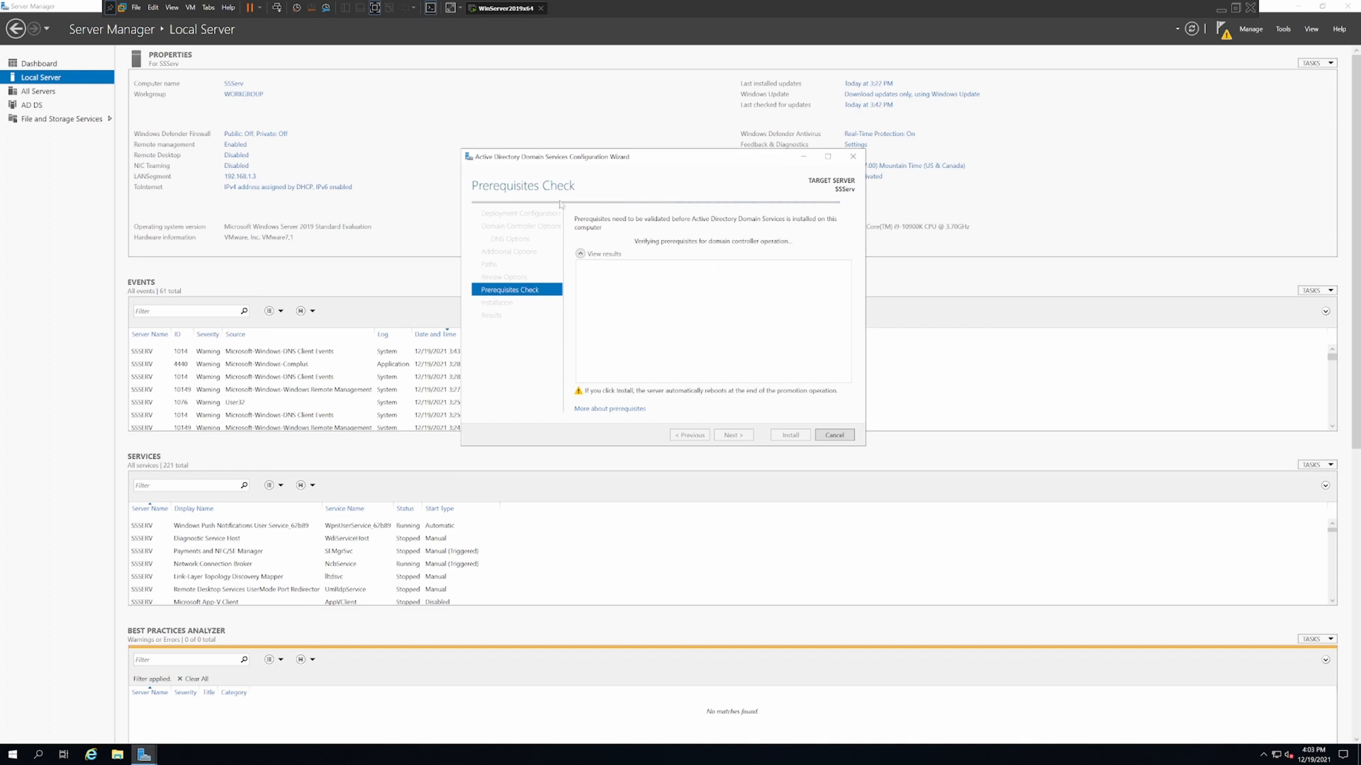
mouse_move(704, 313)
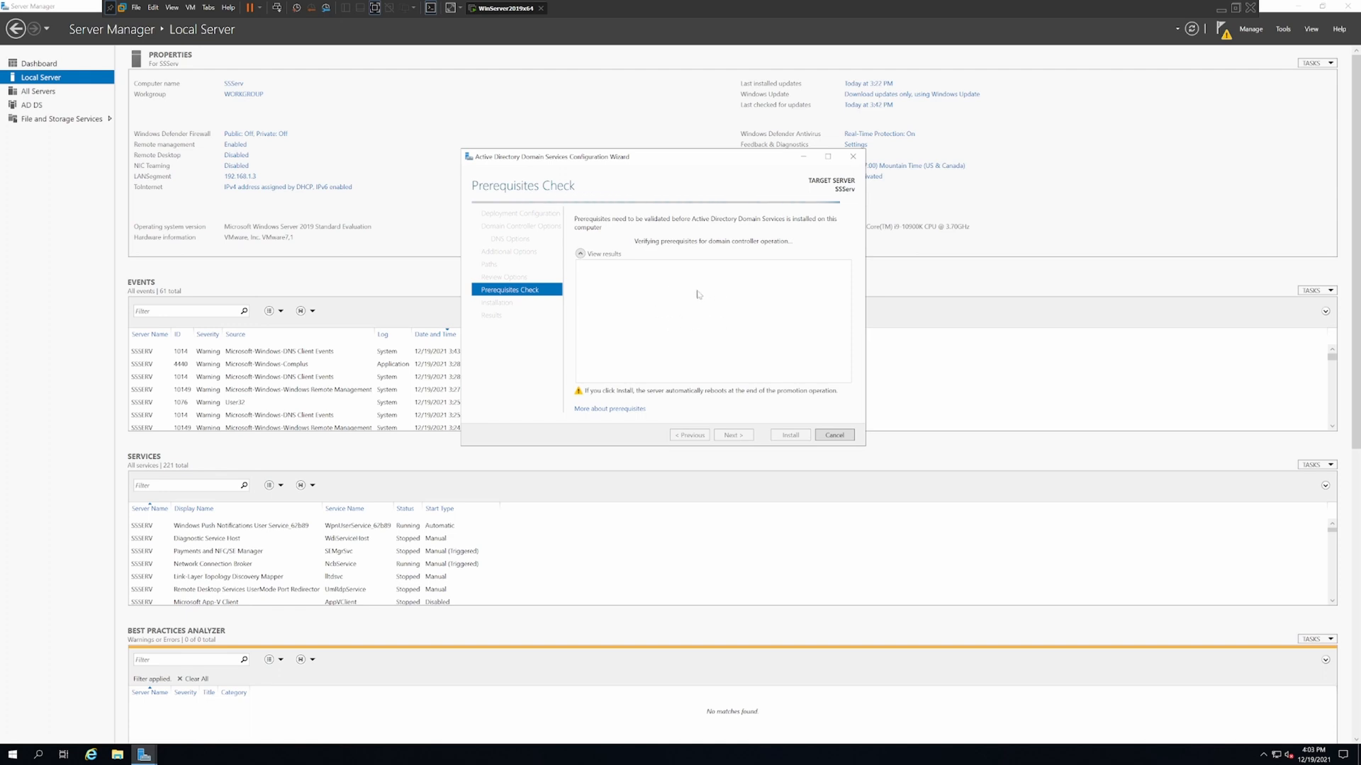
mouse_move(720, 324)
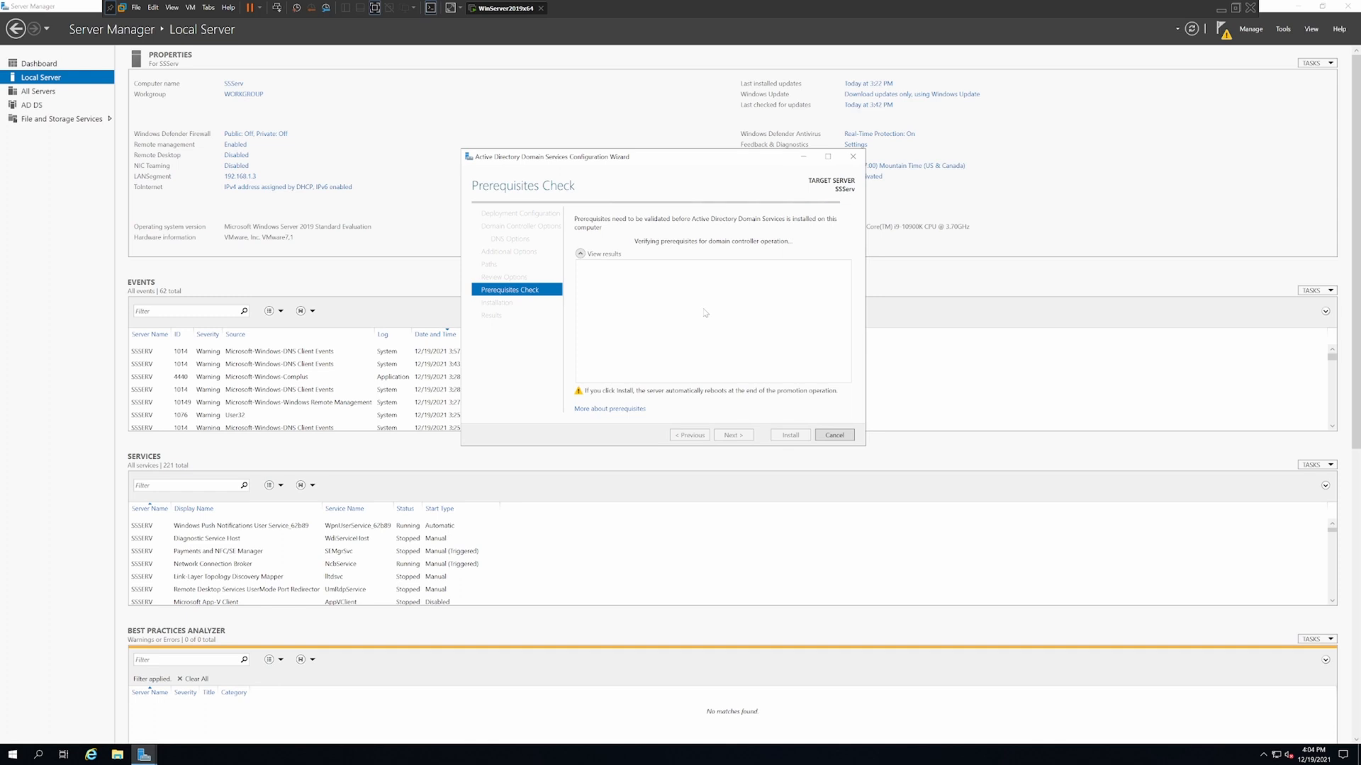
mouse_move(723, 306)
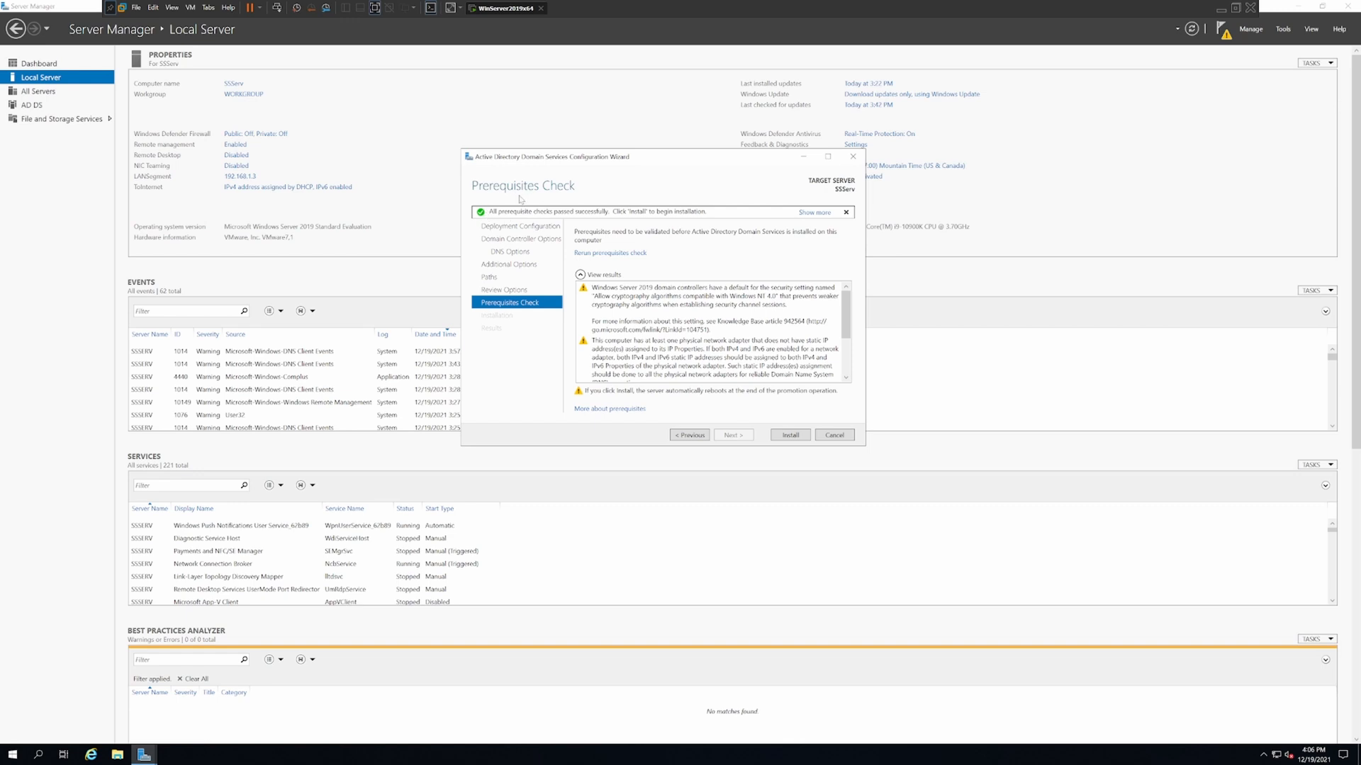
- Install AD DS to promote SSServ to a domain controller
click(789, 434)
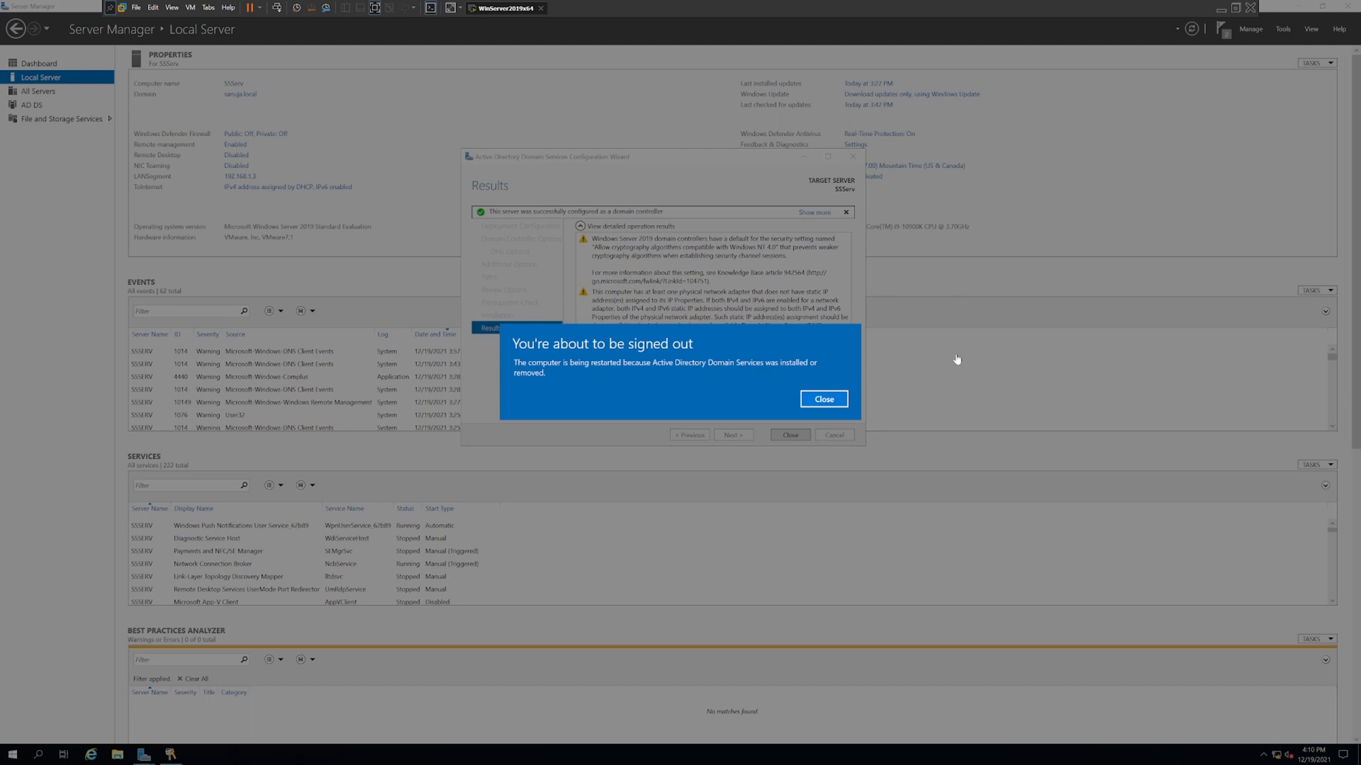
mouse_move(723, 347)
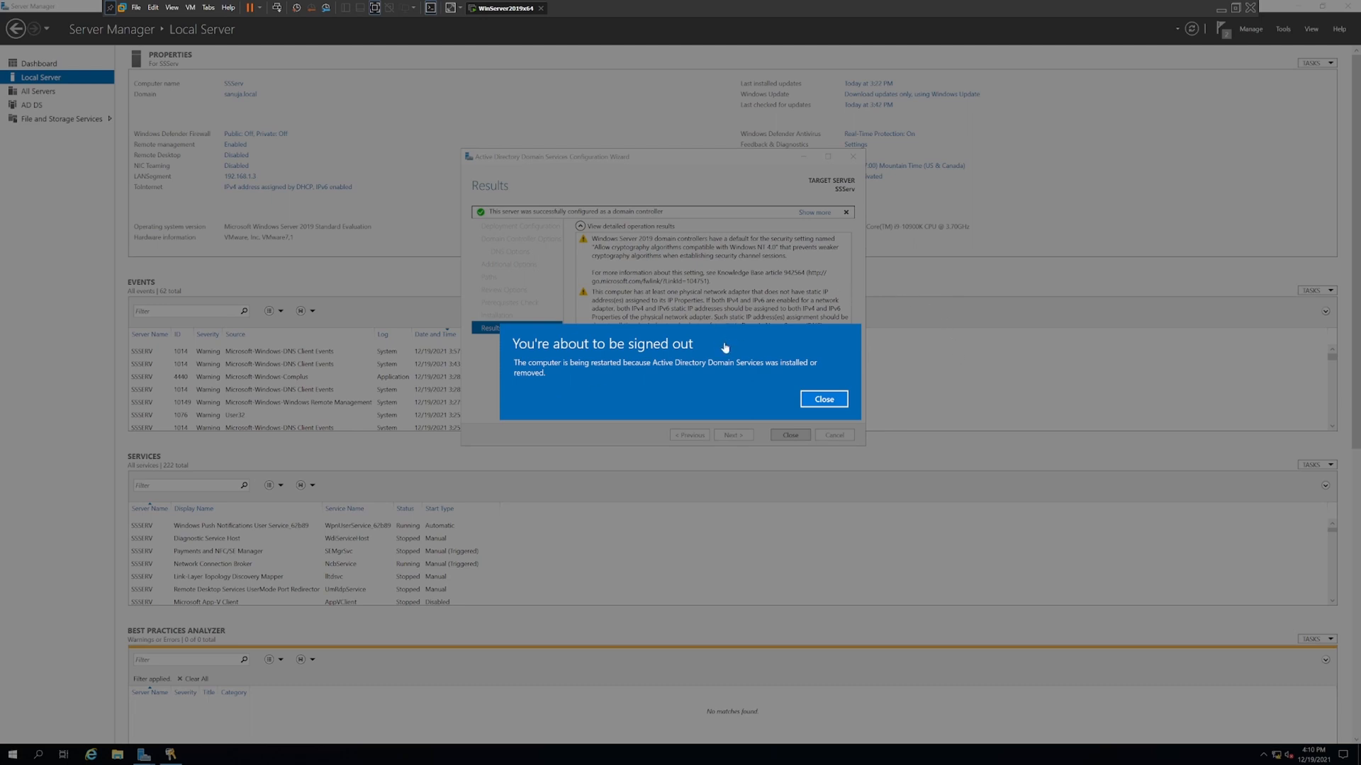
mouse_move(751, 340)
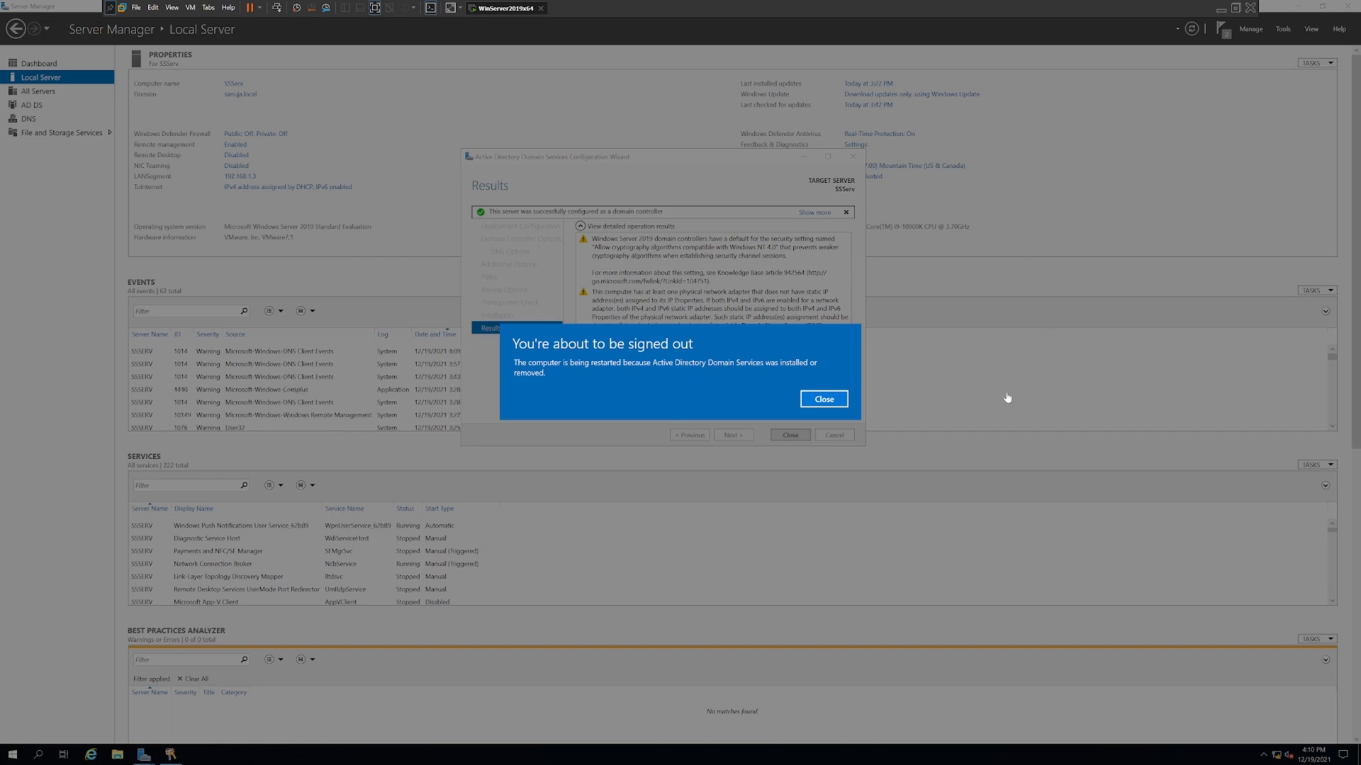
mouse_move(1020, 392)
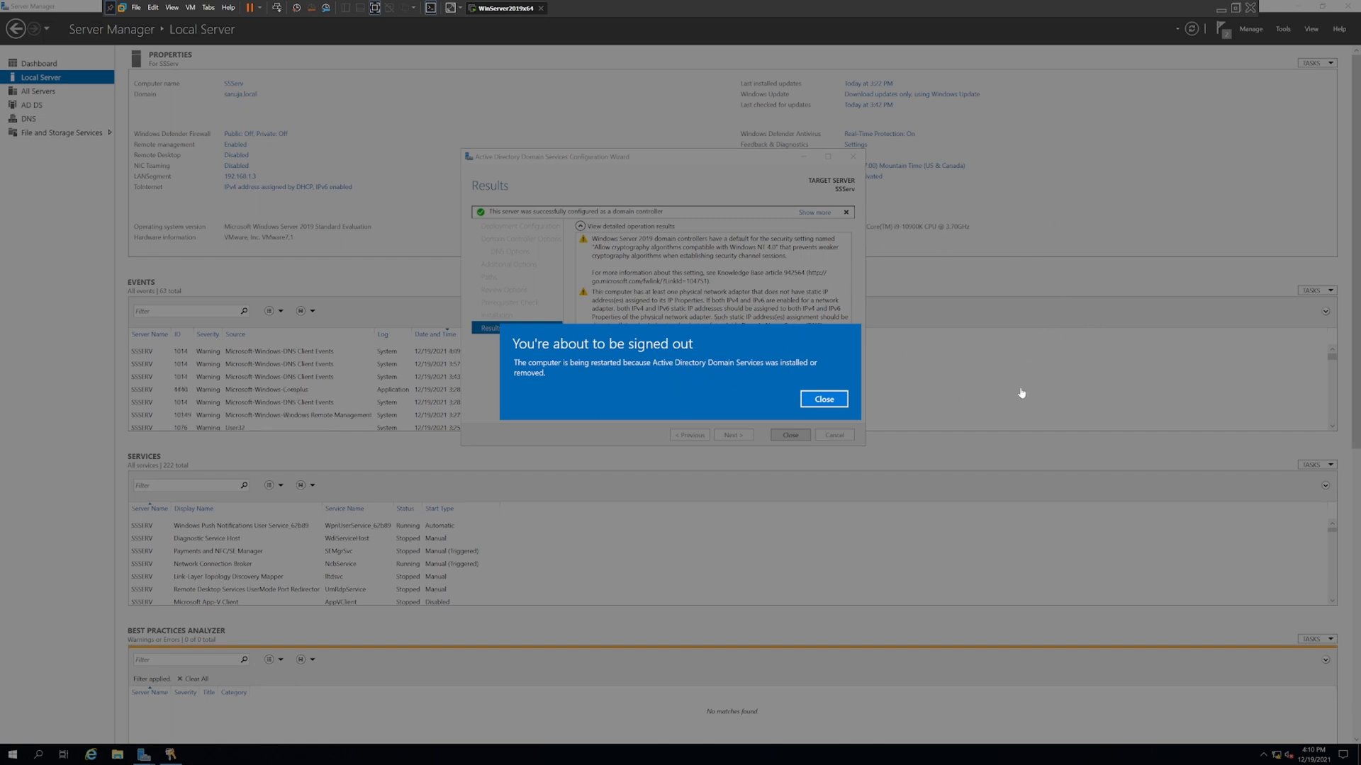
- Close the 'You're about to be signed out' notice so the server reboots
click(822, 399)
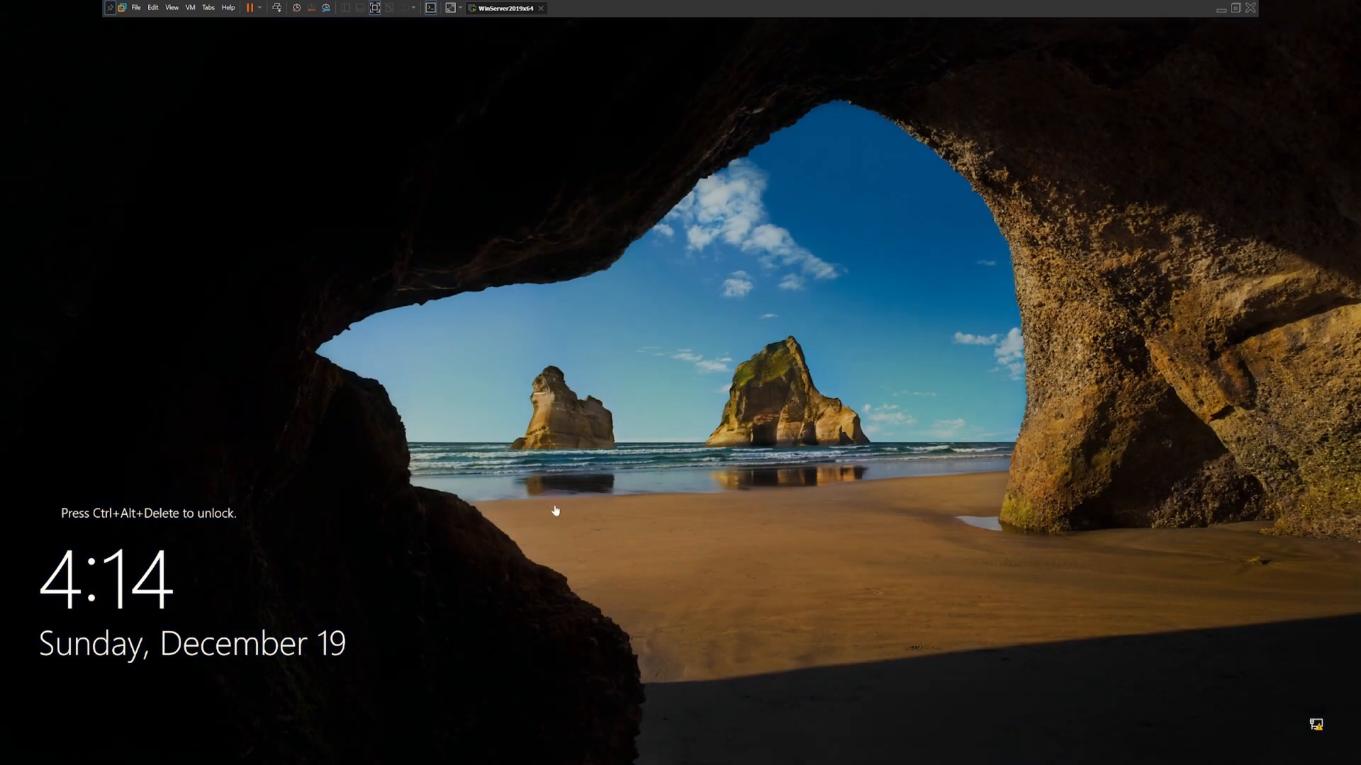
mouse_move(654, 436)
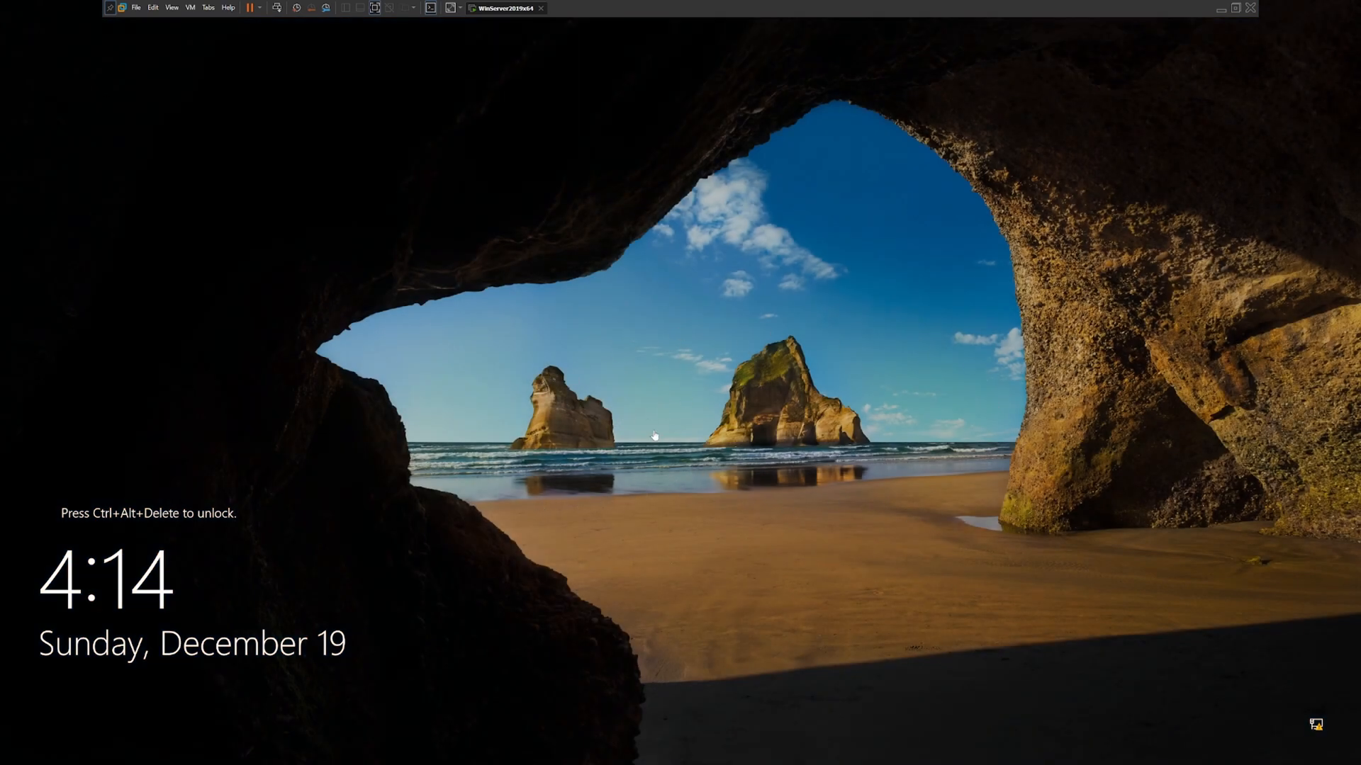
mouse_move(644, 329)
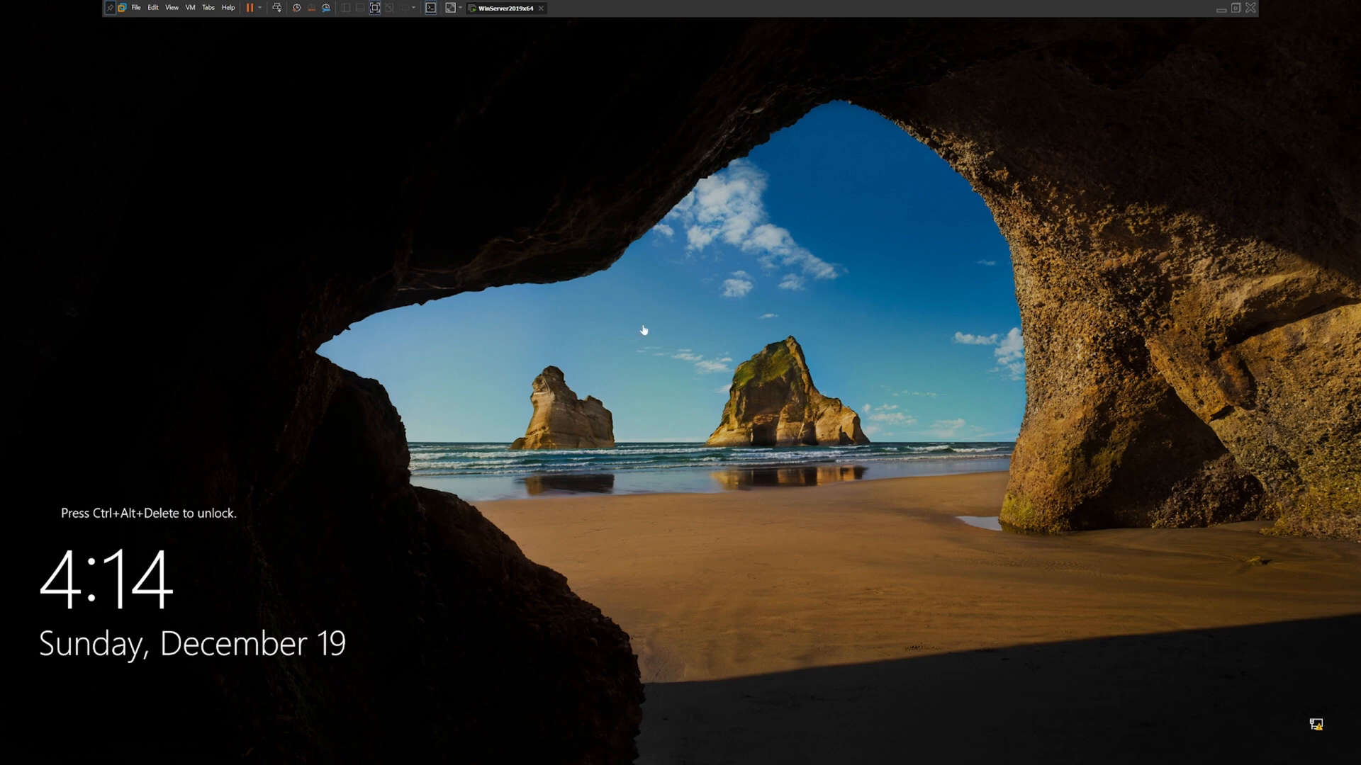
mouse_move(688, 469)
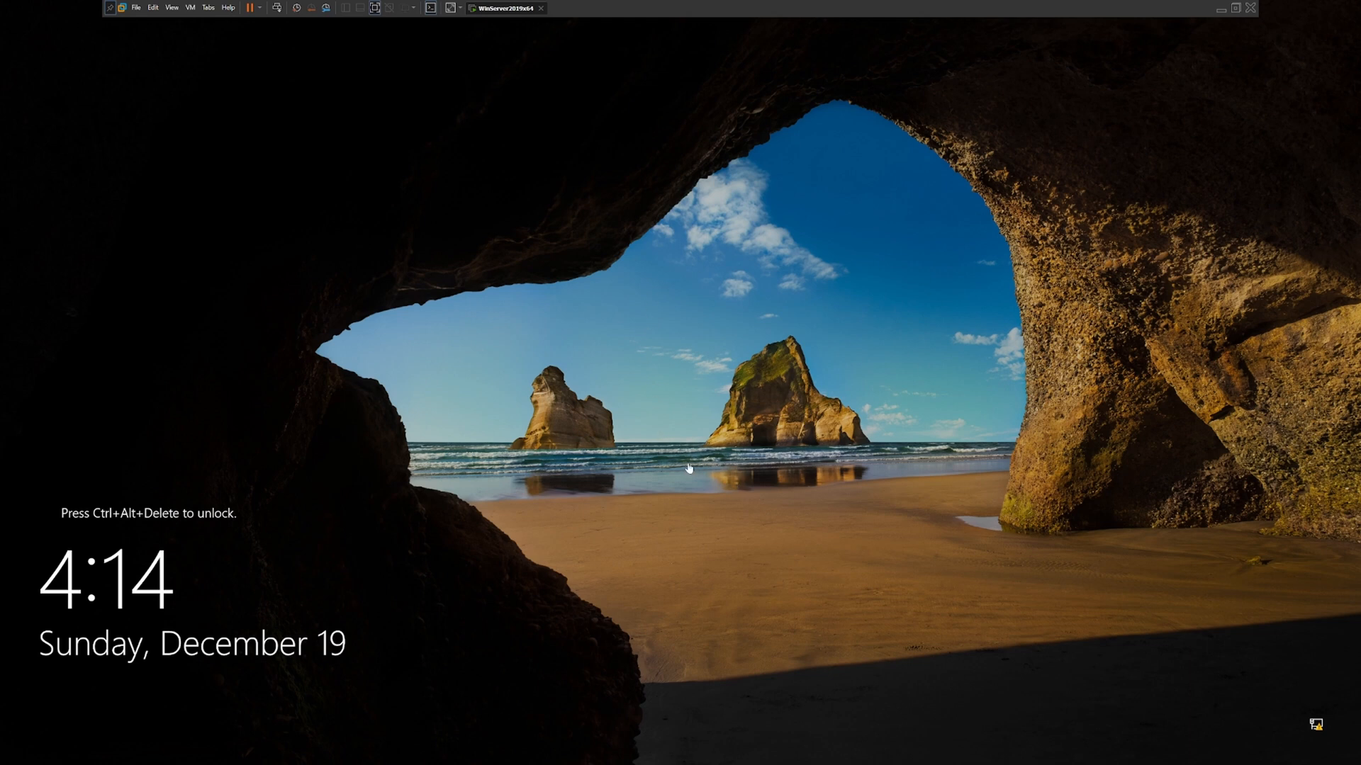
mouse_move(711, 414)
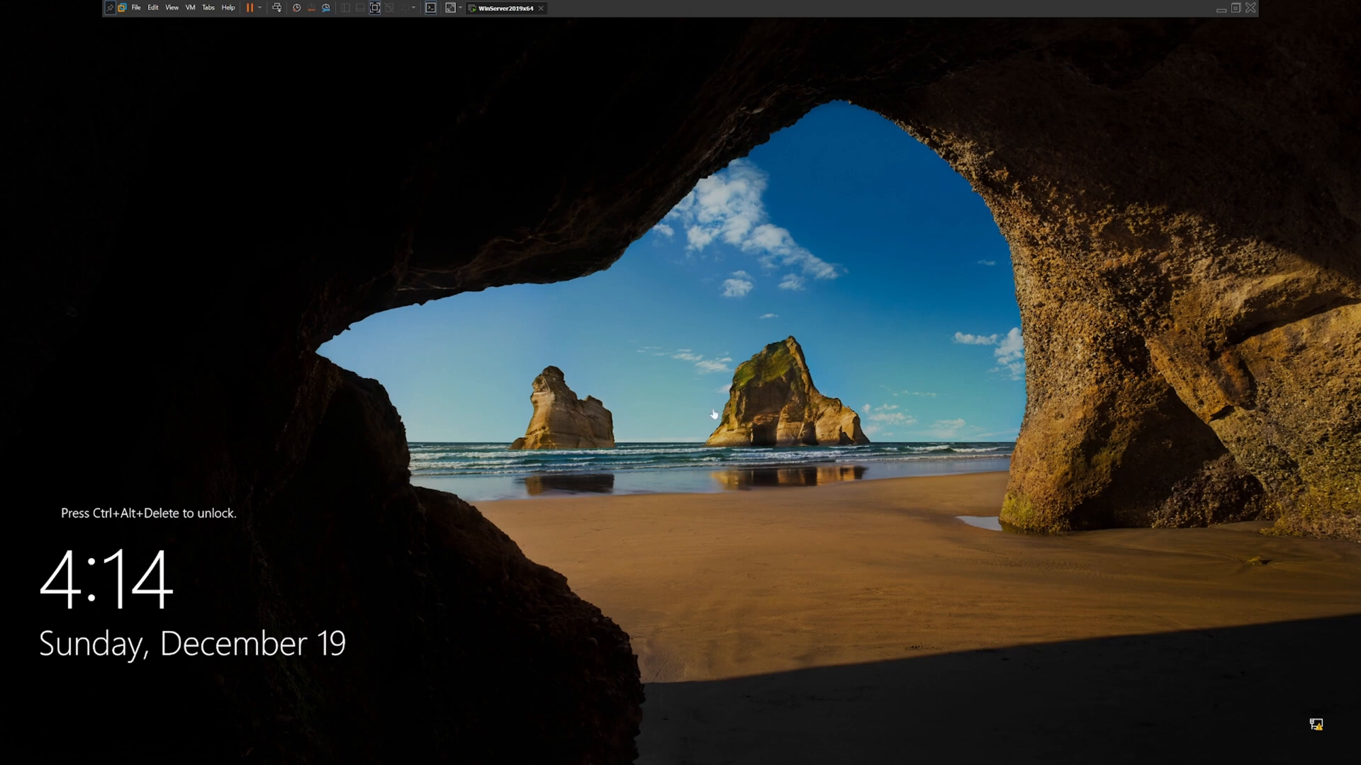
mouse_move(637, 499)
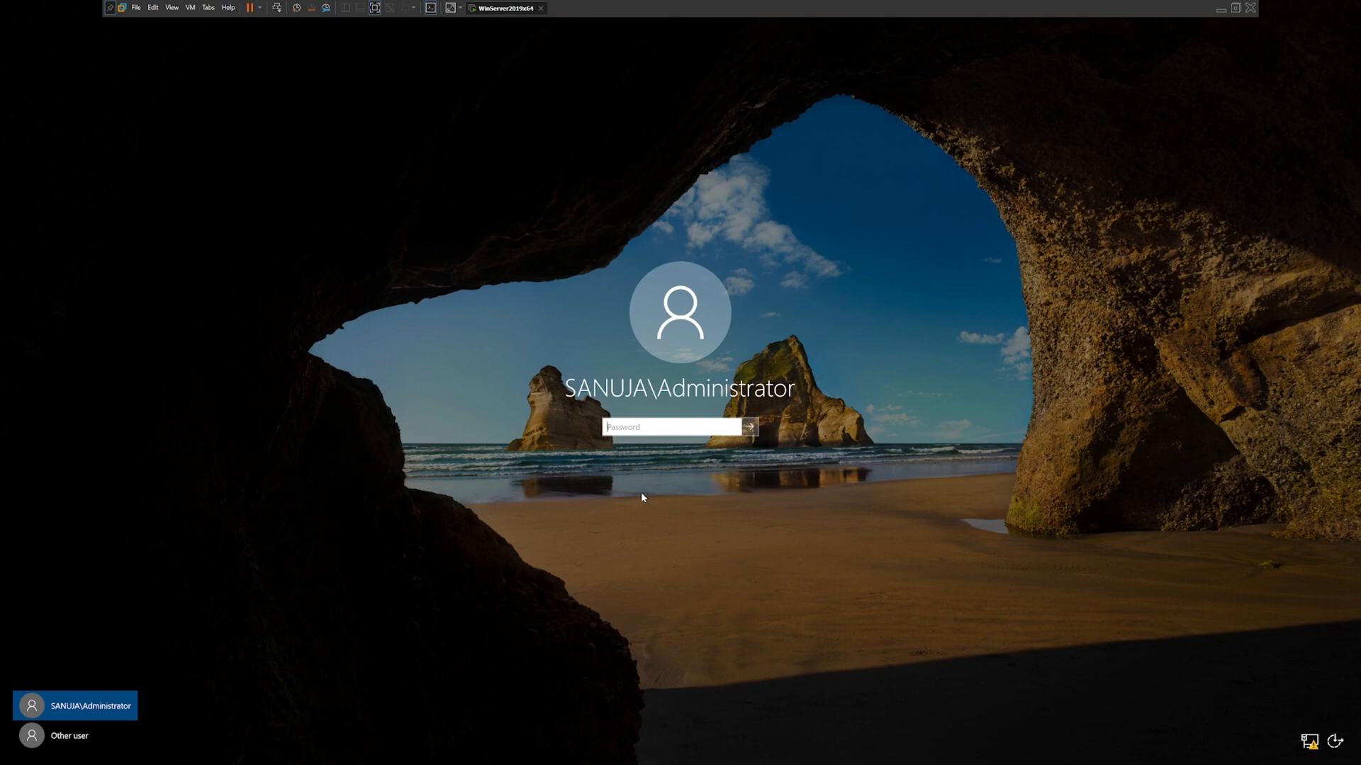
- Sign in as SANUJA\Administrator with the administrator password
text(password)
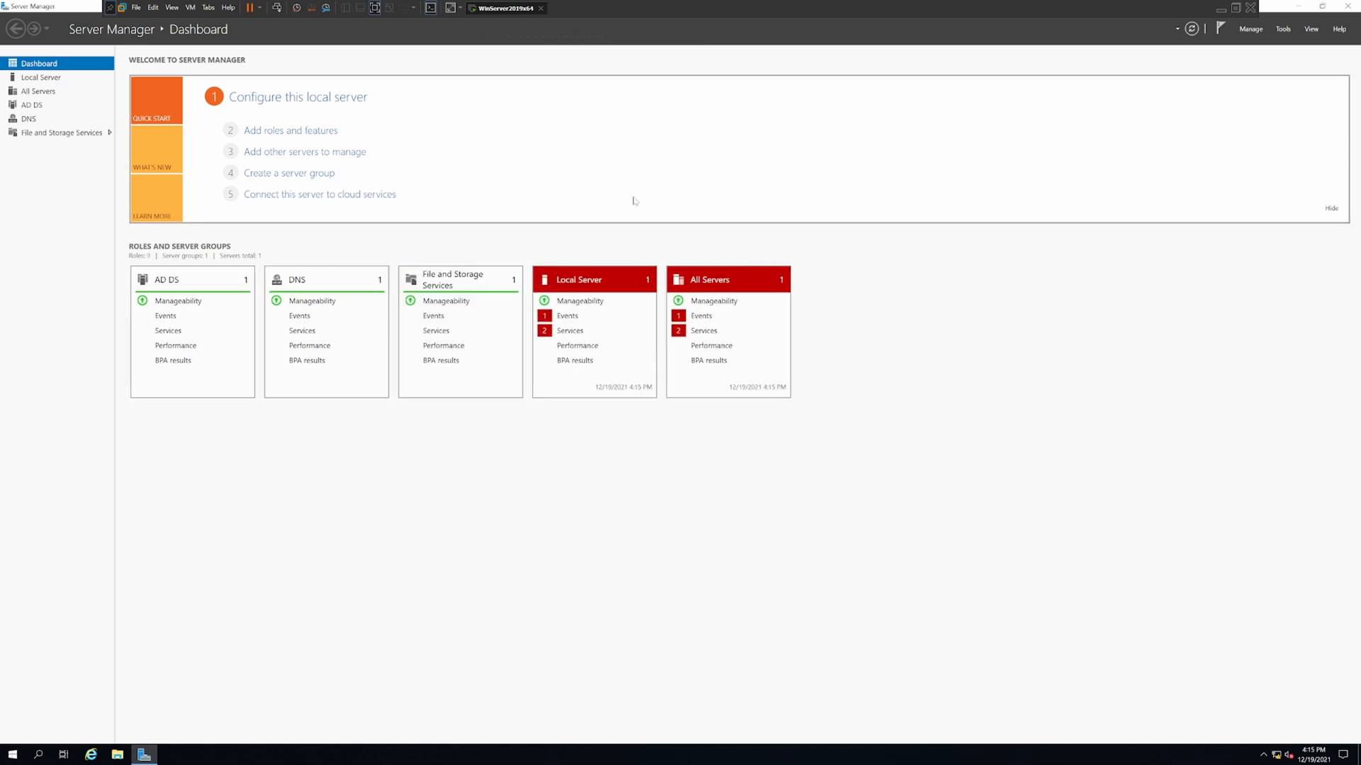
mouse_move(128, 333)
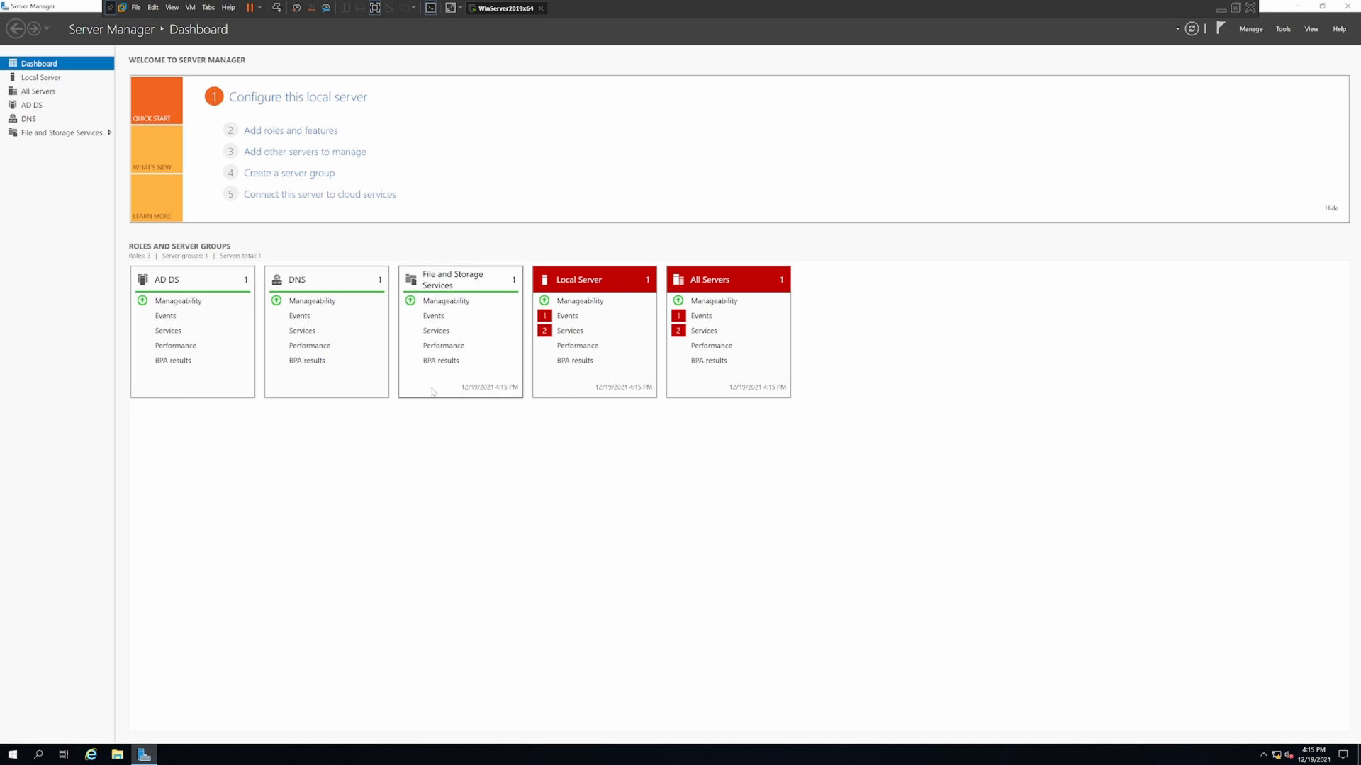
mouse_move(354, 391)
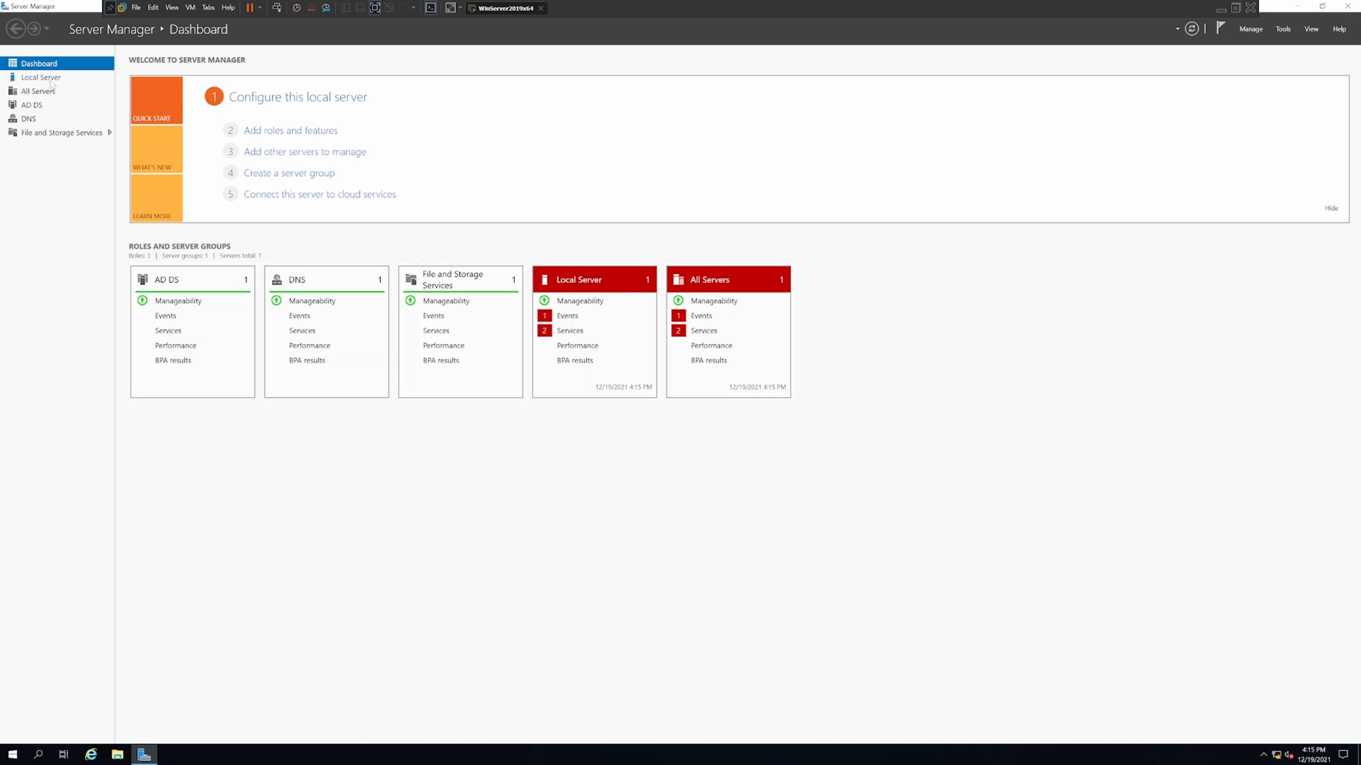
- Check Local Server and System Properties showing SSServ joined to the sanuja.local domain
click(41, 78)
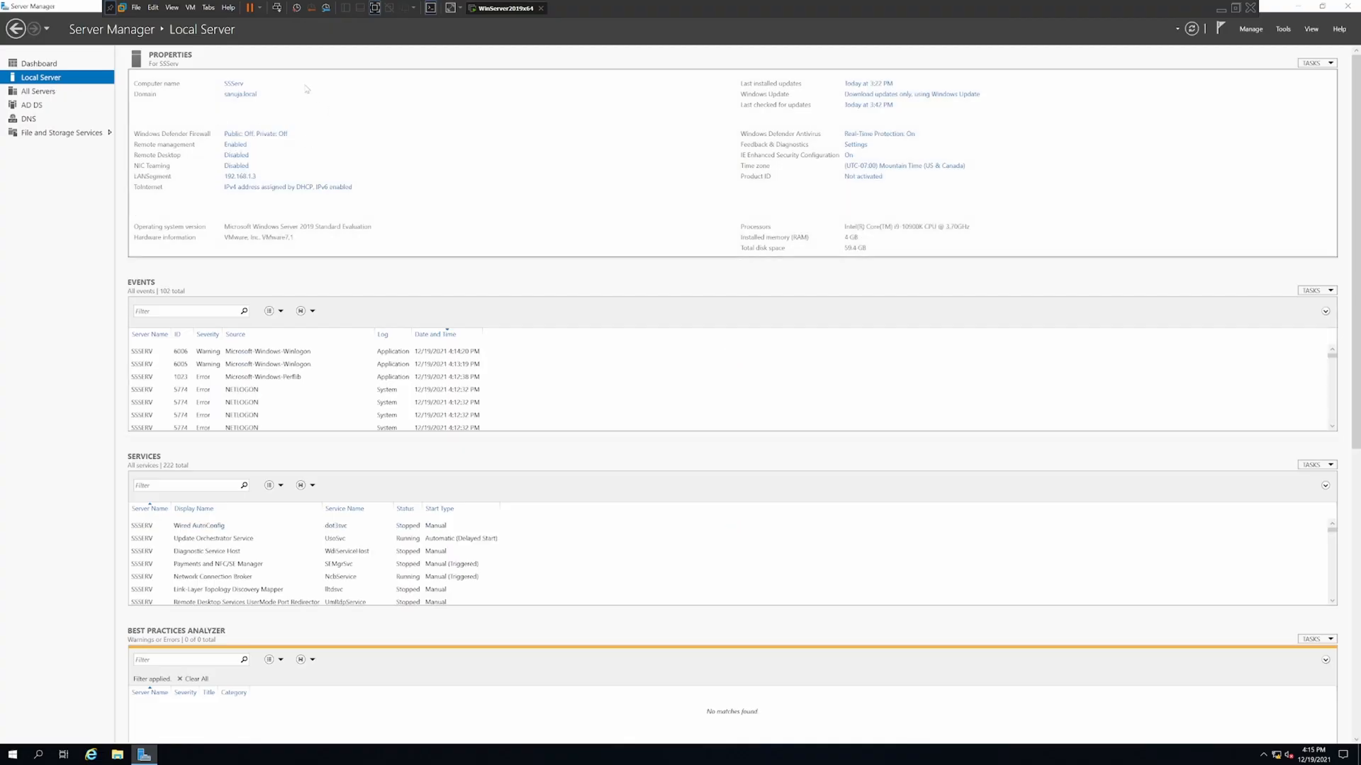
mouse_move(150, 103)
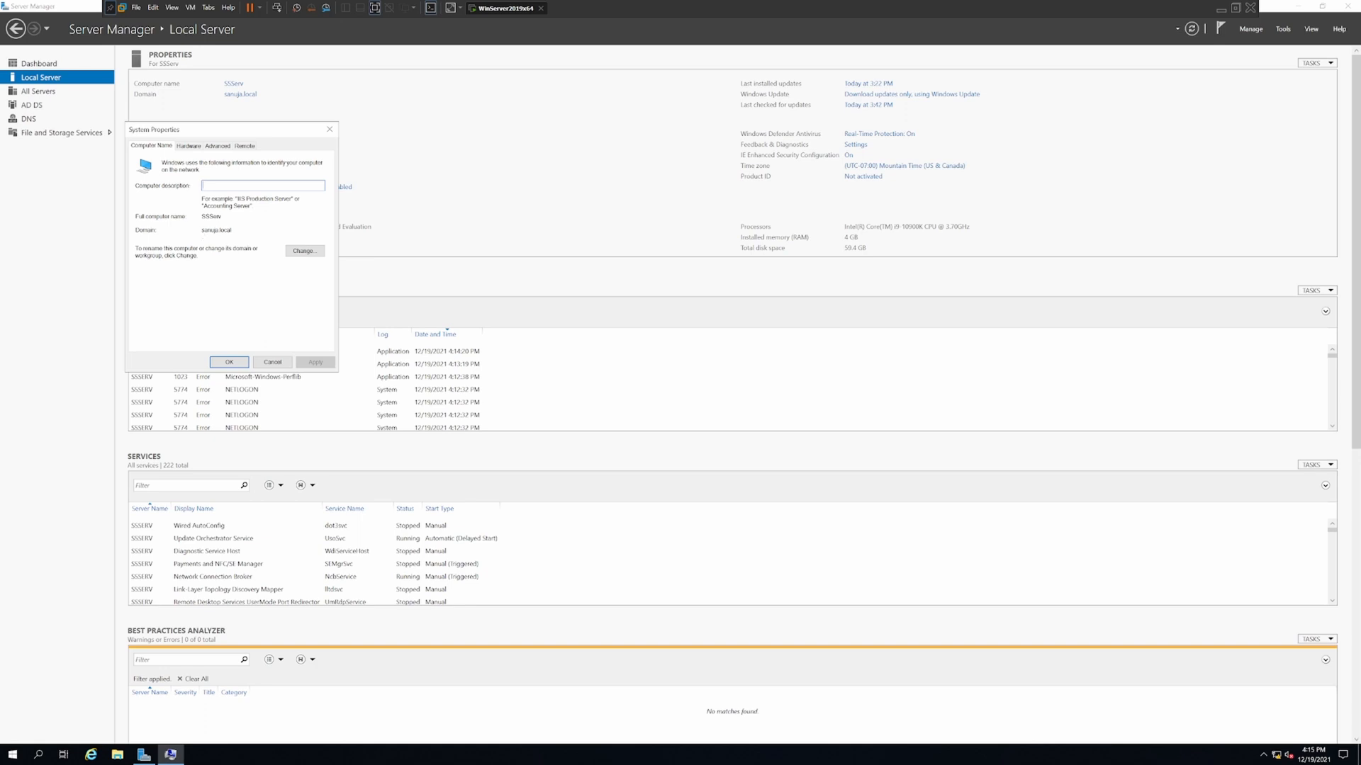
mouse_move(320, 153)
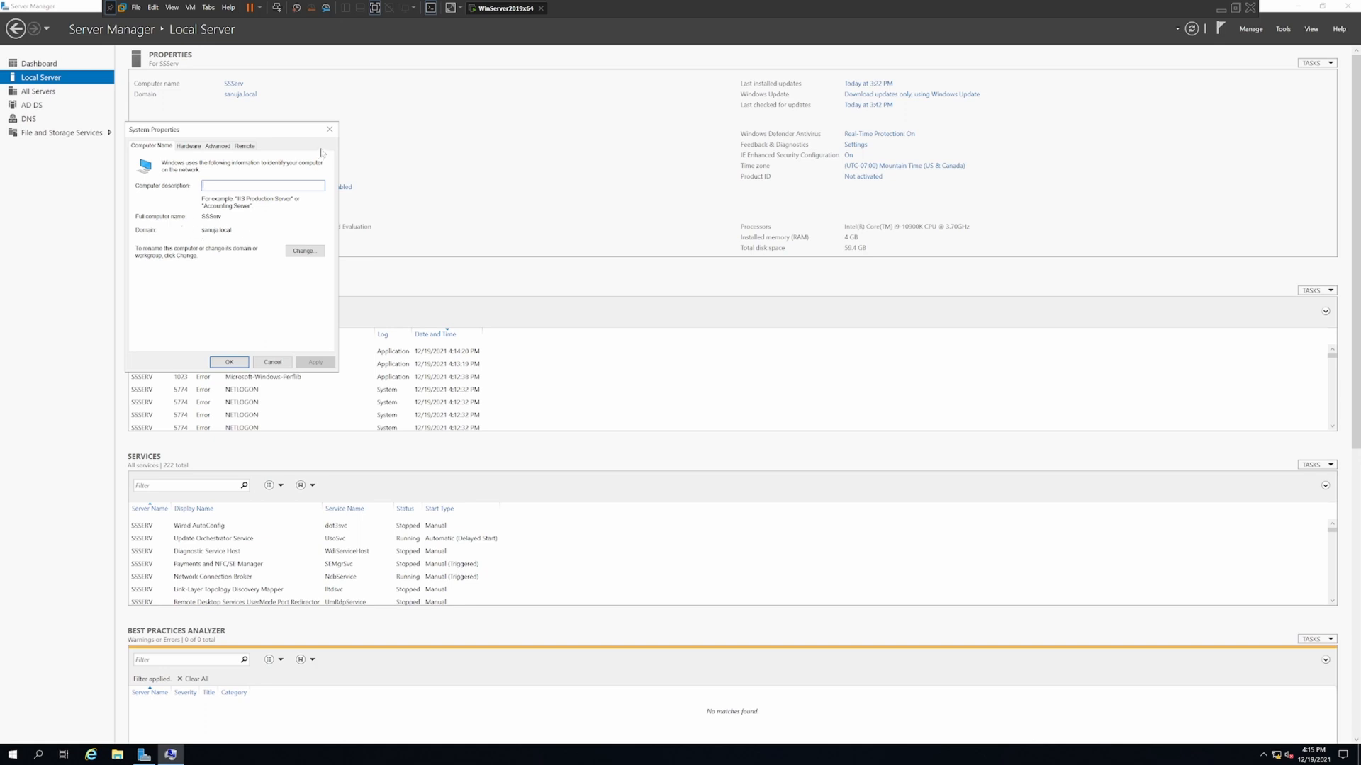
click(272, 362)
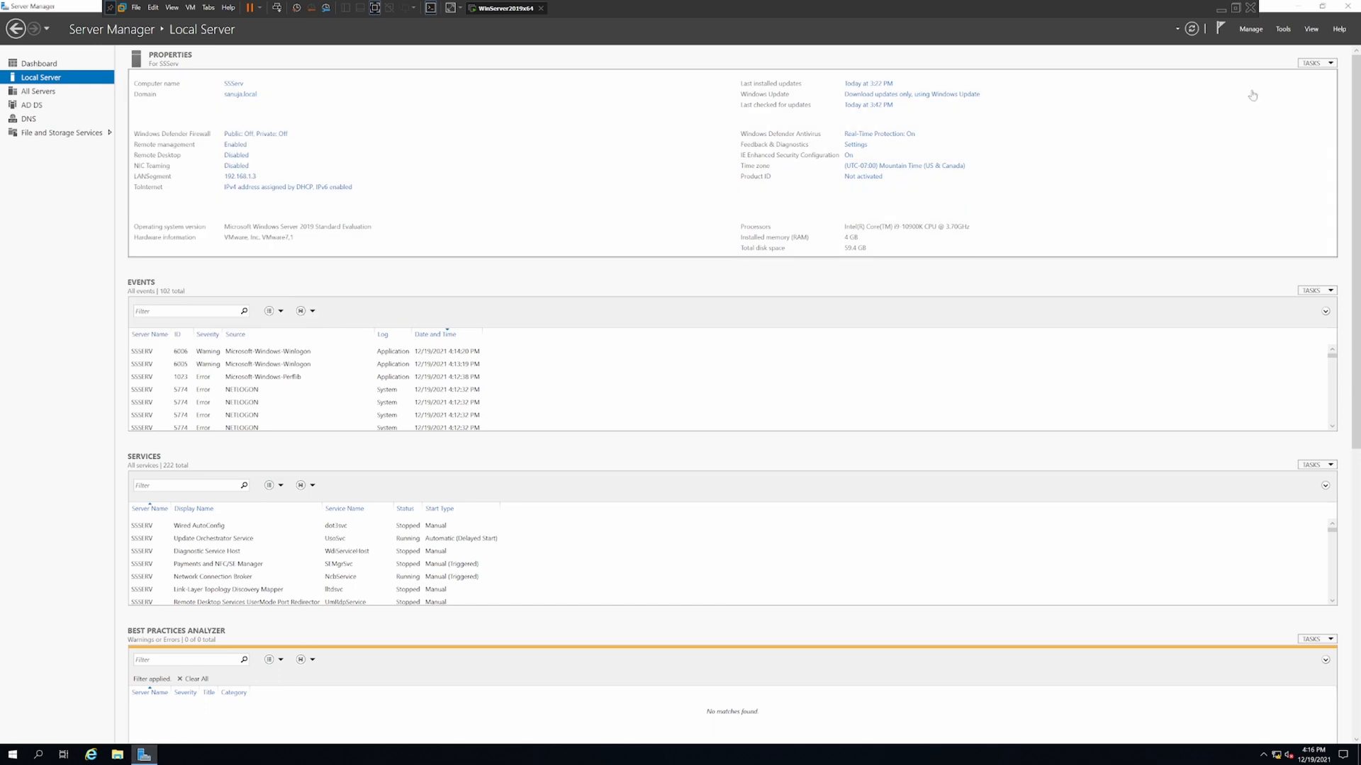
click(1282, 28)
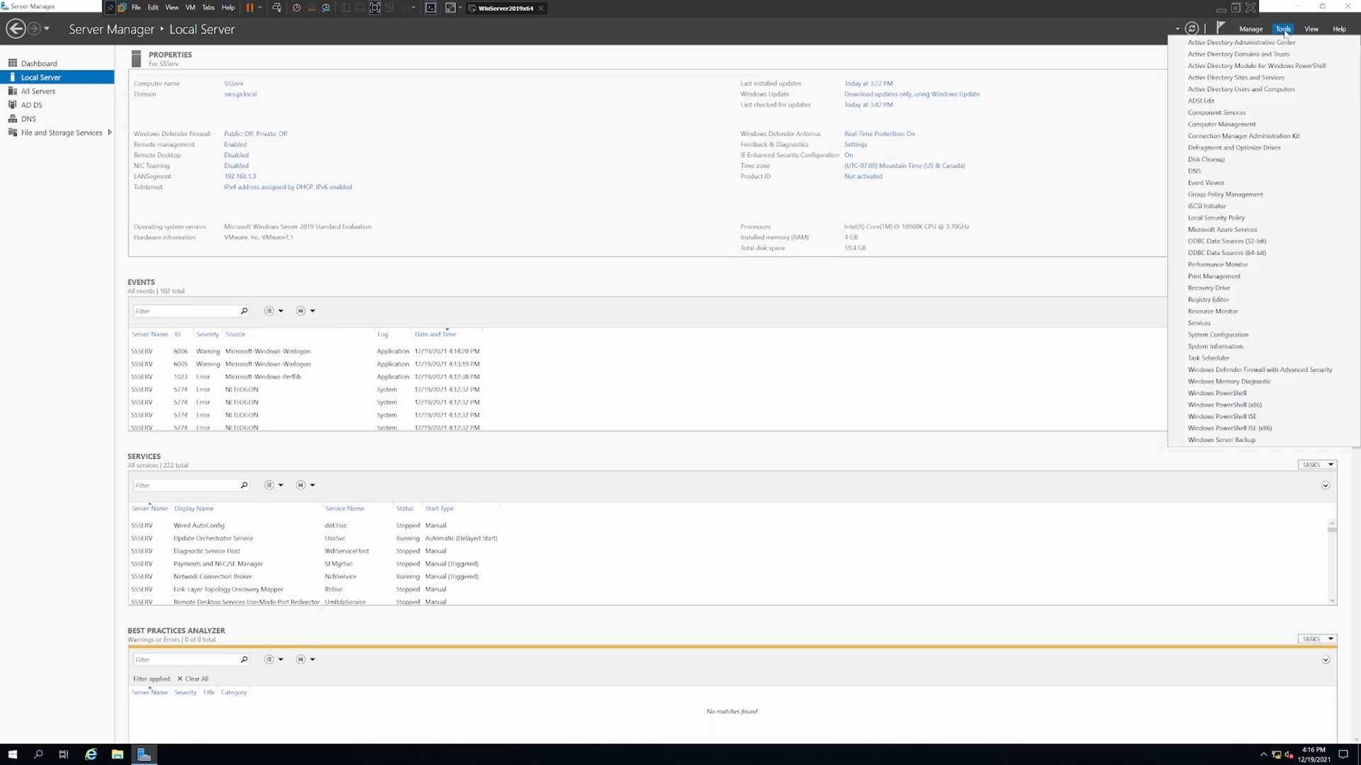
mouse_move(1242, 136)
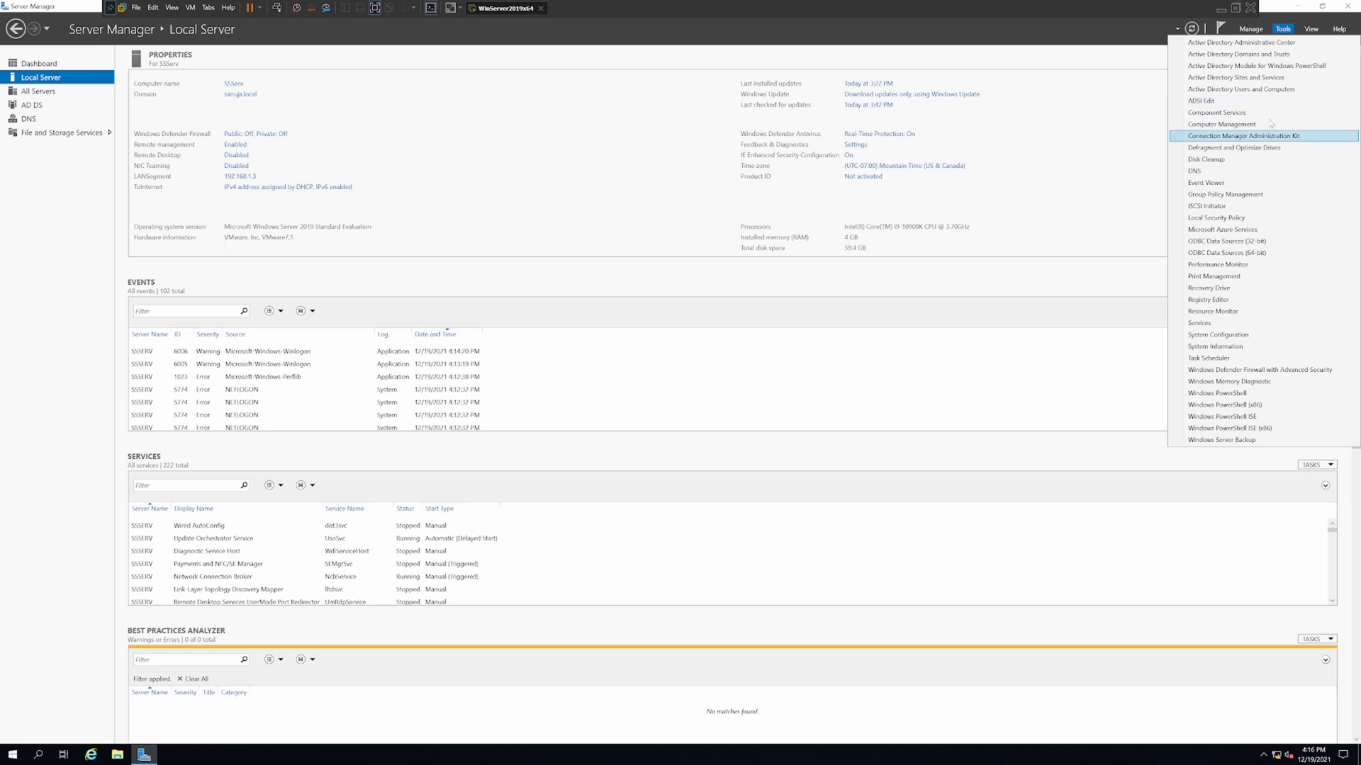
mouse_move(1241, 89)
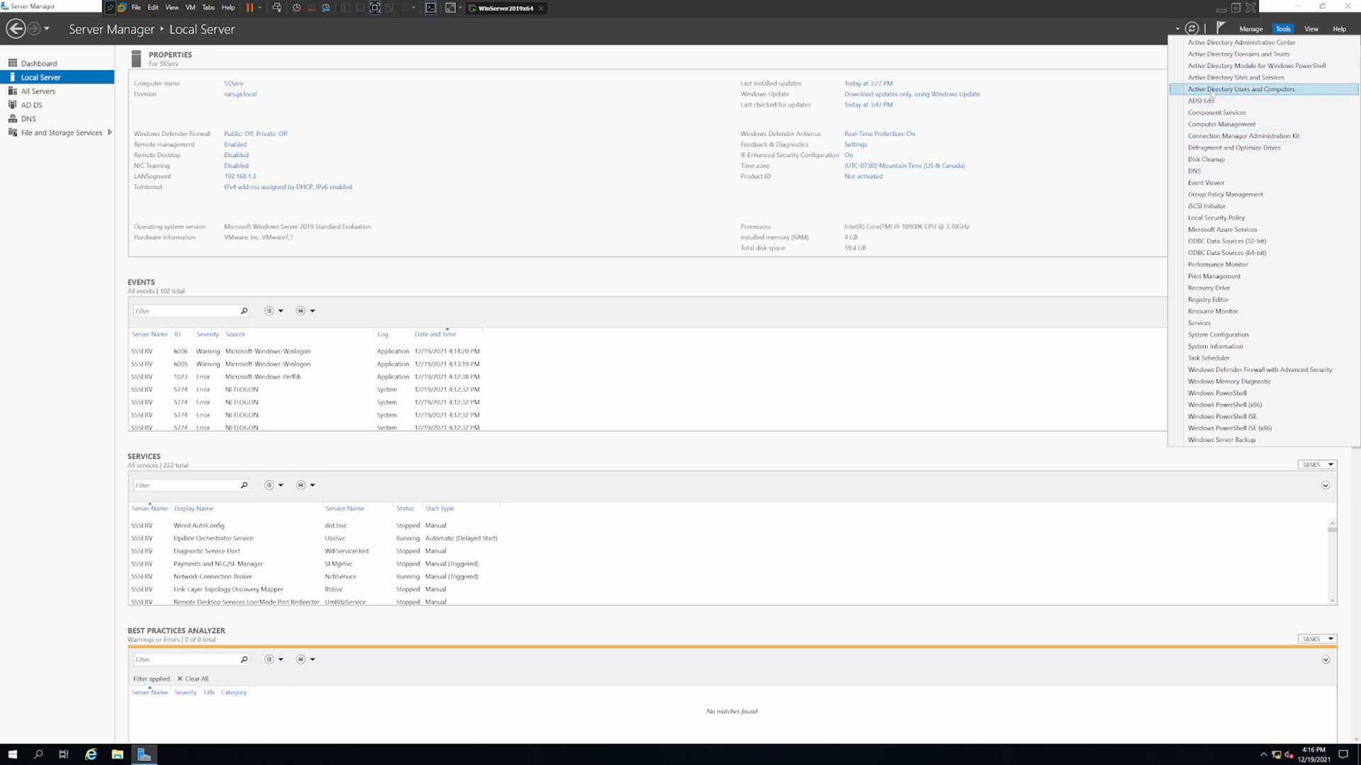
mouse_move(1237, 77)
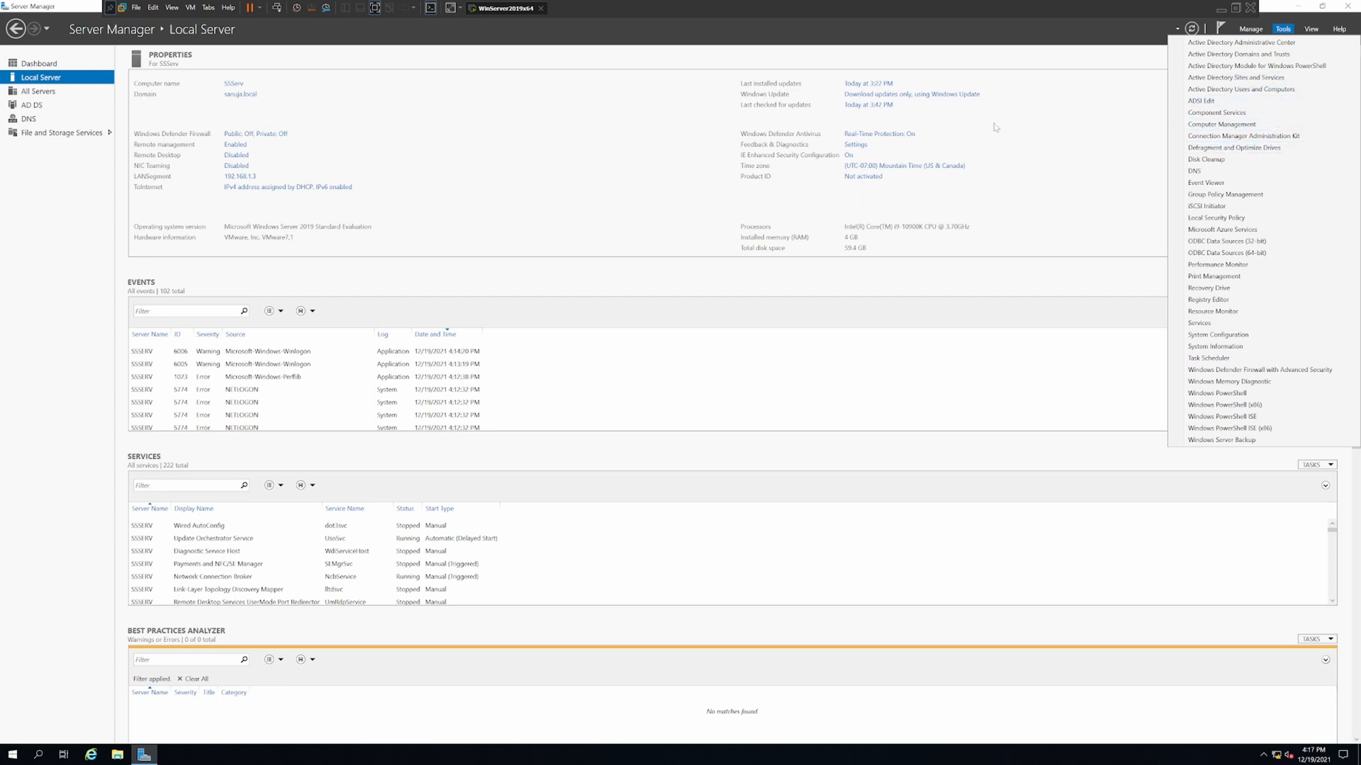
click(1282, 29)
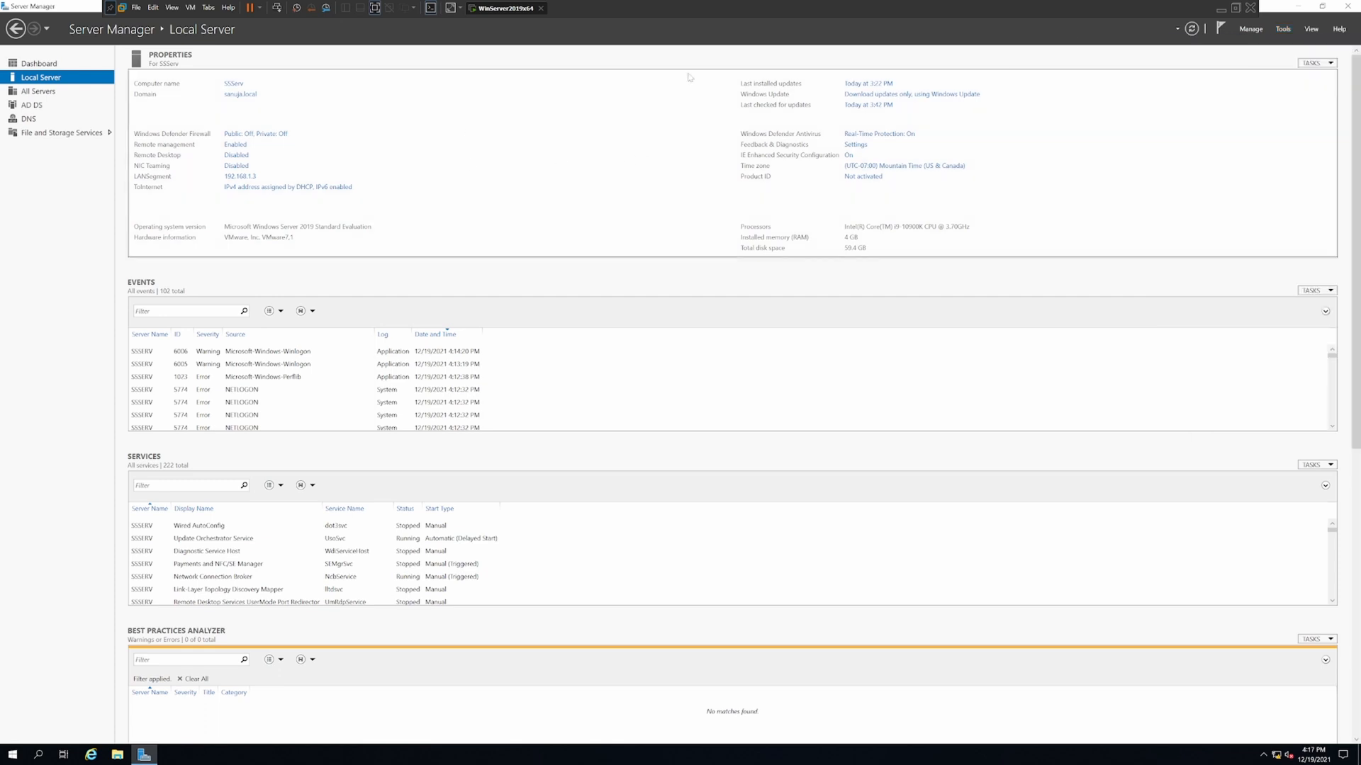
mouse_move(731, 203)
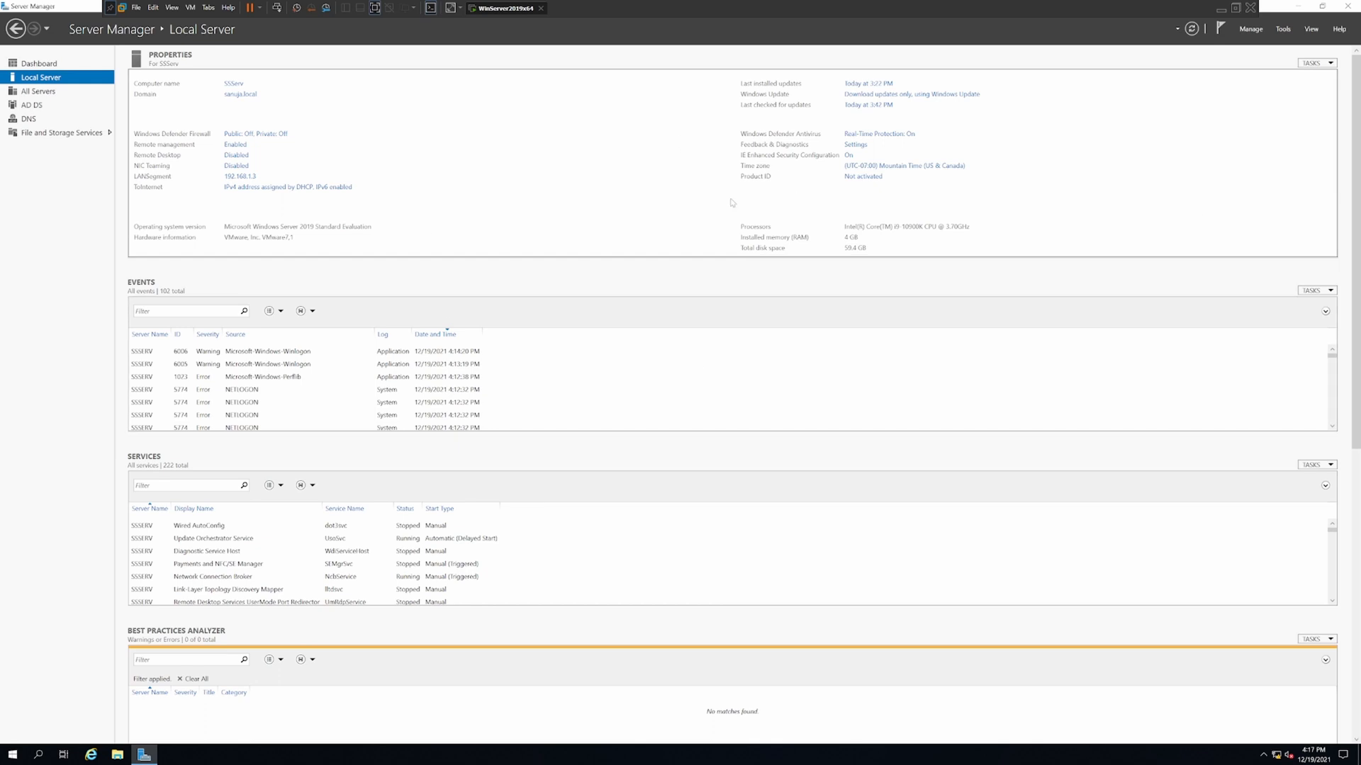